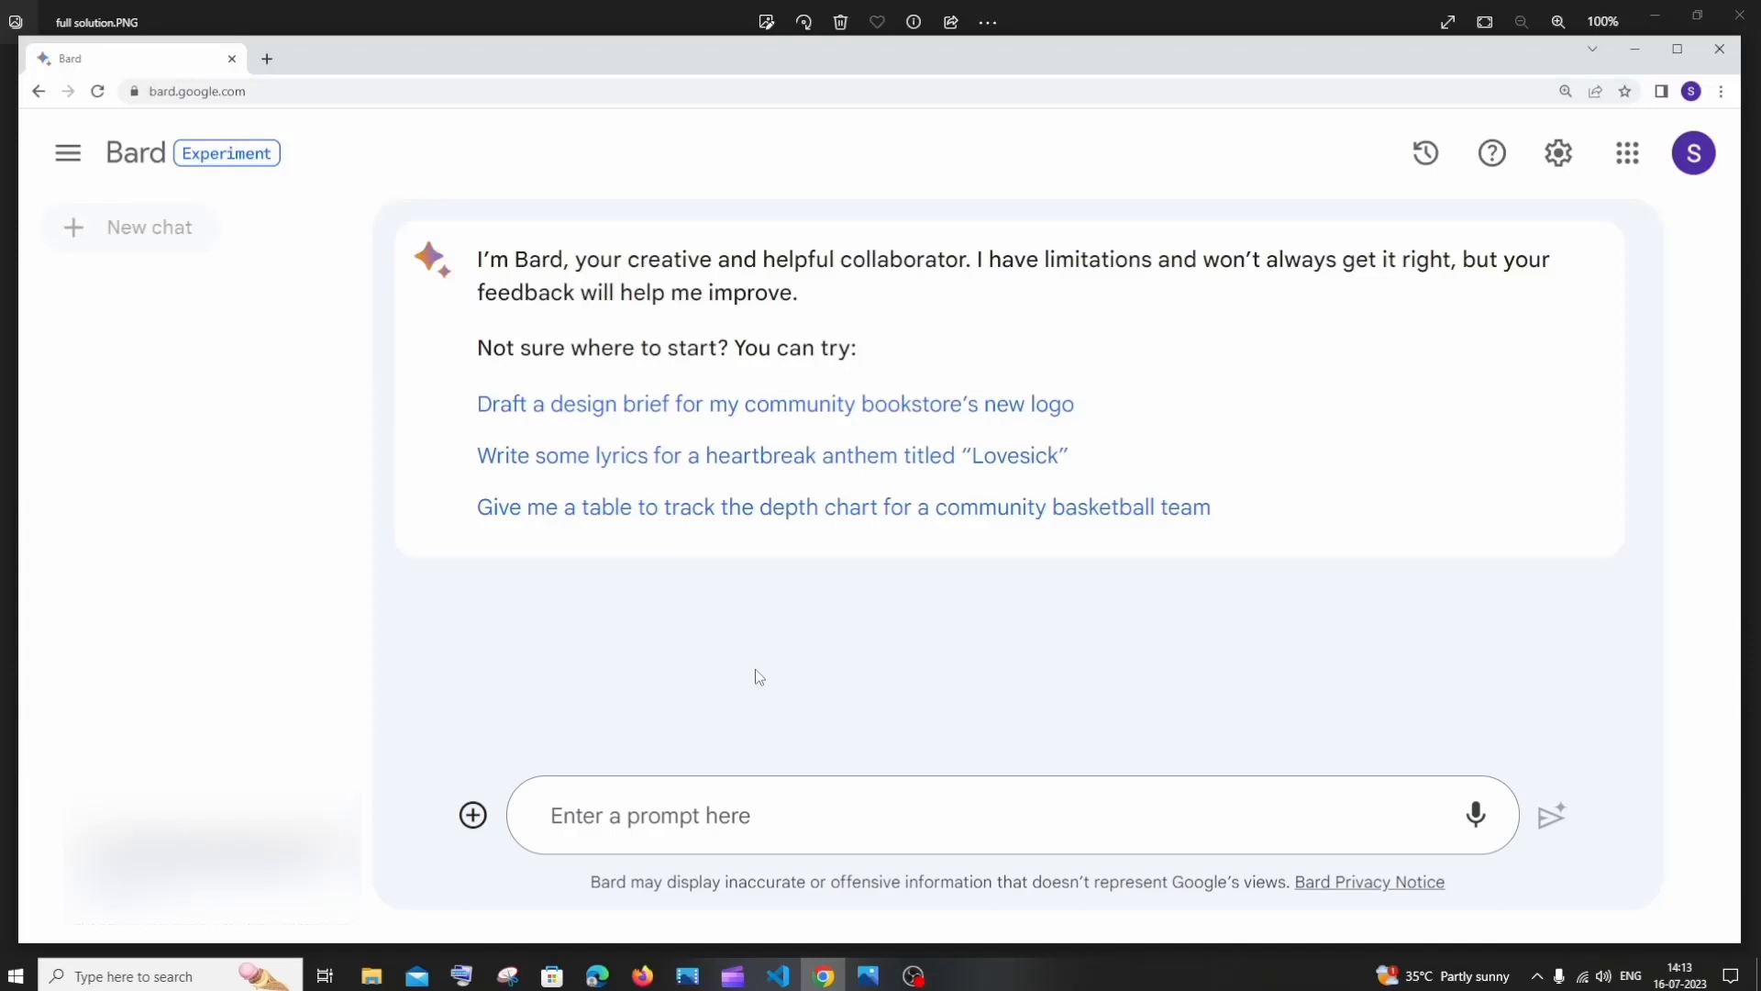
{"action": "mouse_move", "coordinate": [473, 814]}
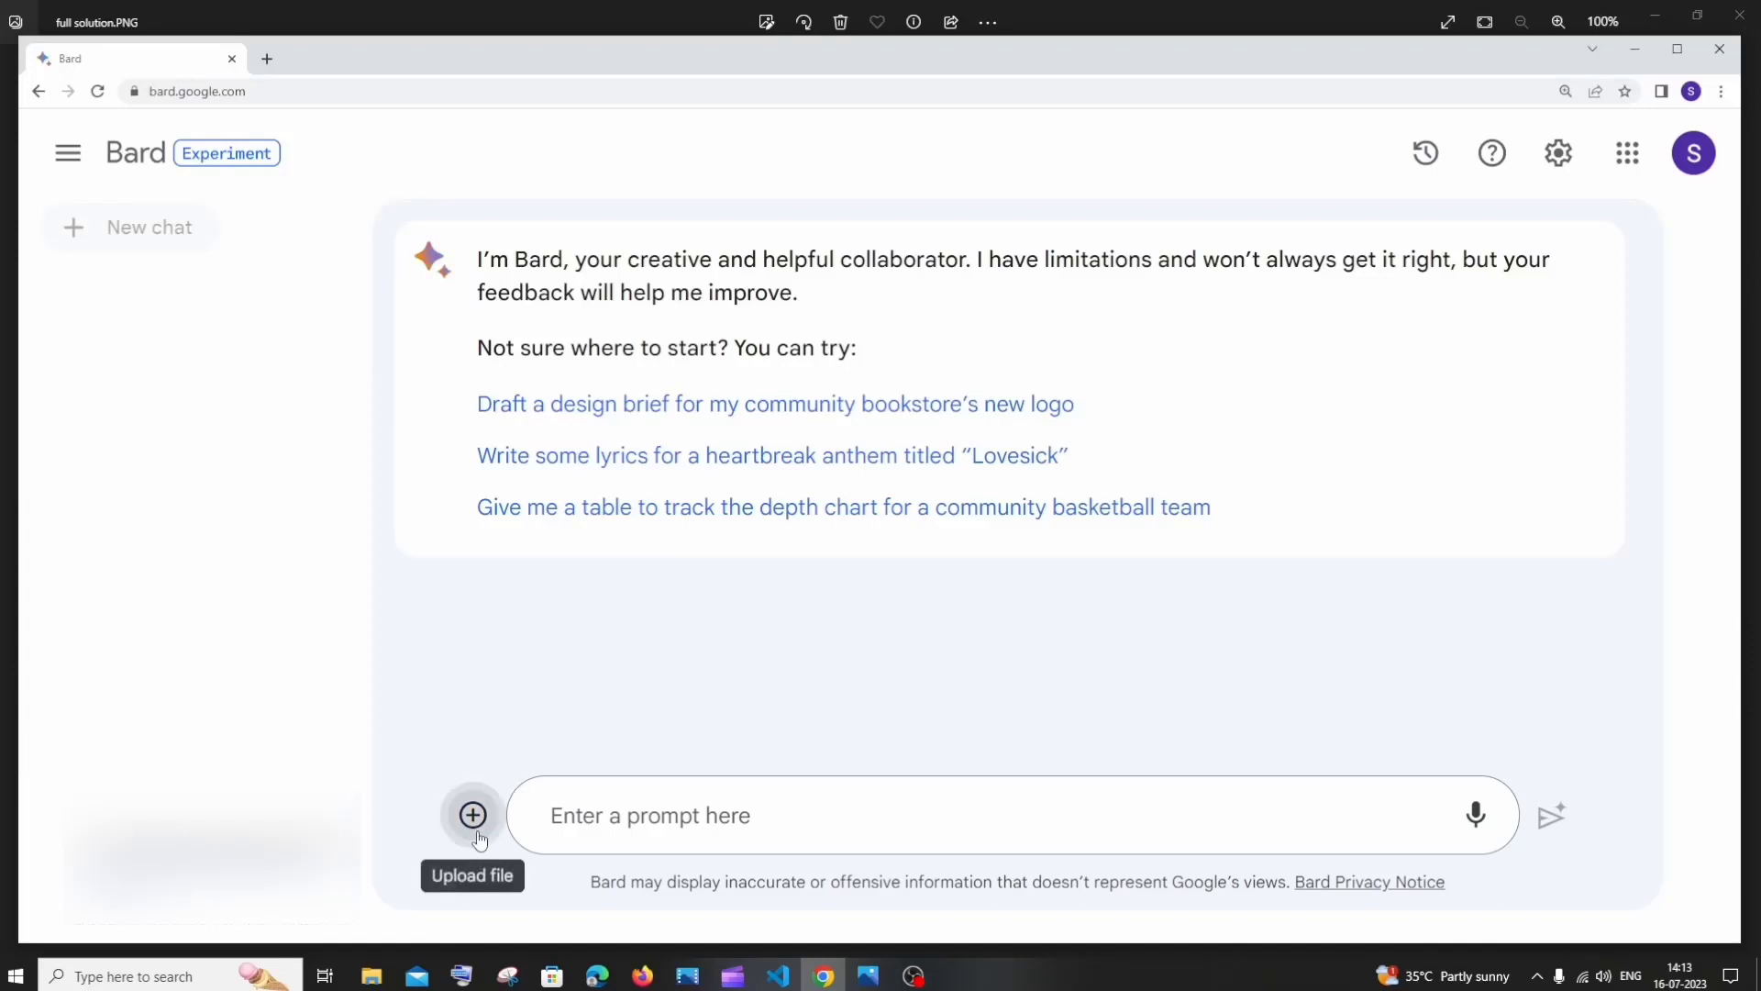
Step: View the GW.PNG Global Warming passage in Microsoft Photos, then switch back to Bard
{"action": "left_click", "coordinate": [472, 815]}
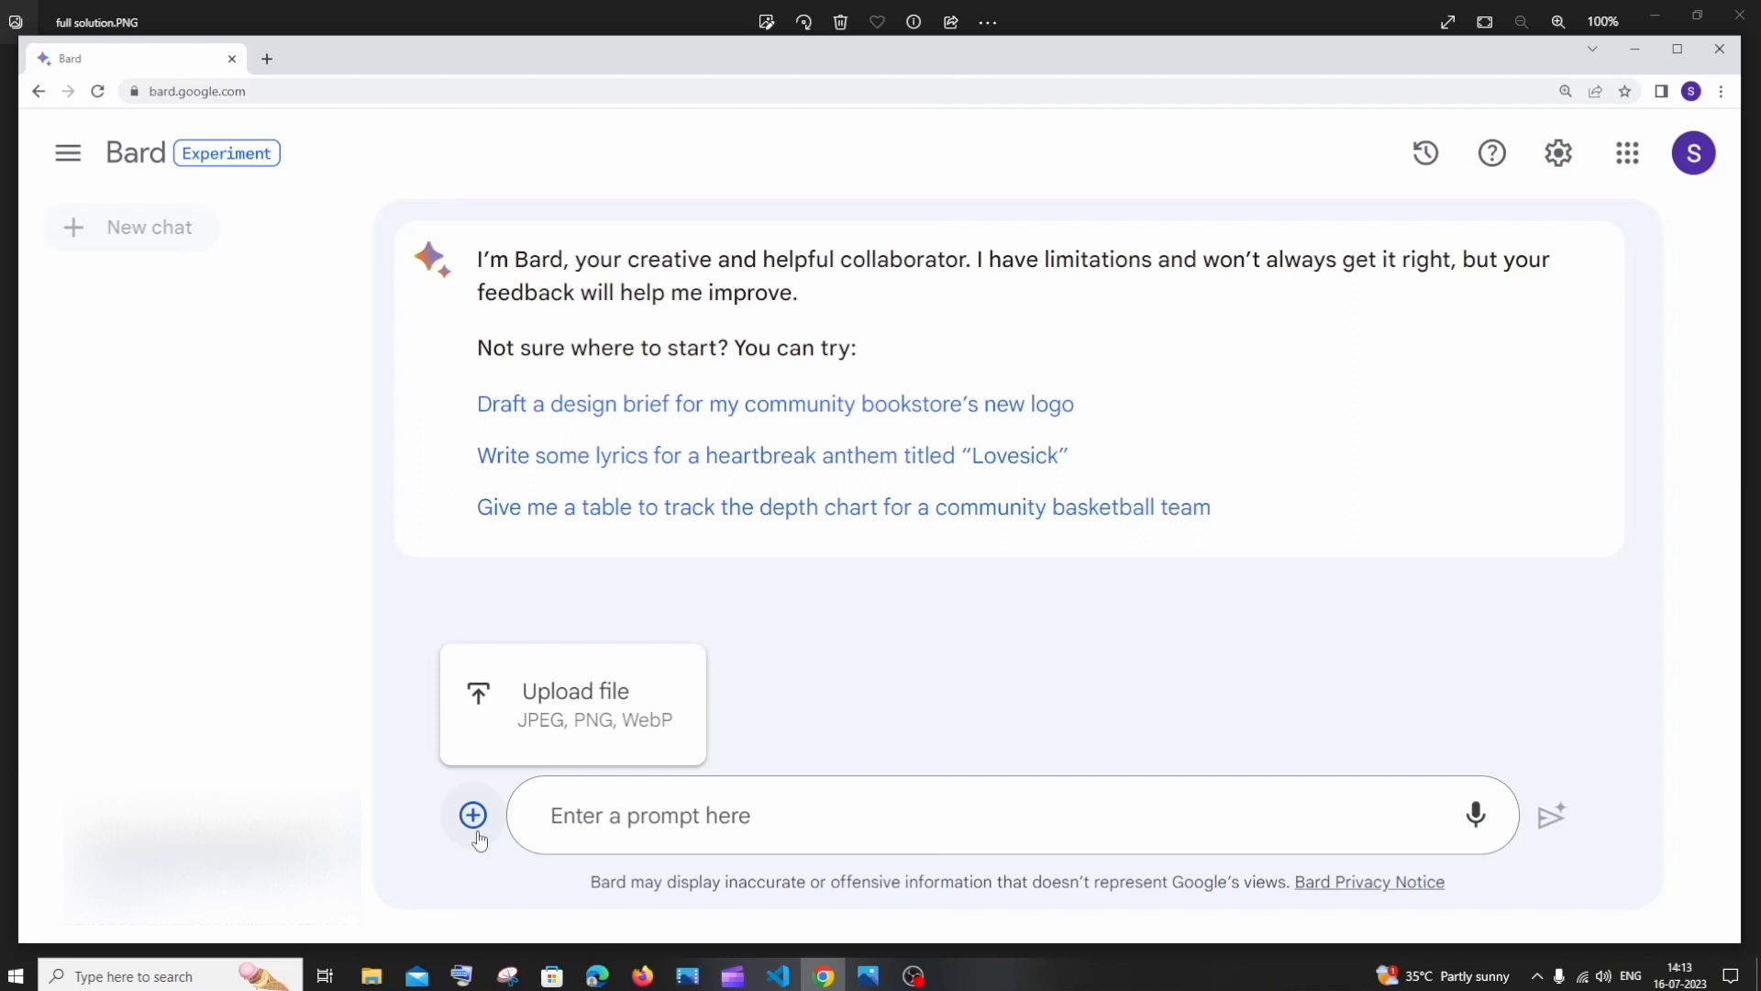
{"action": "mouse_move", "coordinate": [549, 733]}
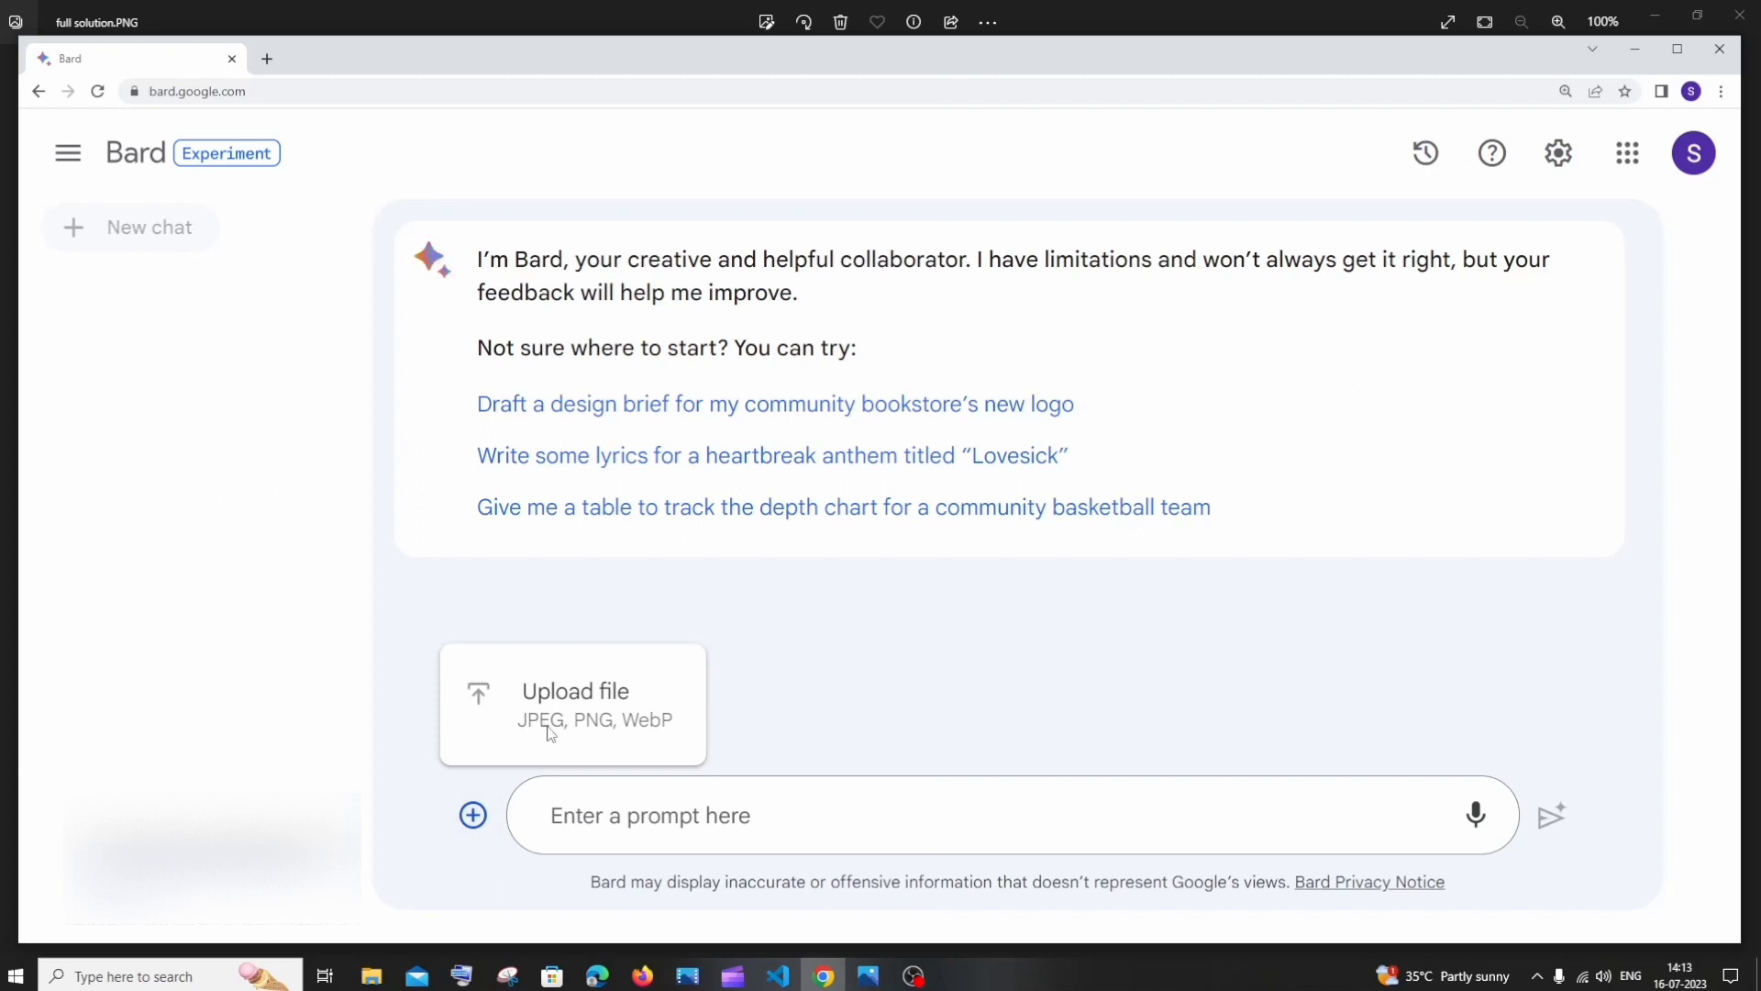
{"action": "mouse_move", "coordinate": [648, 749]}
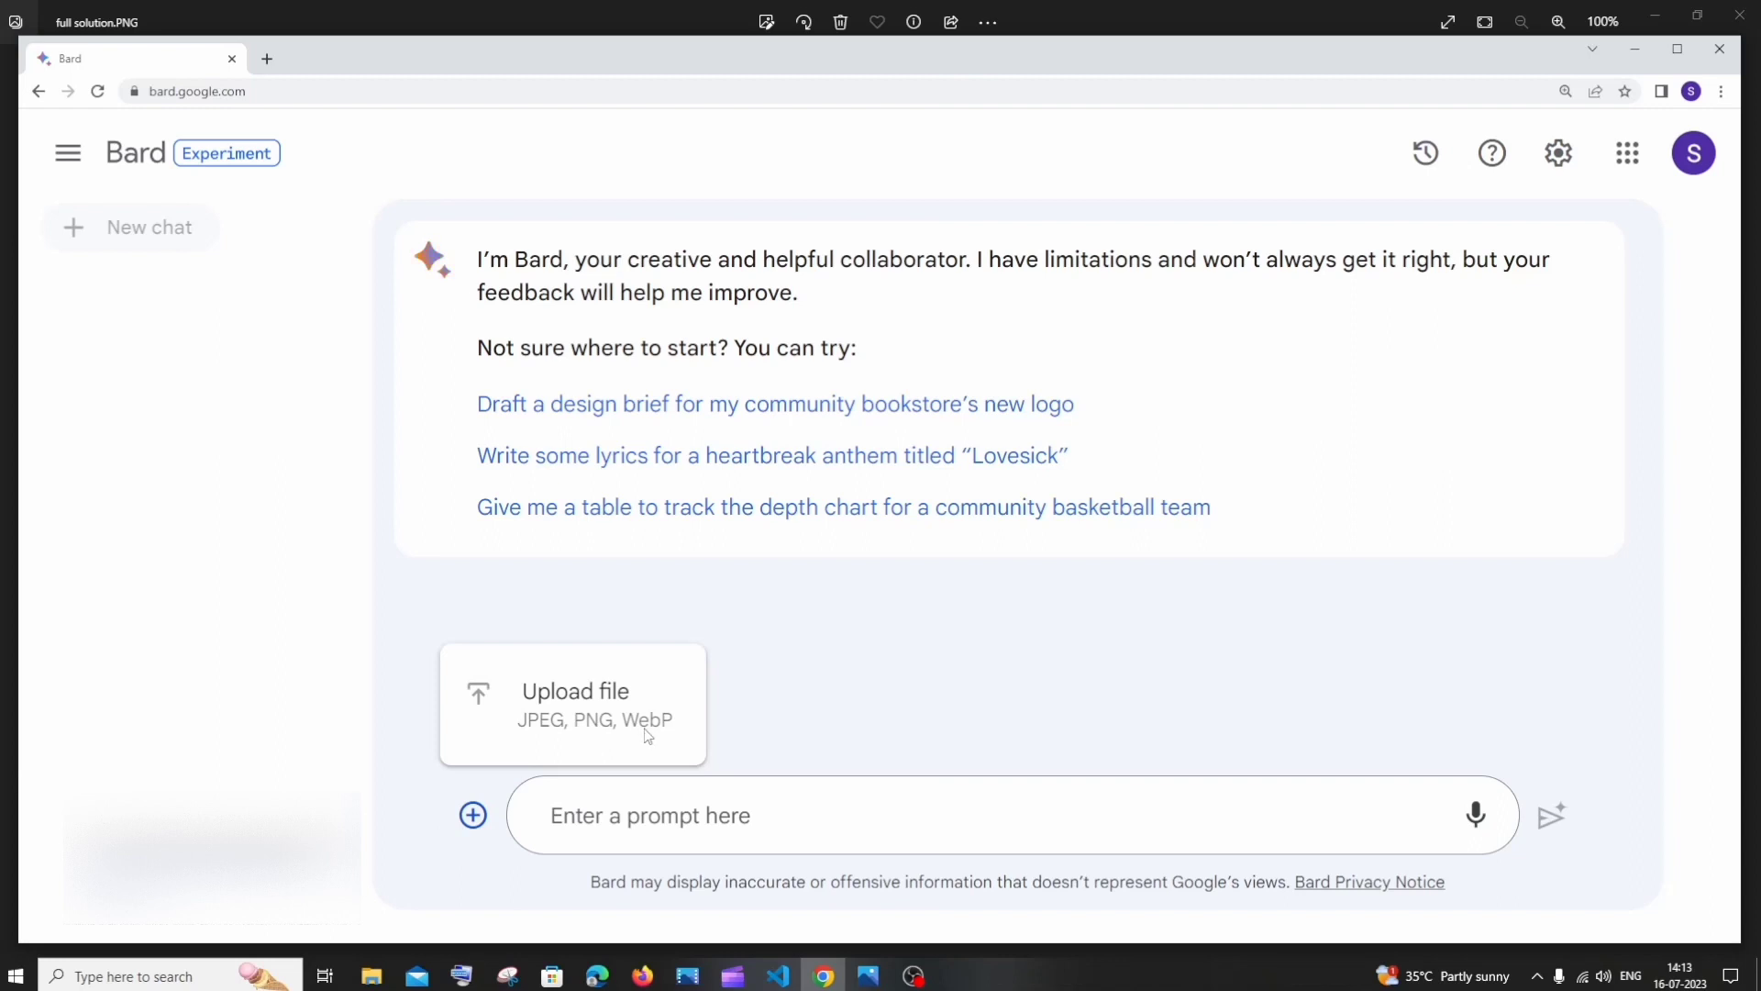
{"action": "mouse_move", "coordinate": [747, 697]}
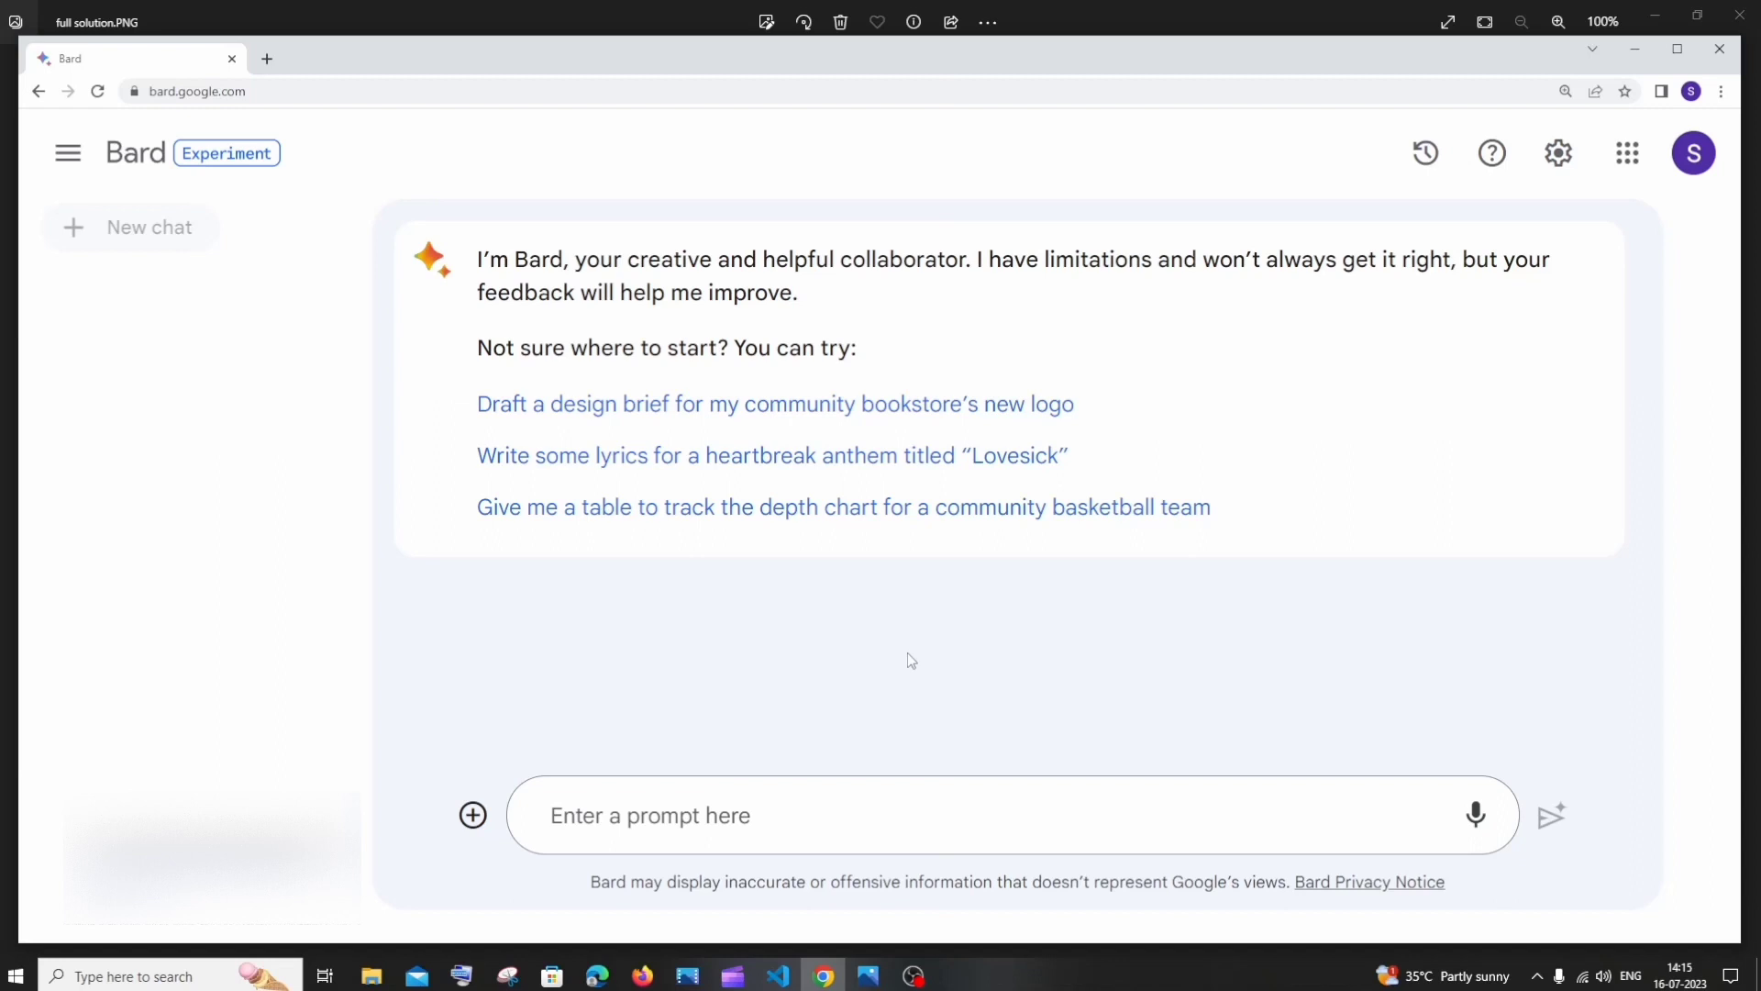
{"action": "left_click", "coordinate": [472, 815]}
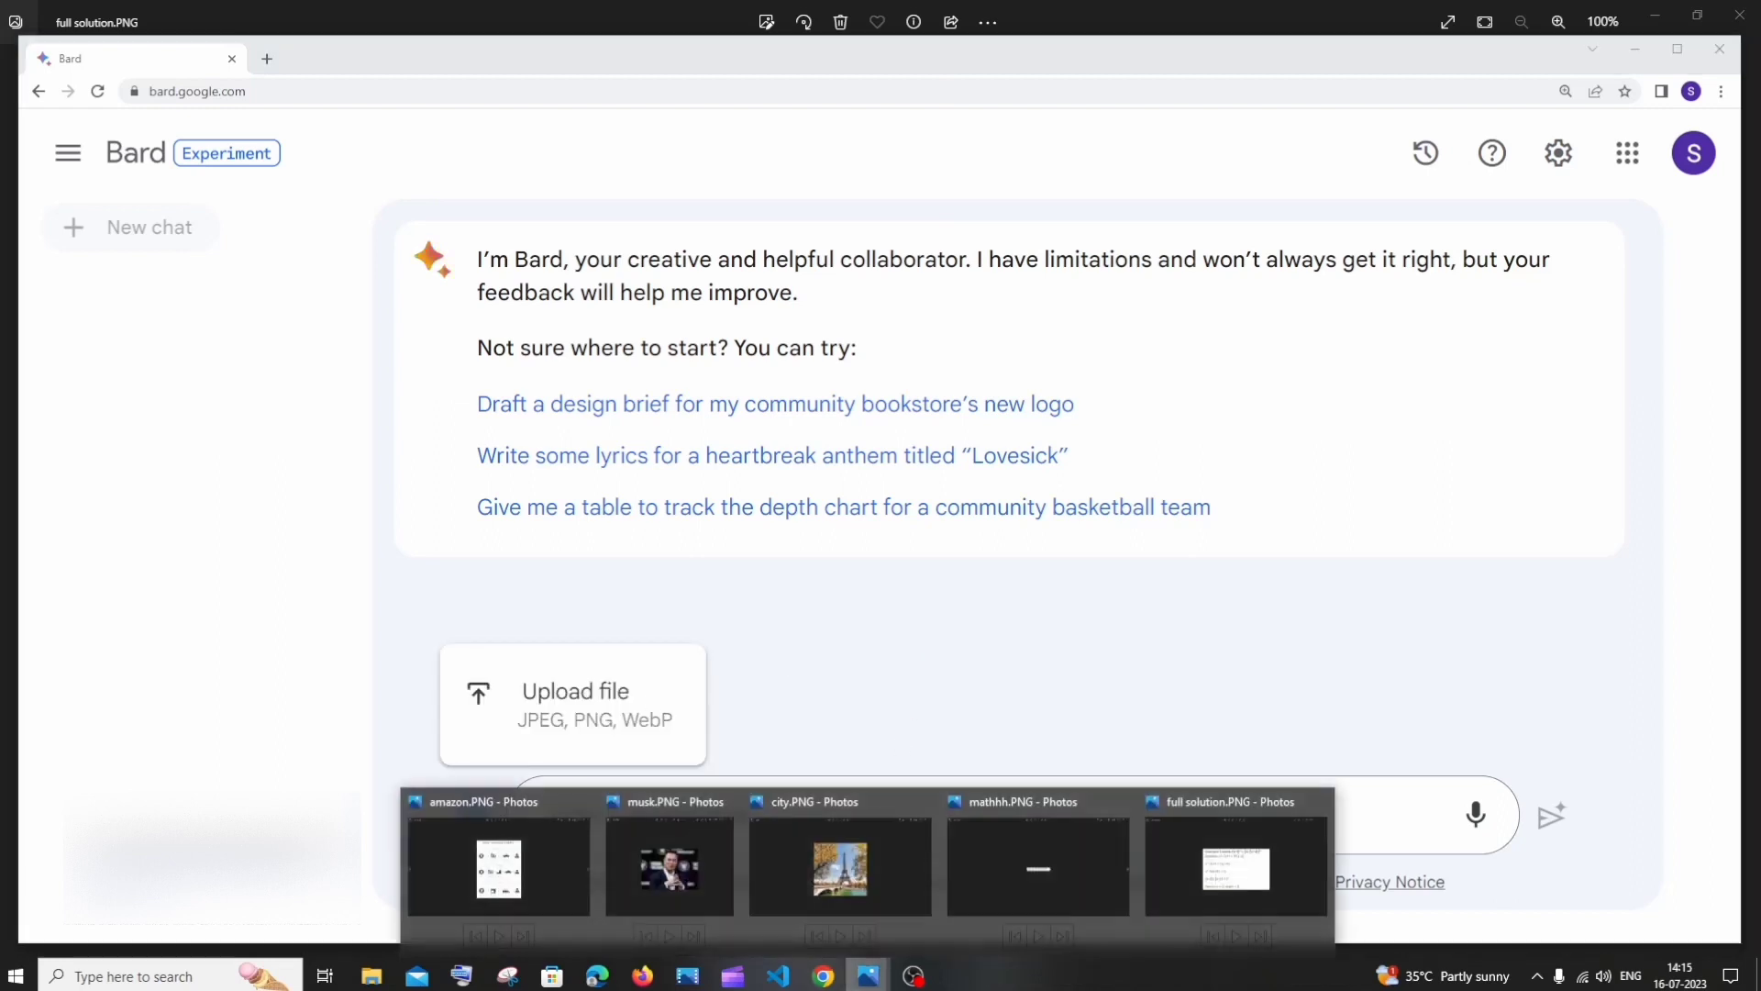
{"action": "left_click", "coordinate": [1236, 868]}
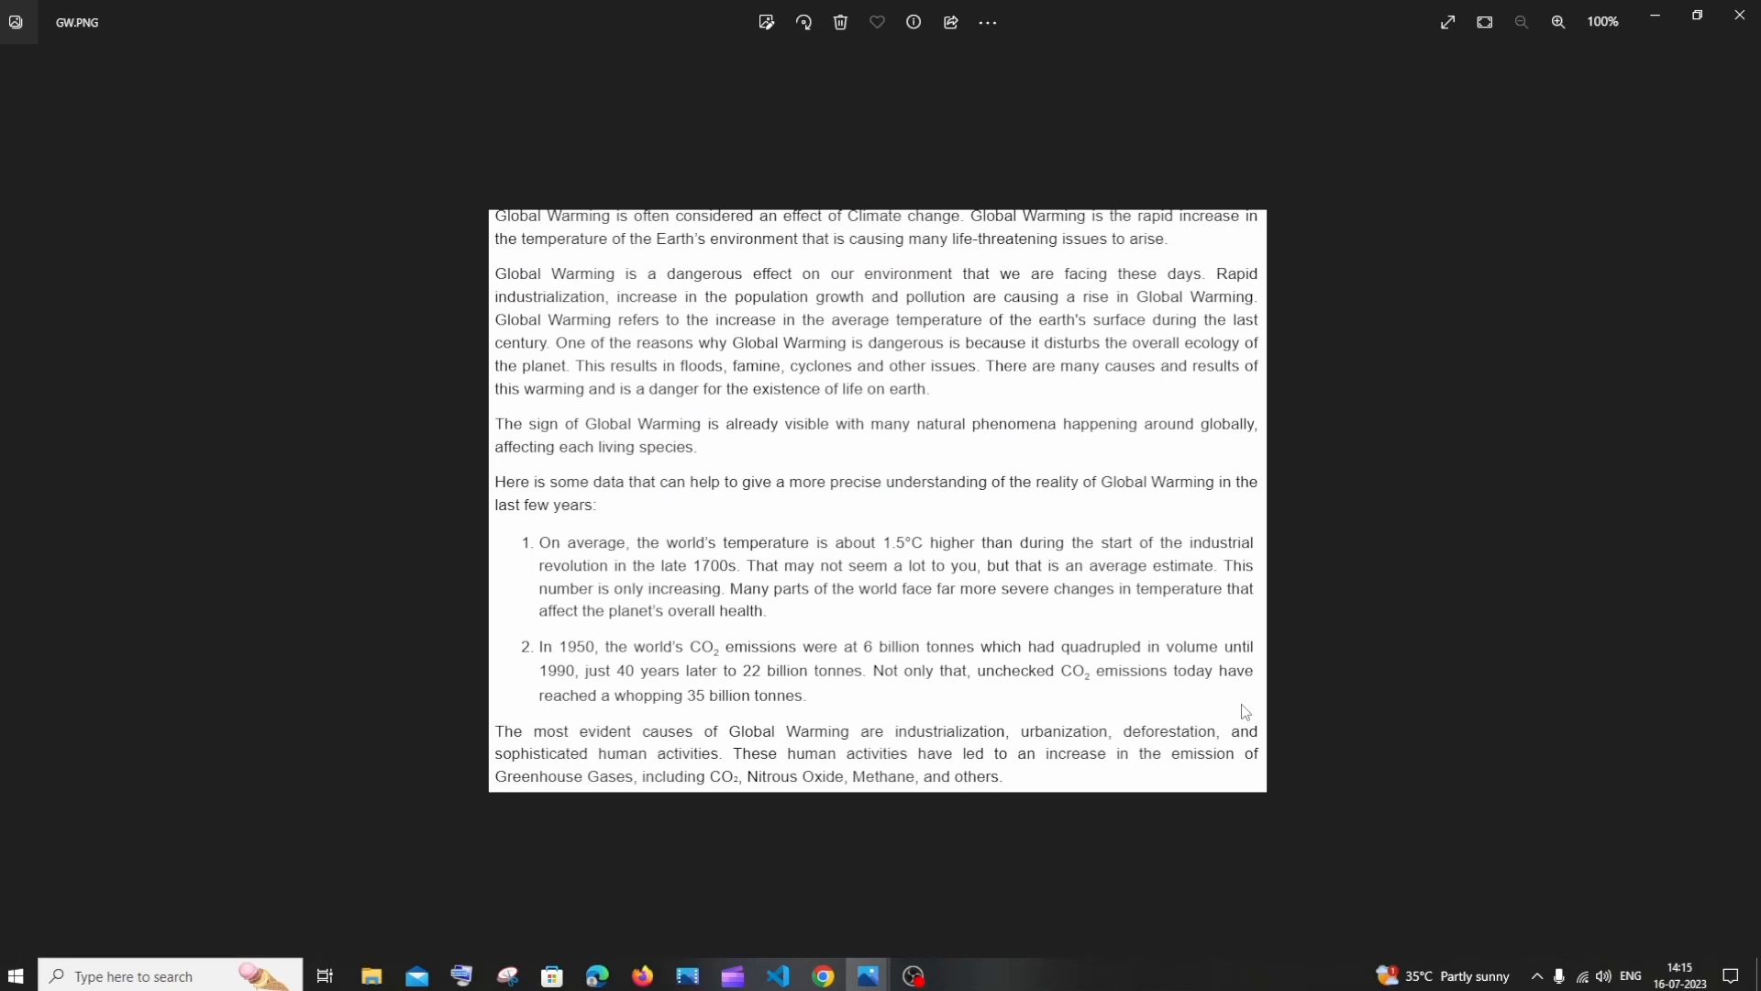
{"action": "mouse_move", "coordinate": [992, 434]}
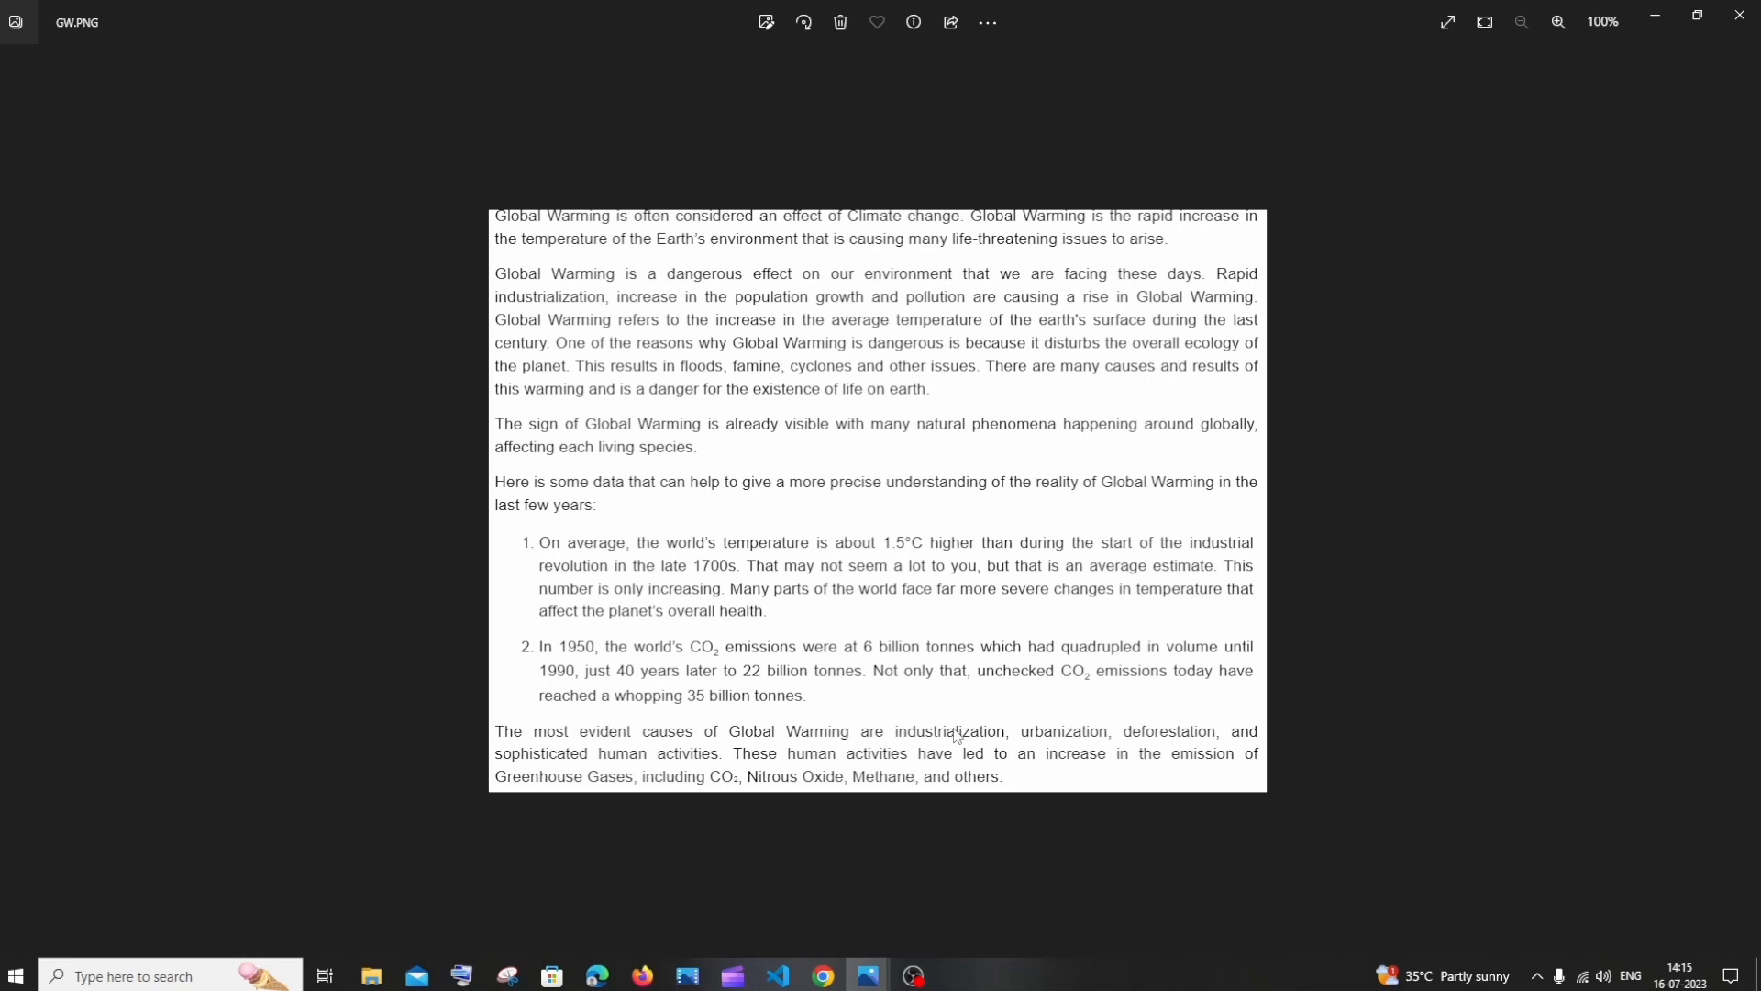
{"action": "mouse_move", "coordinate": [917, 812]}
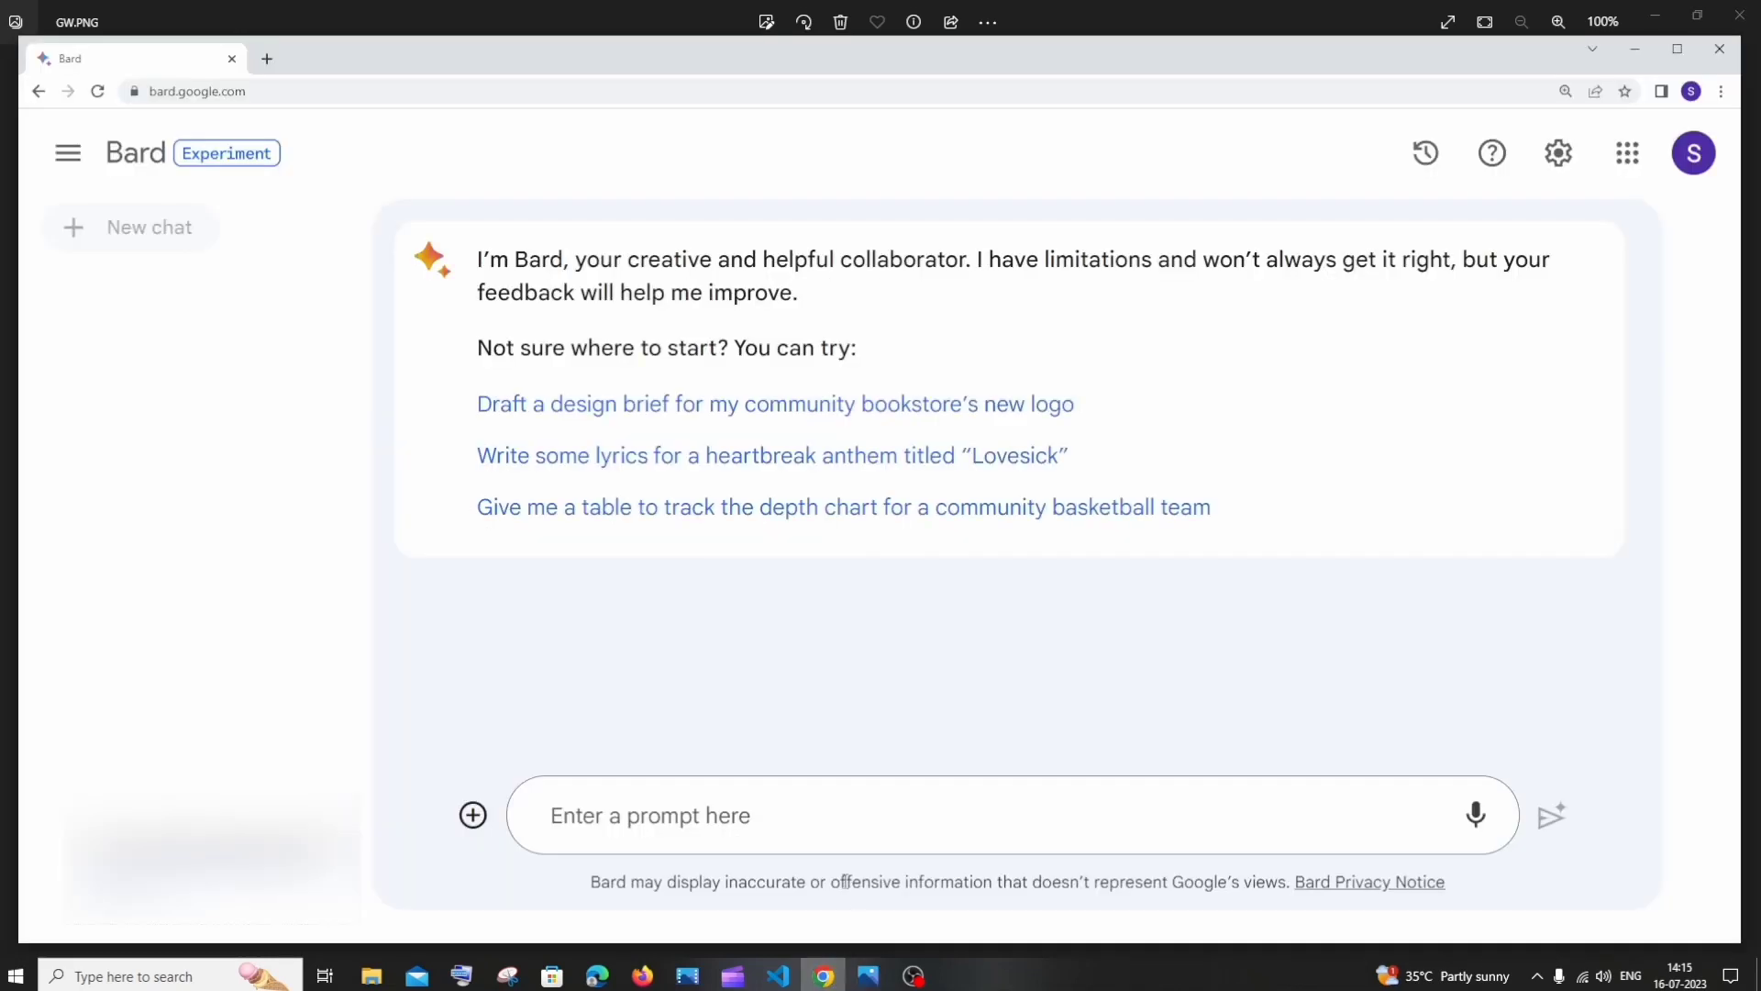
Step: Upload GW.PNG to the Bard prompt and view the image in Photos
{"action": "left_click", "coordinate": [473, 815]}
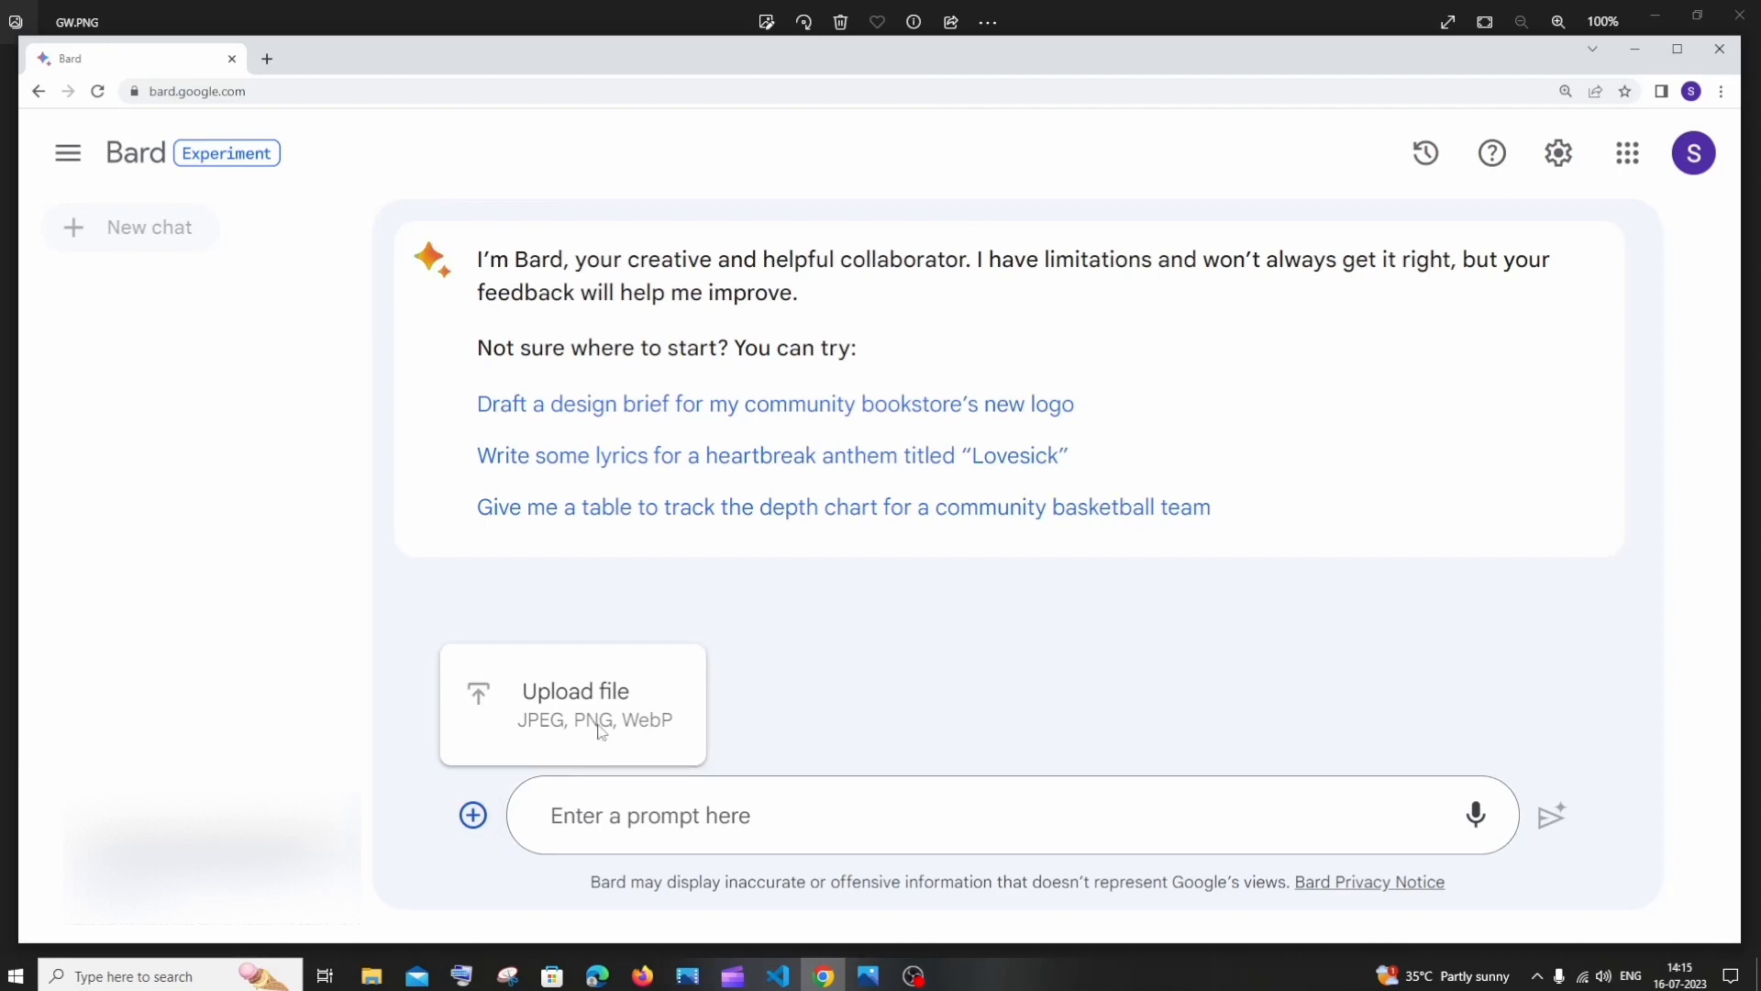
{"action": "left_click", "coordinate": [572, 705]}
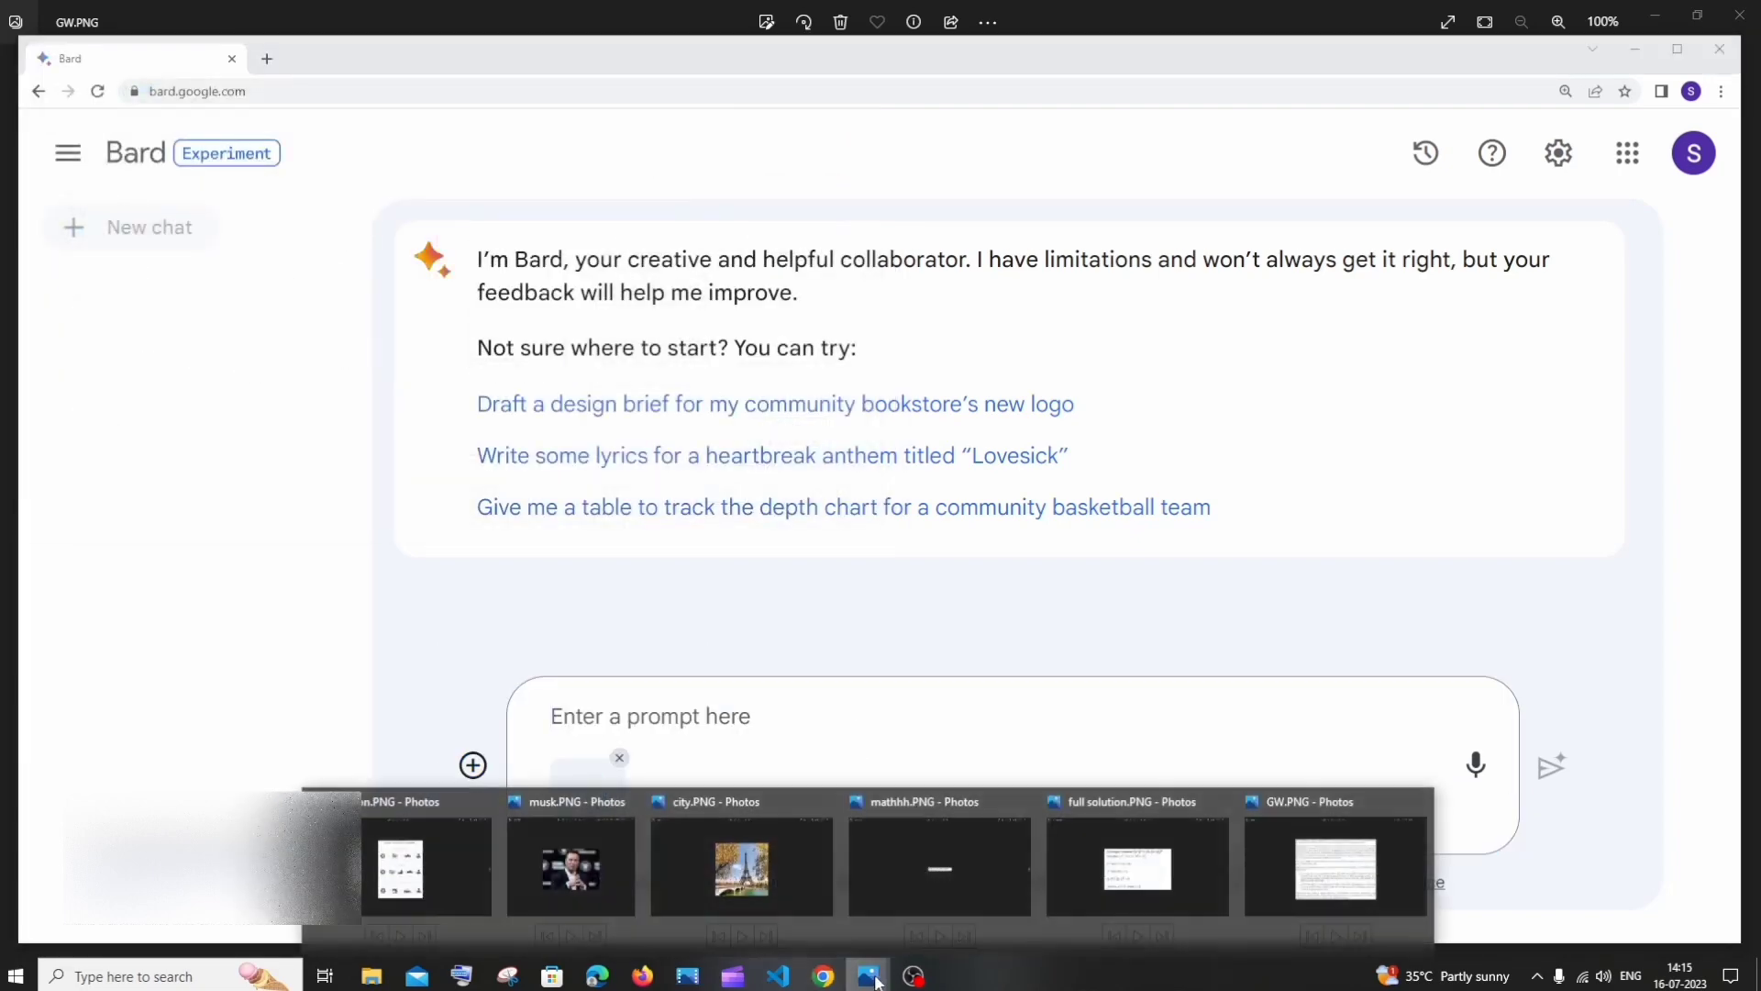
{"action": "left_click", "coordinate": [1333, 866]}
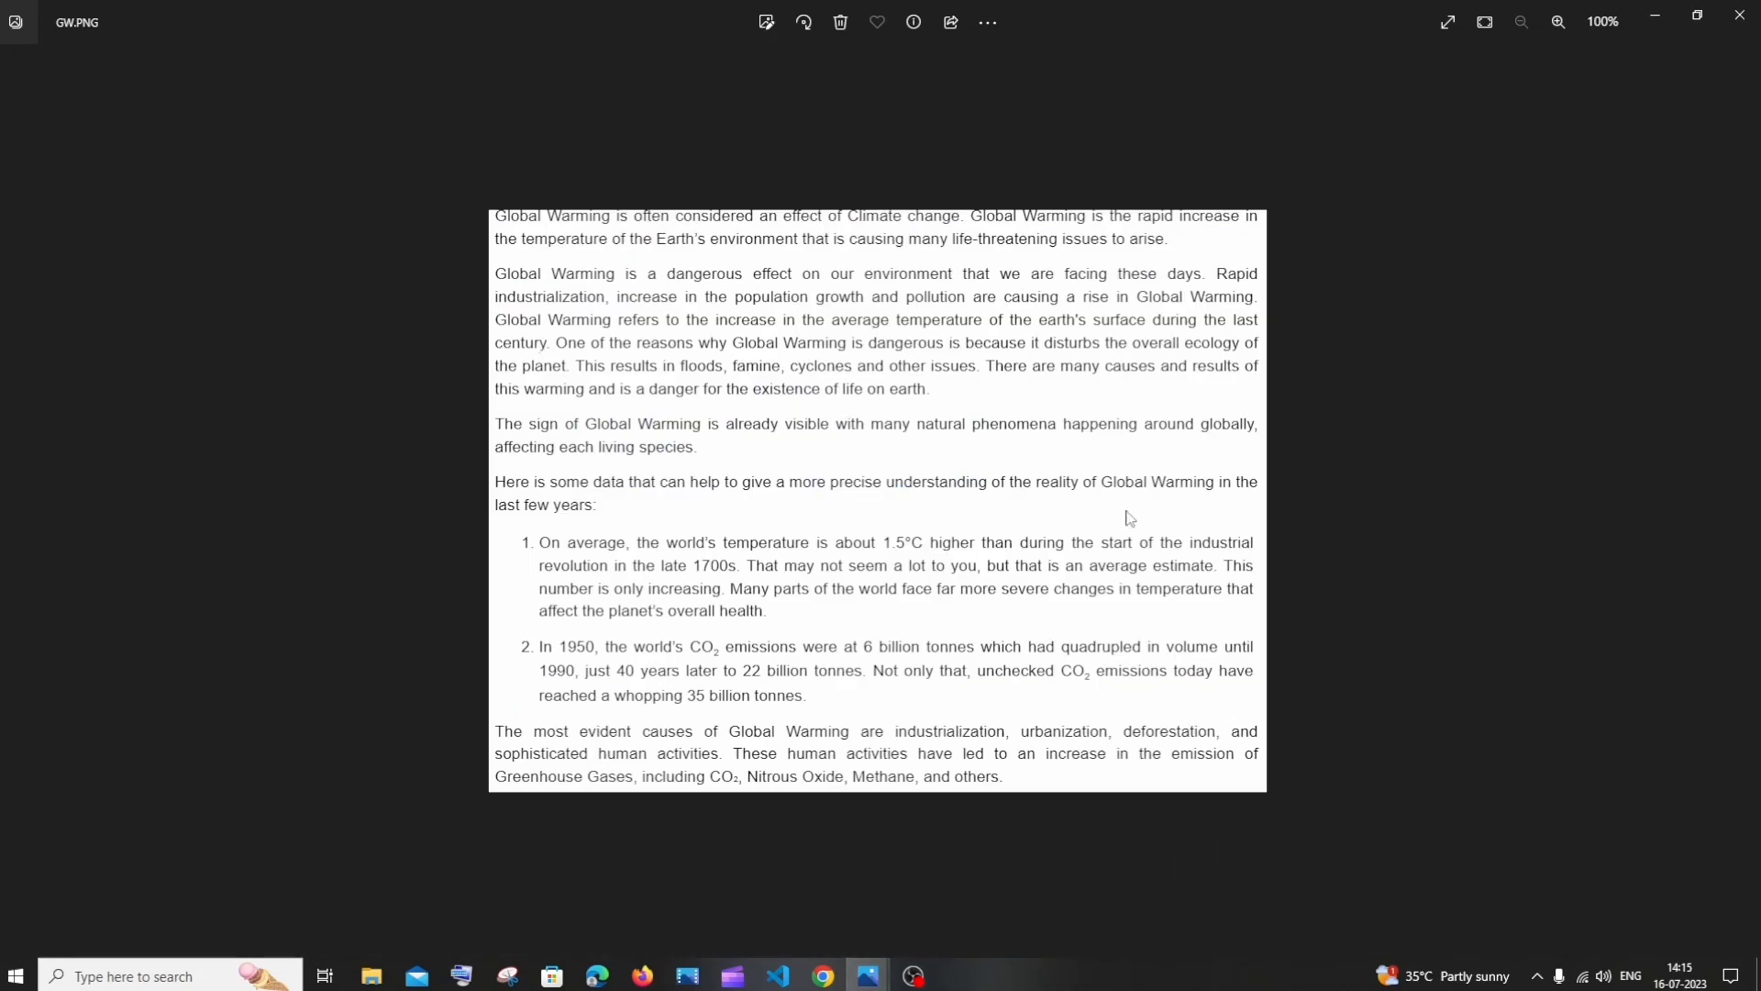
{"action": "mouse_move", "coordinate": [846, 464]}
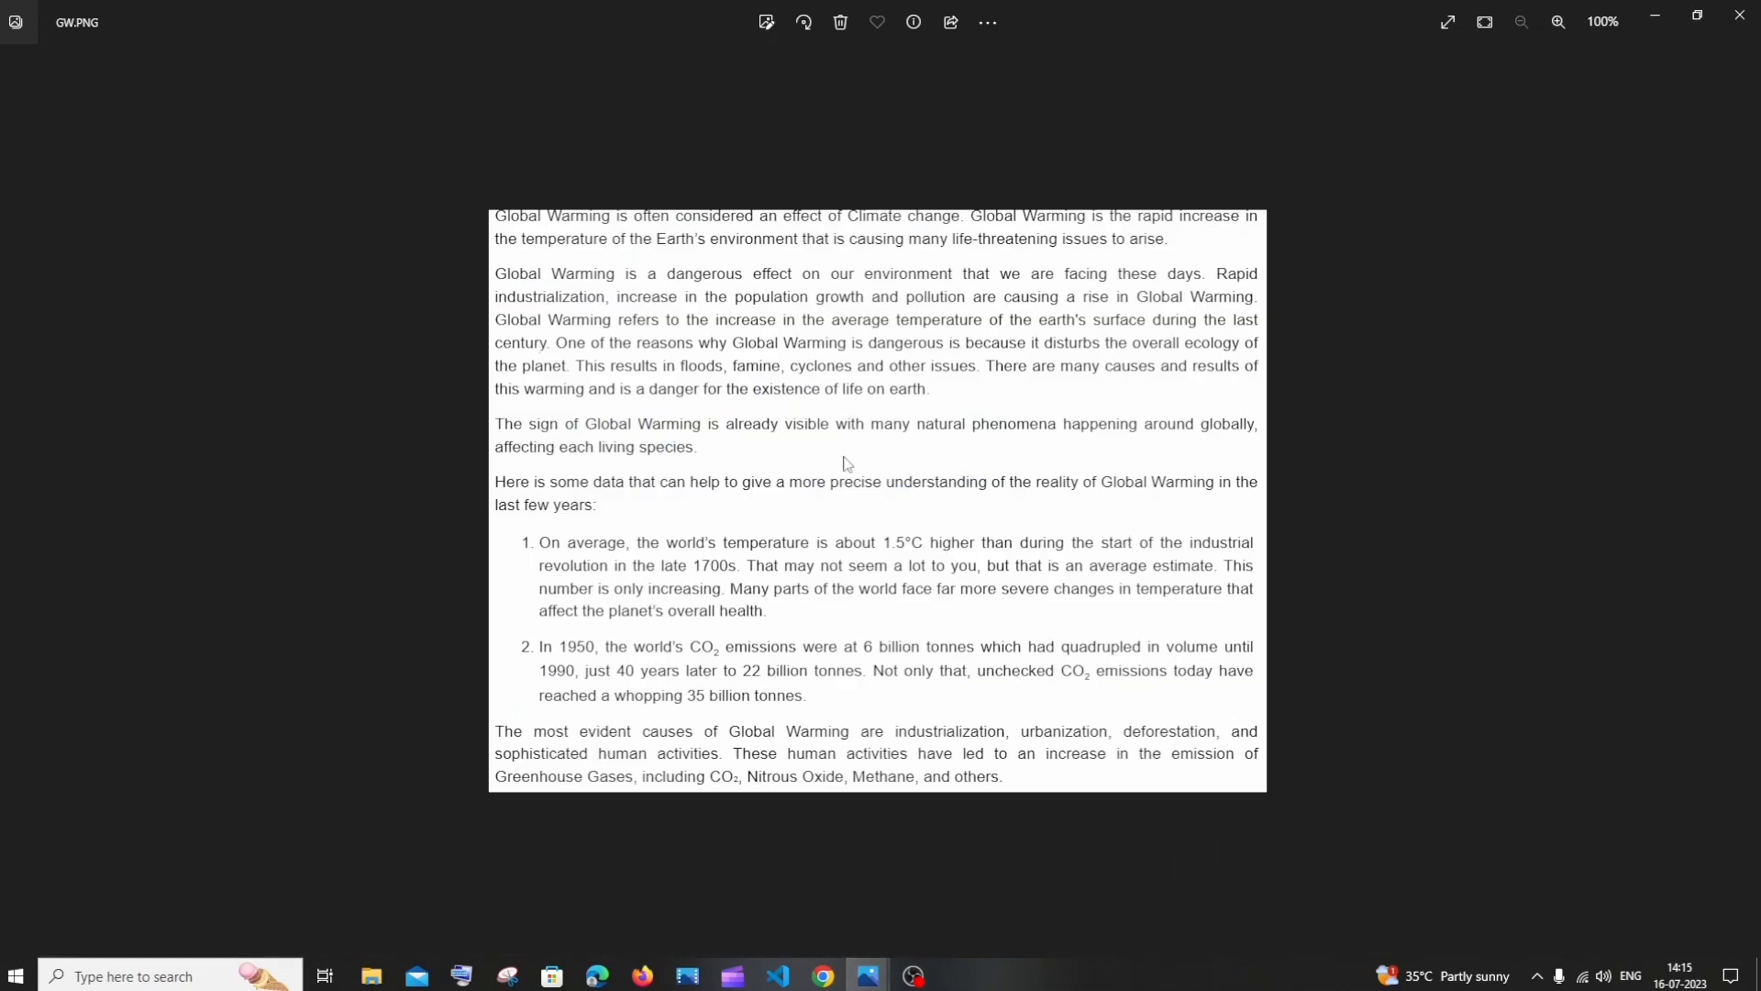
{"action": "mouse_move", "coordinate": [1635, 64]}
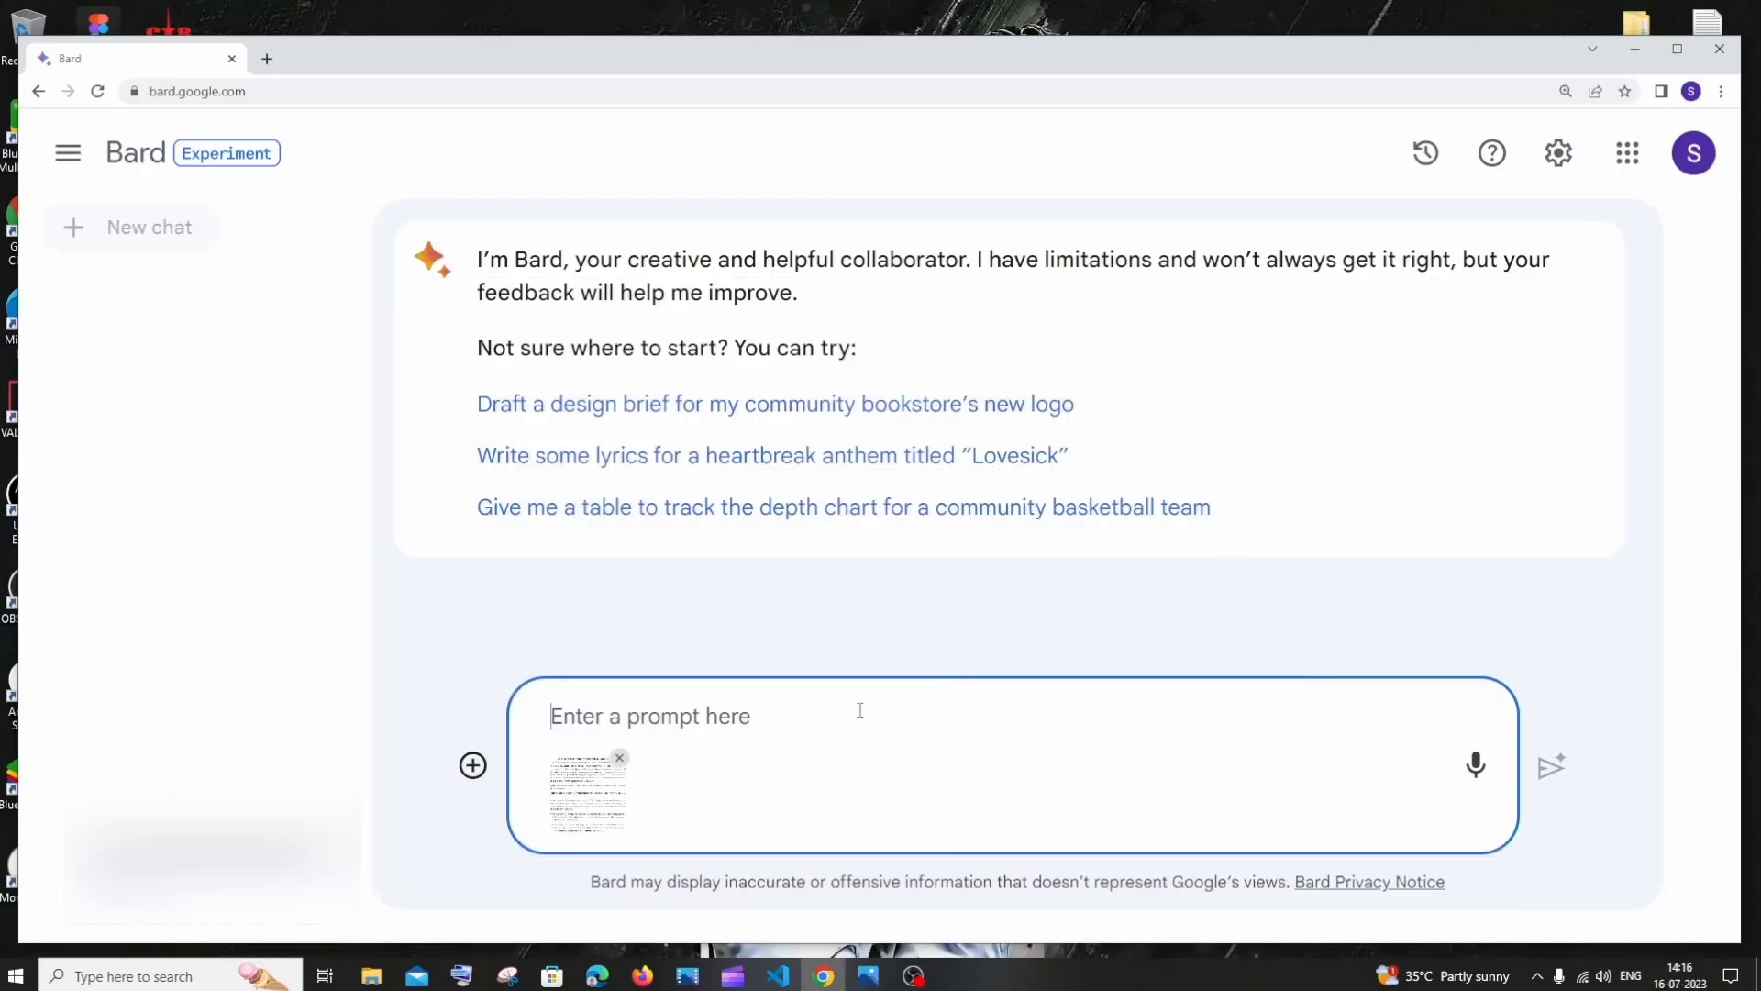
Step: Send 'Summarize with headings' with the image and scroll through Bard's headed summary
{"action": "type", "text": "Summarize with"}
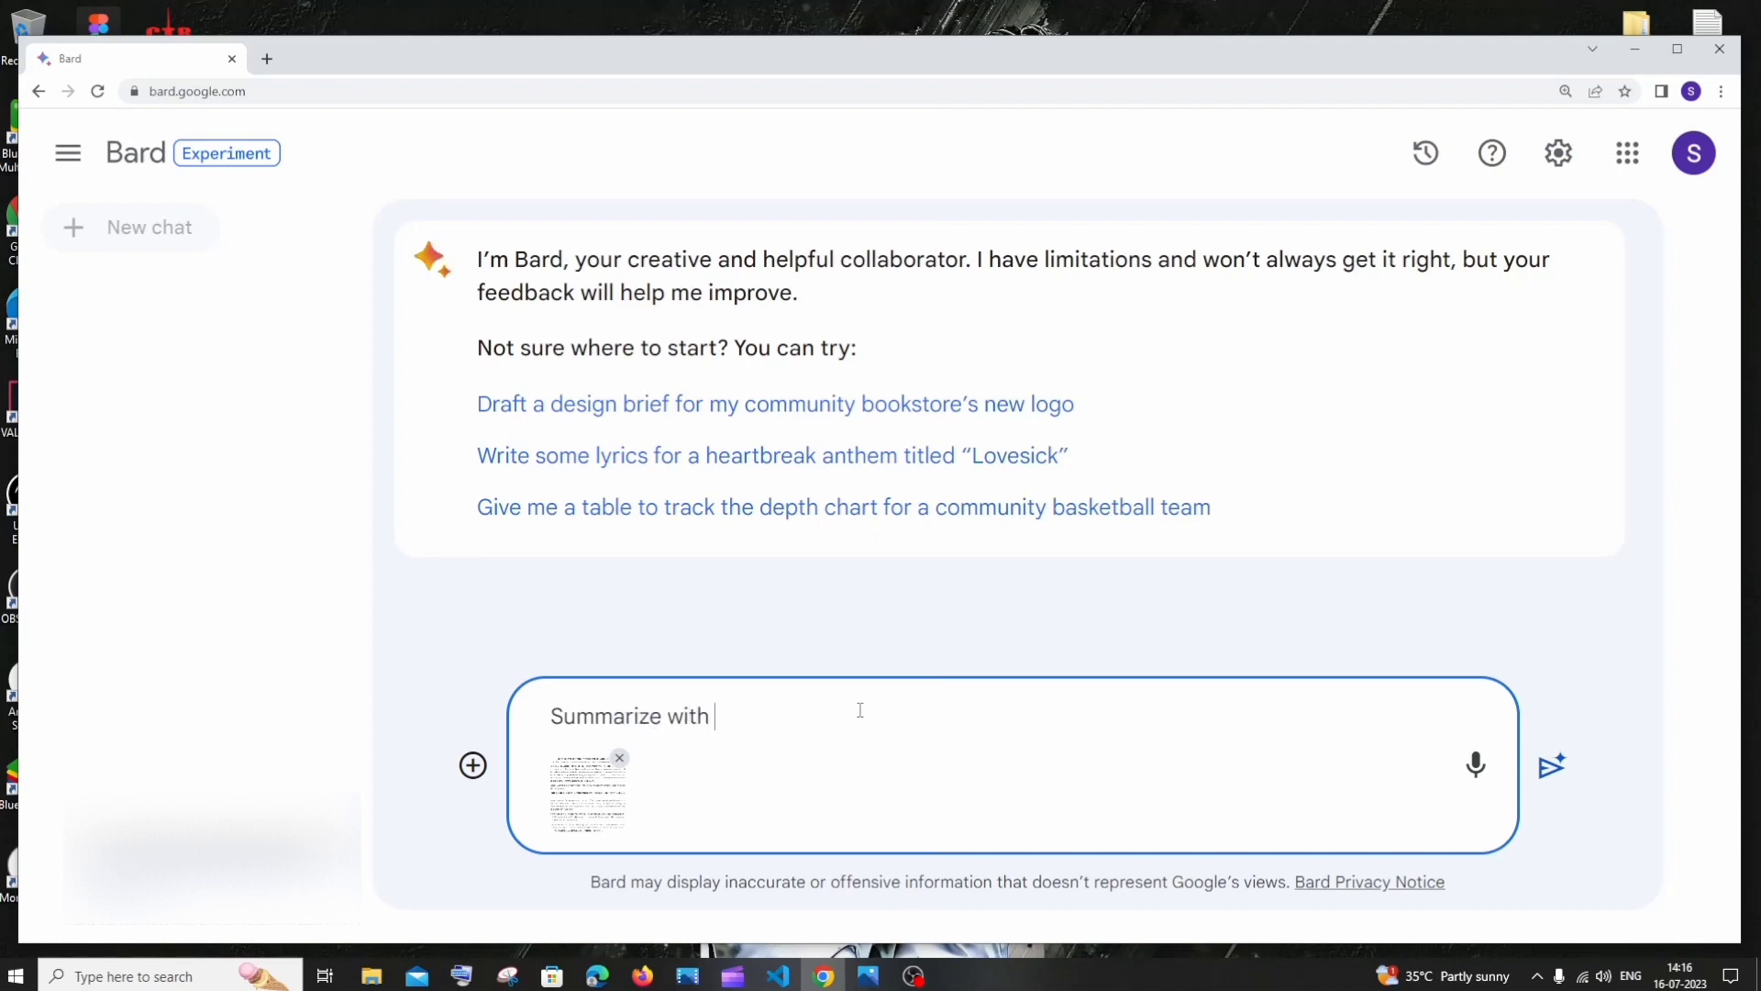
{"action": "left_click", "coordinate": [1552, 765]}
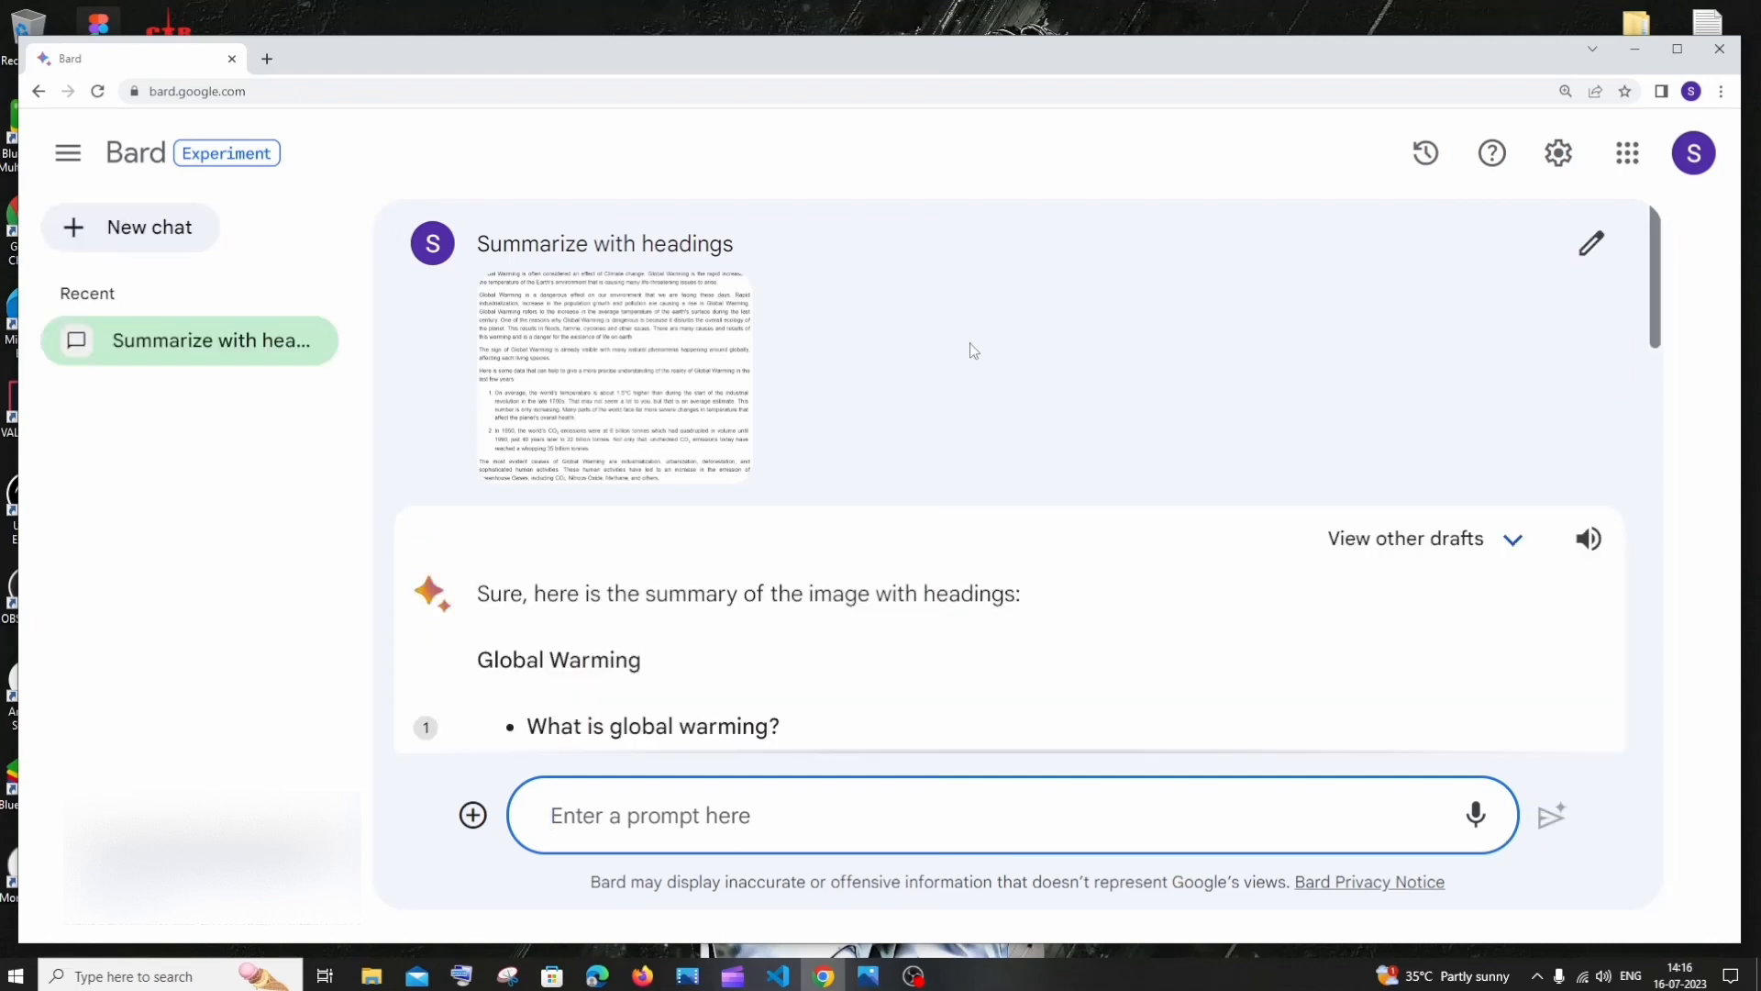
{"action": "scroll", "scroll_direction": "down", "scroll_amount": 3}
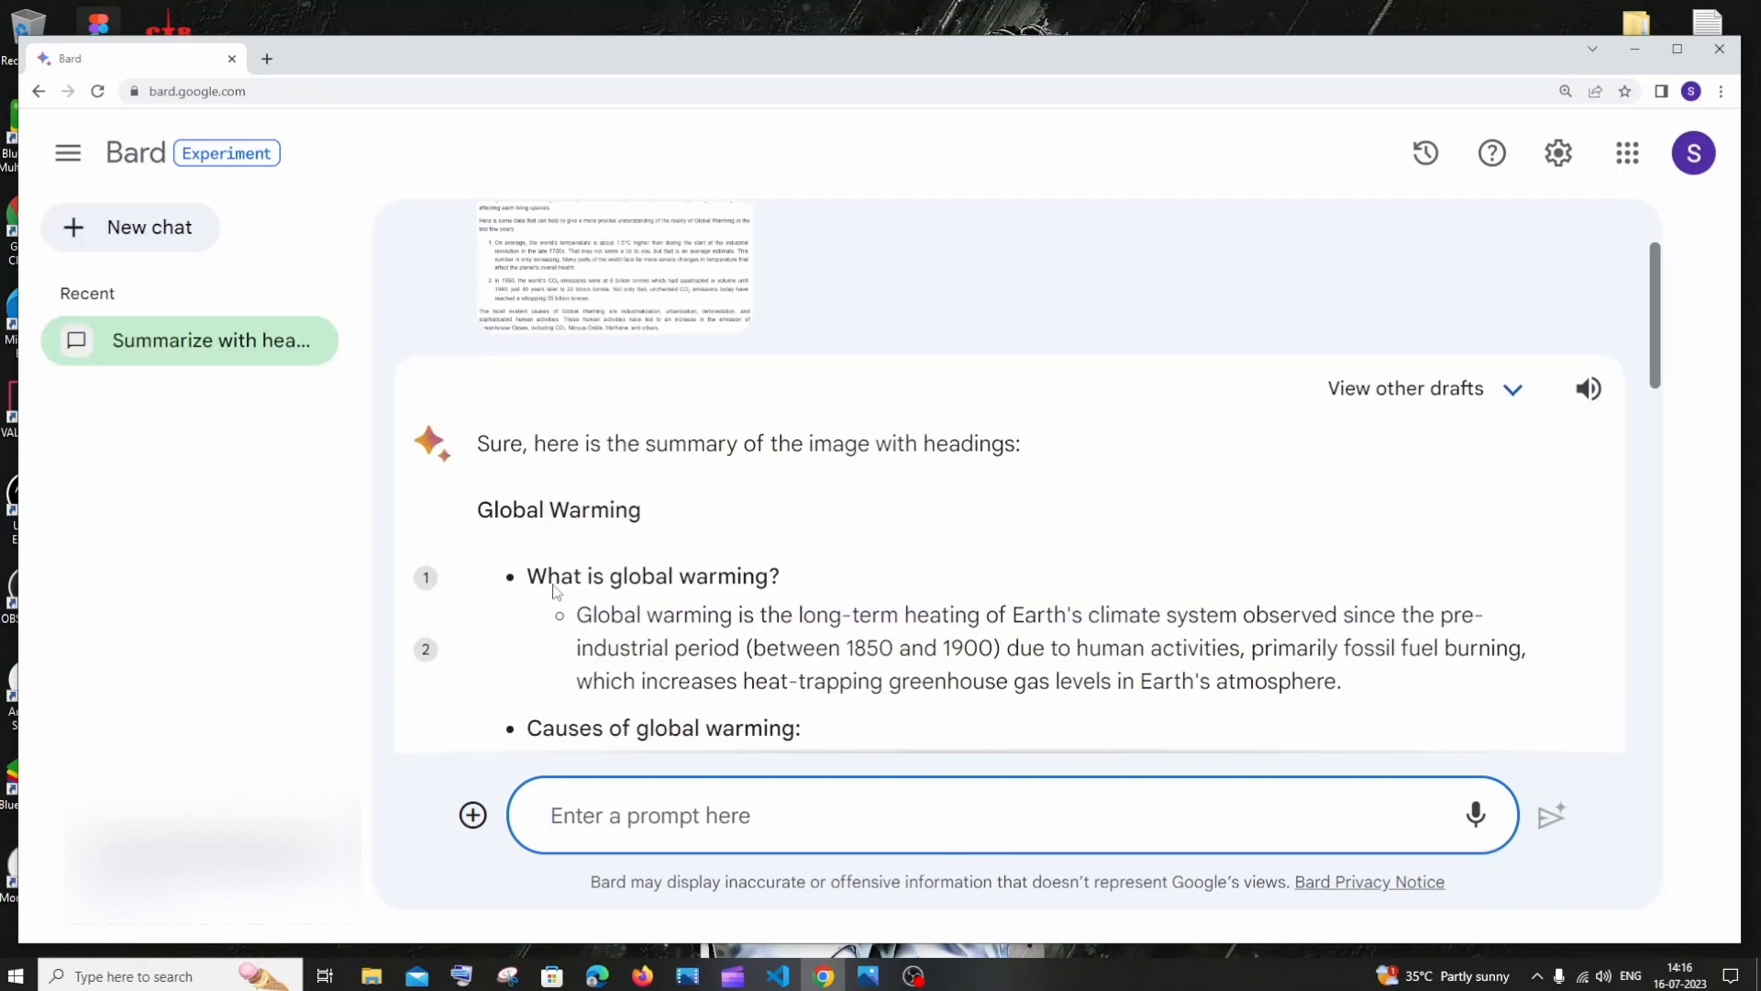
{"action": "scroll", "scroll_direction": "down", "scroll_amount": 3}
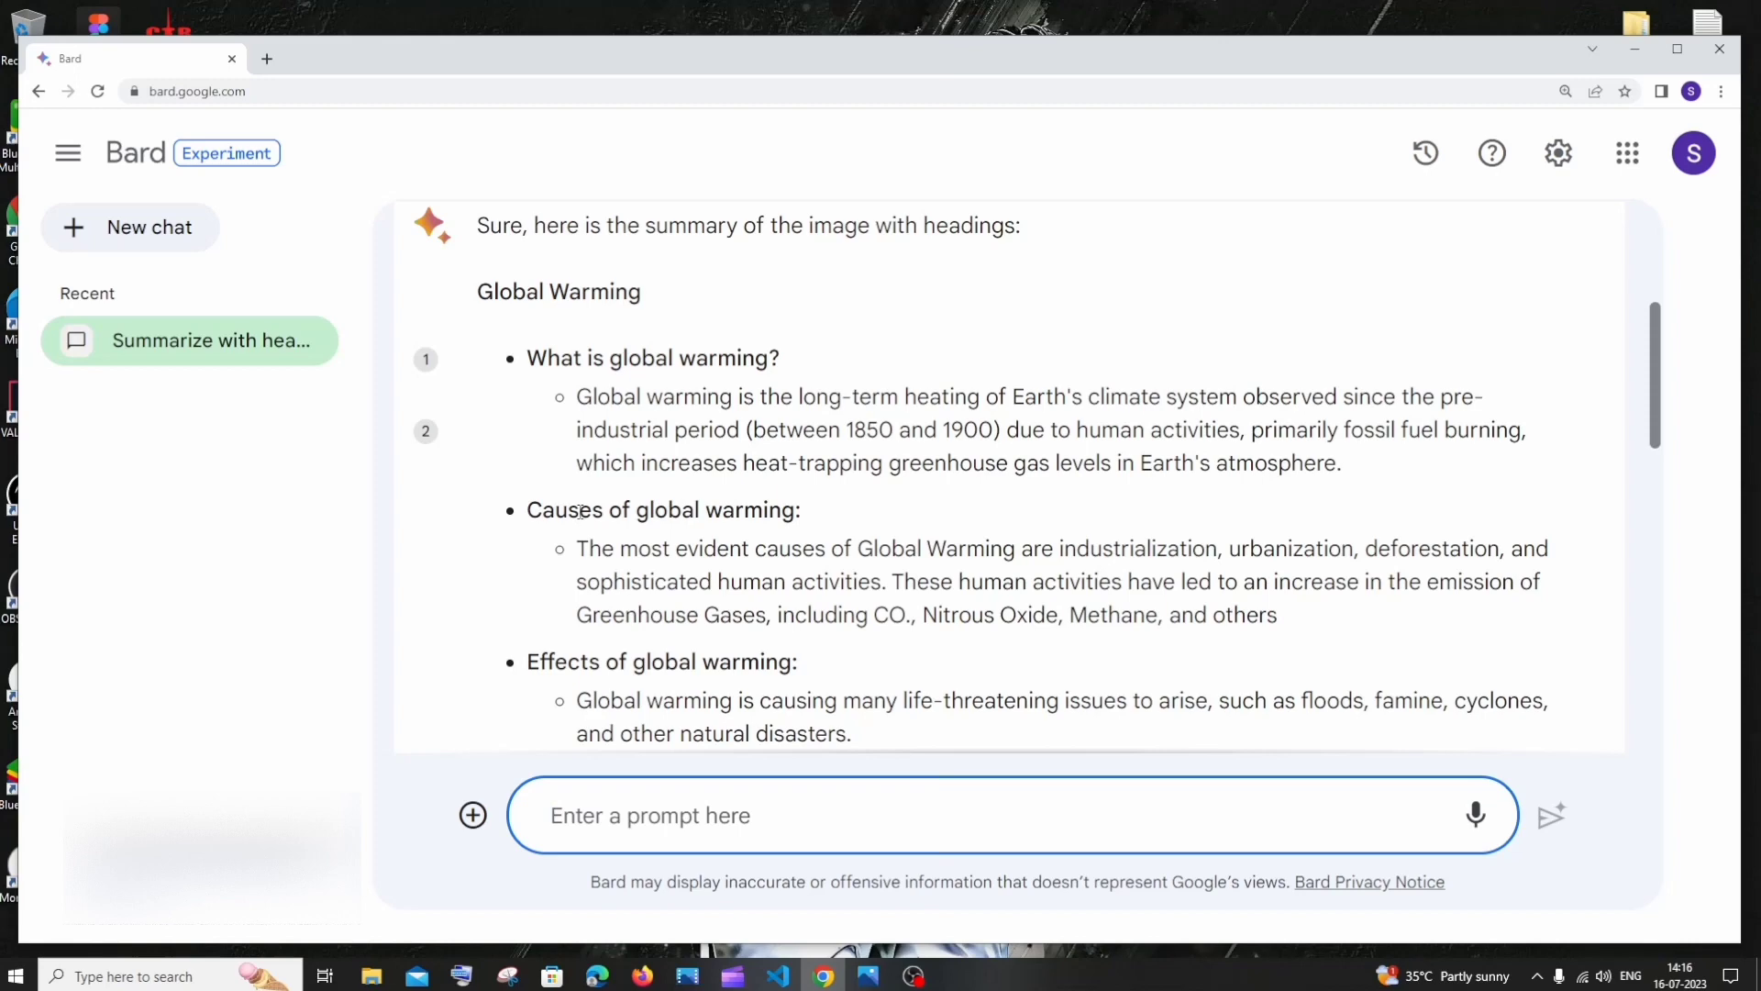
{"action": "scroll", "scroll_direction": "down", "scroll_amount": 3}
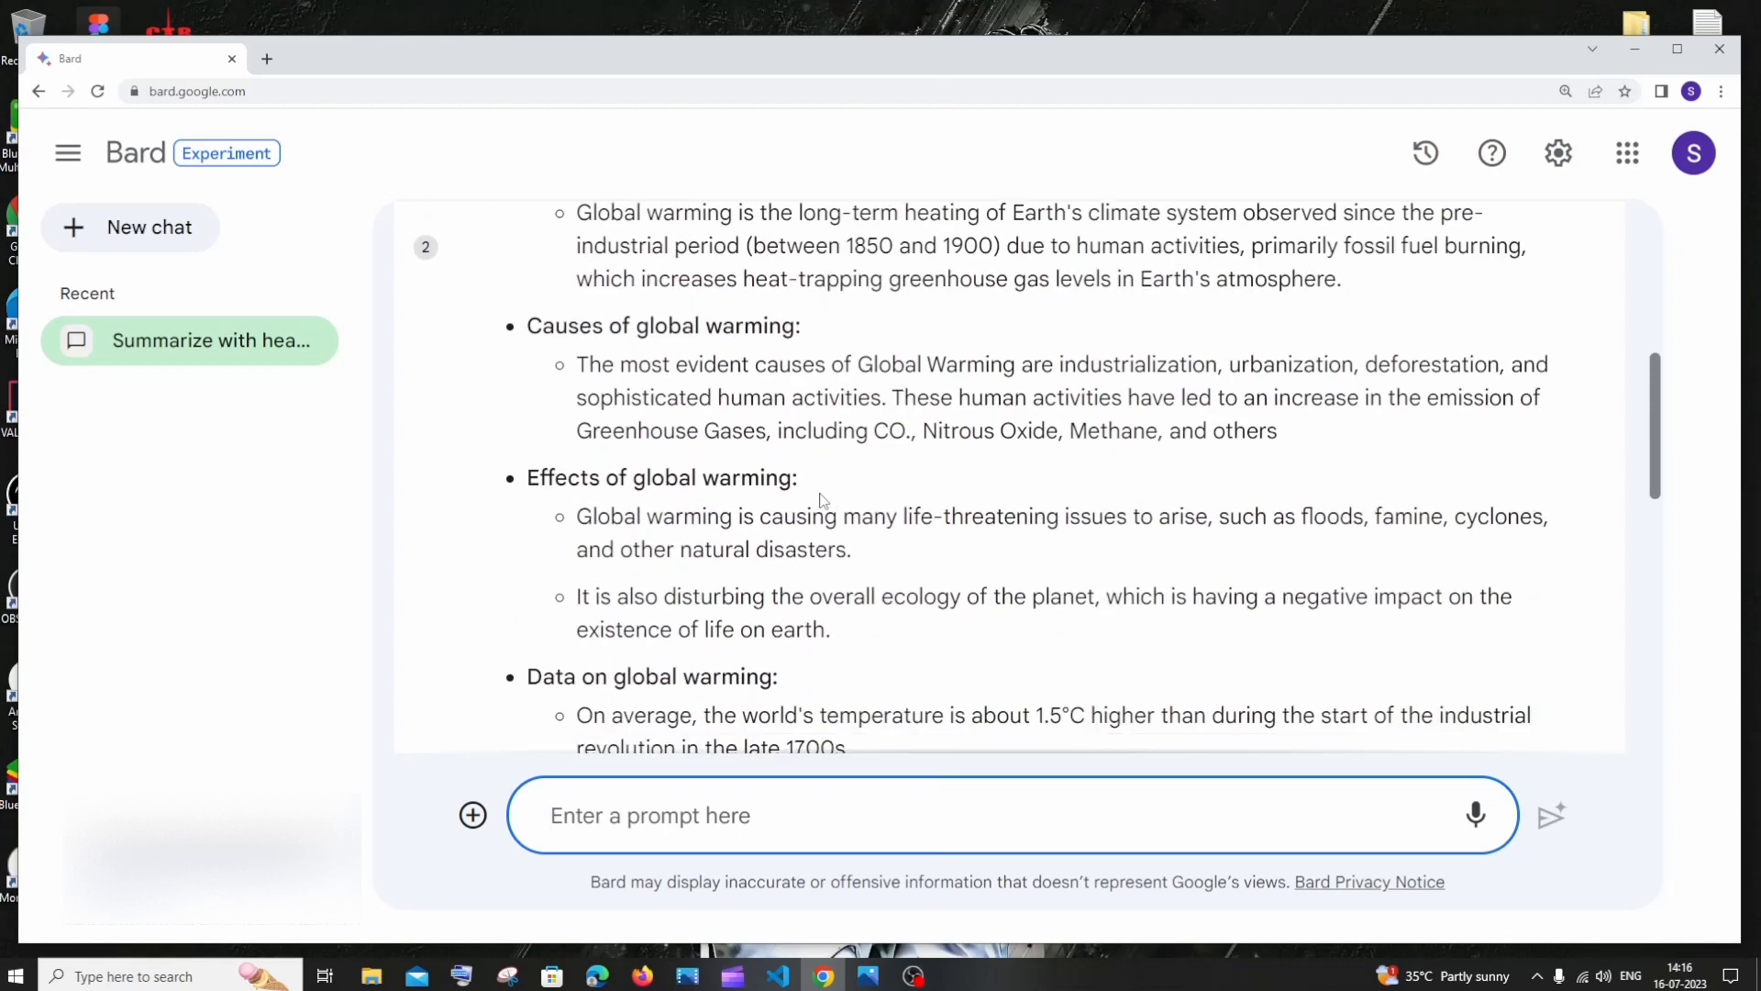
{"action": "scroll", "scroll_direction": "down", "scroll_amount": 3}
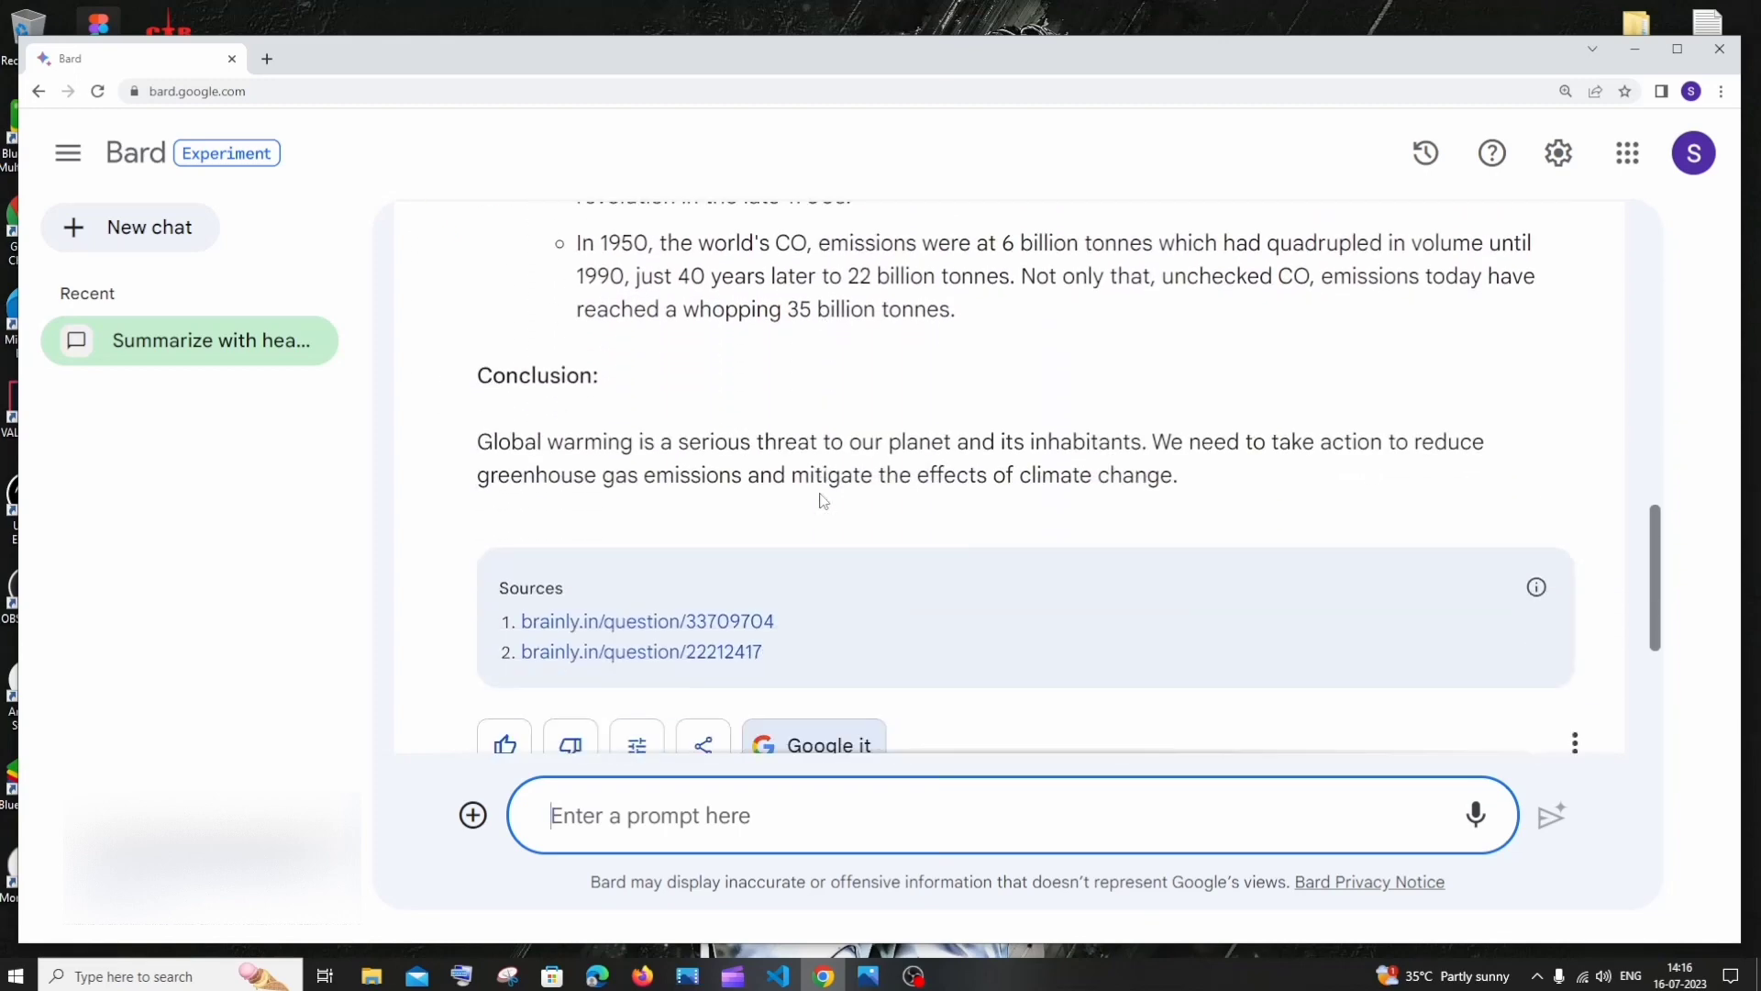
{"action": "mouse_move", "coordinate": [885, 542]}
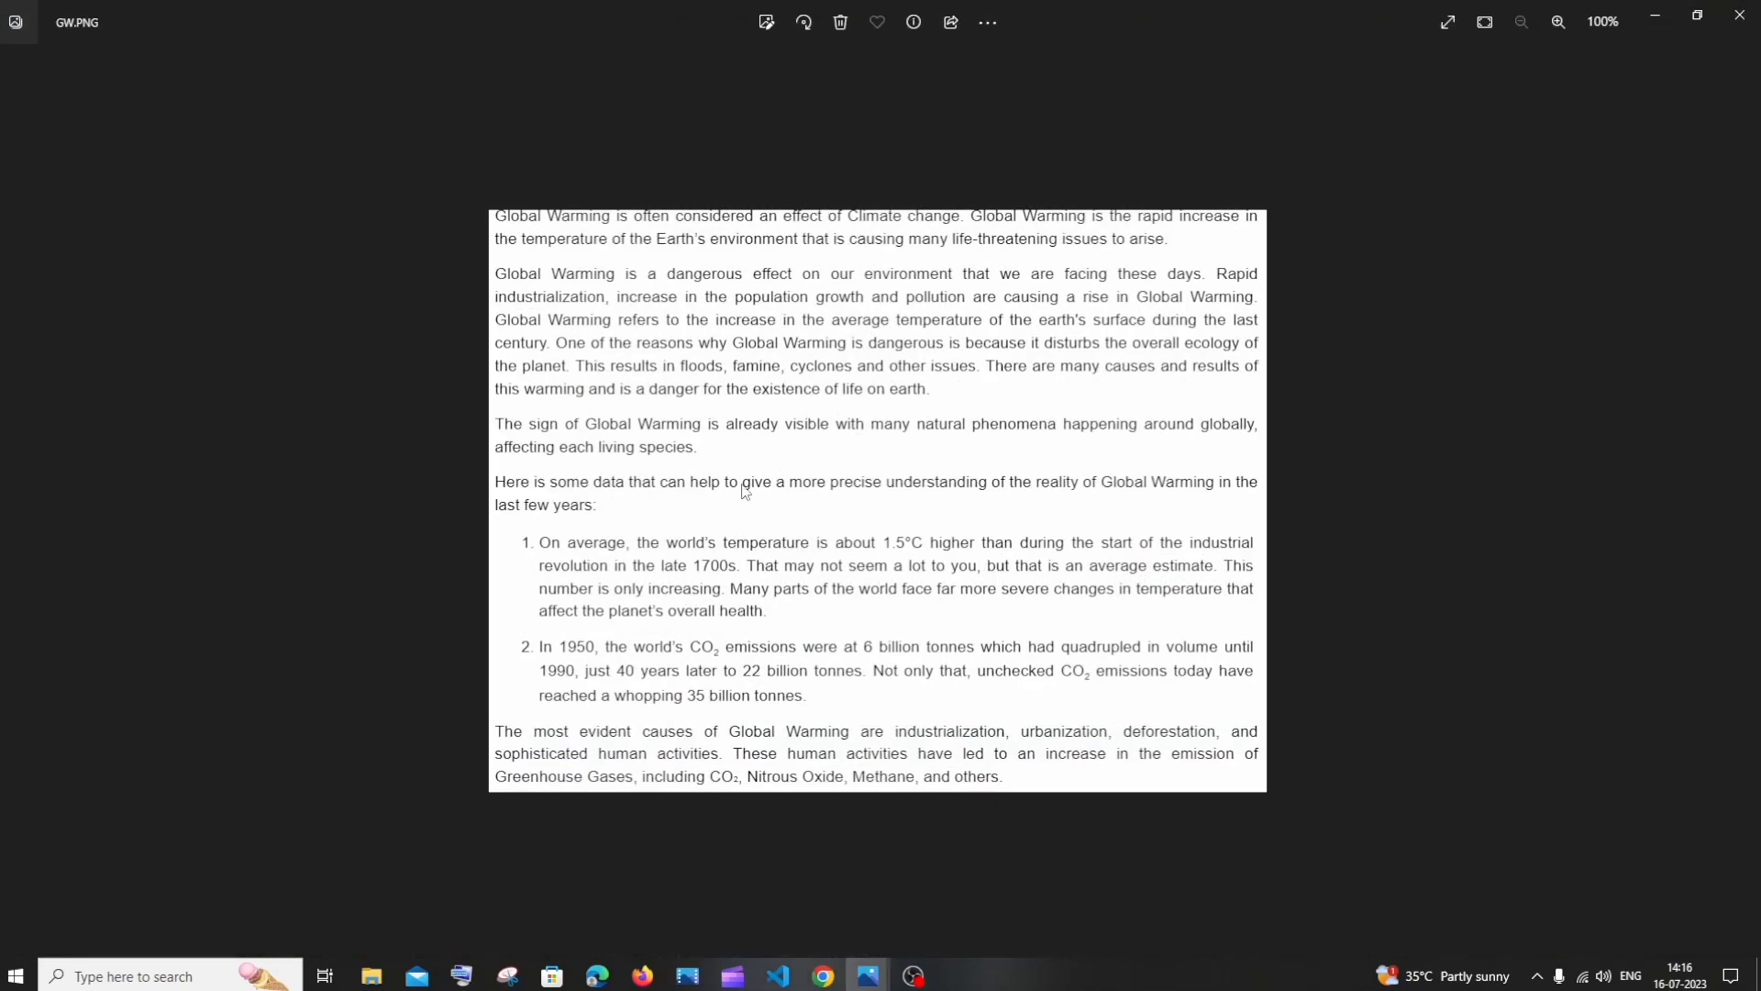
{"action": "mouse_move", "coordinate": [1314, 368]}
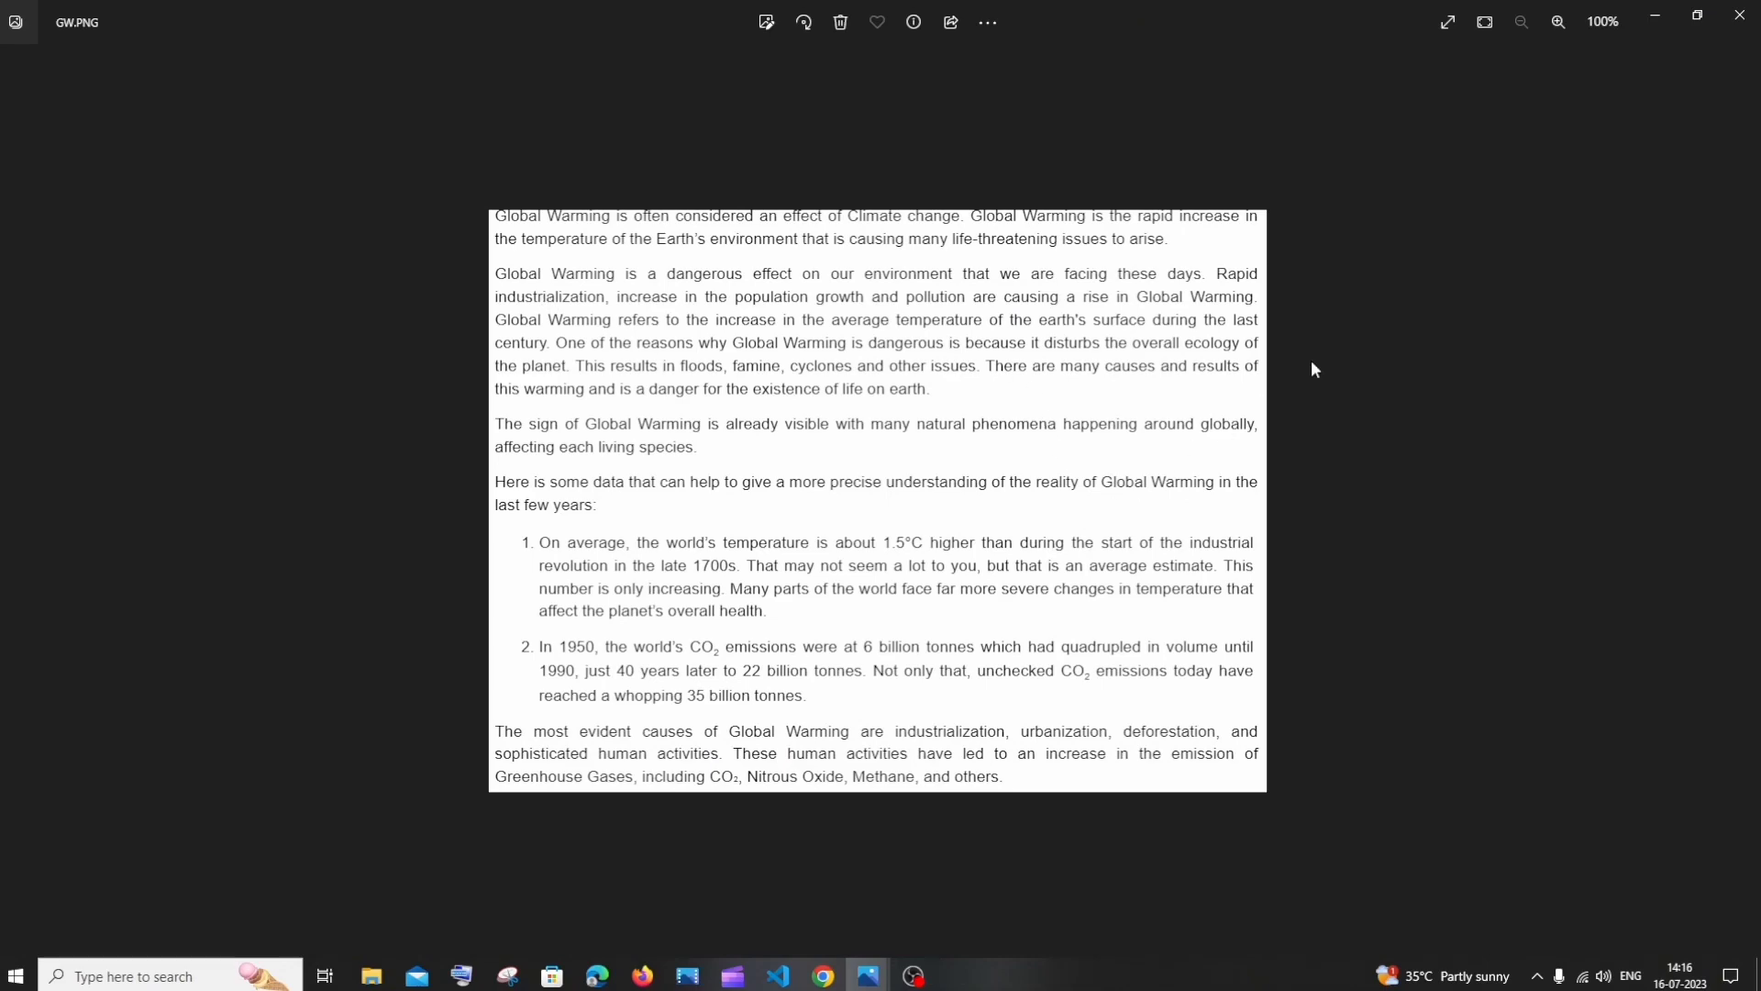
{"action": "left_click", "coordinate": [824, 975]}
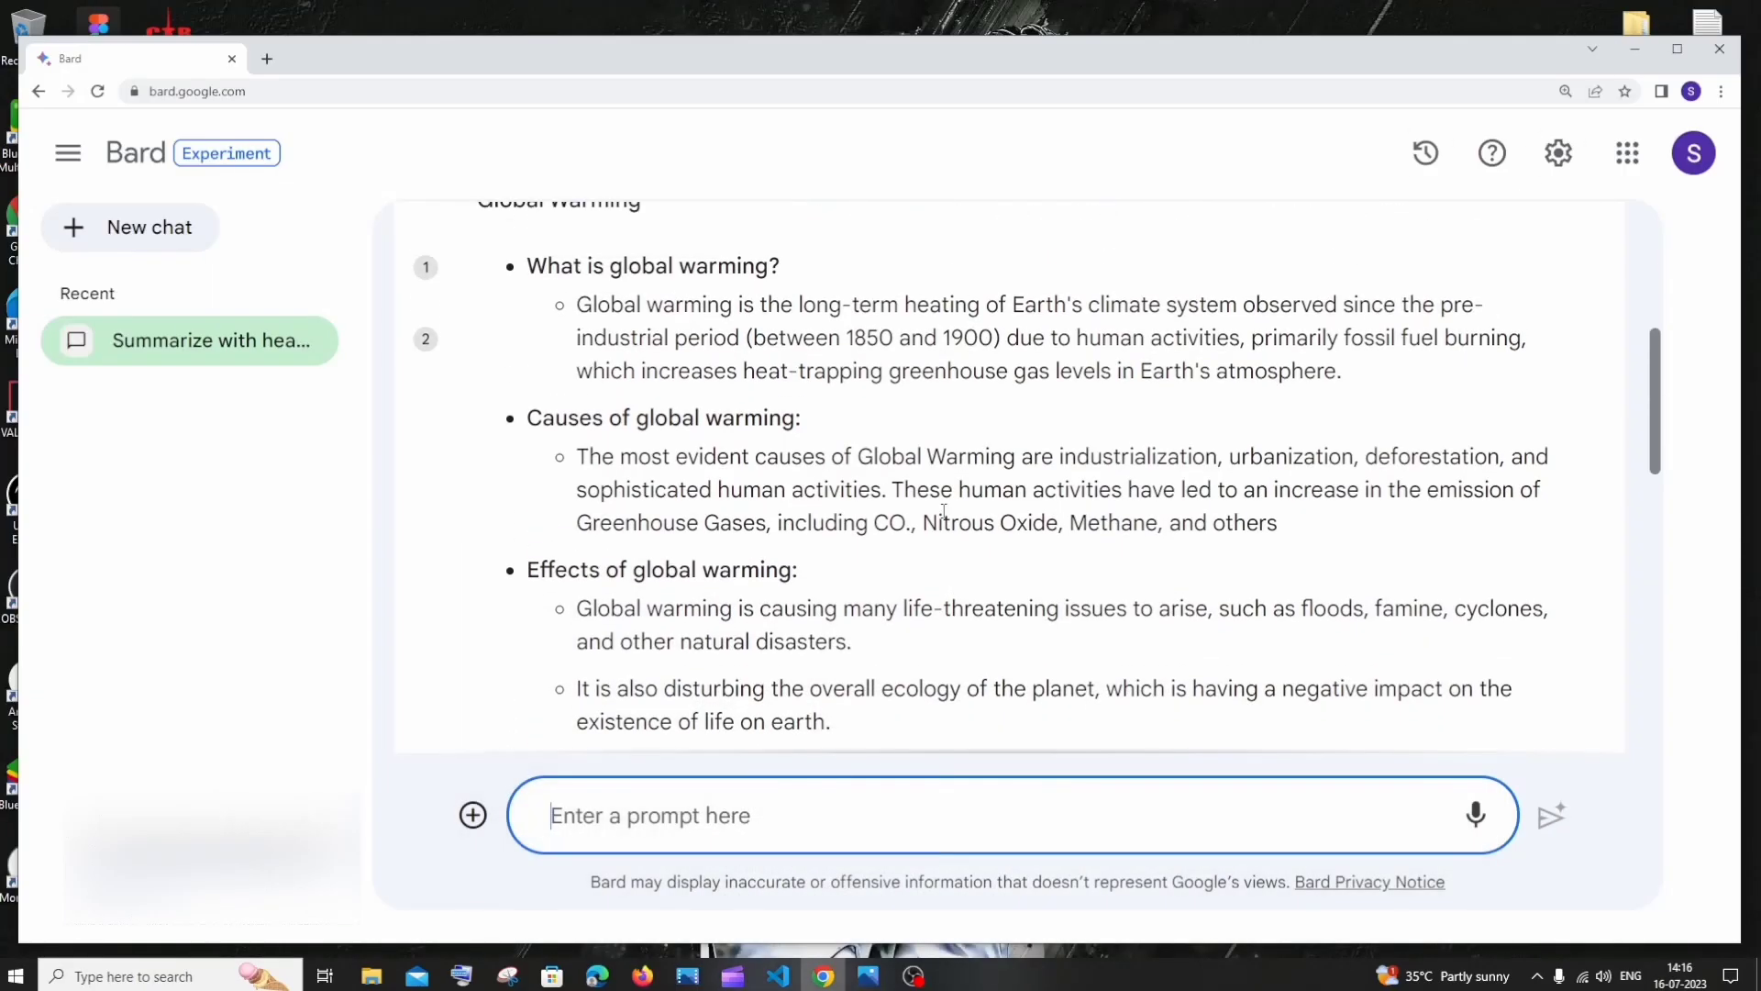
{"action": "scroll", "scroll_direction": "down", "scroll_amount": 3}
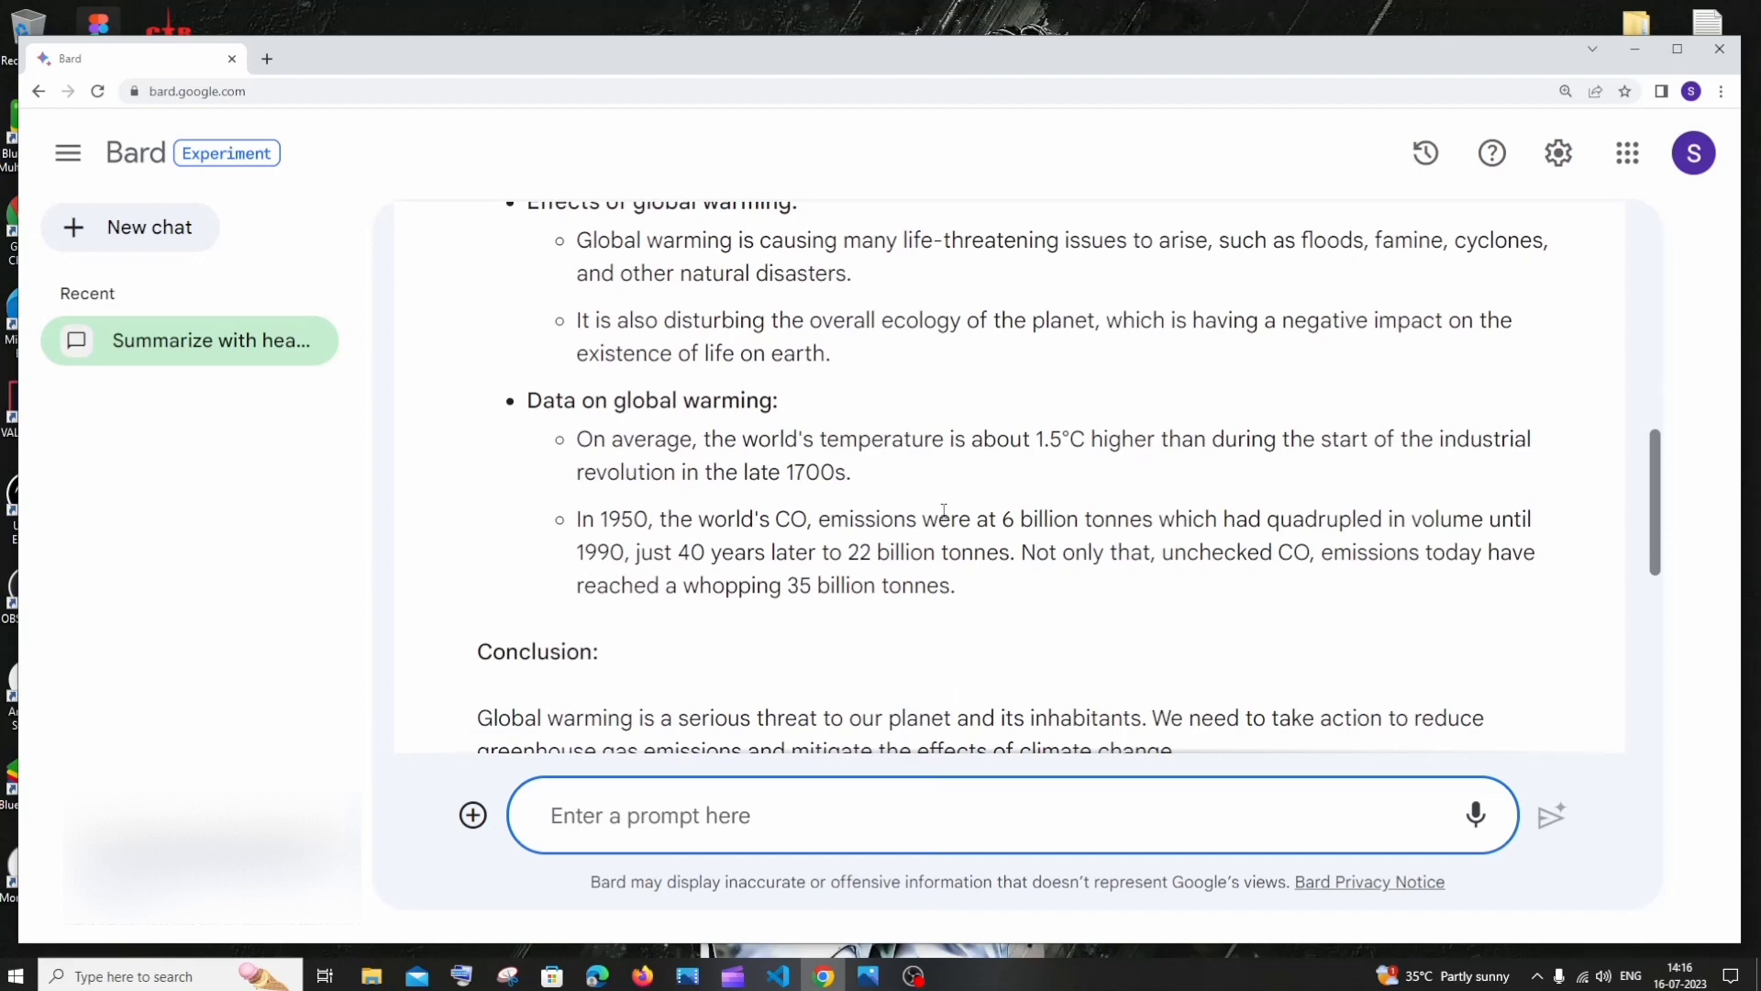
{"action": "scroll", "scroll_direction": "down", "scroll_amount": 3}
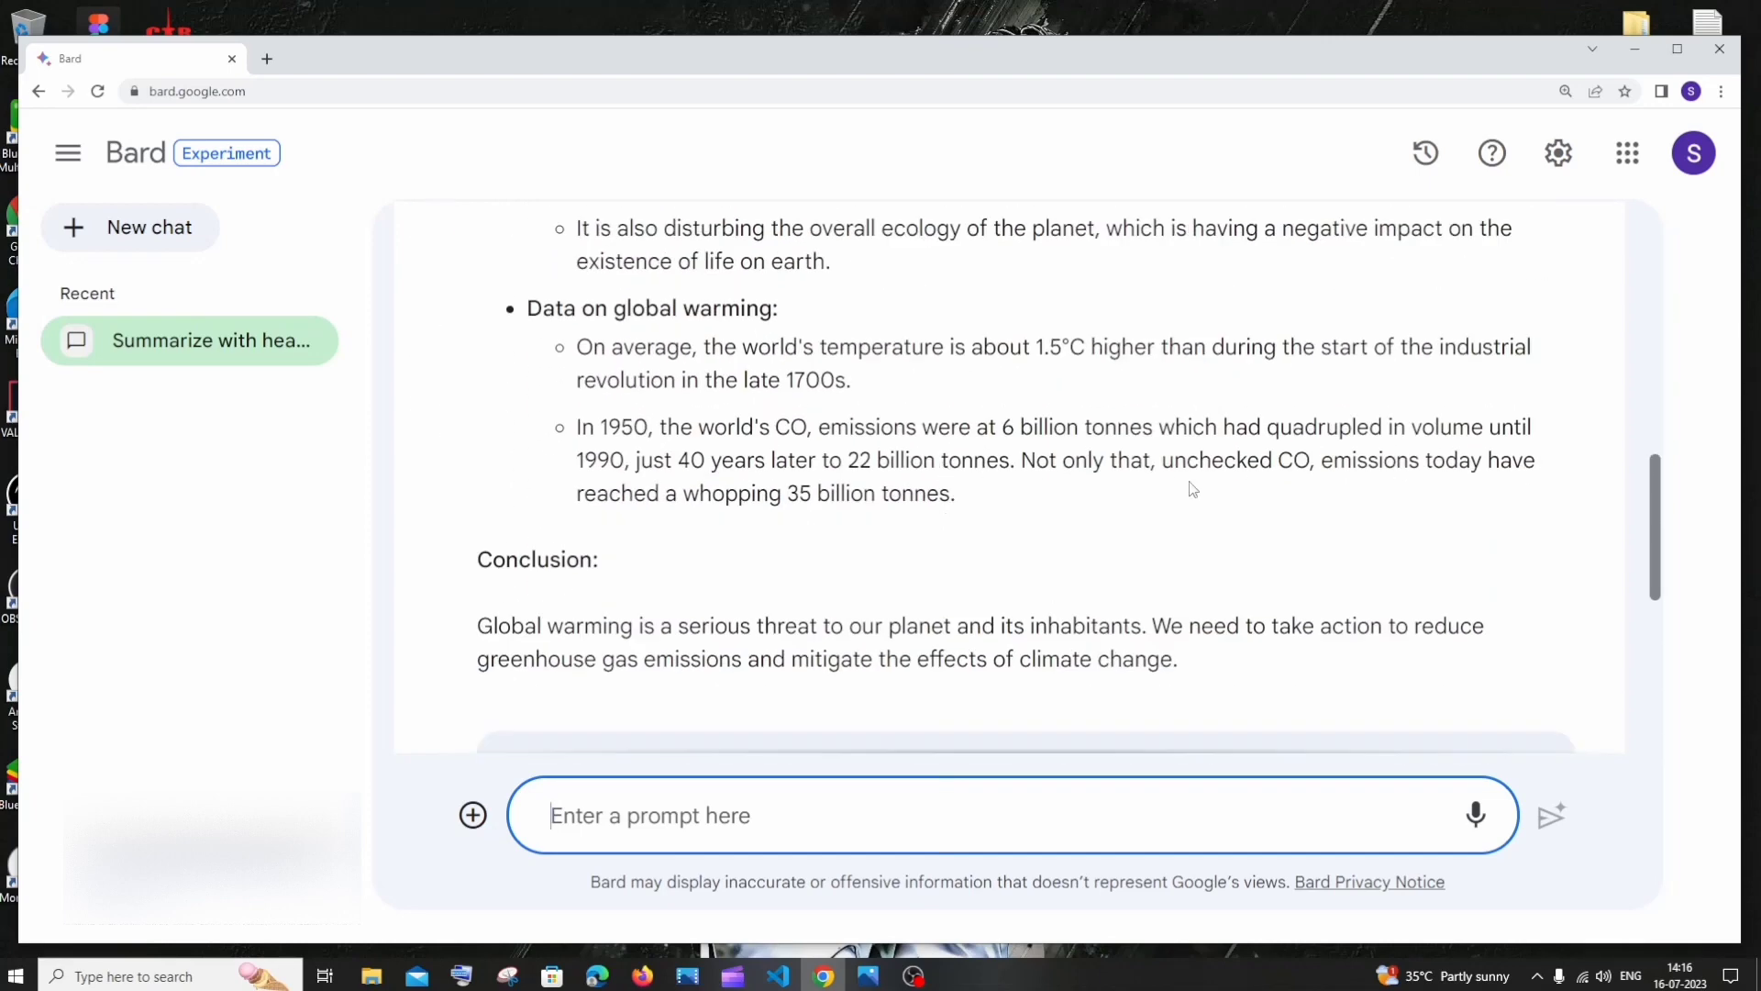
{"action": "scroll", "scroll_direction": "down", "scroll_amount": 3}
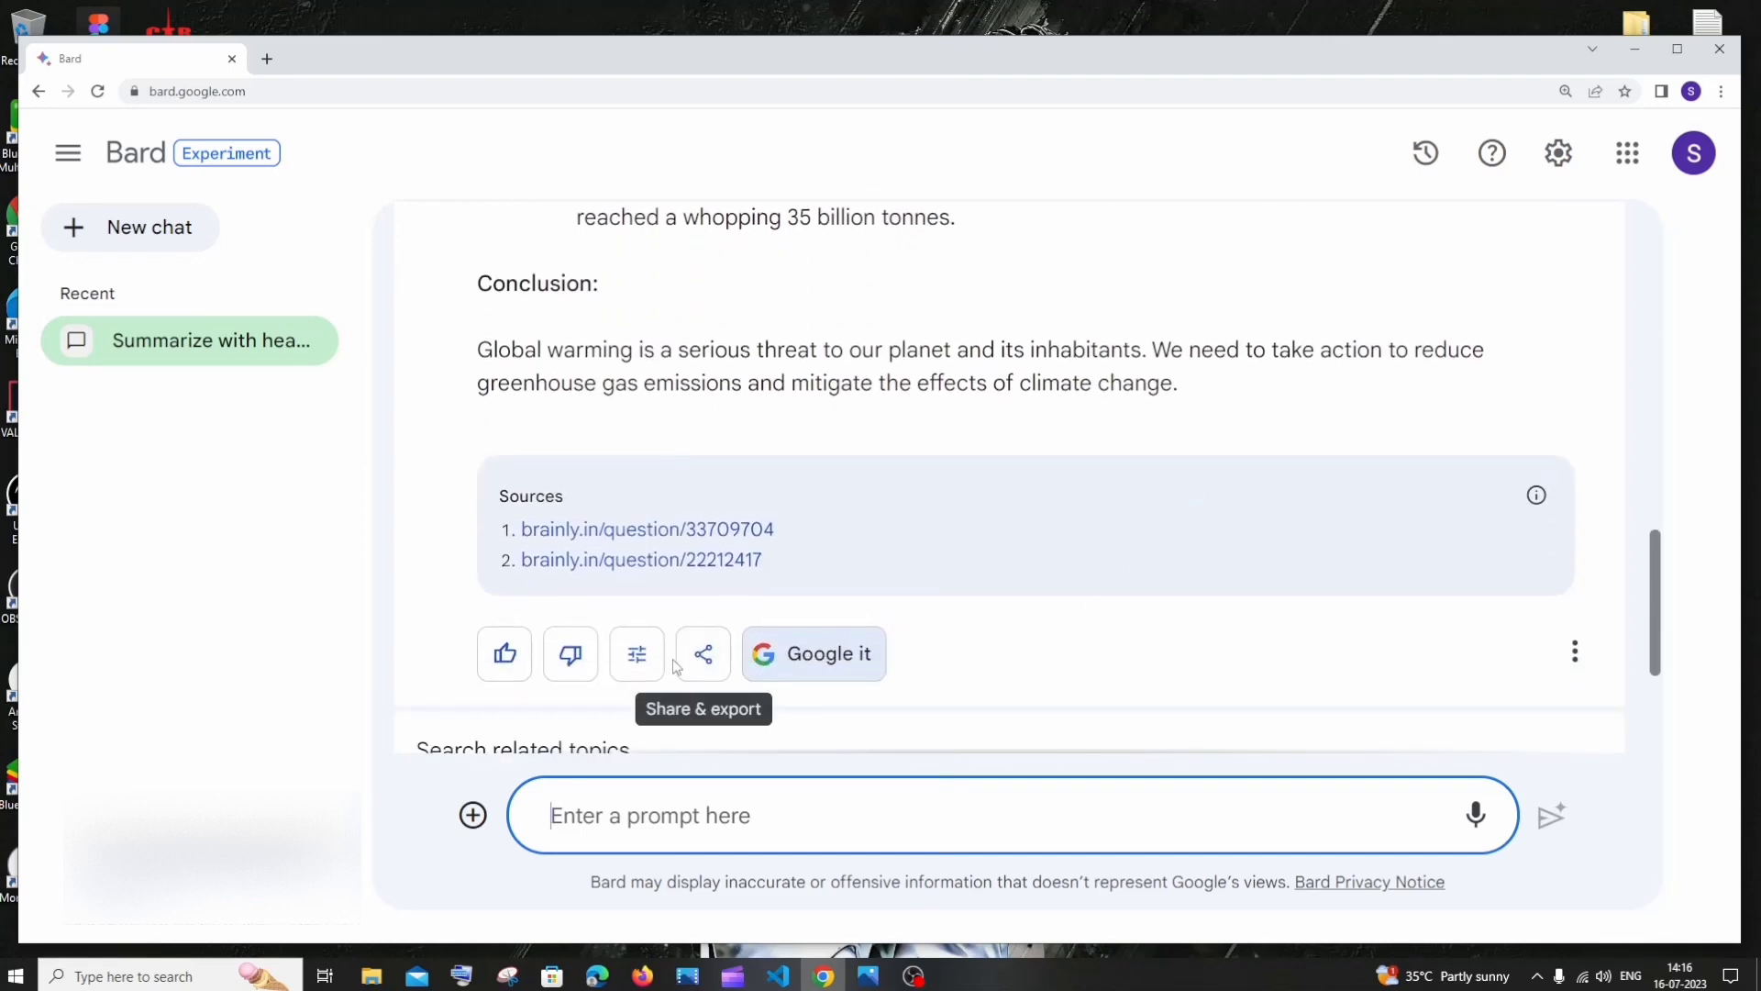
{"action": "mouse_move", "coordinate": [637, 654]}
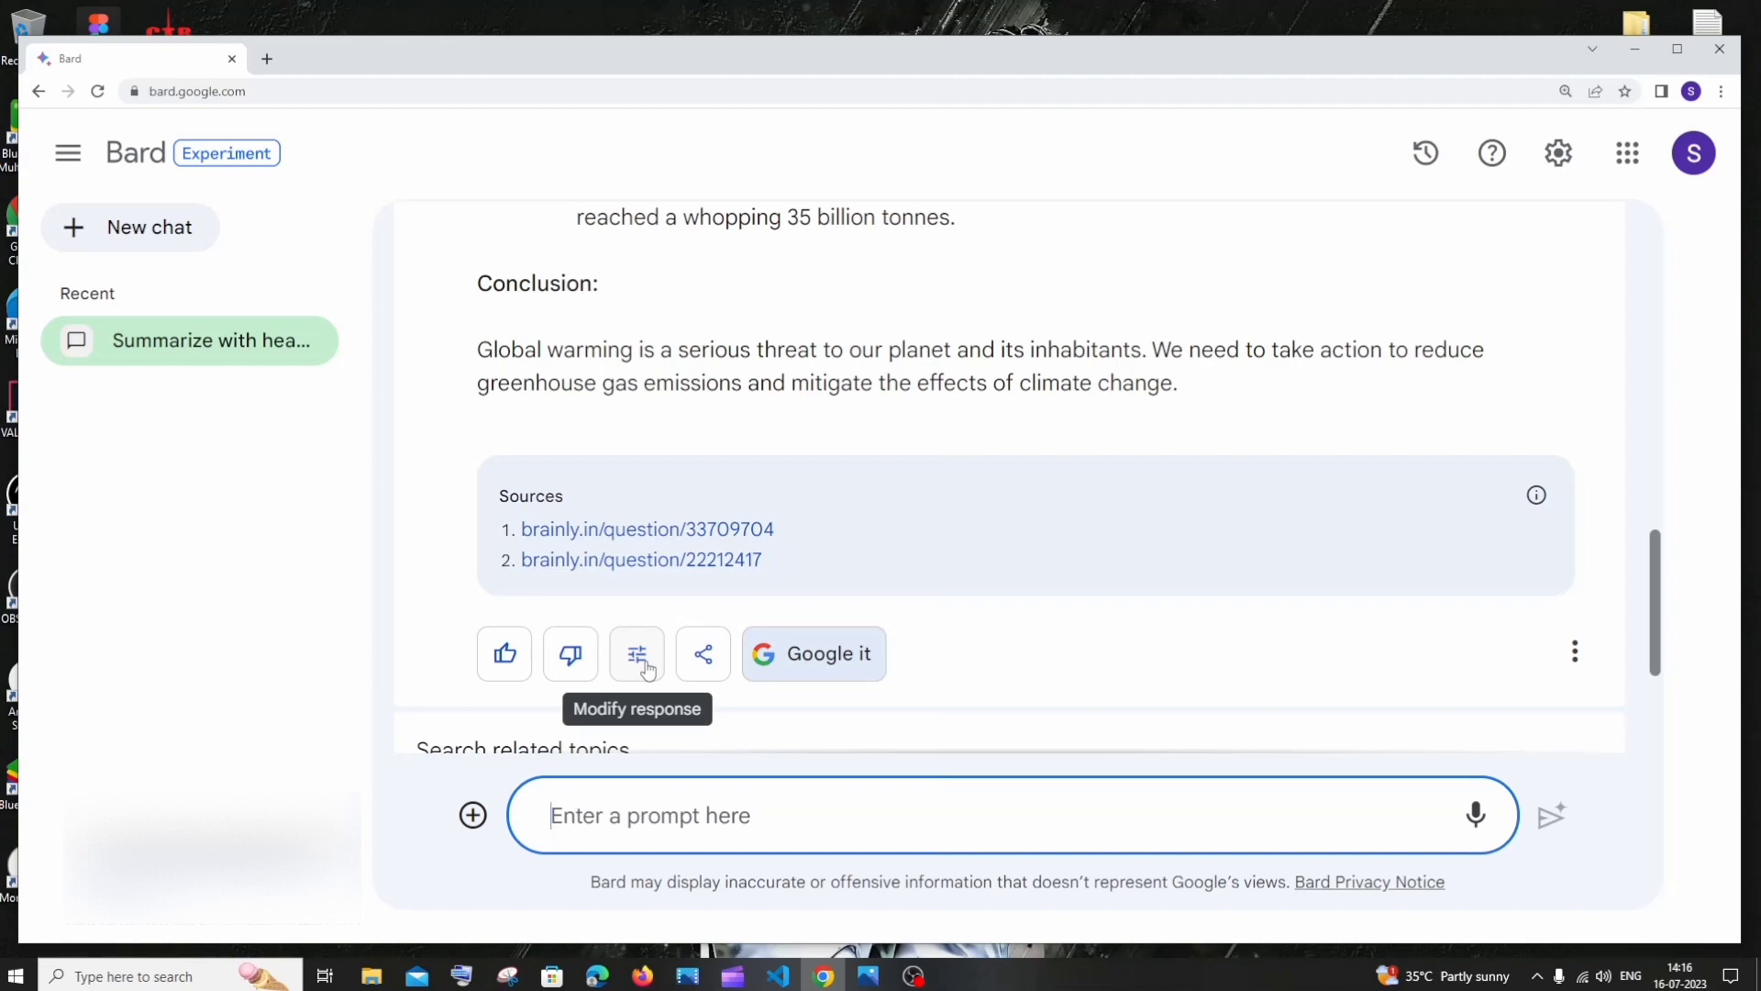
{"action": "left_click", "coordinate": [637, 654]}
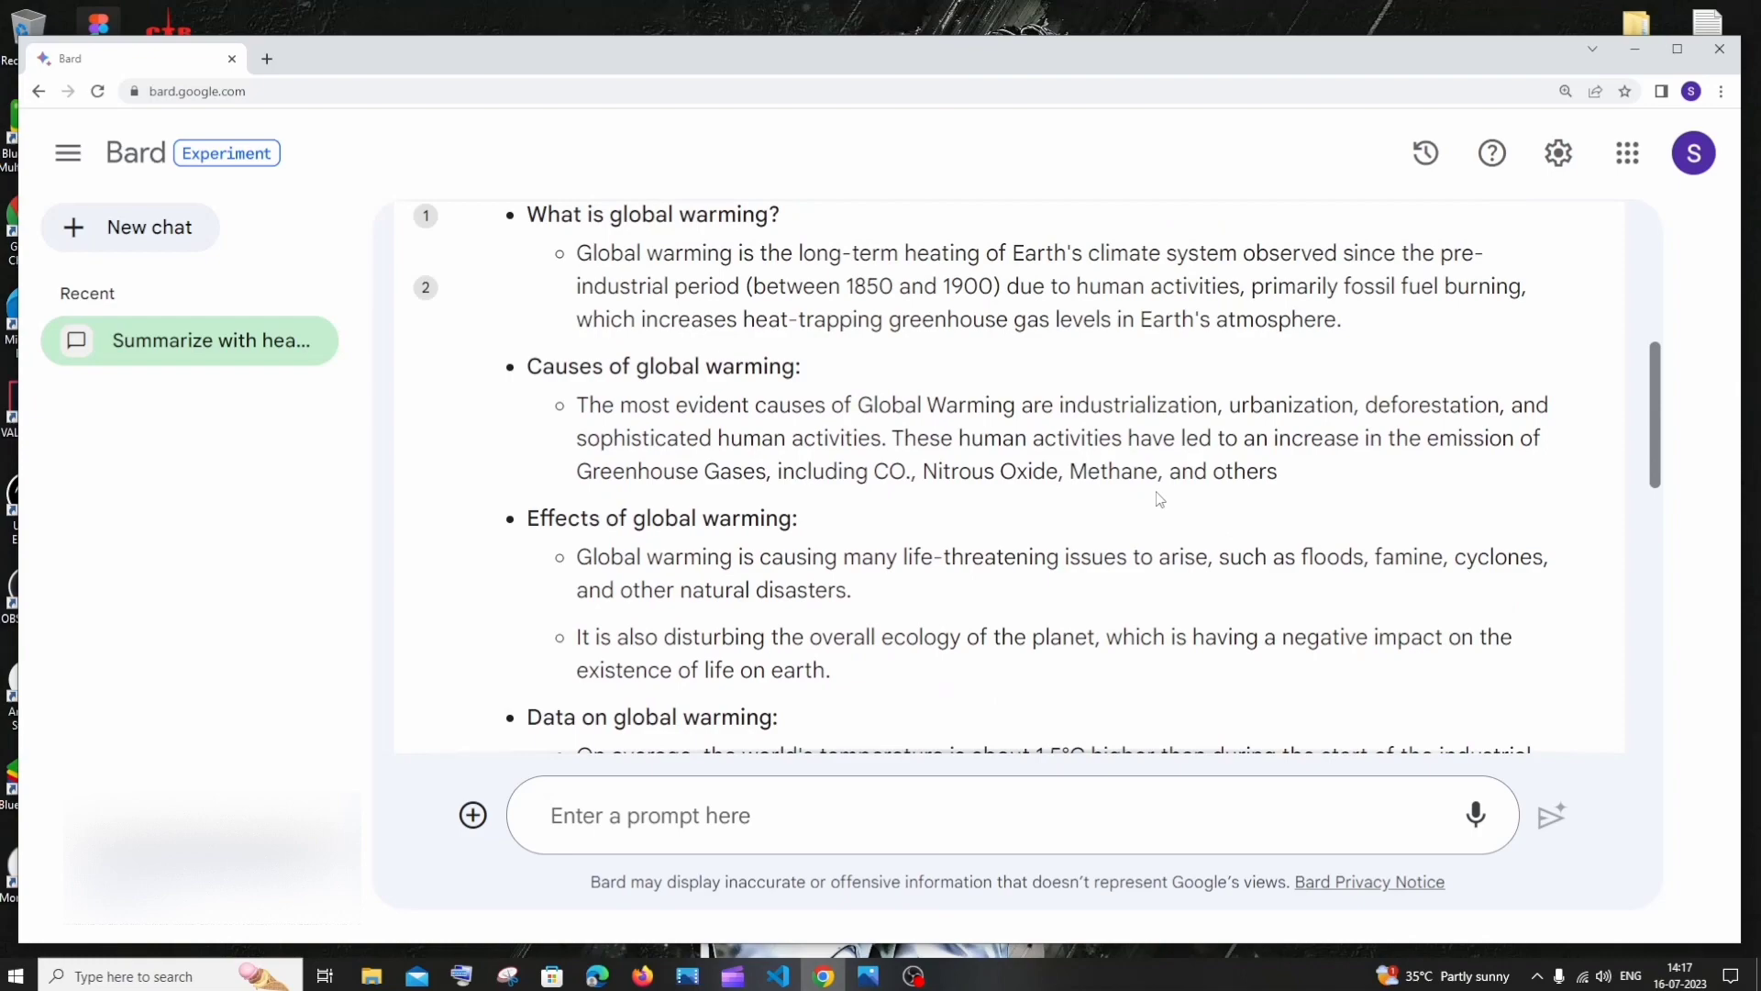
{"action": "scroll", "scroll_direction": "down", "scroll_amount": 3}
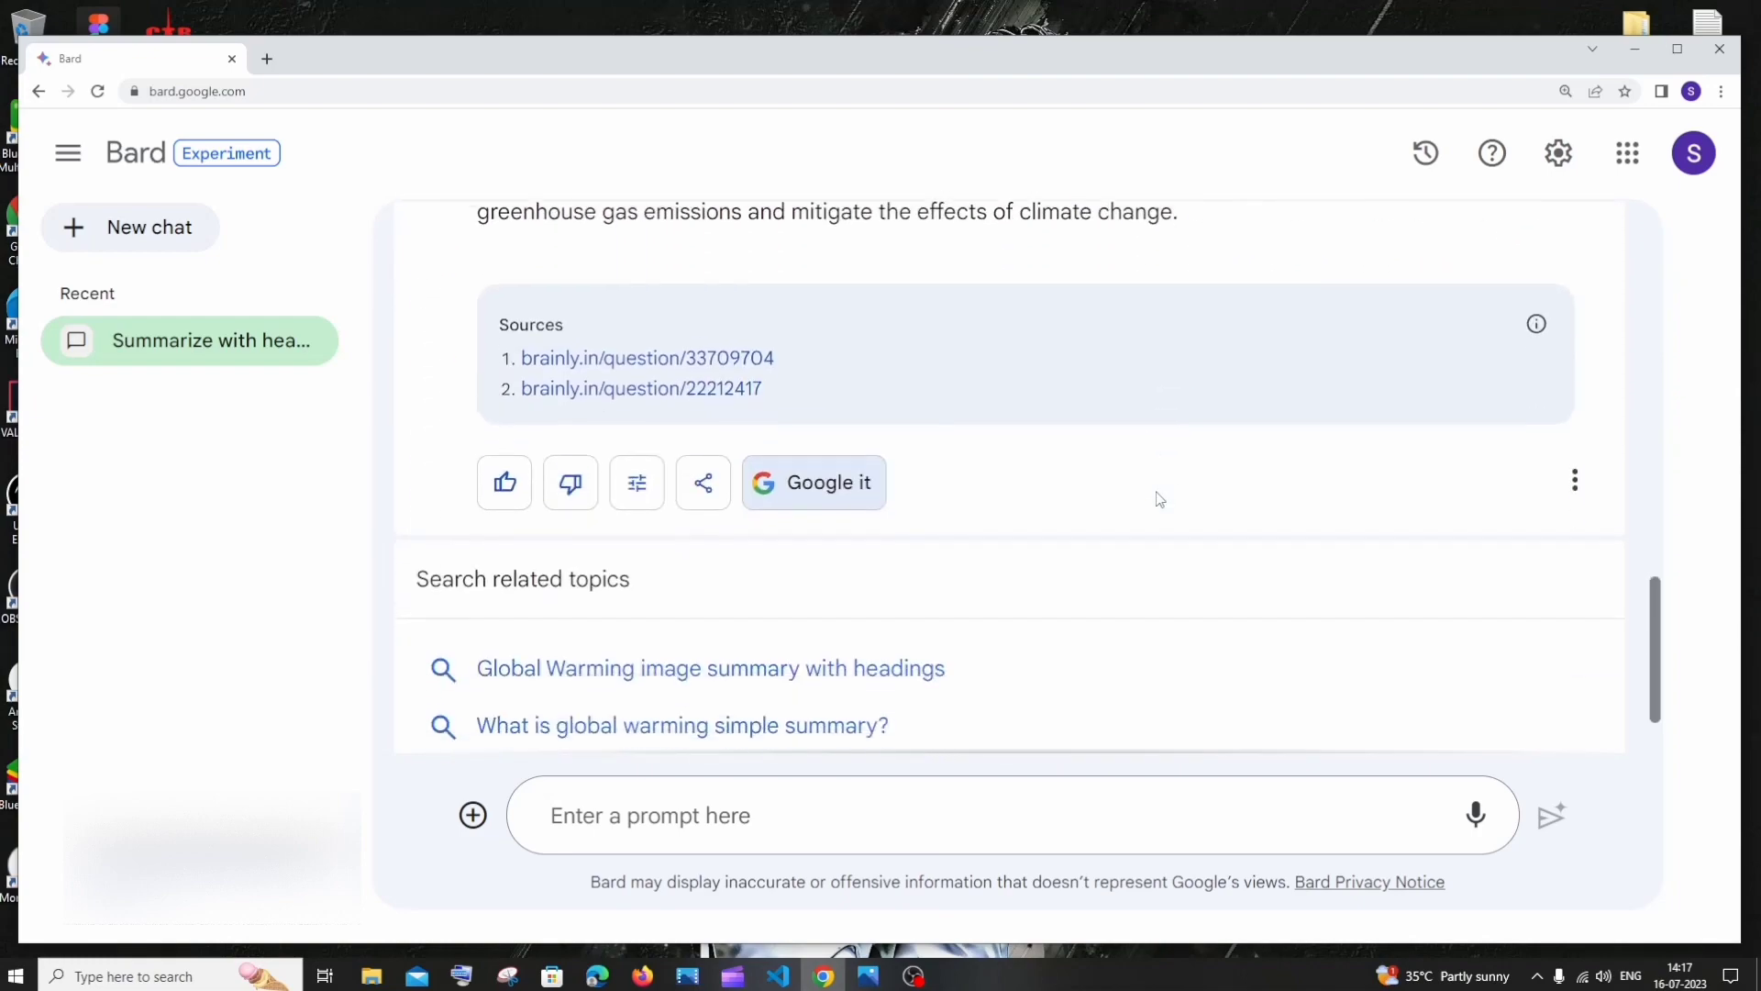
{"action": "scroll", "scroll_direction": "down", "scroll_amount": 3}
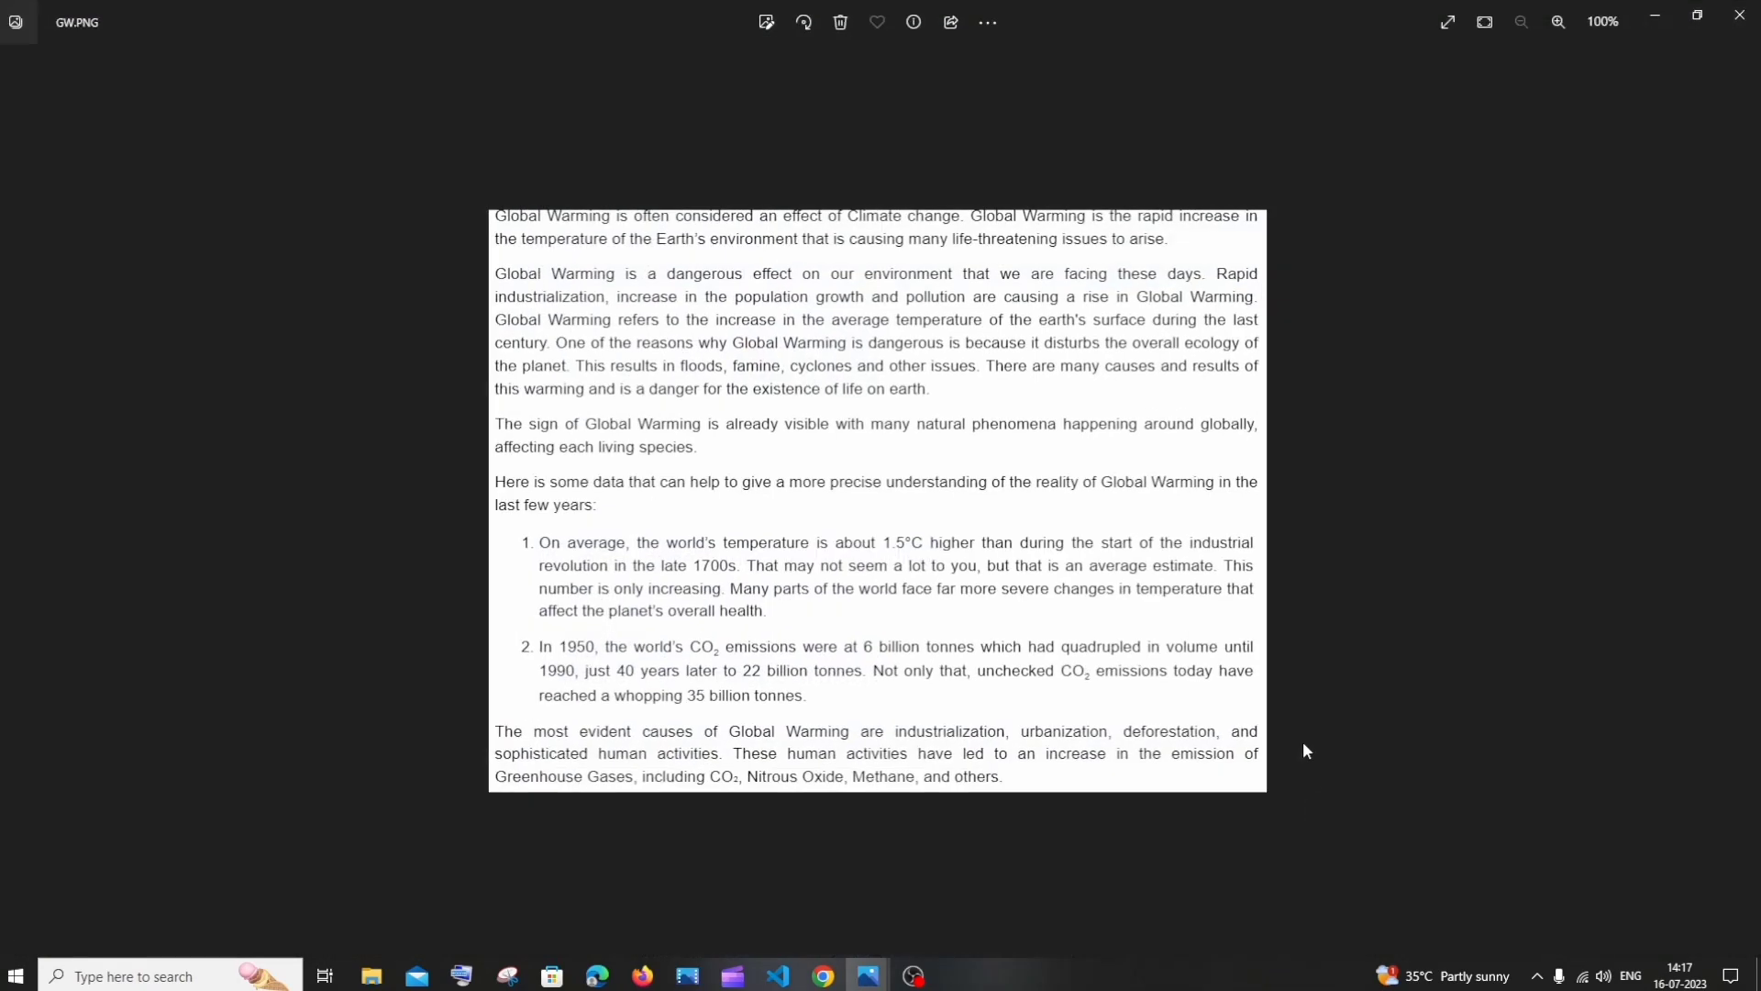
{"action": "mouse_move", "coordinate": [1306, 741]}
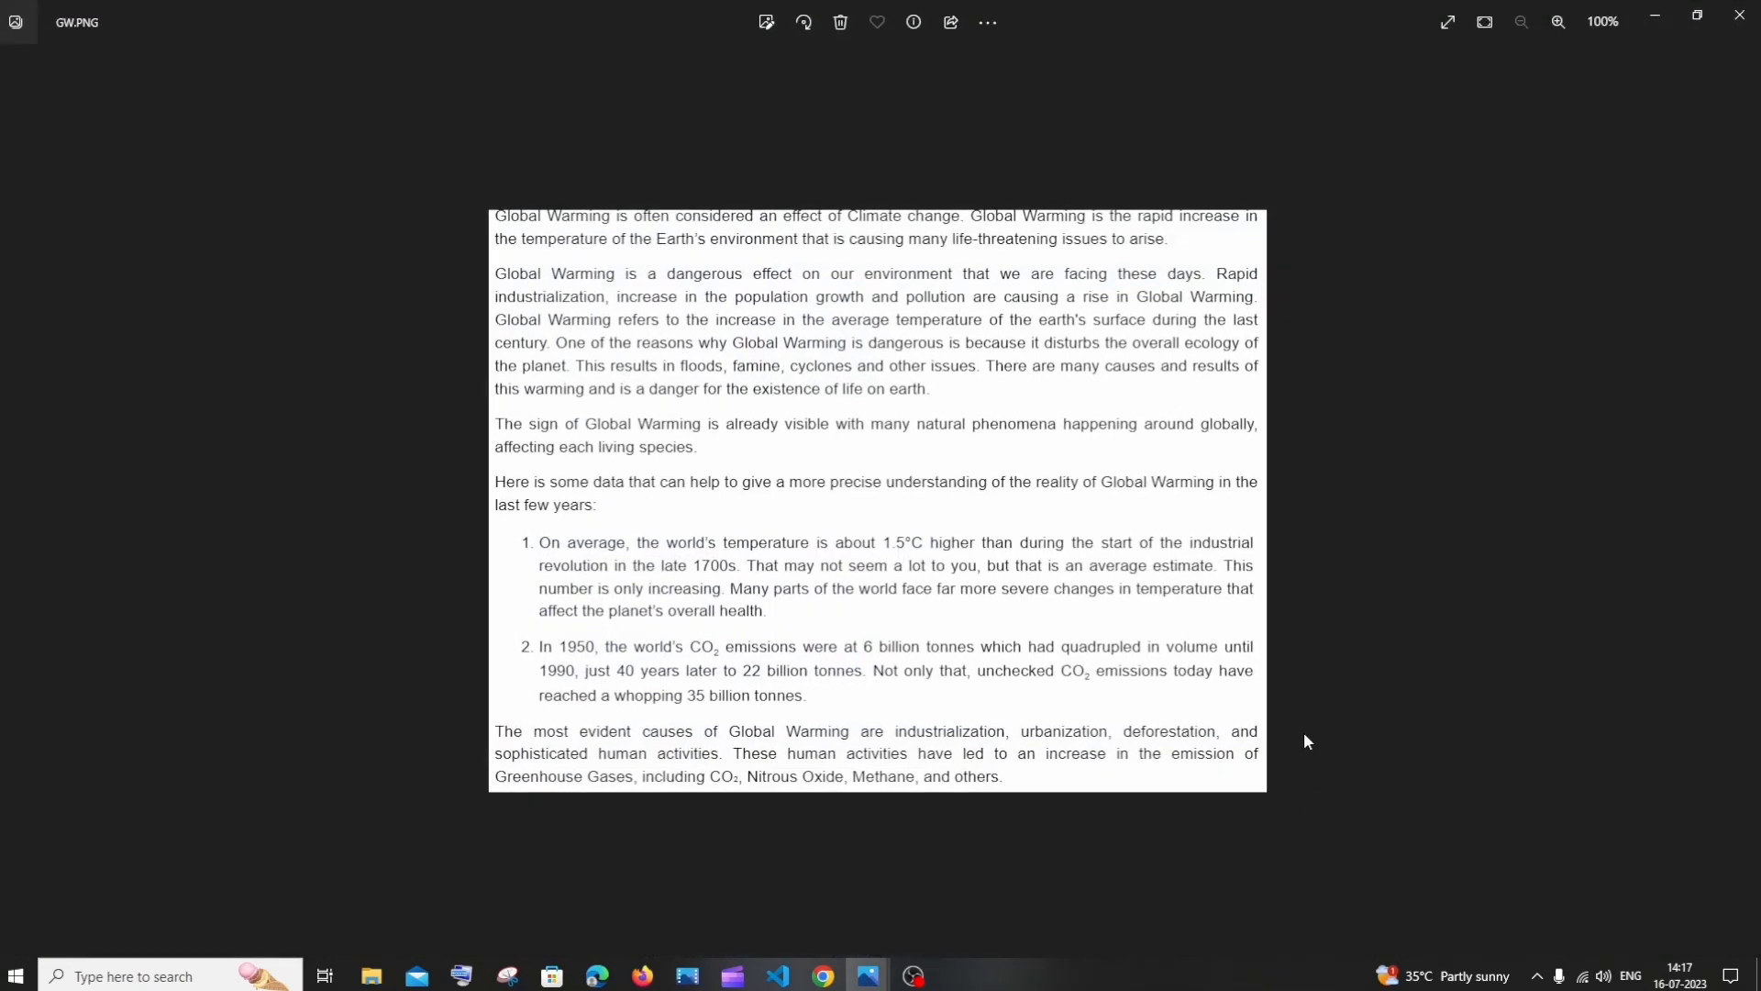
{"action": "mouse_move", "coordinate": [1046, 788]}
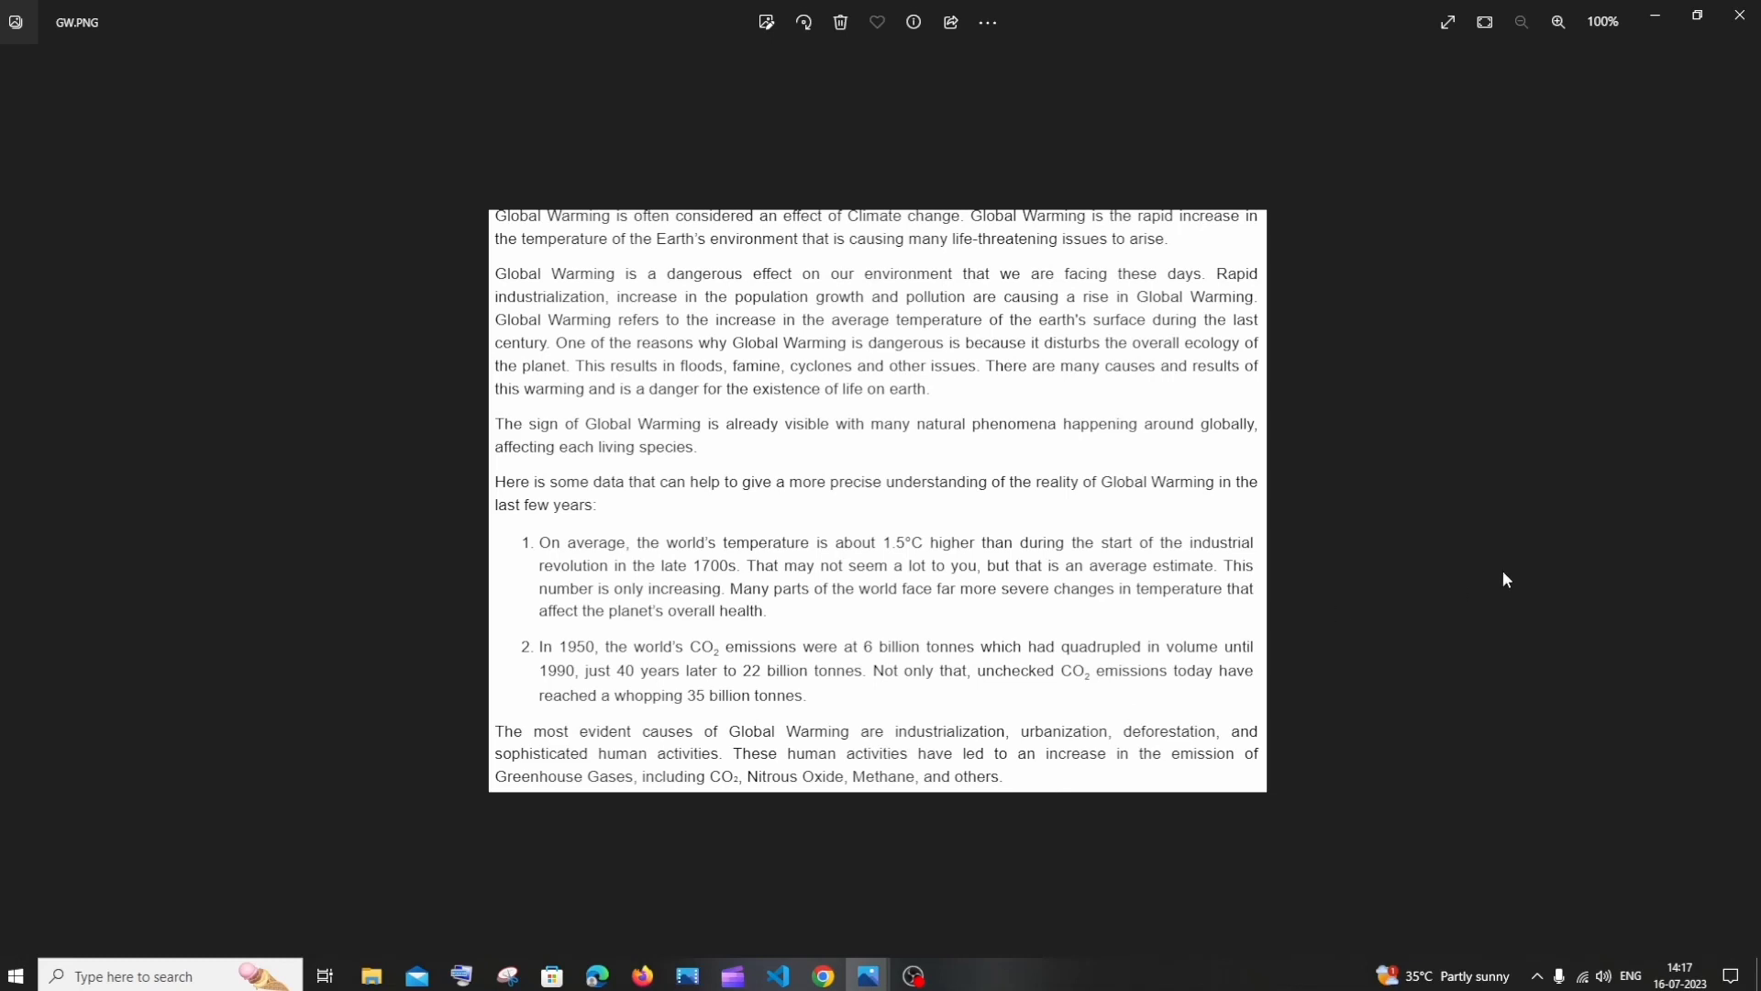
{"action": "mouse_move", "coordinate": [1609, 291]}
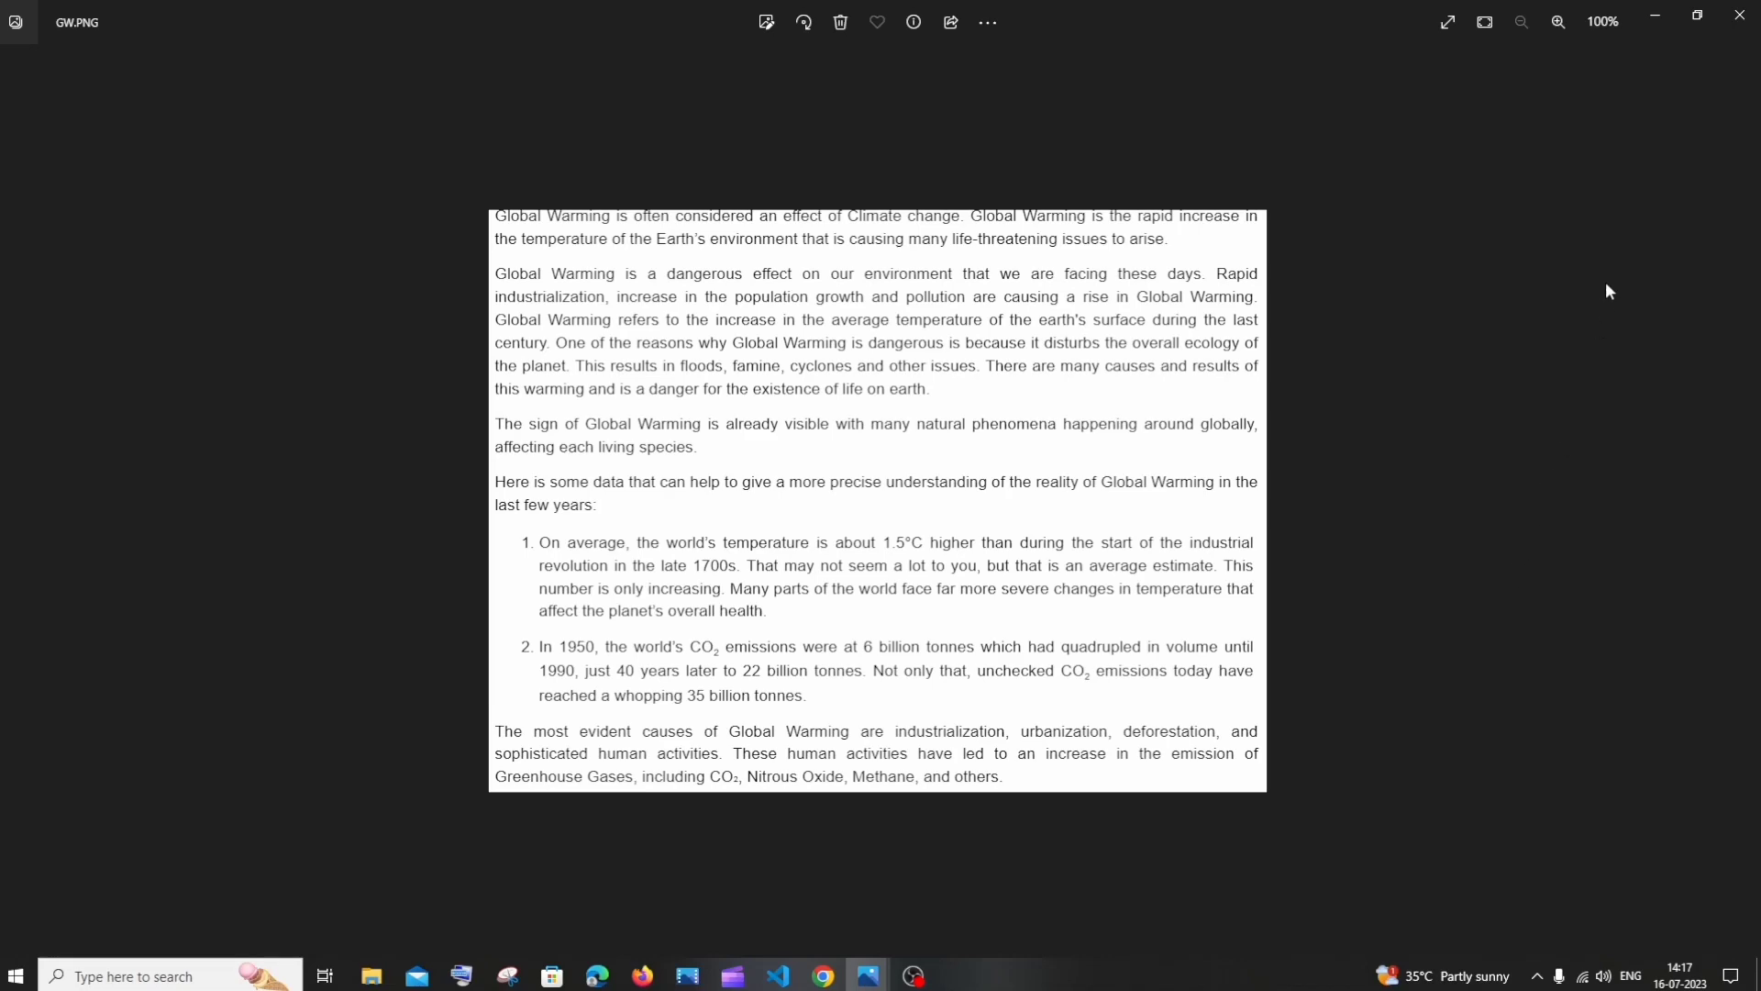
{"action": "mouse_move", "coordinate": [1660, 125]}
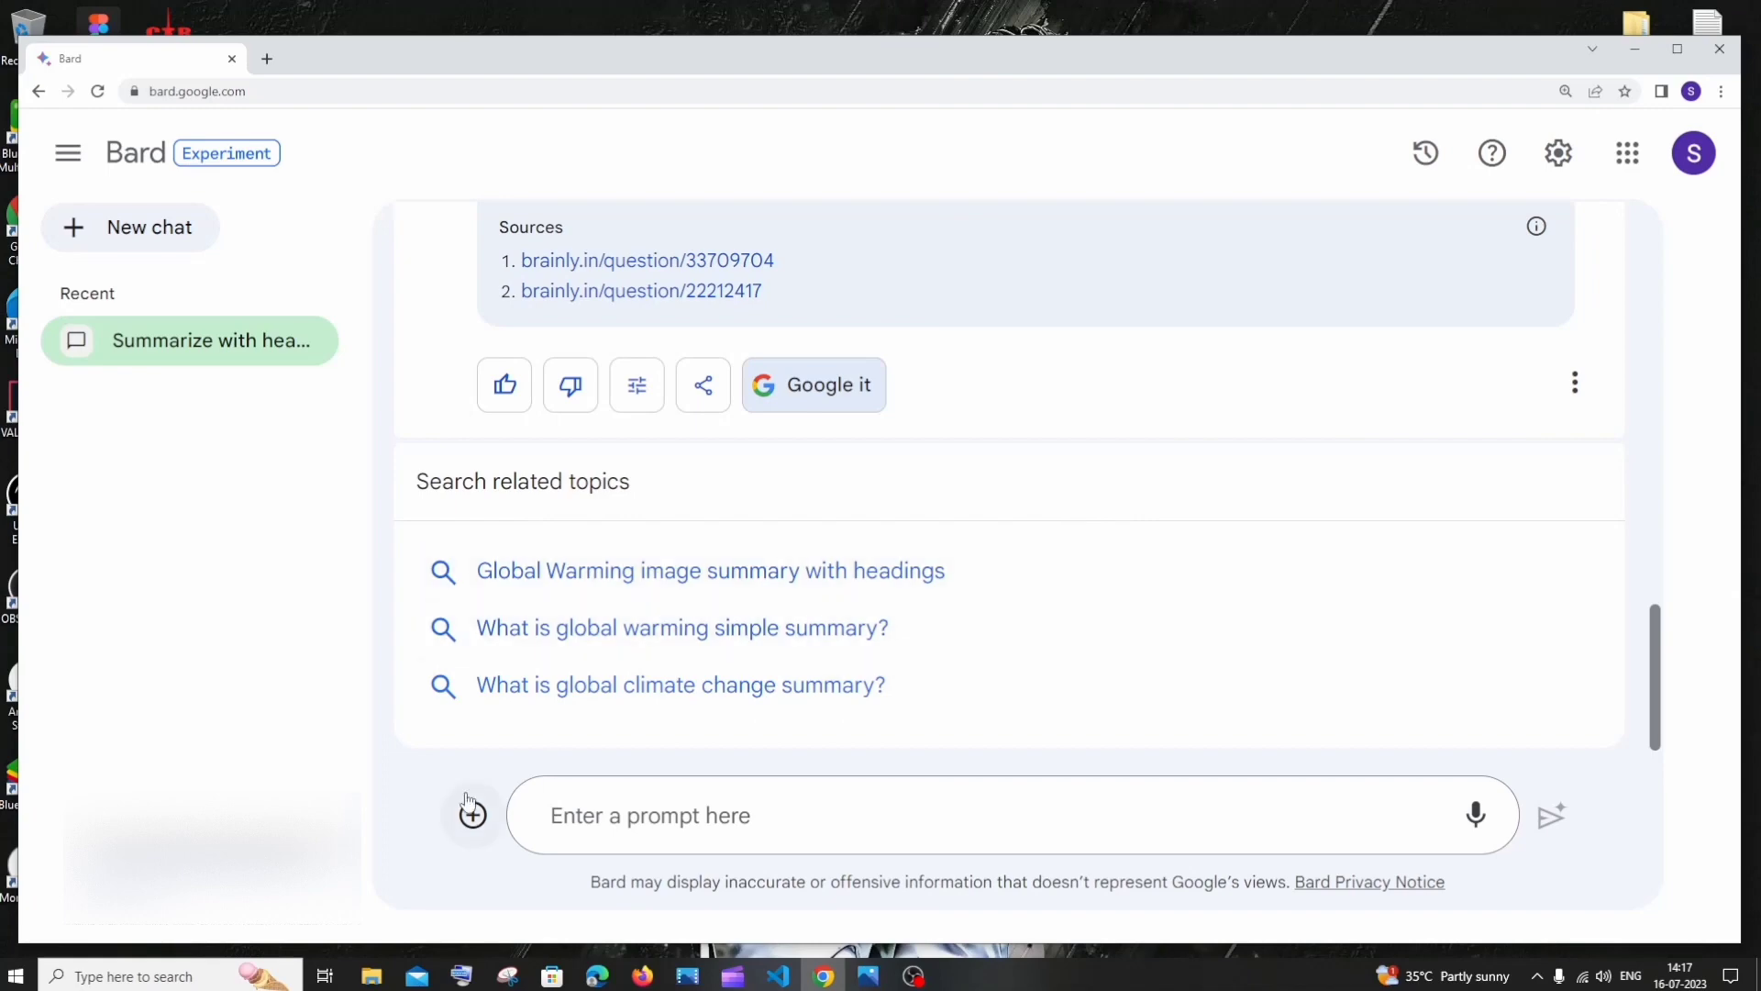
Step: Attach GW.PNG, submit 'generate 10 question from this', and scroll through the questions
{"action": "left_click", "coordinate": [472, 814]}
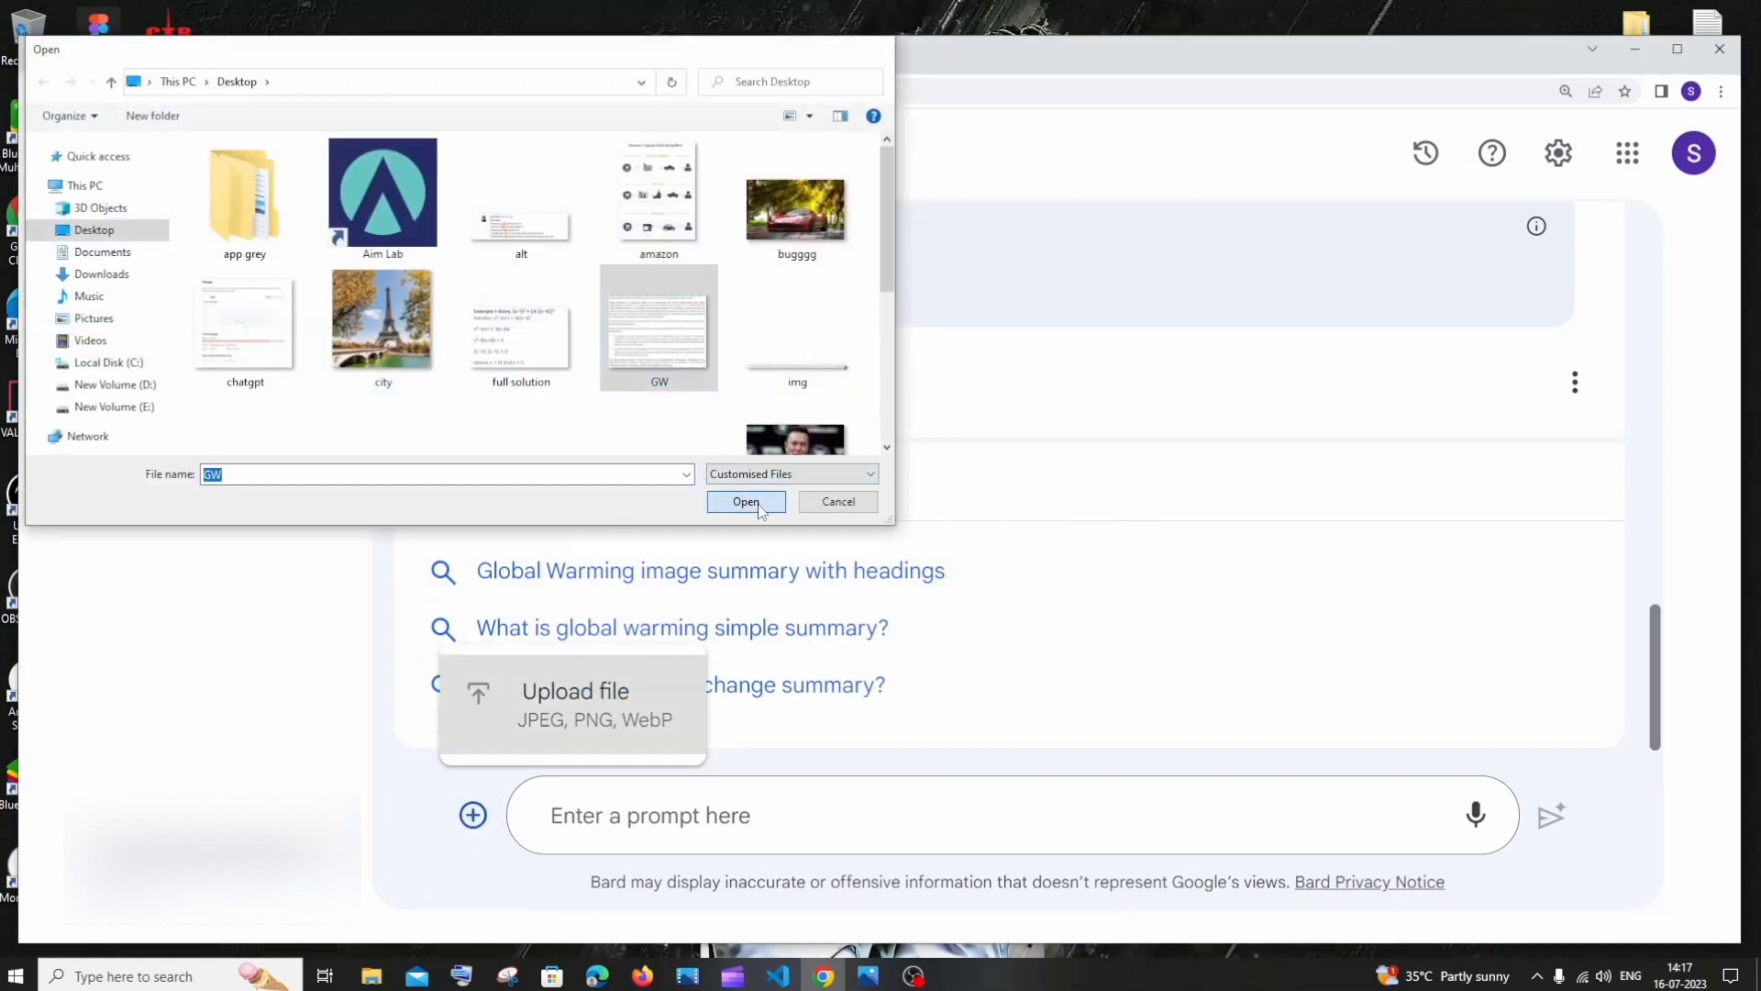
{"action": "left_click", "coordinate": [745, 502]}
{"action": "type", "text": "generate 10 "}
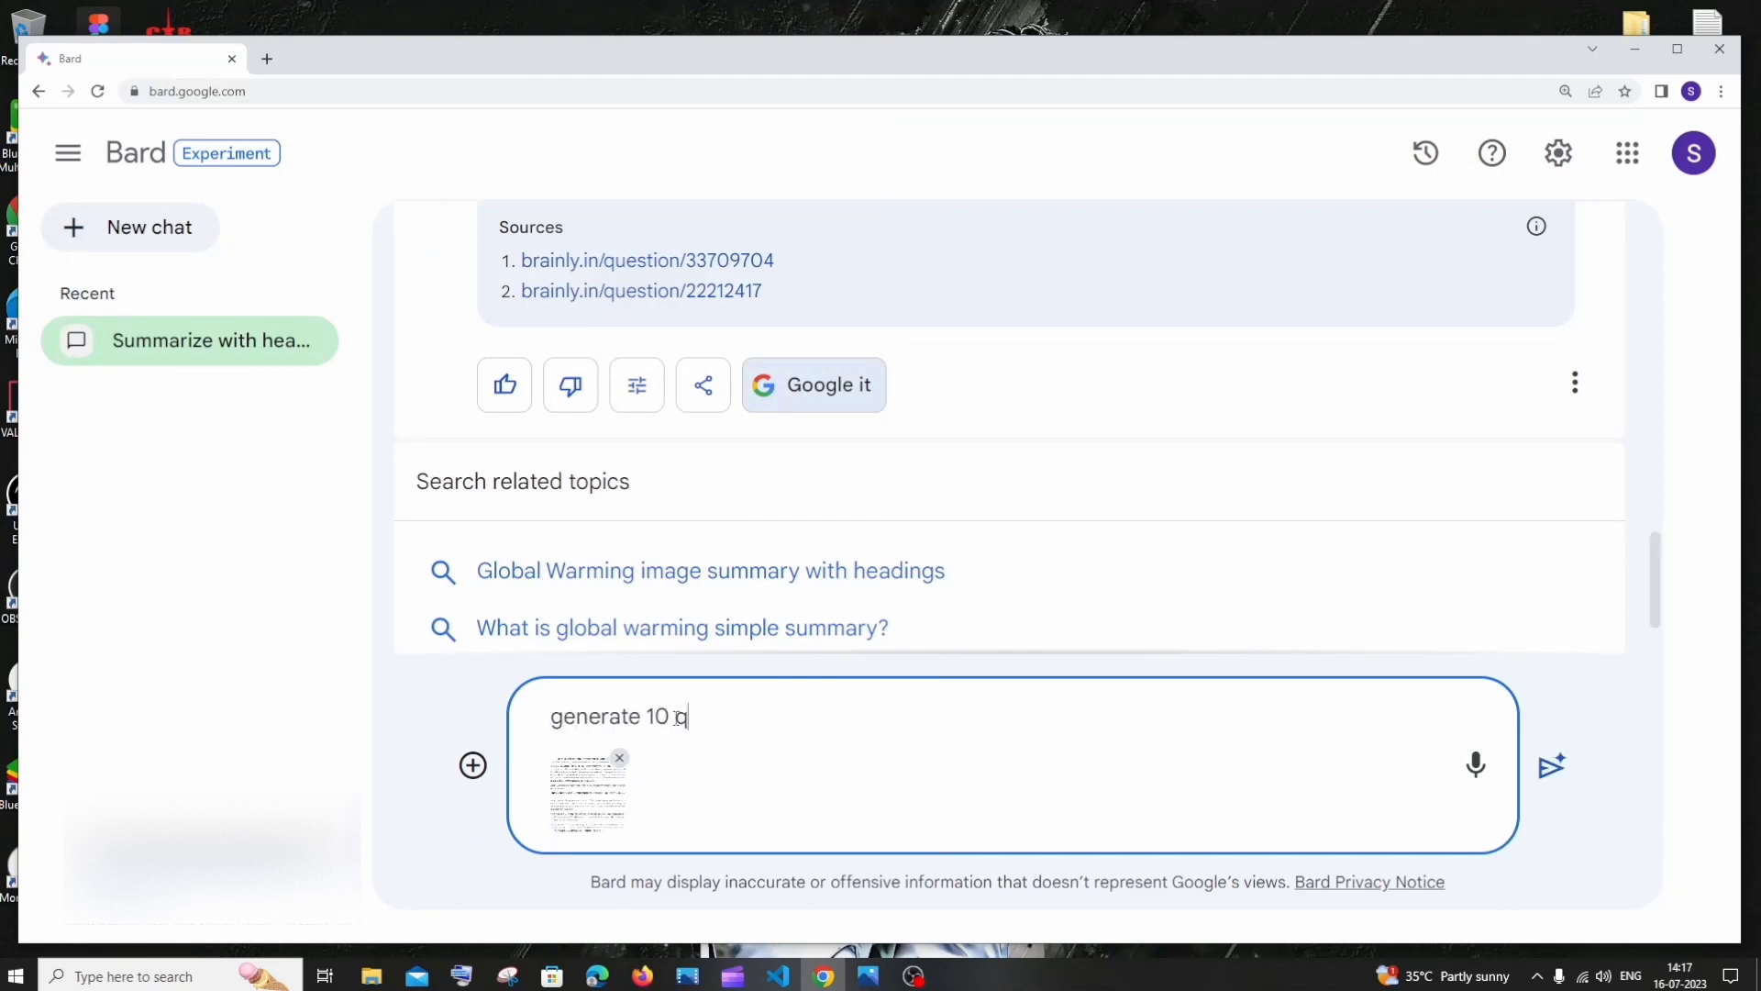
{"action": "type", "text": "question from"}
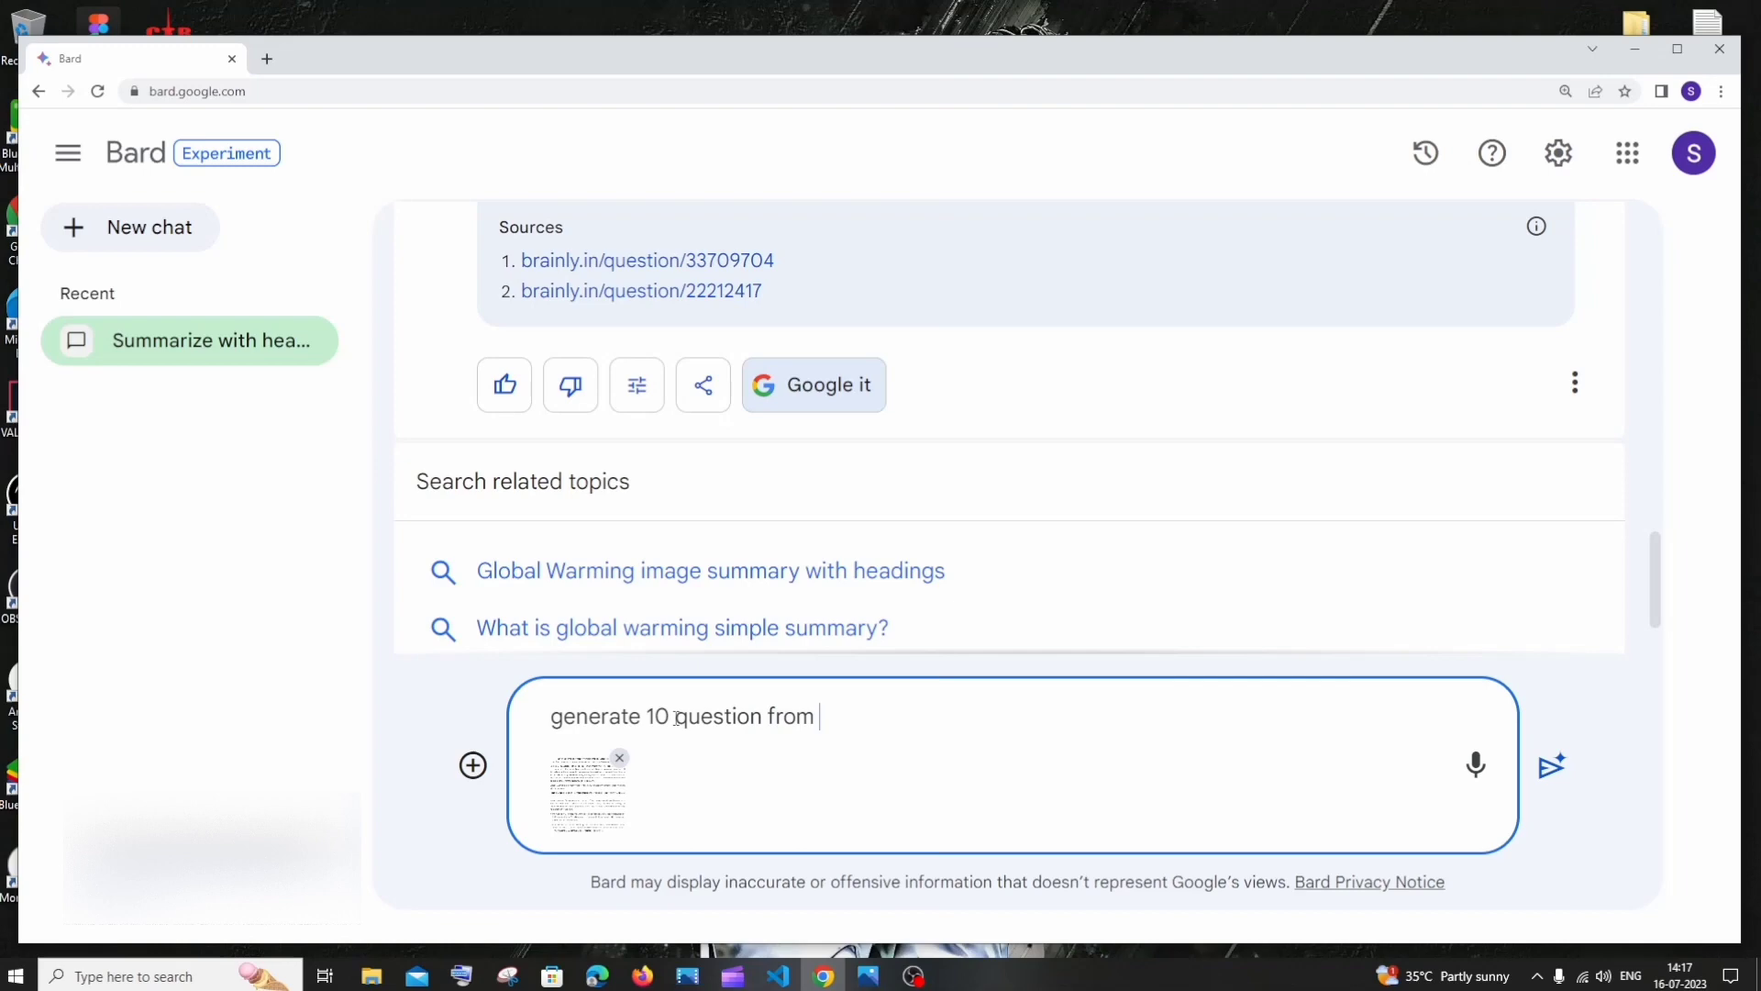
{"action": "type", "text": "this"}
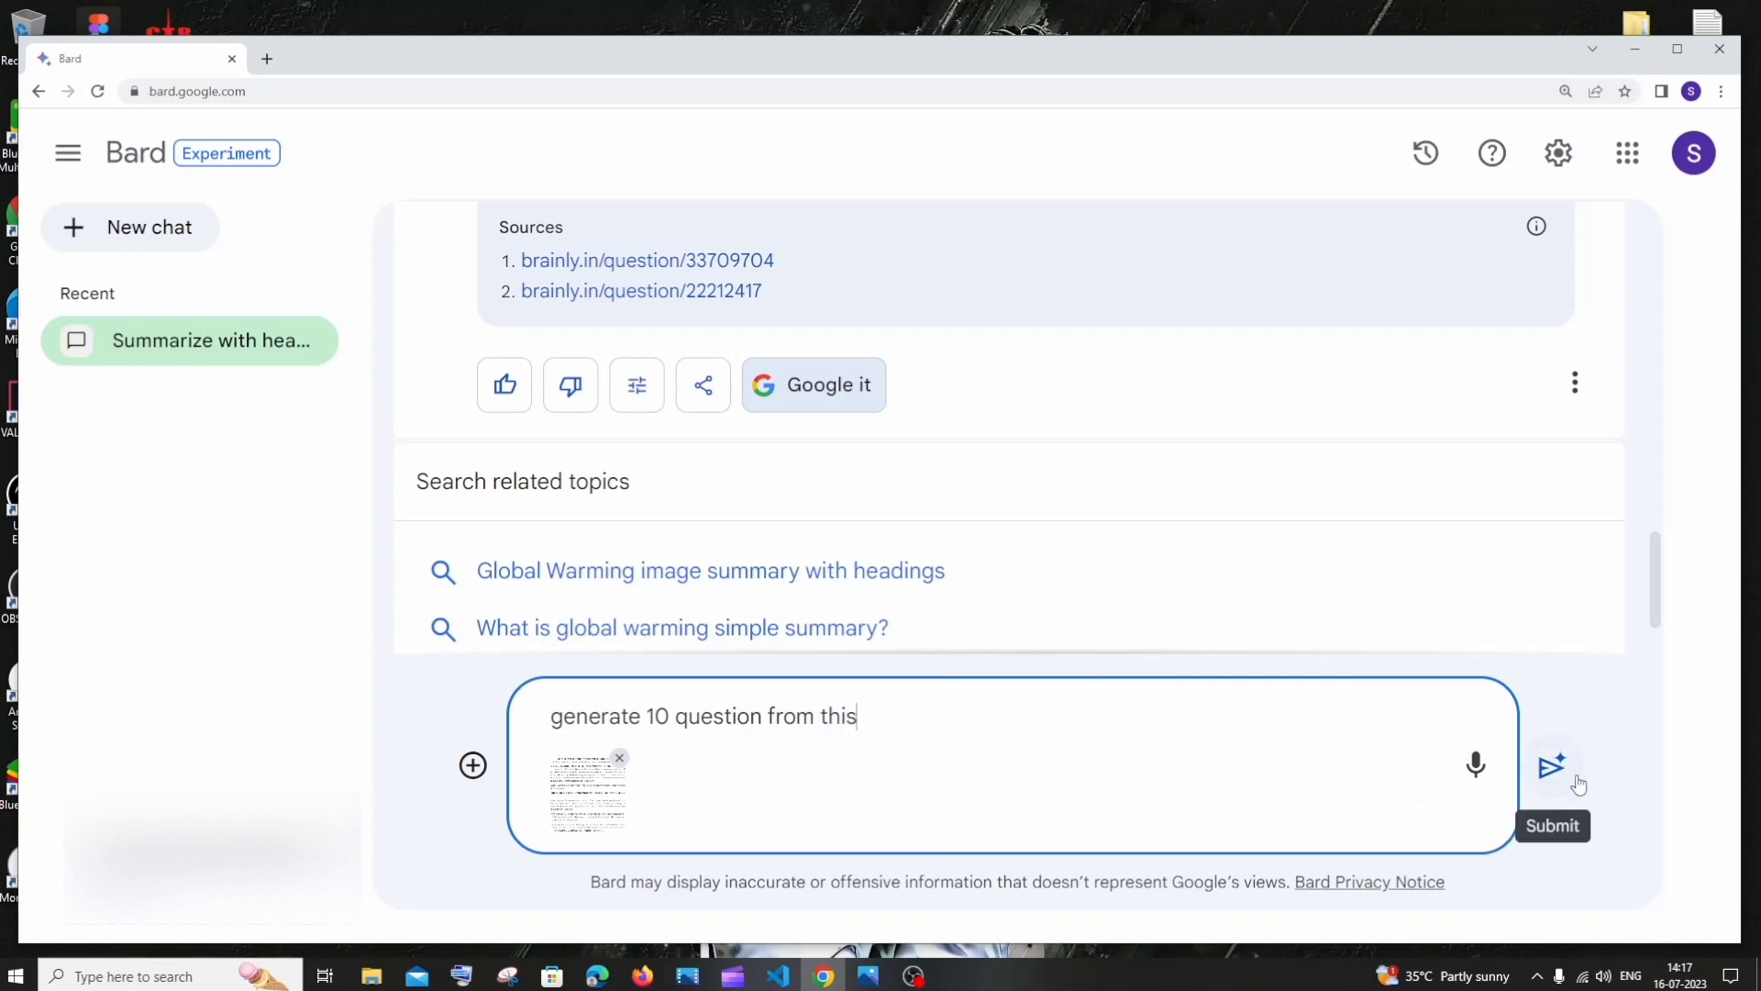
{"action": "left_click", "coordinate": [1551, 769]}
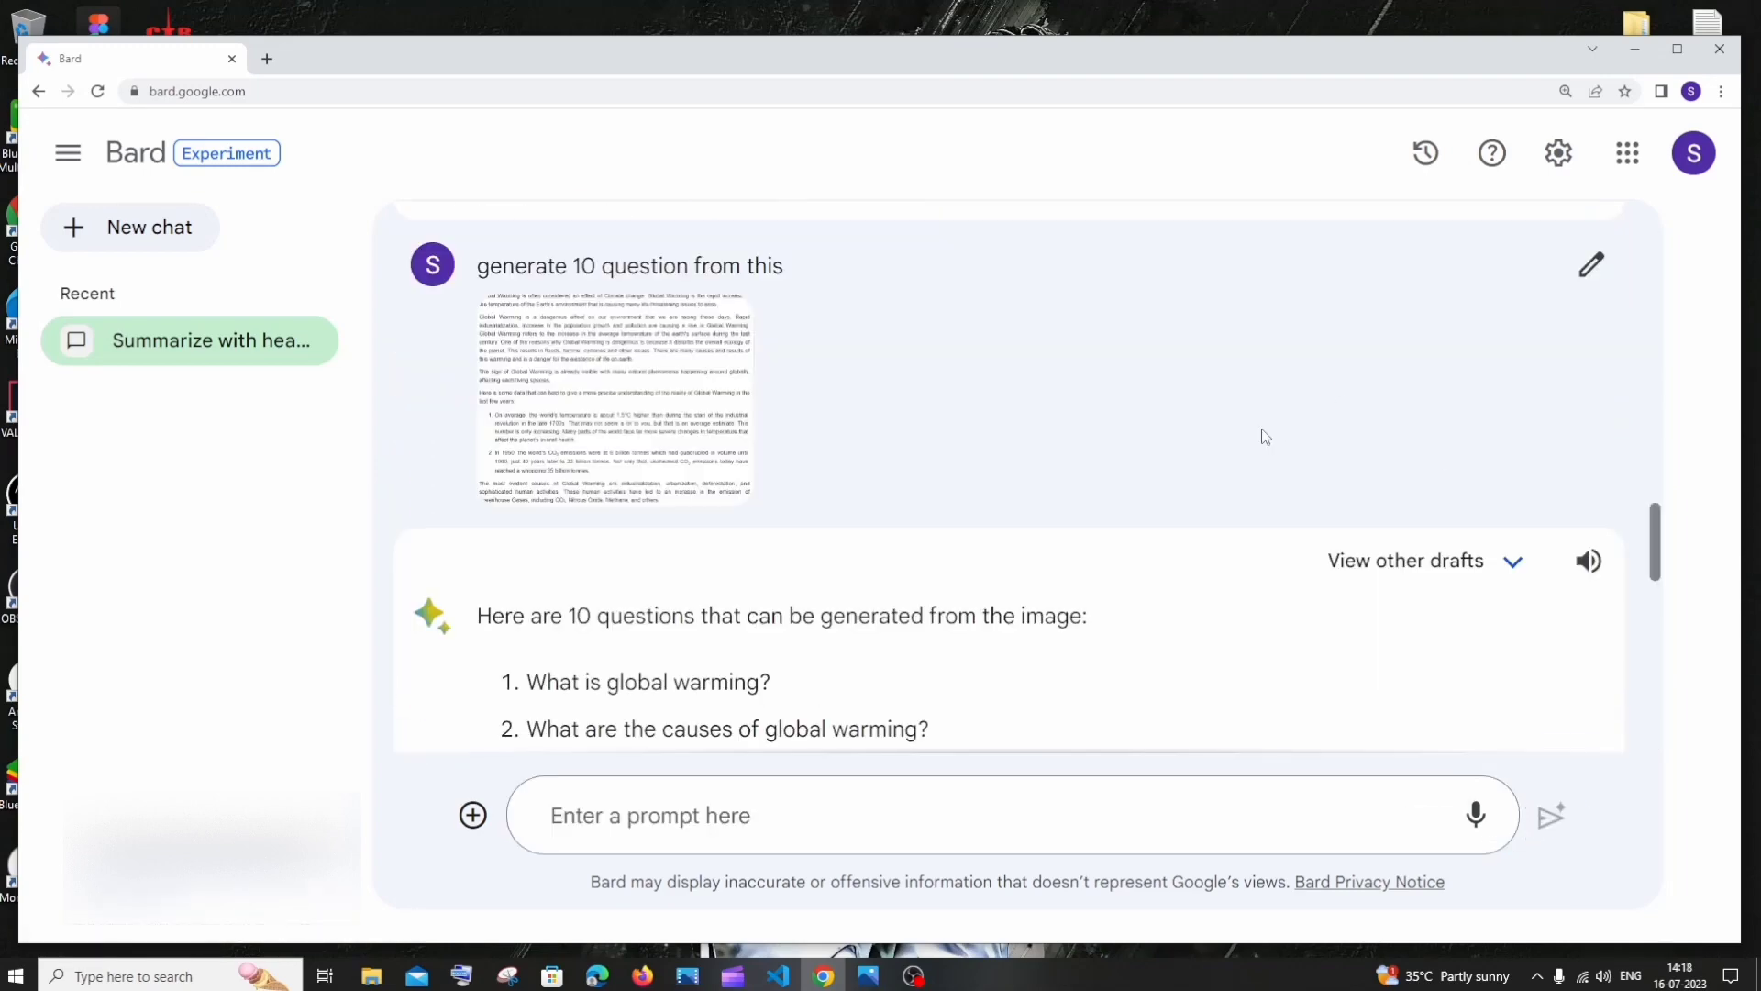
{"action": "scroll", "scroll_direction": "down", "scroll_amount": 3}
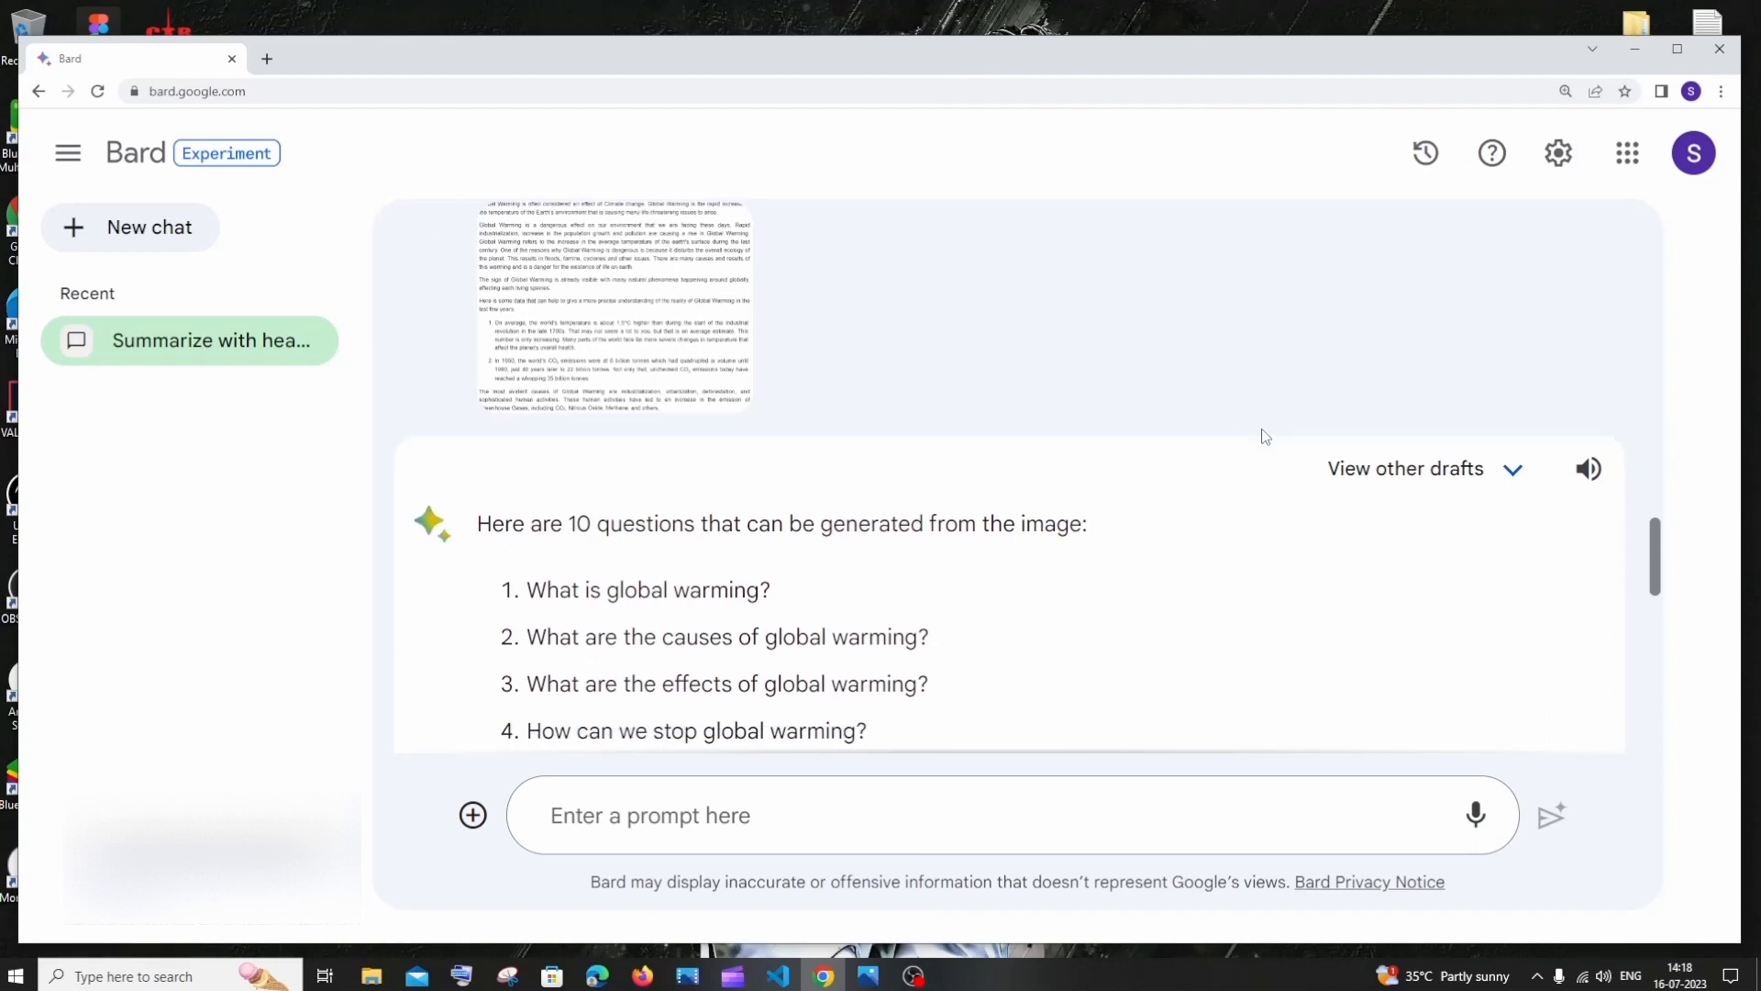
{"action": "scroll", "scroll_direction": "down", "scroll_amount": 3}
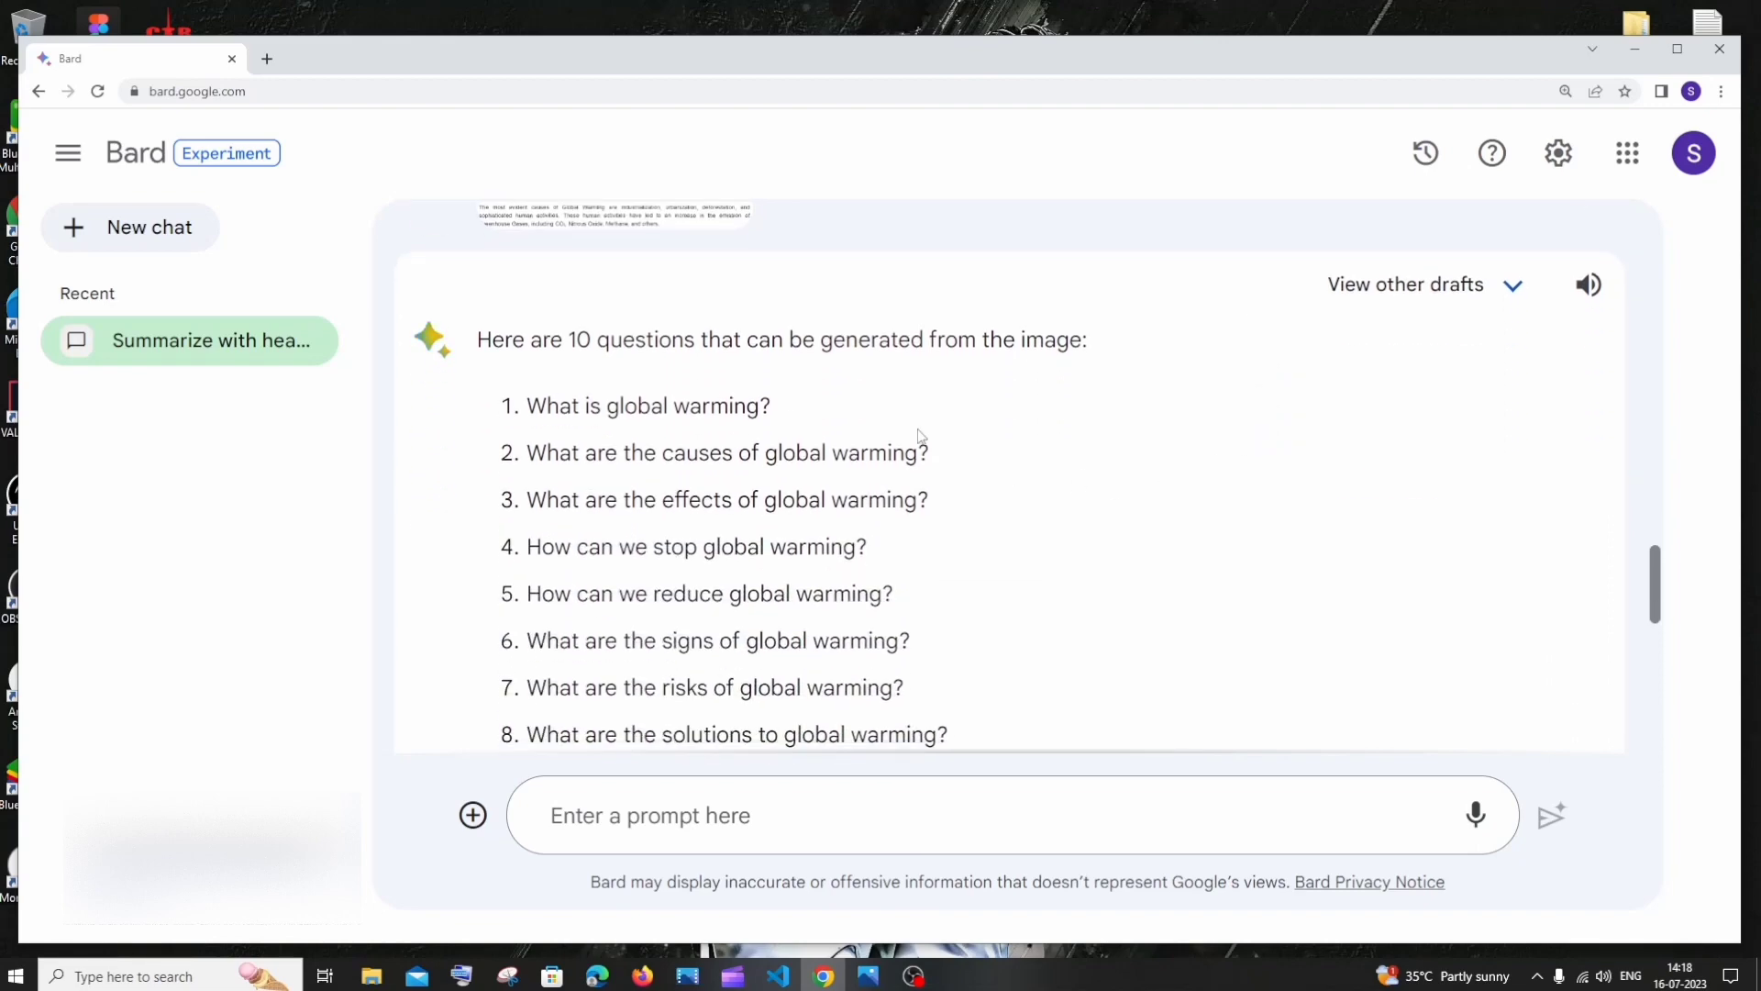
{"action": "scroll", "scroll_direction": "down", "scroll_amount": 3}
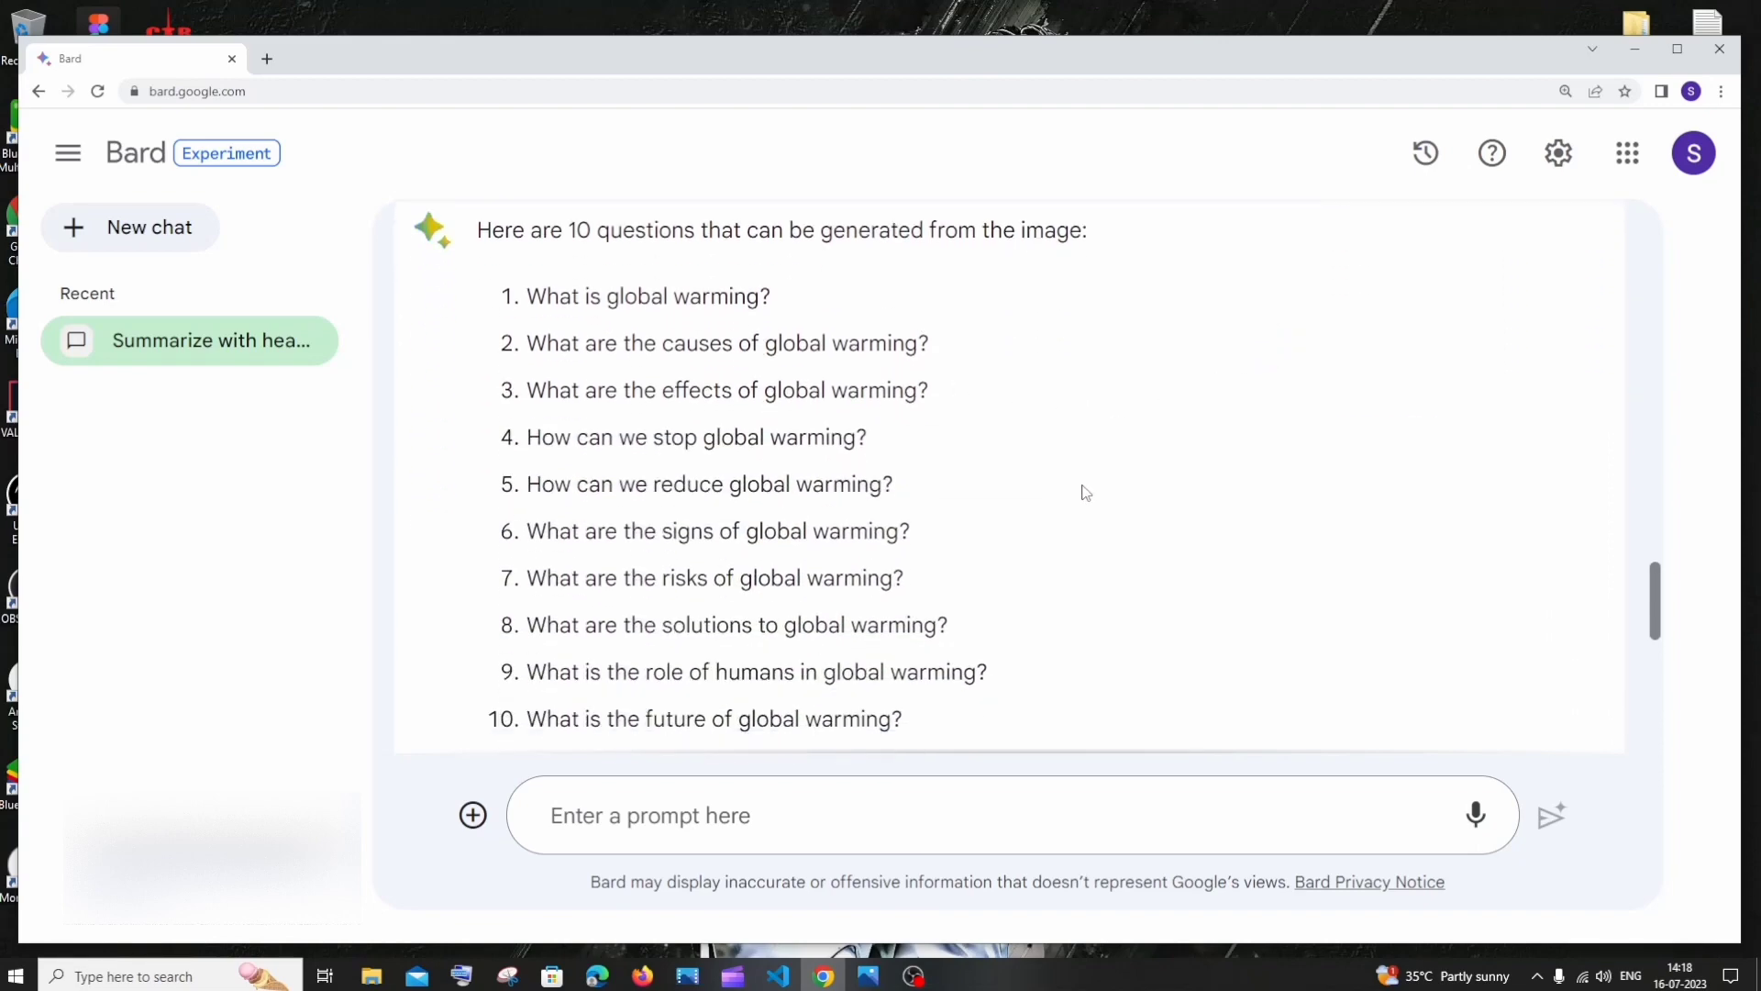
{"action": "scroll", "scroll_direction": "down", "scroll_amount": 3}
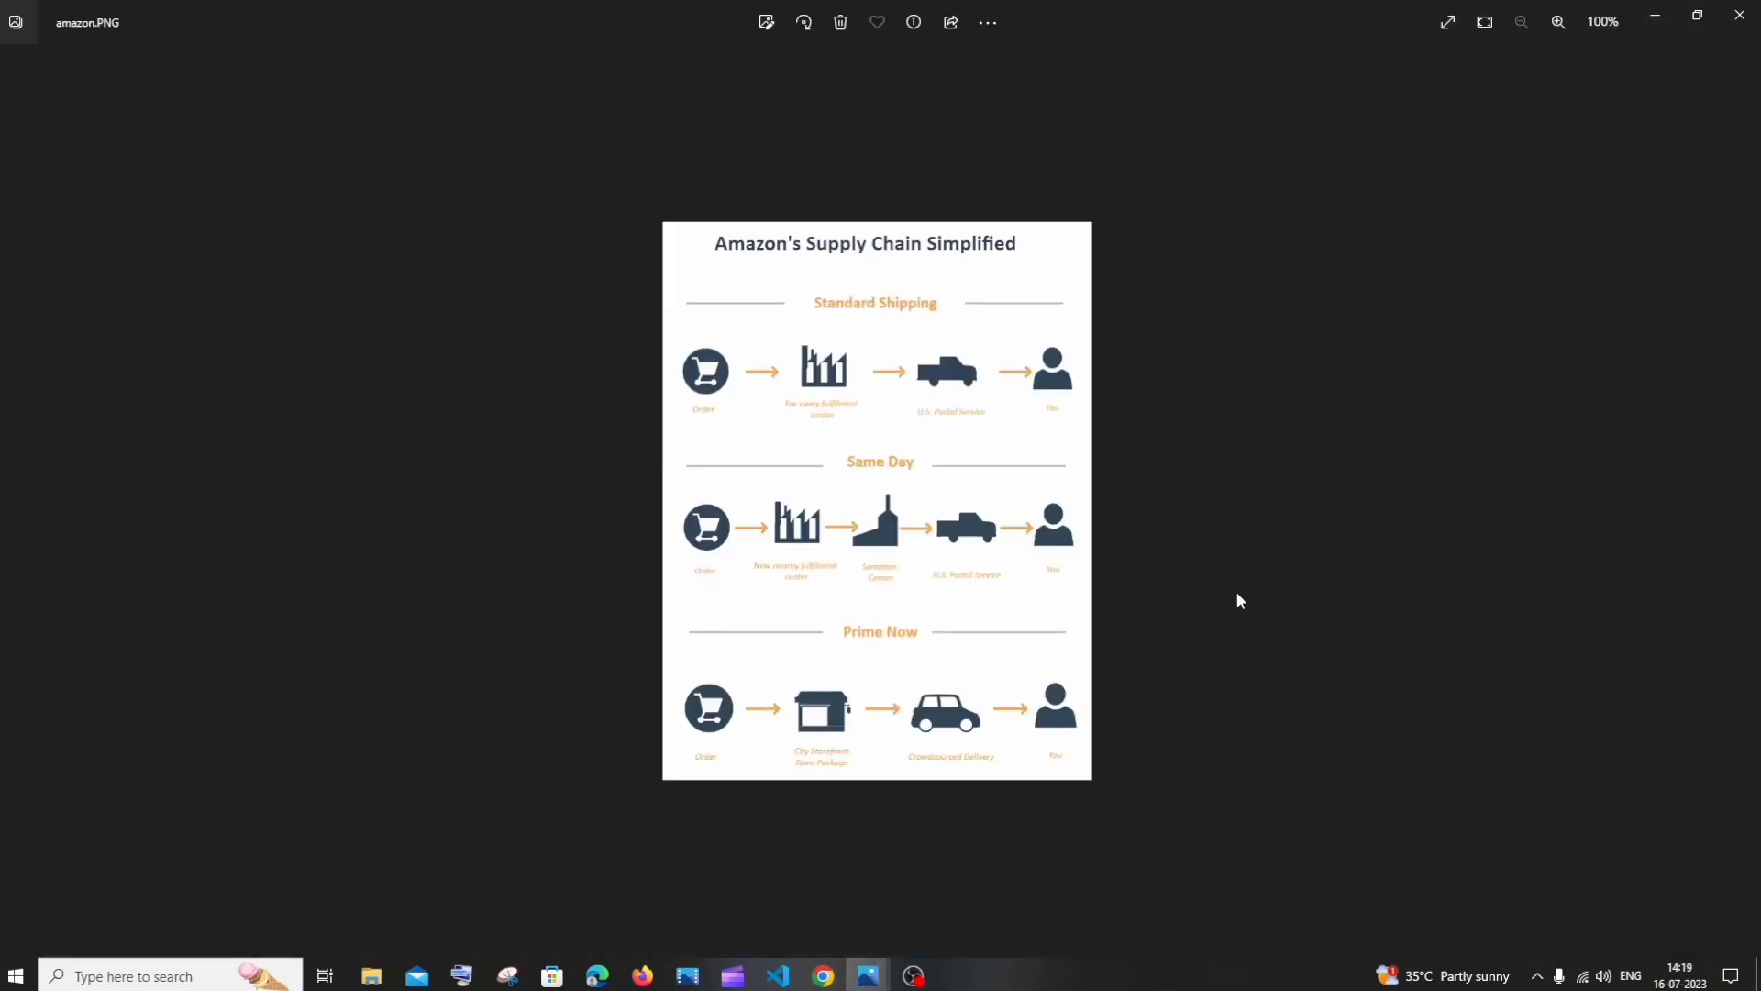
{"action": "mouse_move", "coordinate": [1301, 529]}
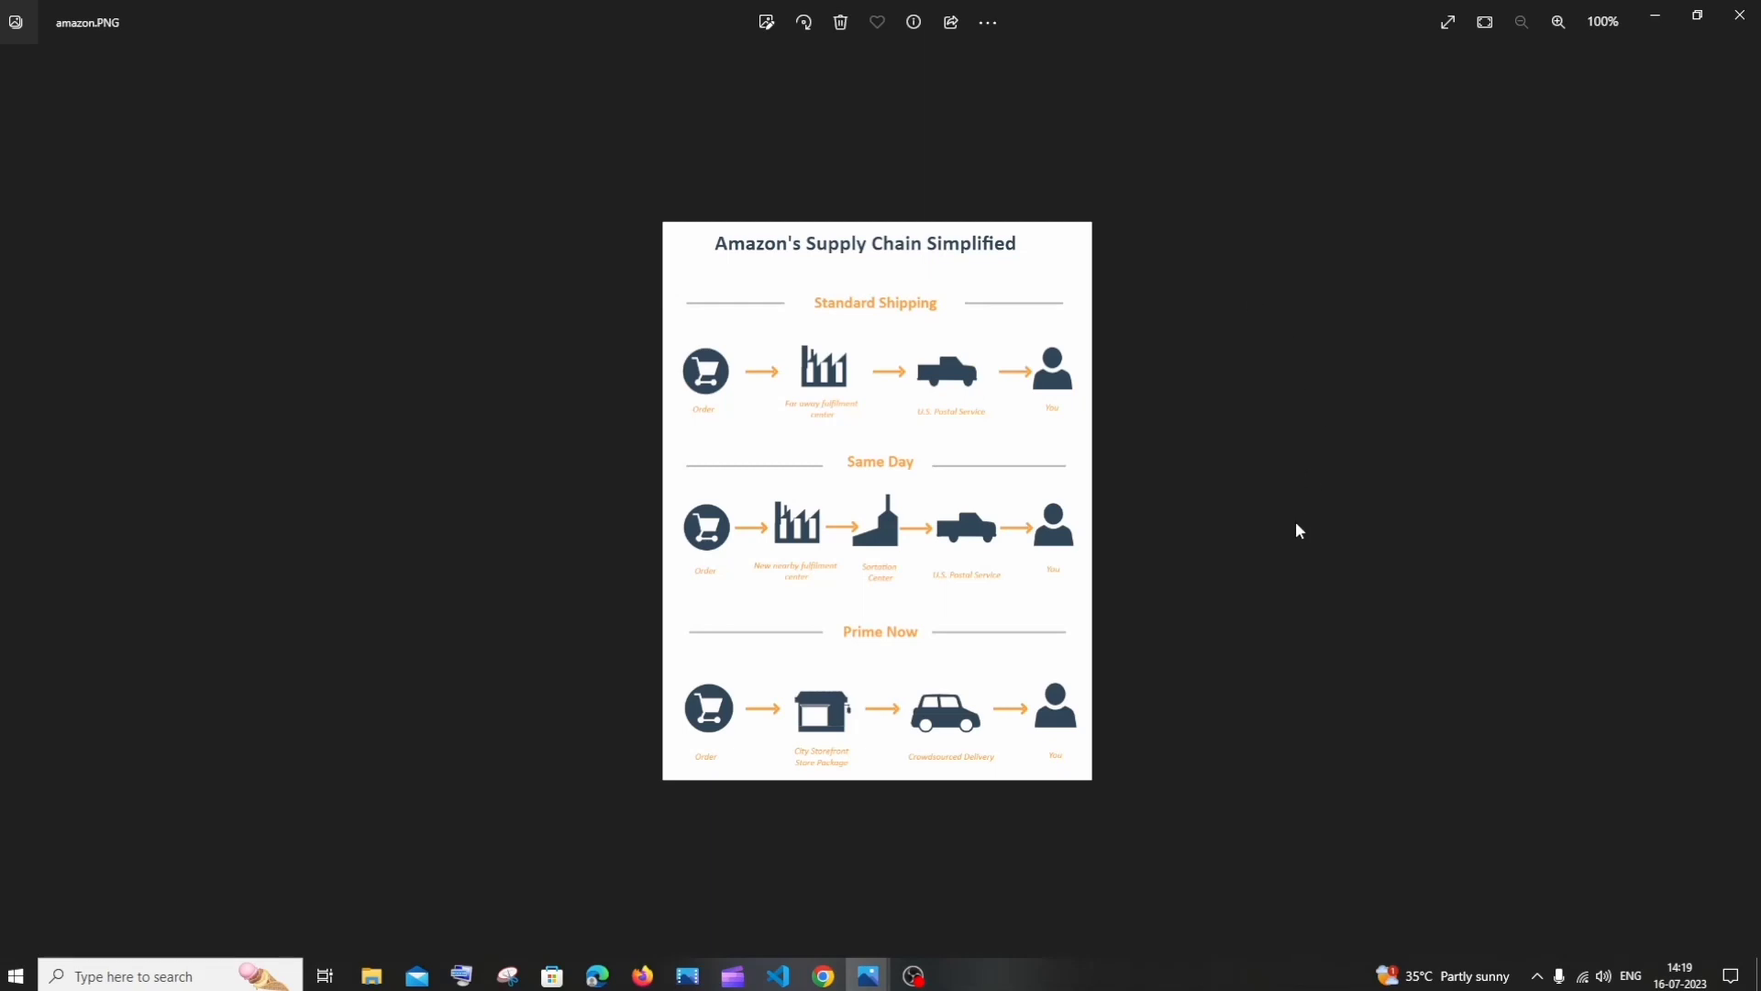
{"action": "mouse_move", "coordinate": [1109, 589]}
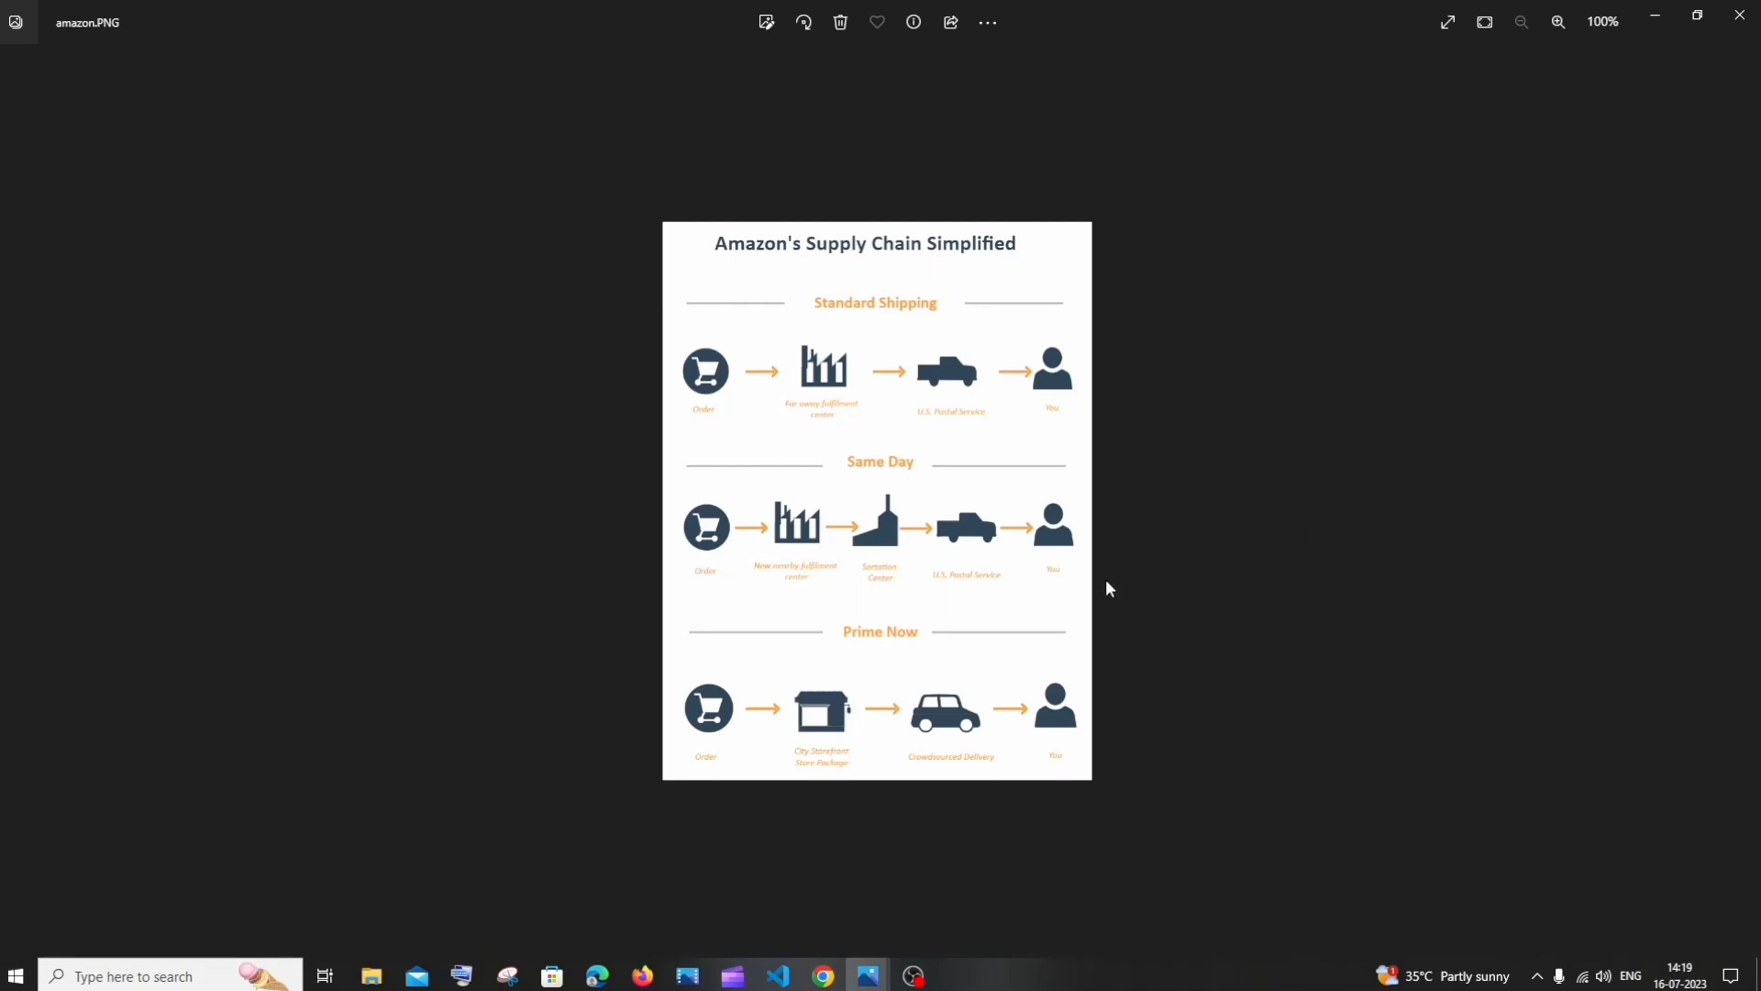
{"action": "mouse_move", "coordinate": [1389, 542]}
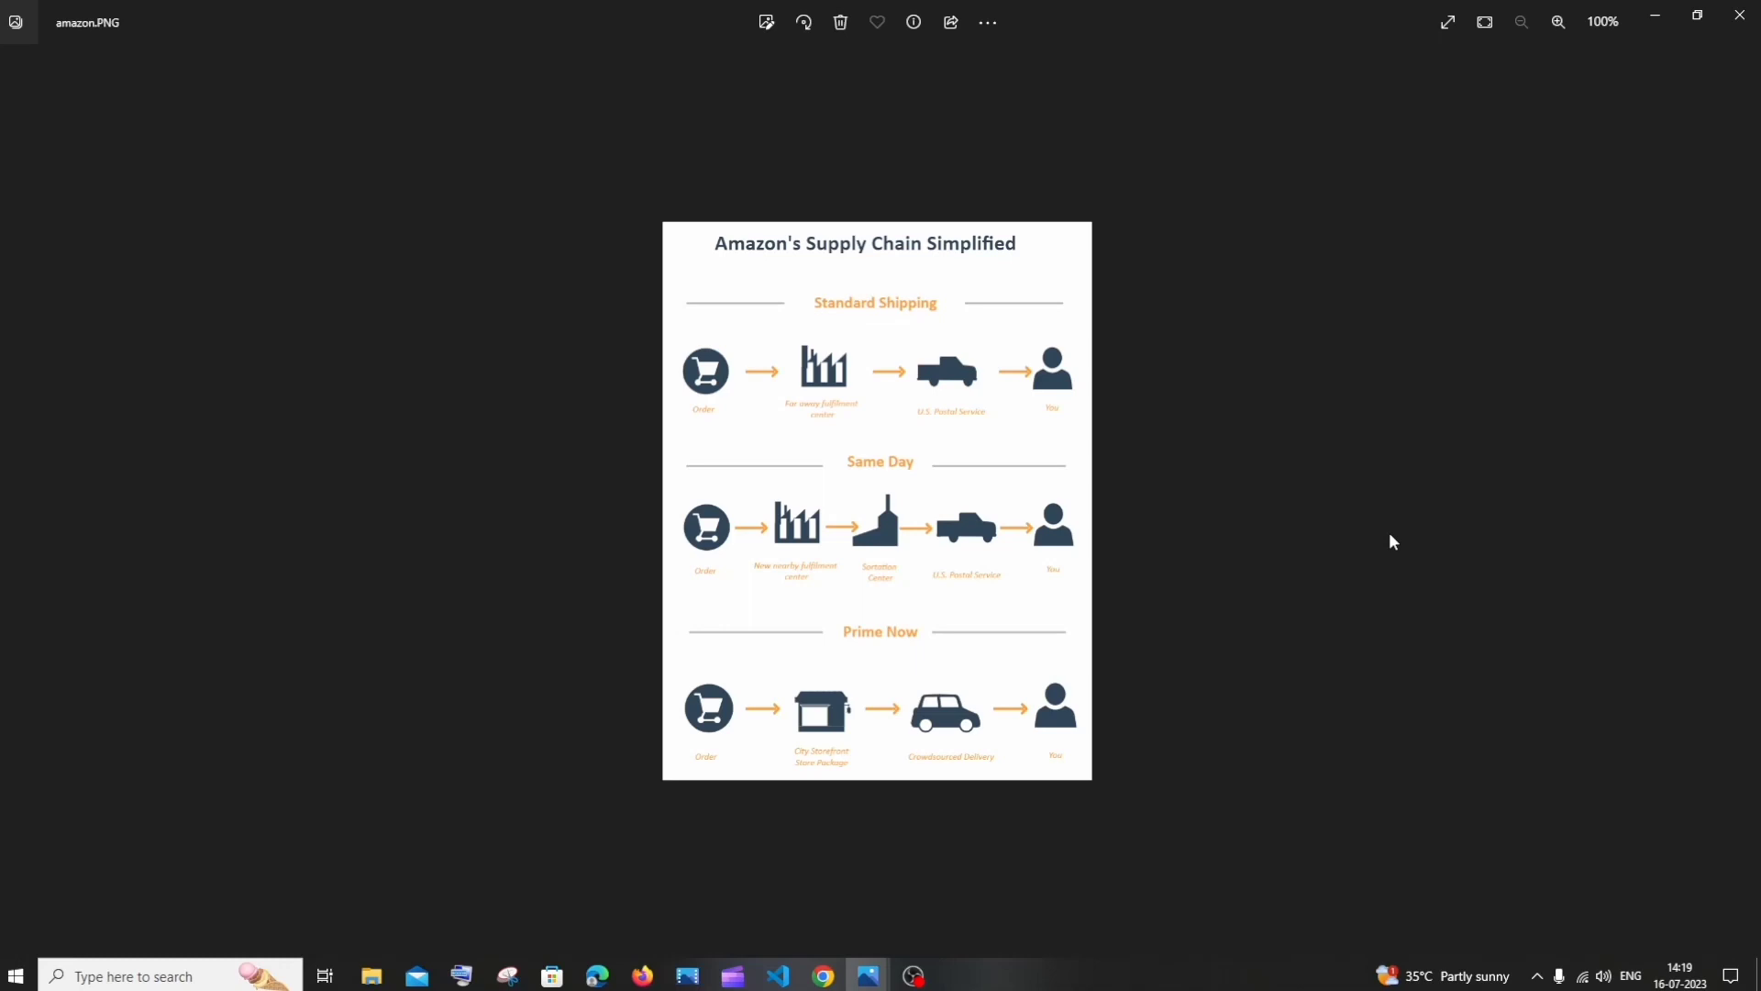
{"action": "mouse_move", "coordinate": [1459, 347]}
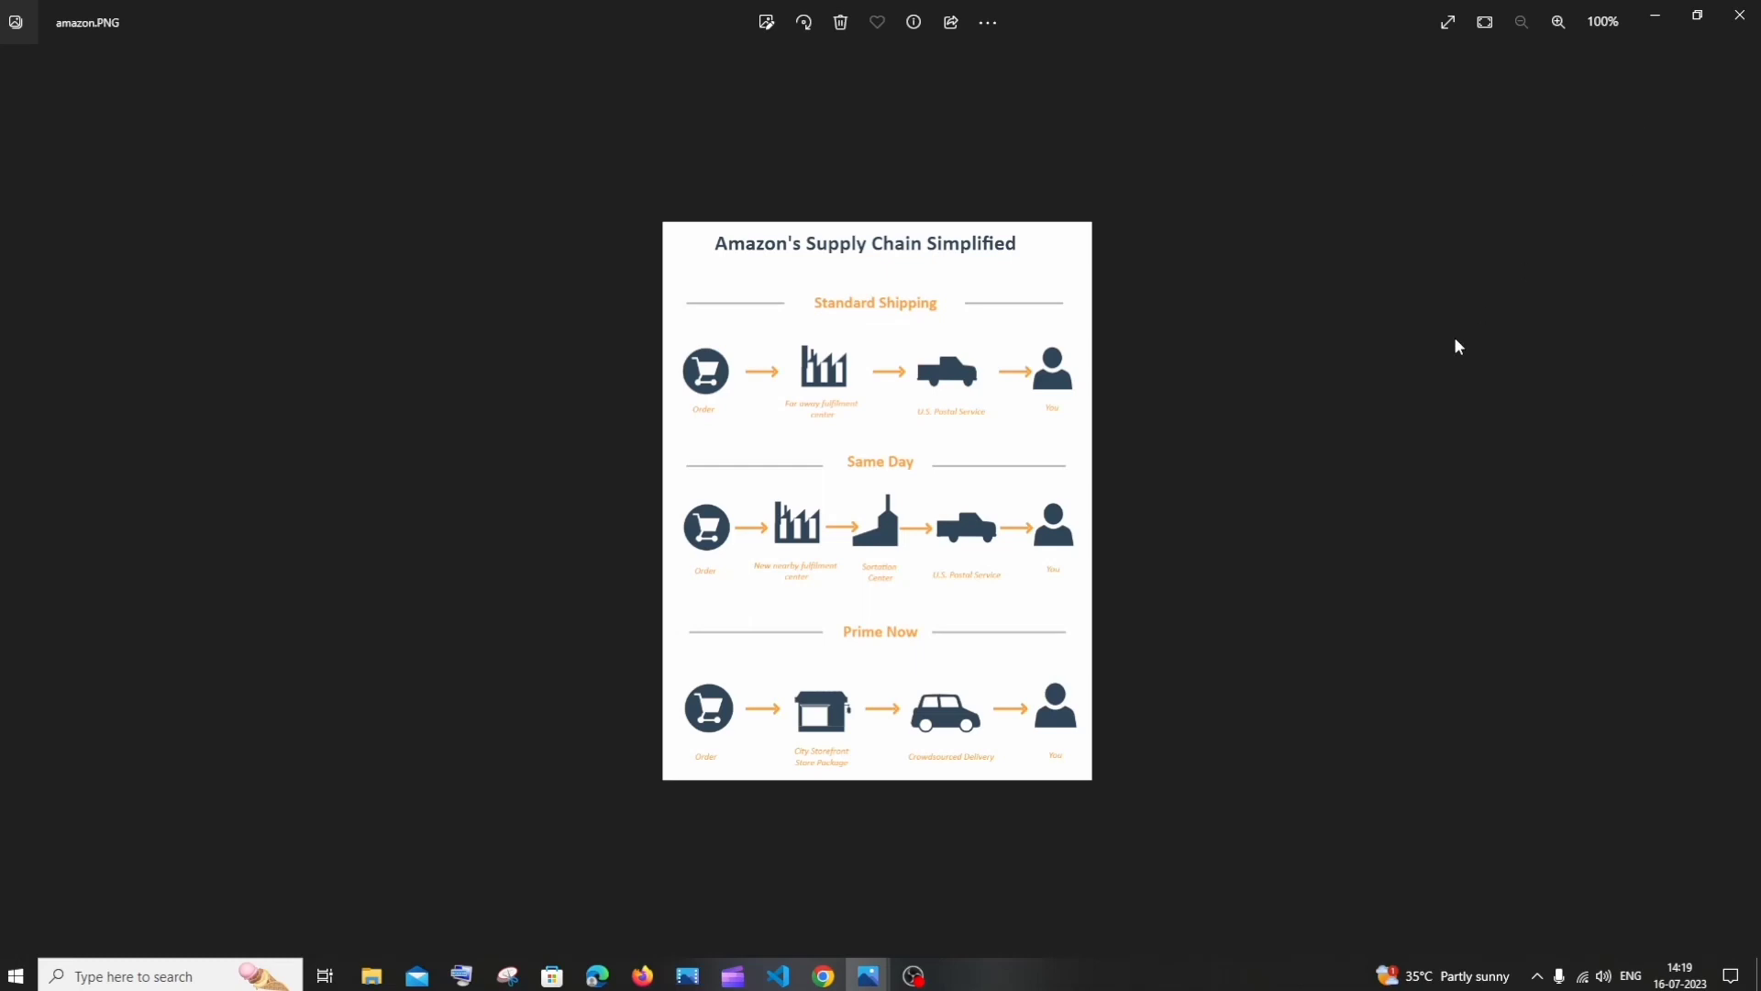
{"action": "mouse_move", "coordinate": [1372, 425]}
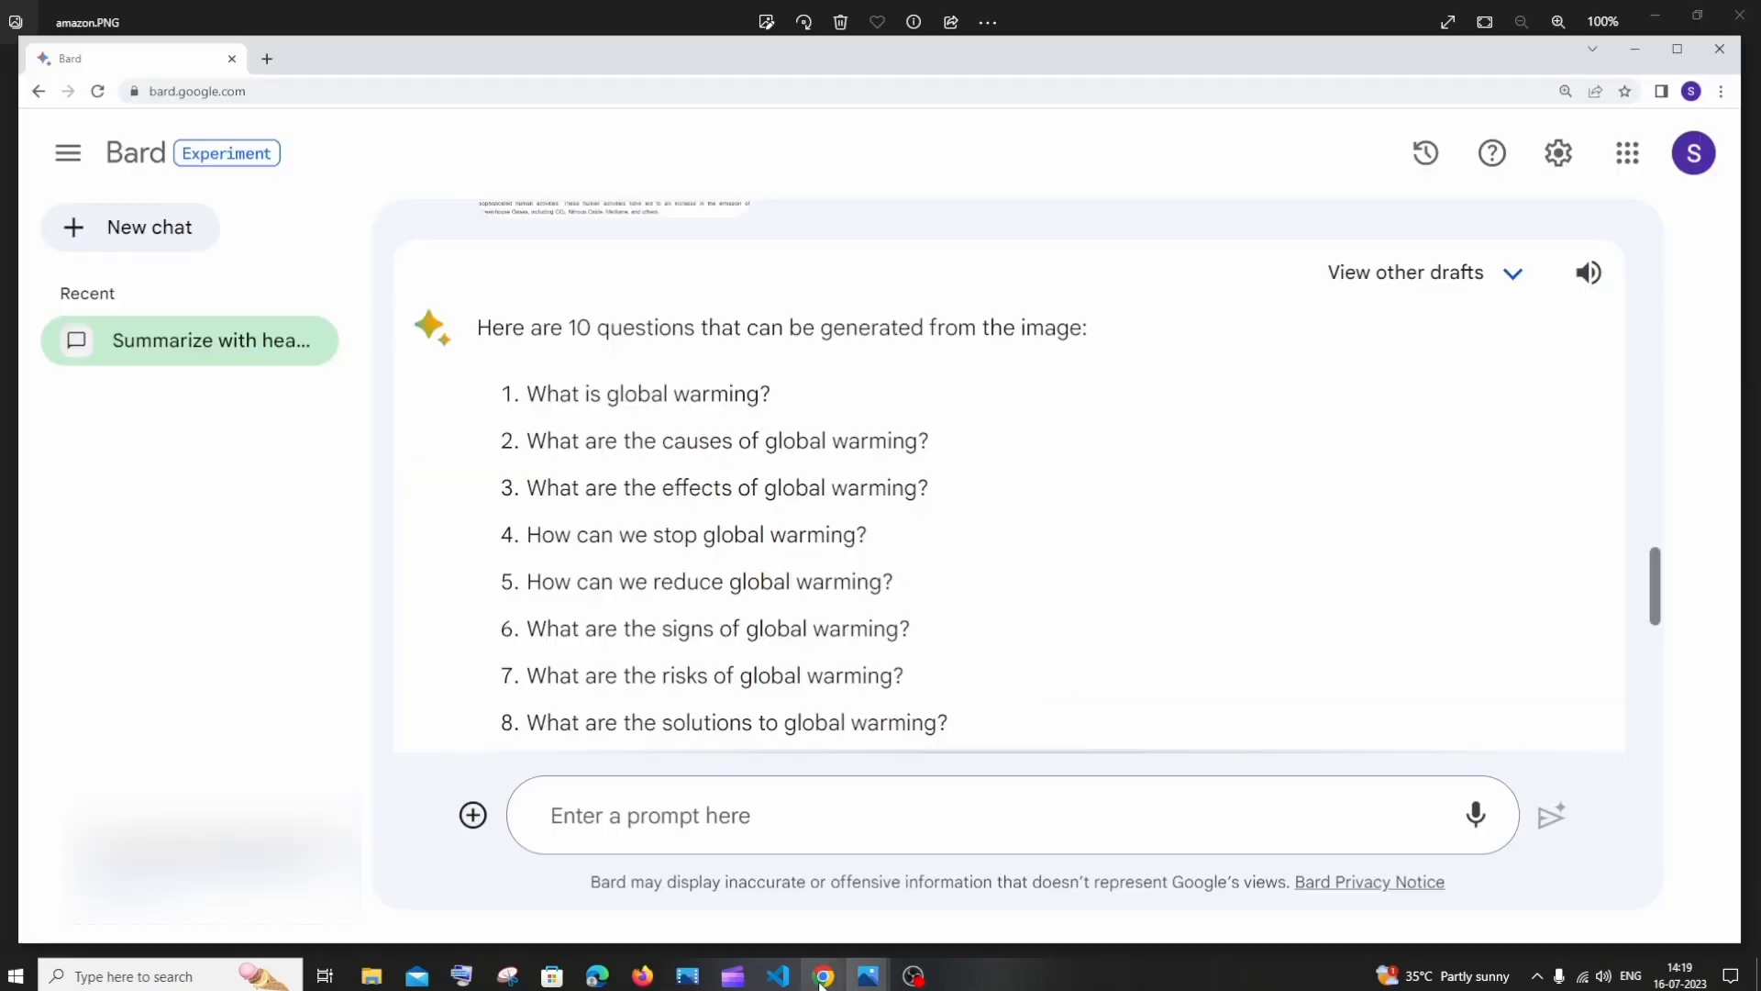
Step: Upload amazon.PNG and submit the prompt 'Summarize into paragraphs'
{"action": "left_click", "coordinate": [472, 814]}
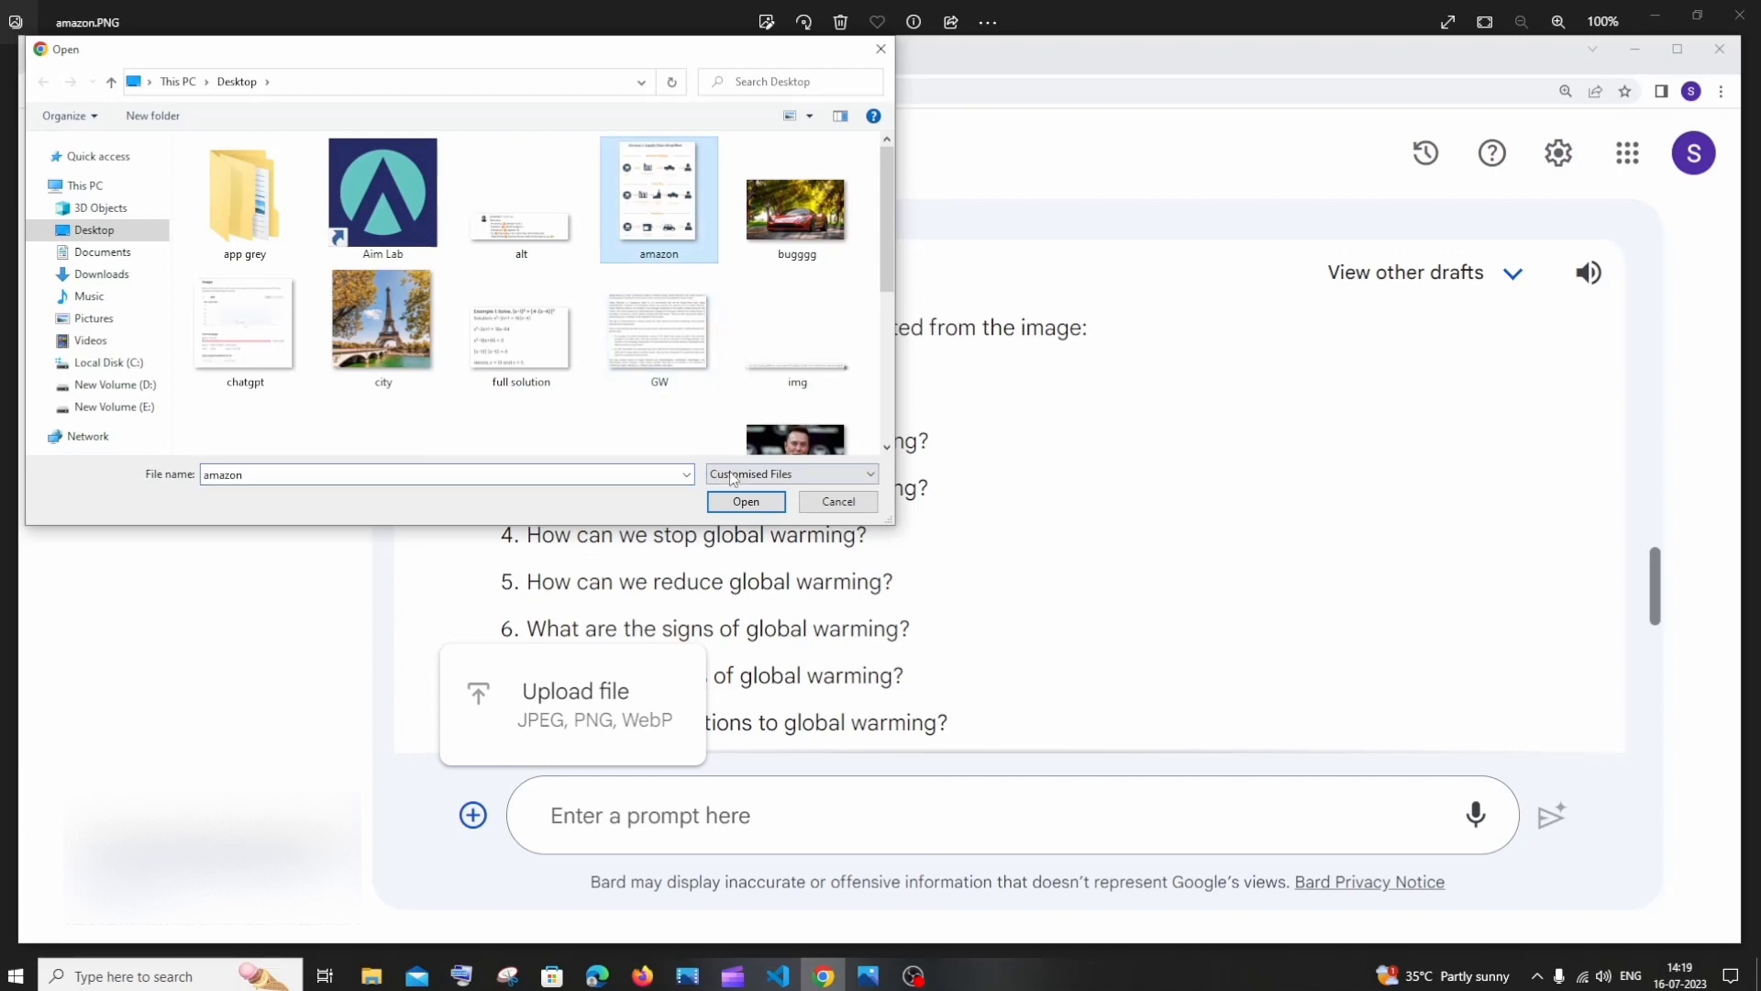
{"action": "left_click", "coordinate": [745, 501]}
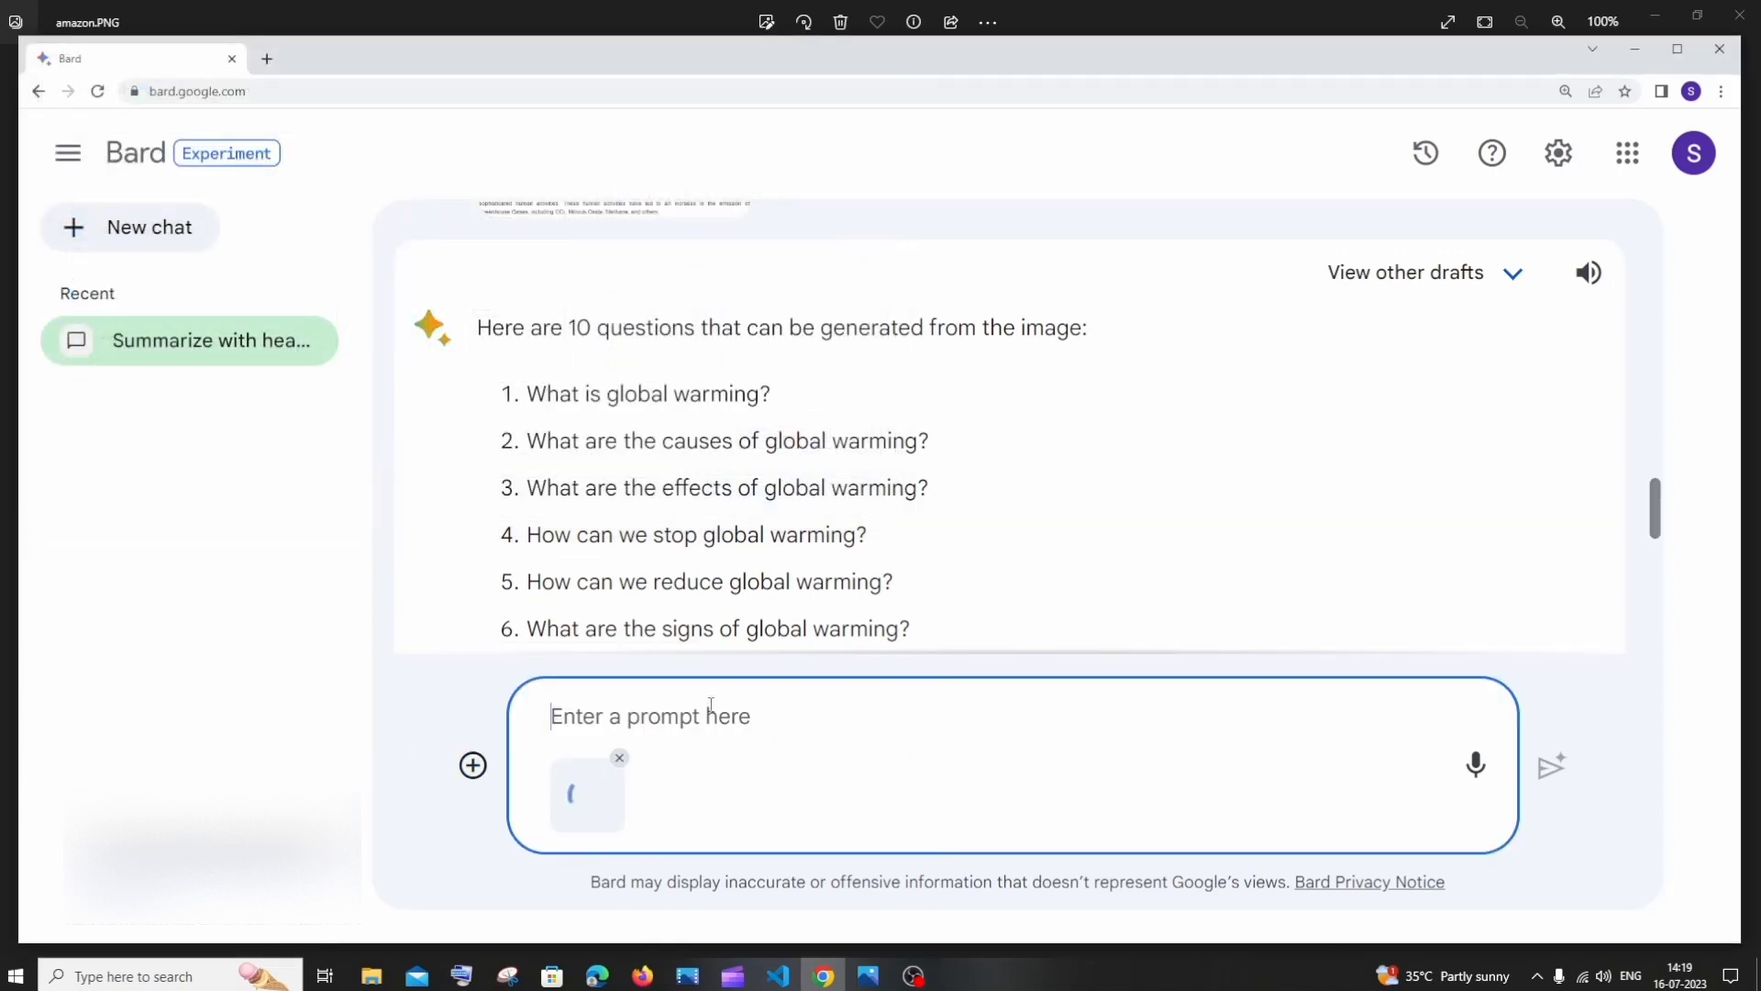
{"action": "type", "text": "summarize into"}
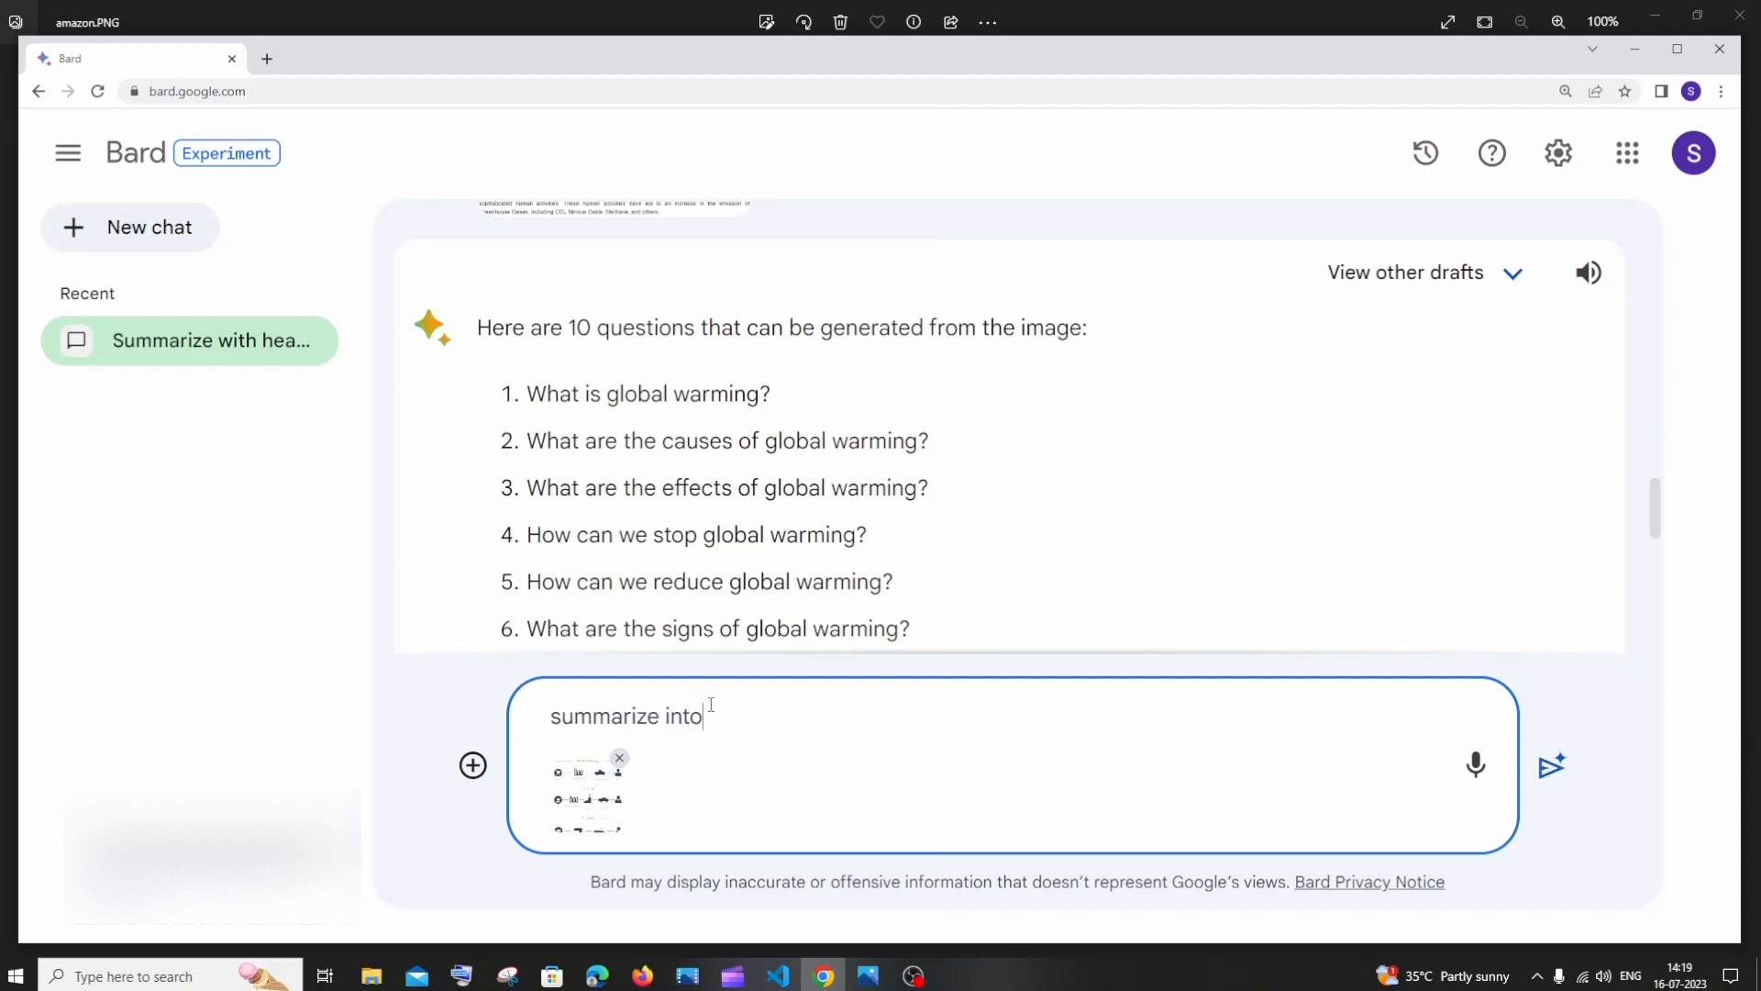
{"action": "type", "text": "pa"}
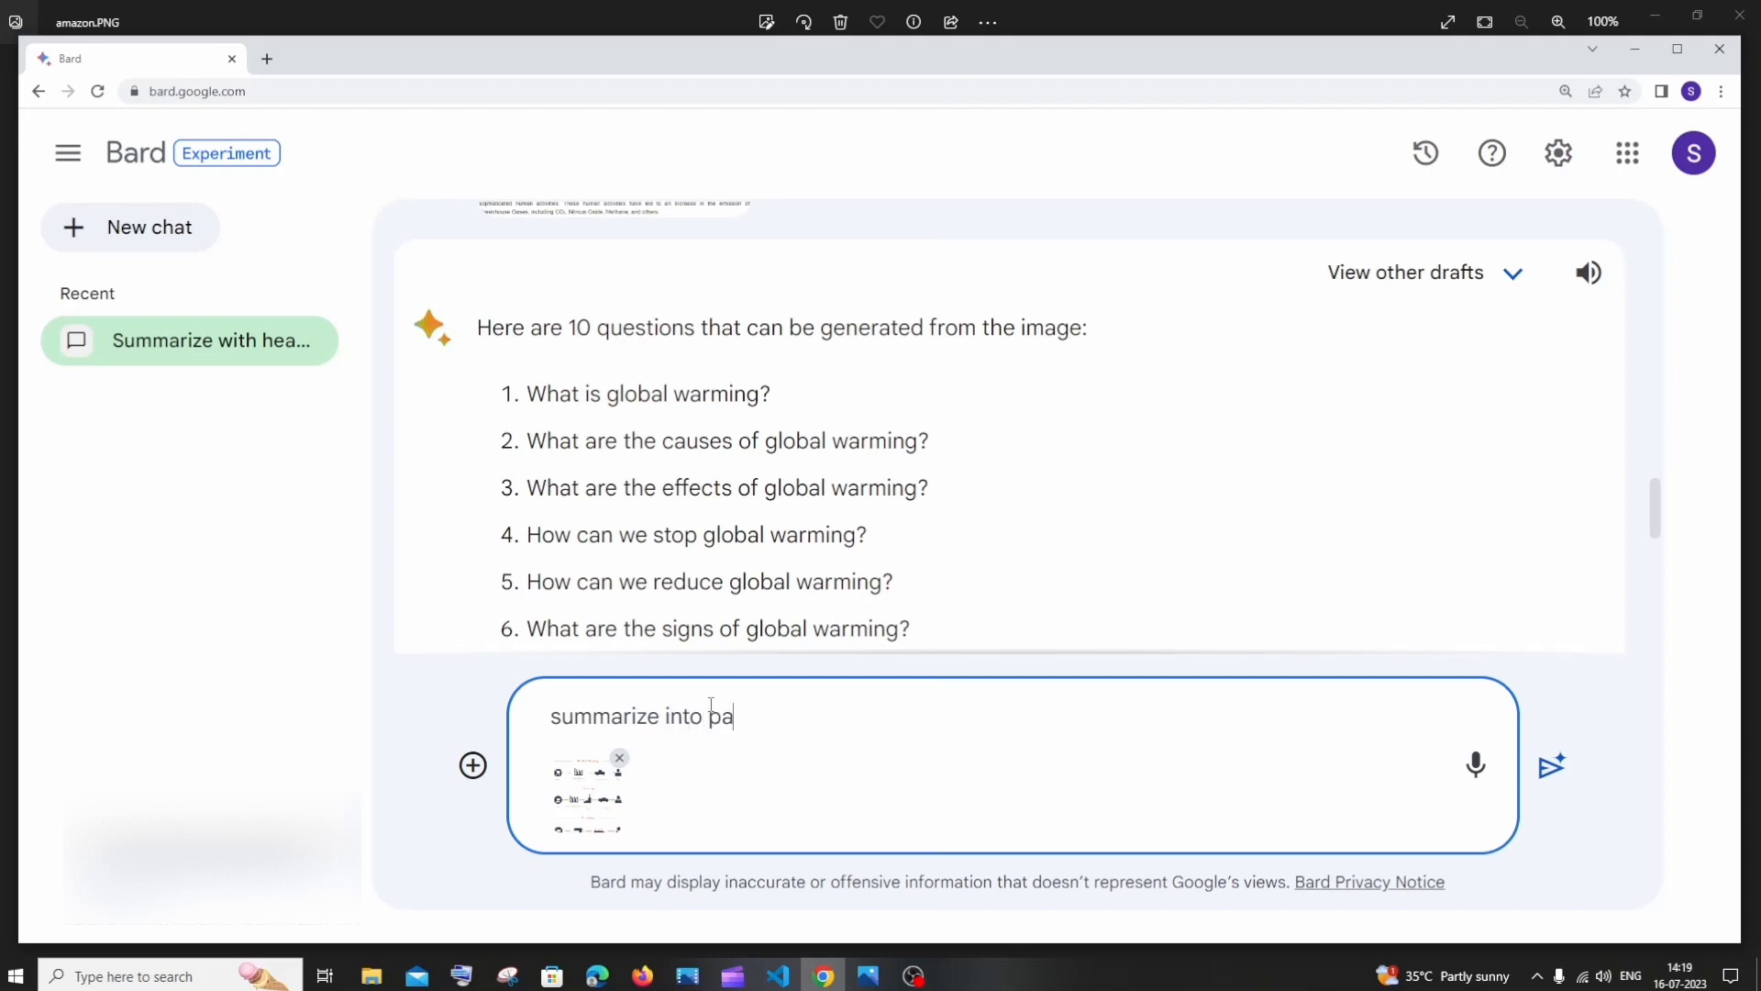
{"action": "type", "text": "ragraphs"}
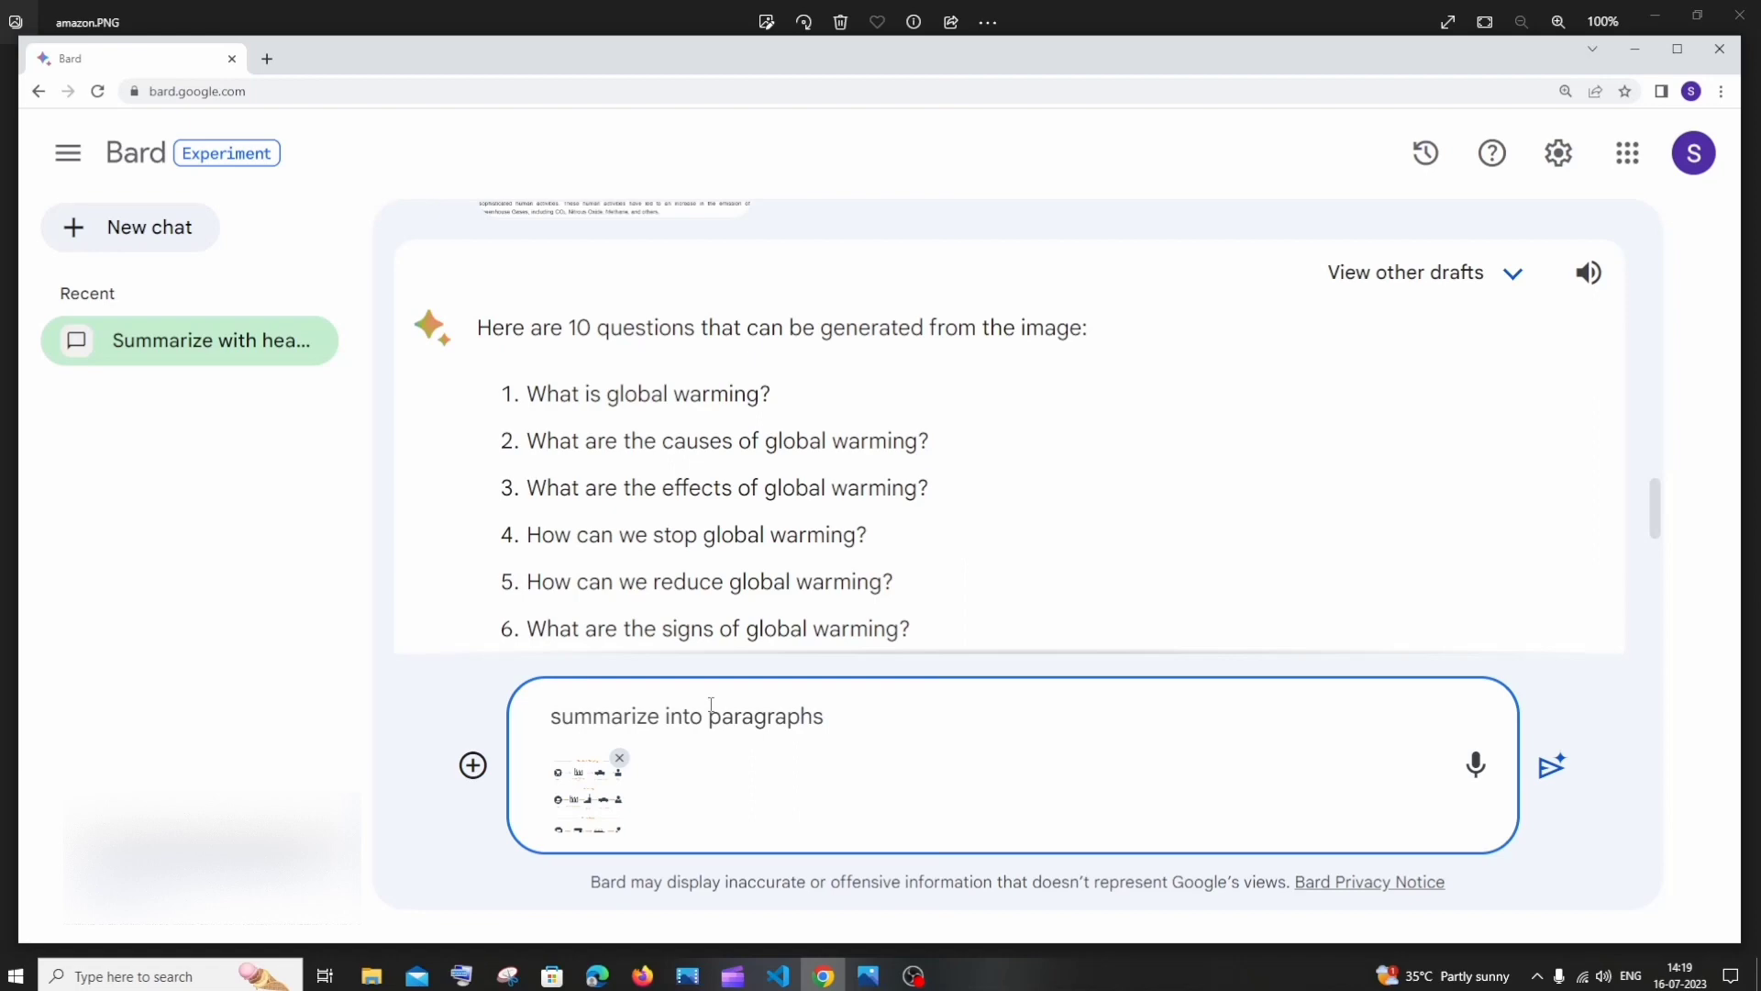
{"action": "left_click", "coordinate": [1552, 765]}
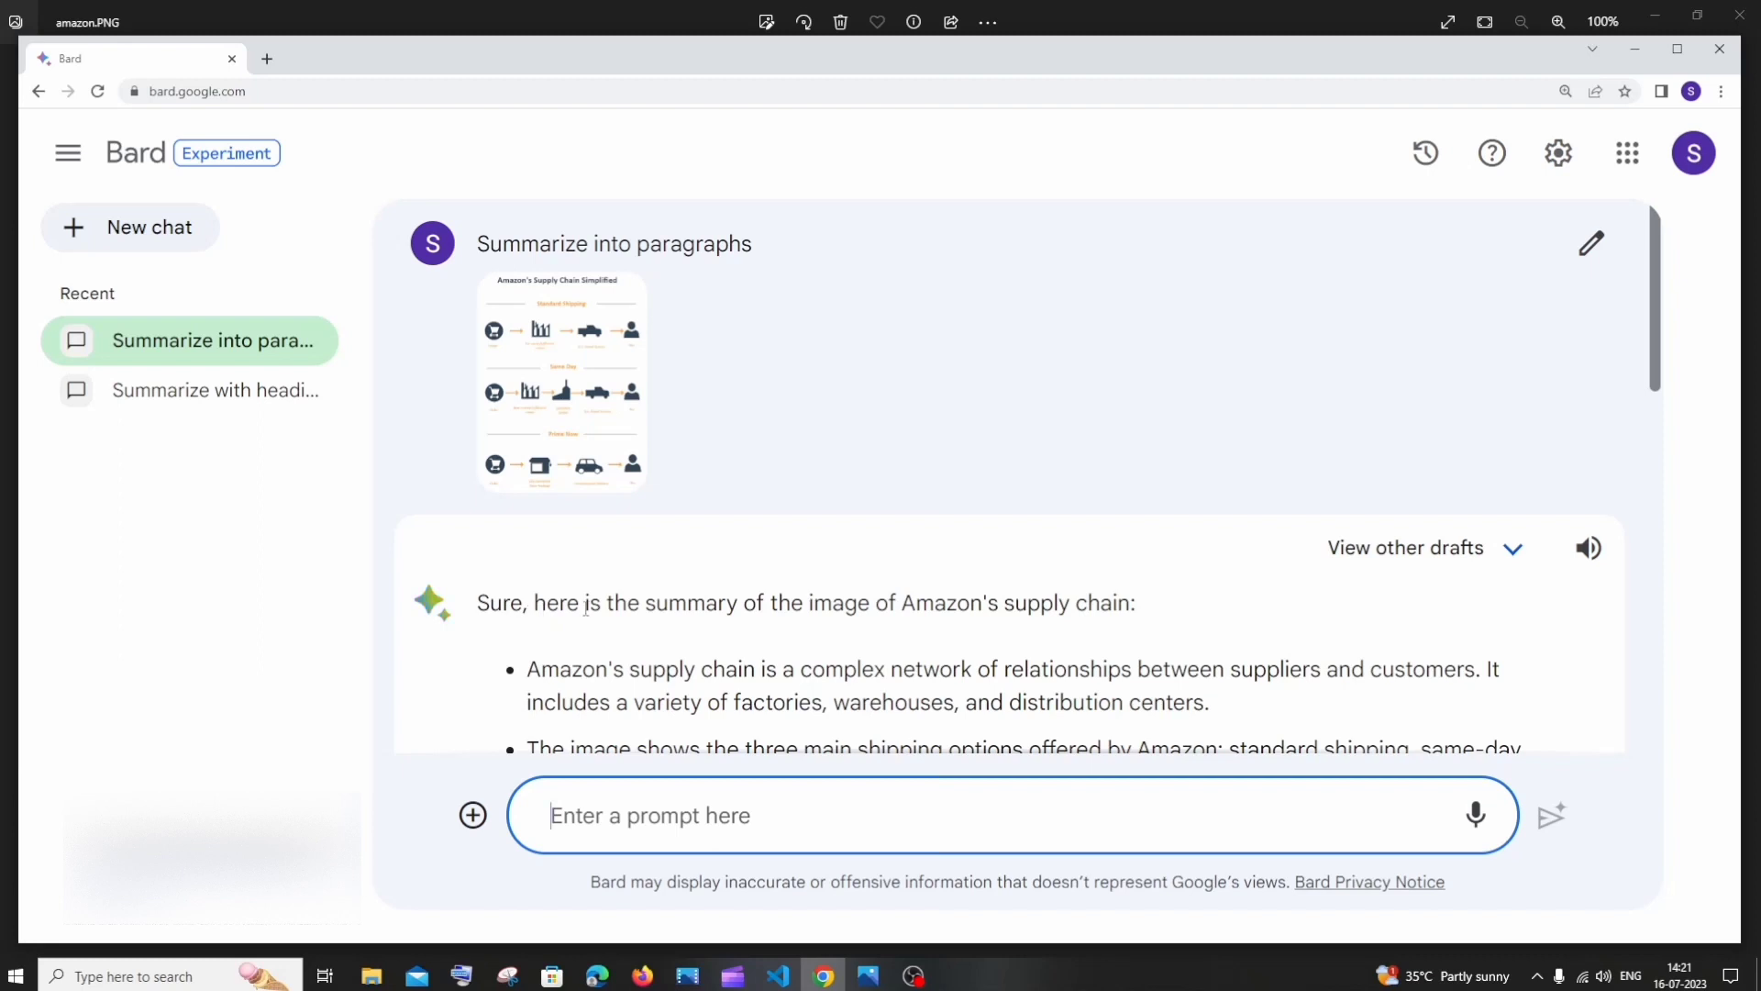
{"action": "mouse_move", "coordinate": [1084, 627]}
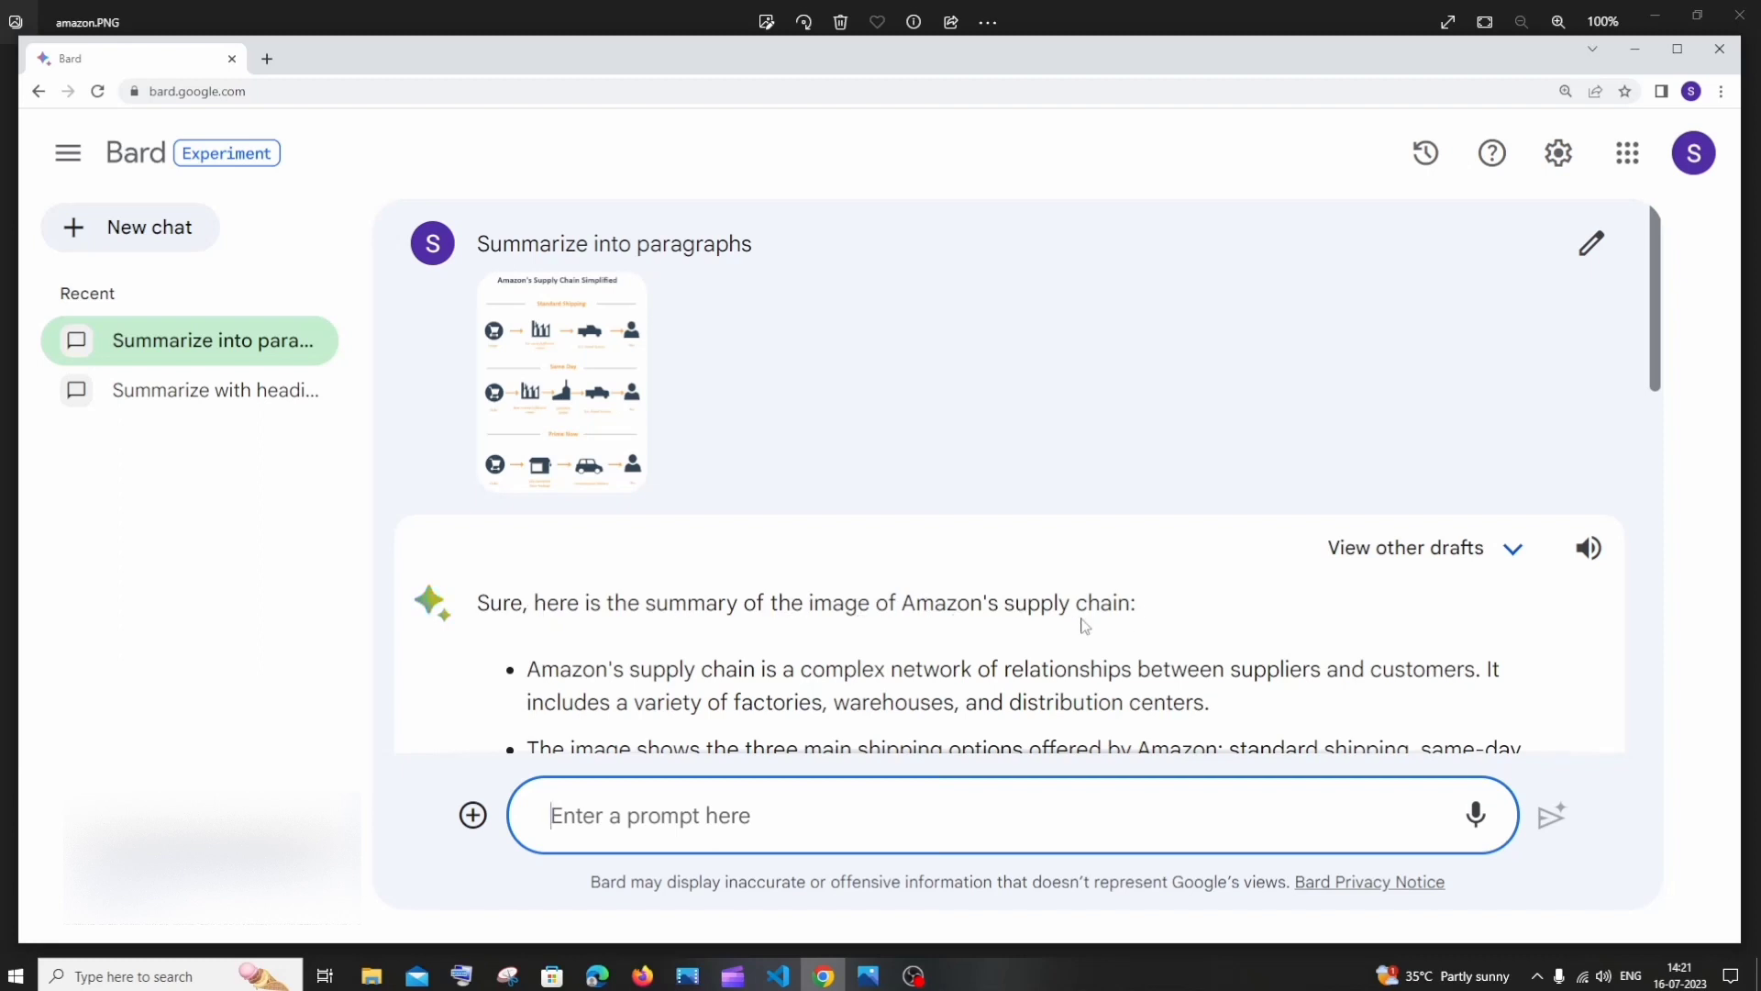
Step: Scroll through Bard's supply chain answer on shipping options, robotics and fulfillment centers
{"action": "scroll", "scroll_direction": "down", "scroll_amount": 3}
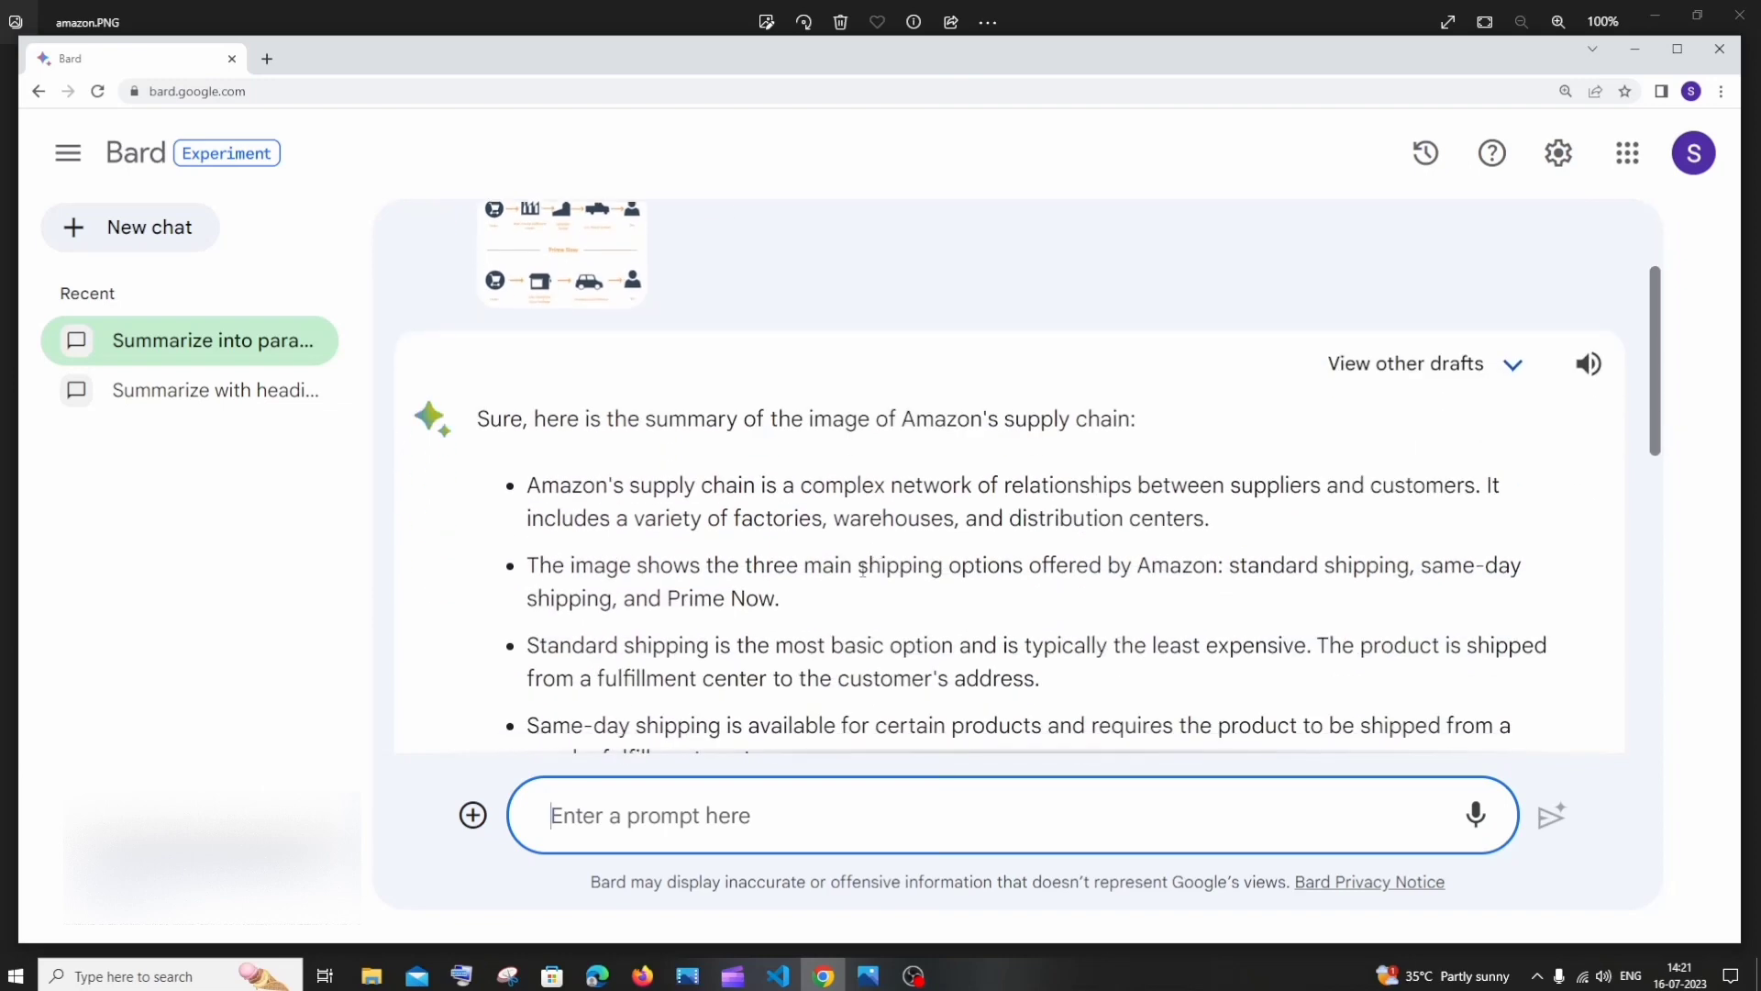
{"action": "scroll", "scroll_direction": "down", "scroll_amount": 3}
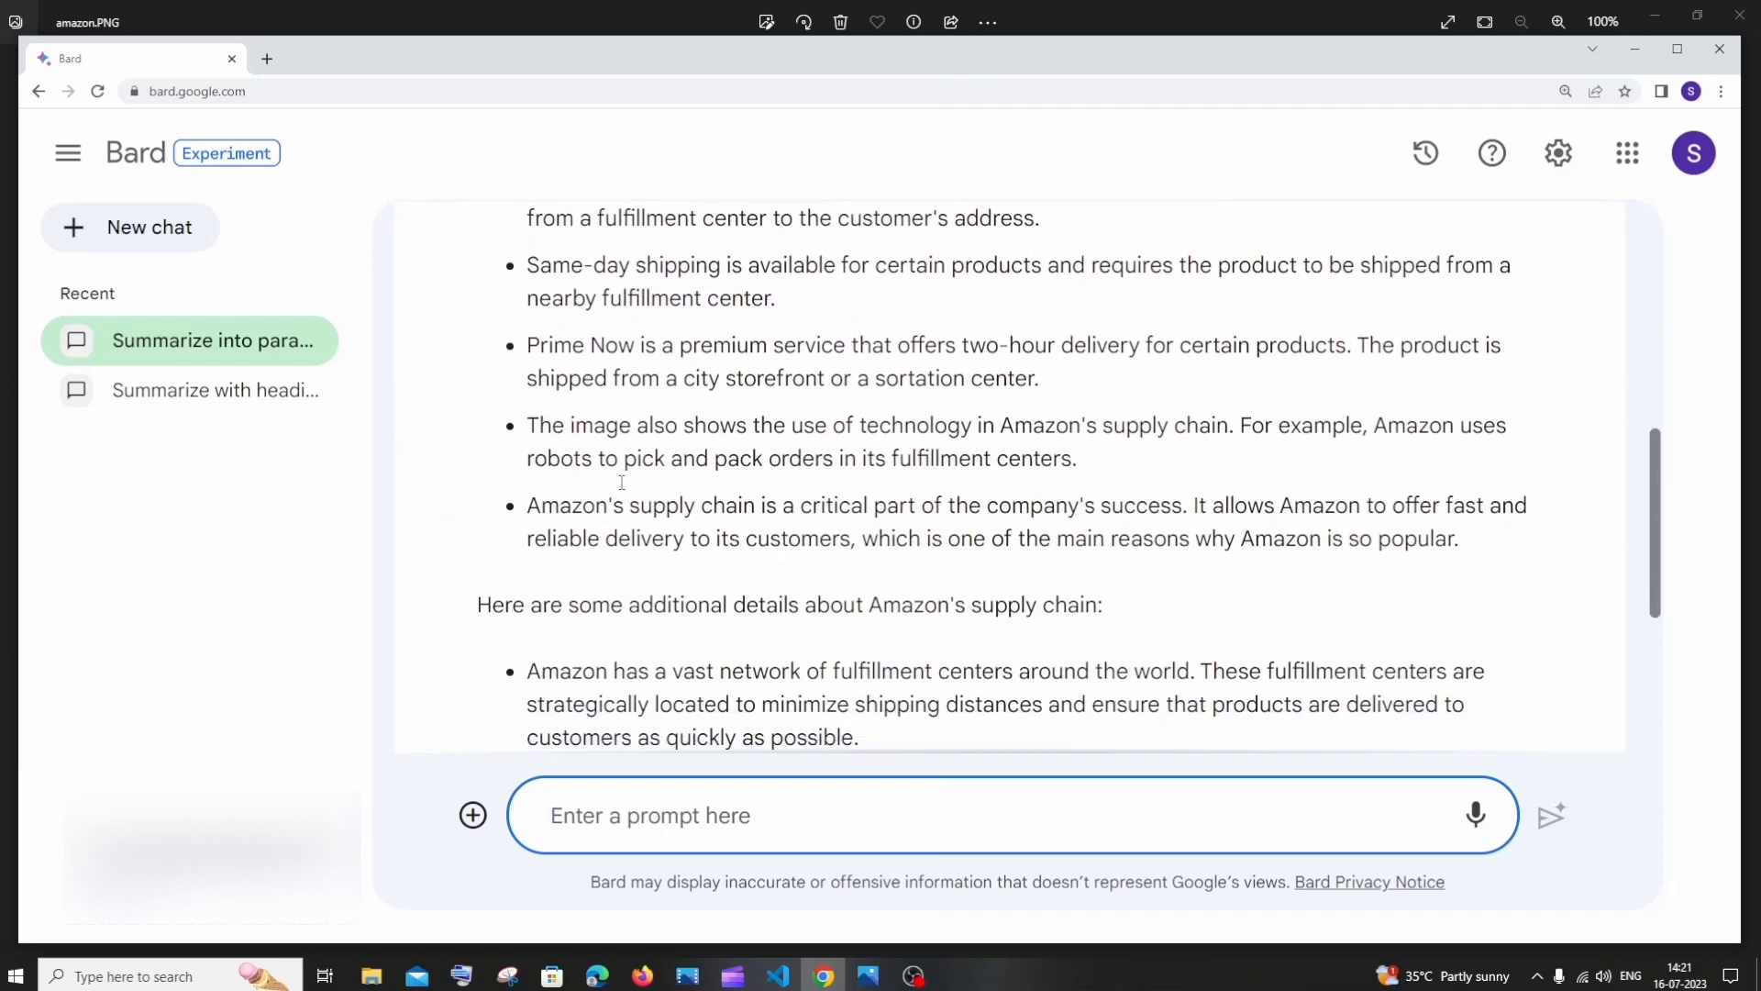
{"action": "scroll", "scroll_direction": "down", "scroll_amount": 3}
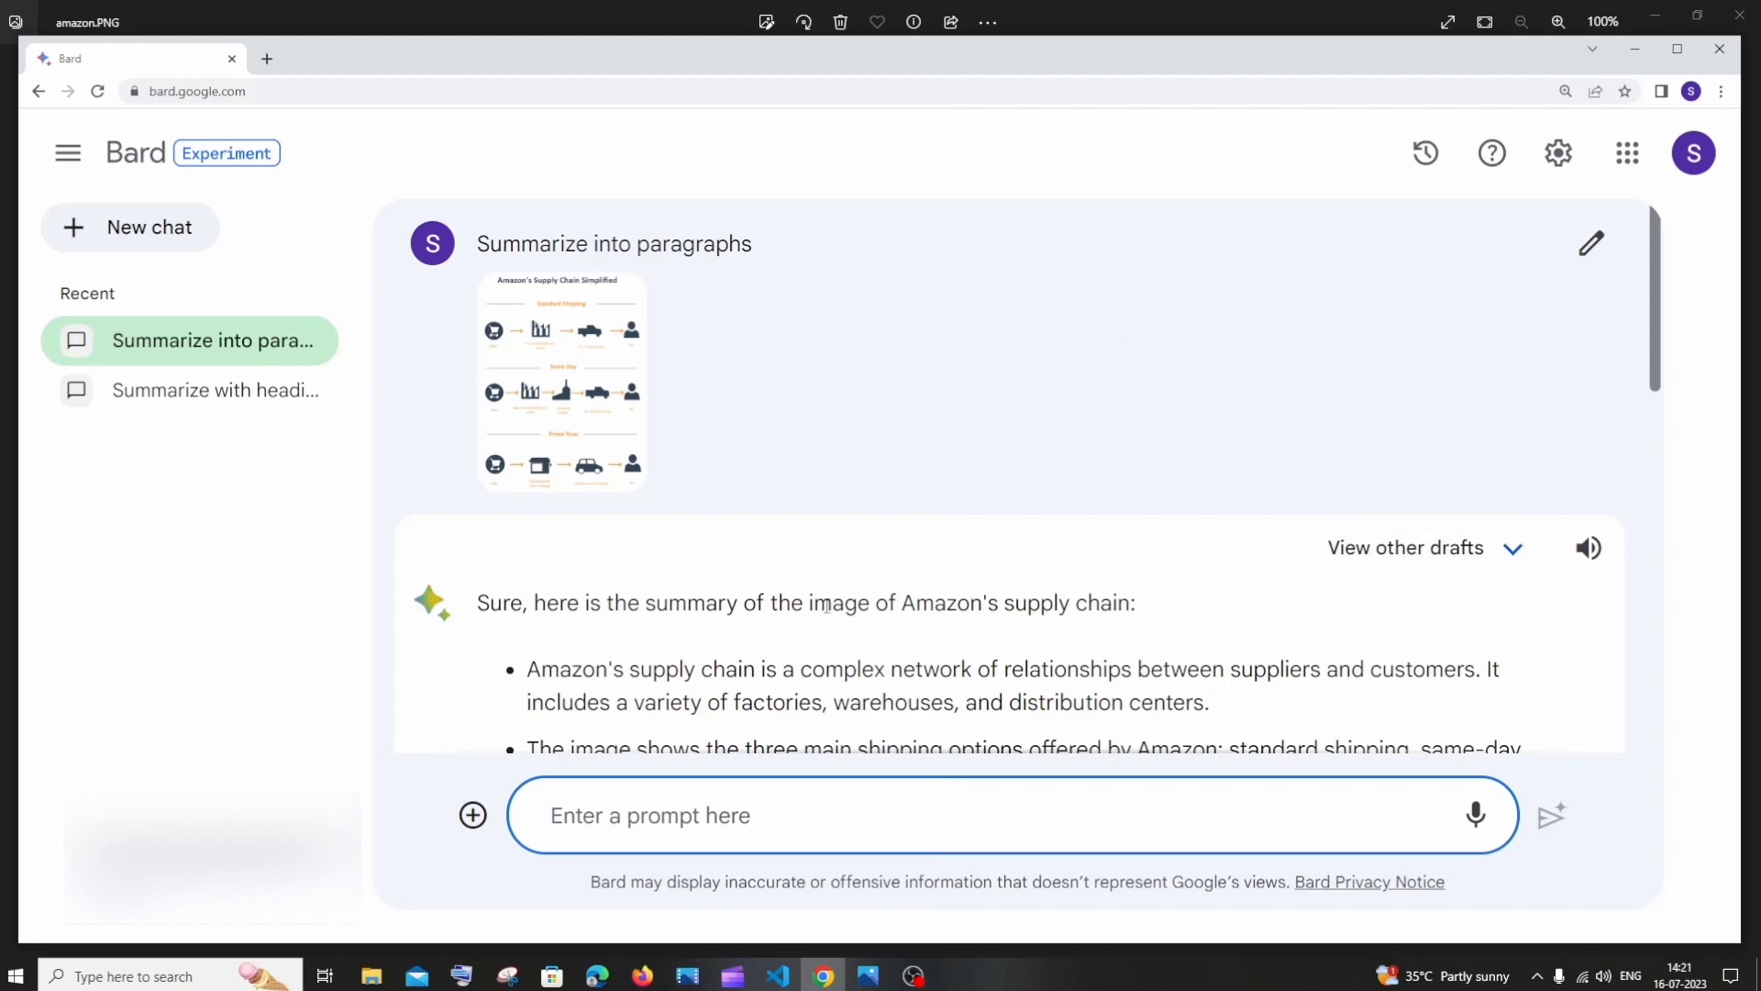
{"action": "scroll", "scroll_direction": "down", "scroll_amount": 3}
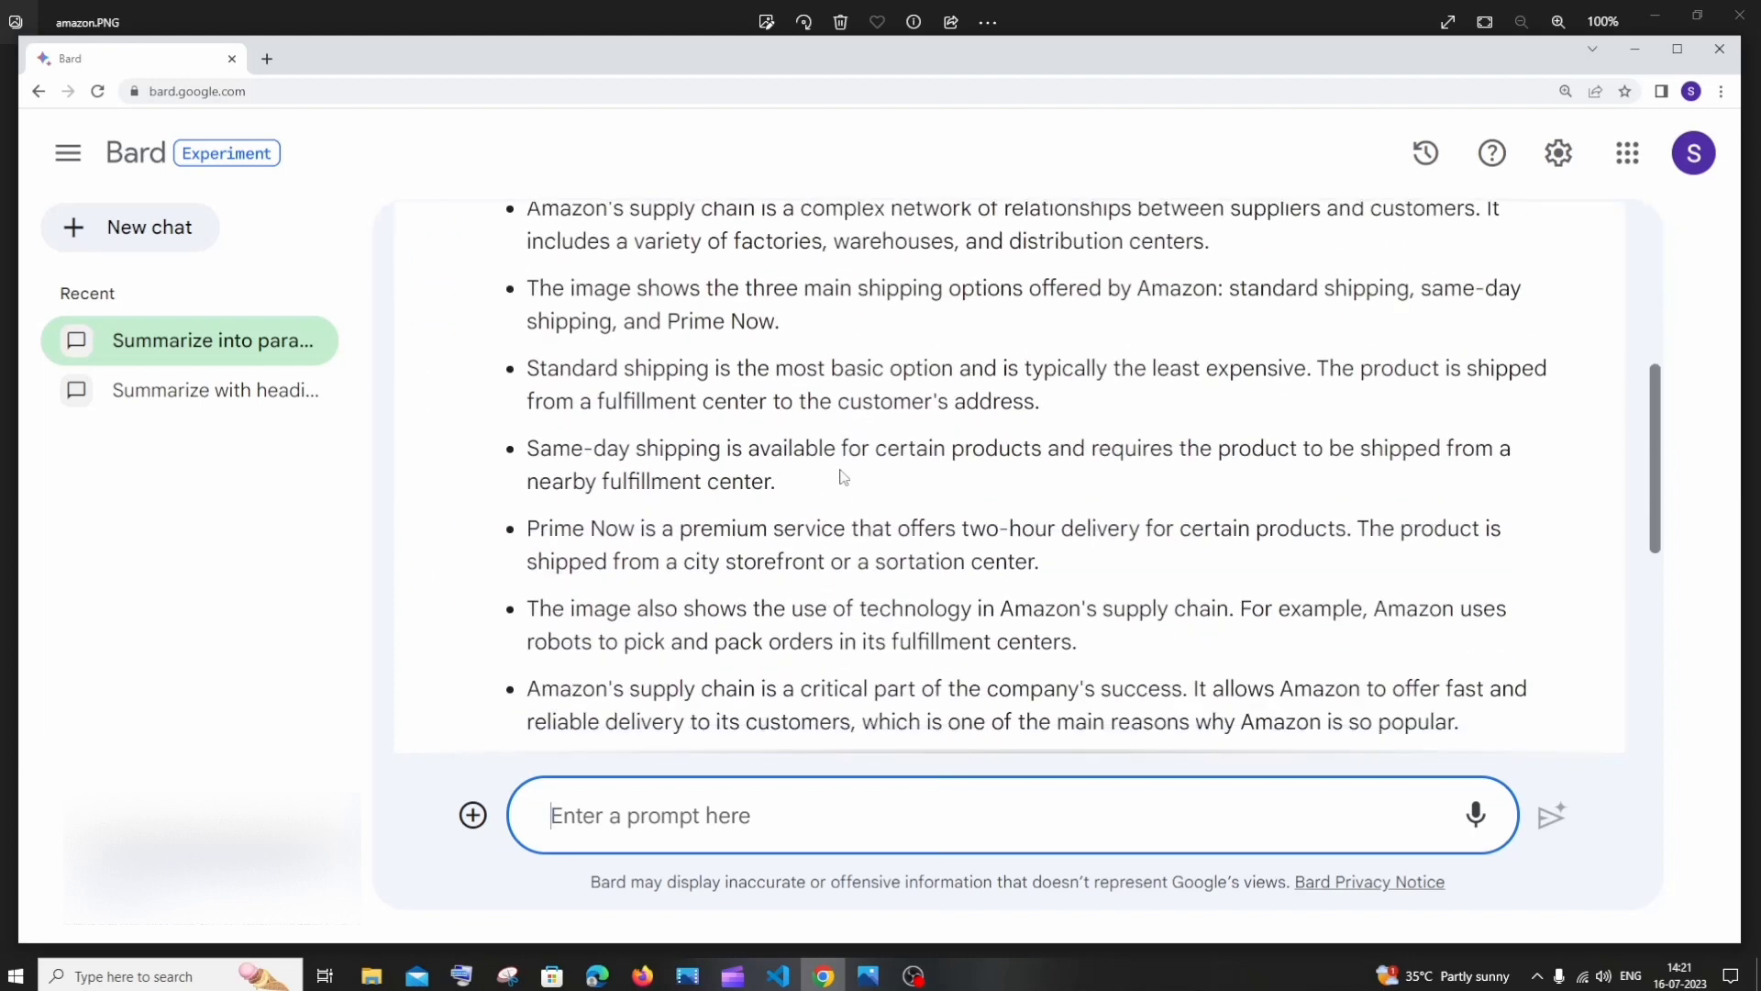
{"action": "scroll", "scroll_direction": "down", "scroll_amount": 3}
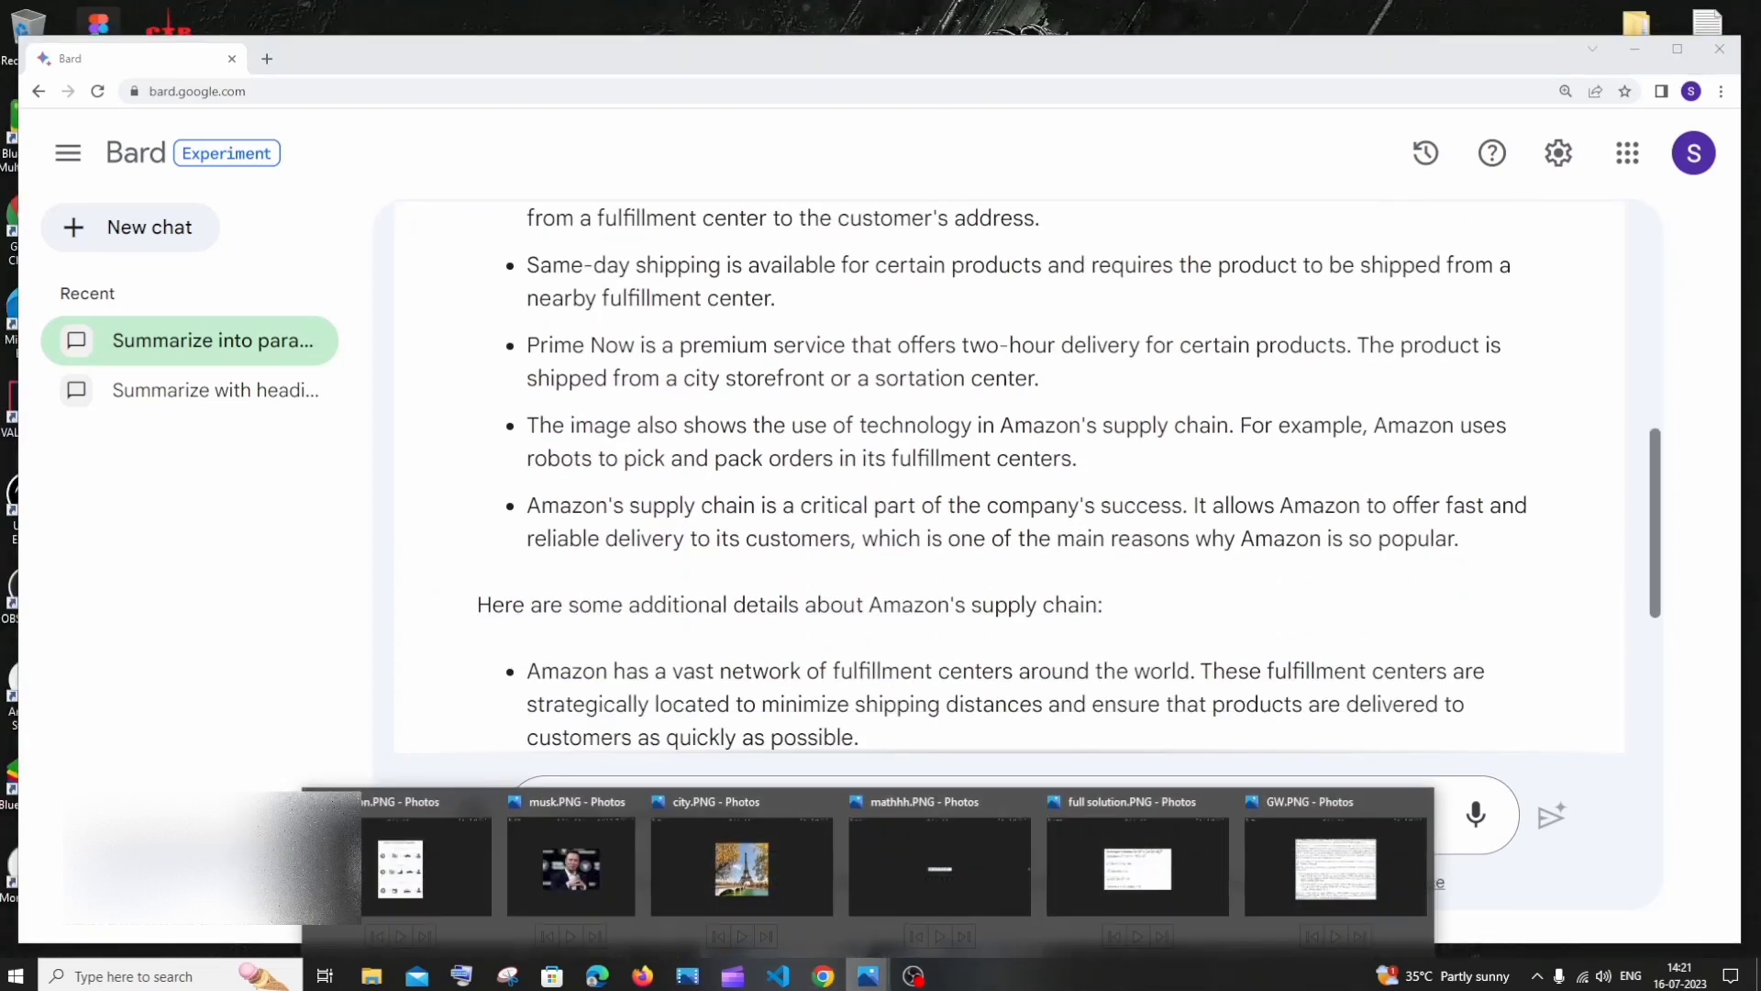
Step: View the matthh.PNG equation image in Photos, then switch back to Chrome
{"action": "left_click", "coordinate": [940, 865]}
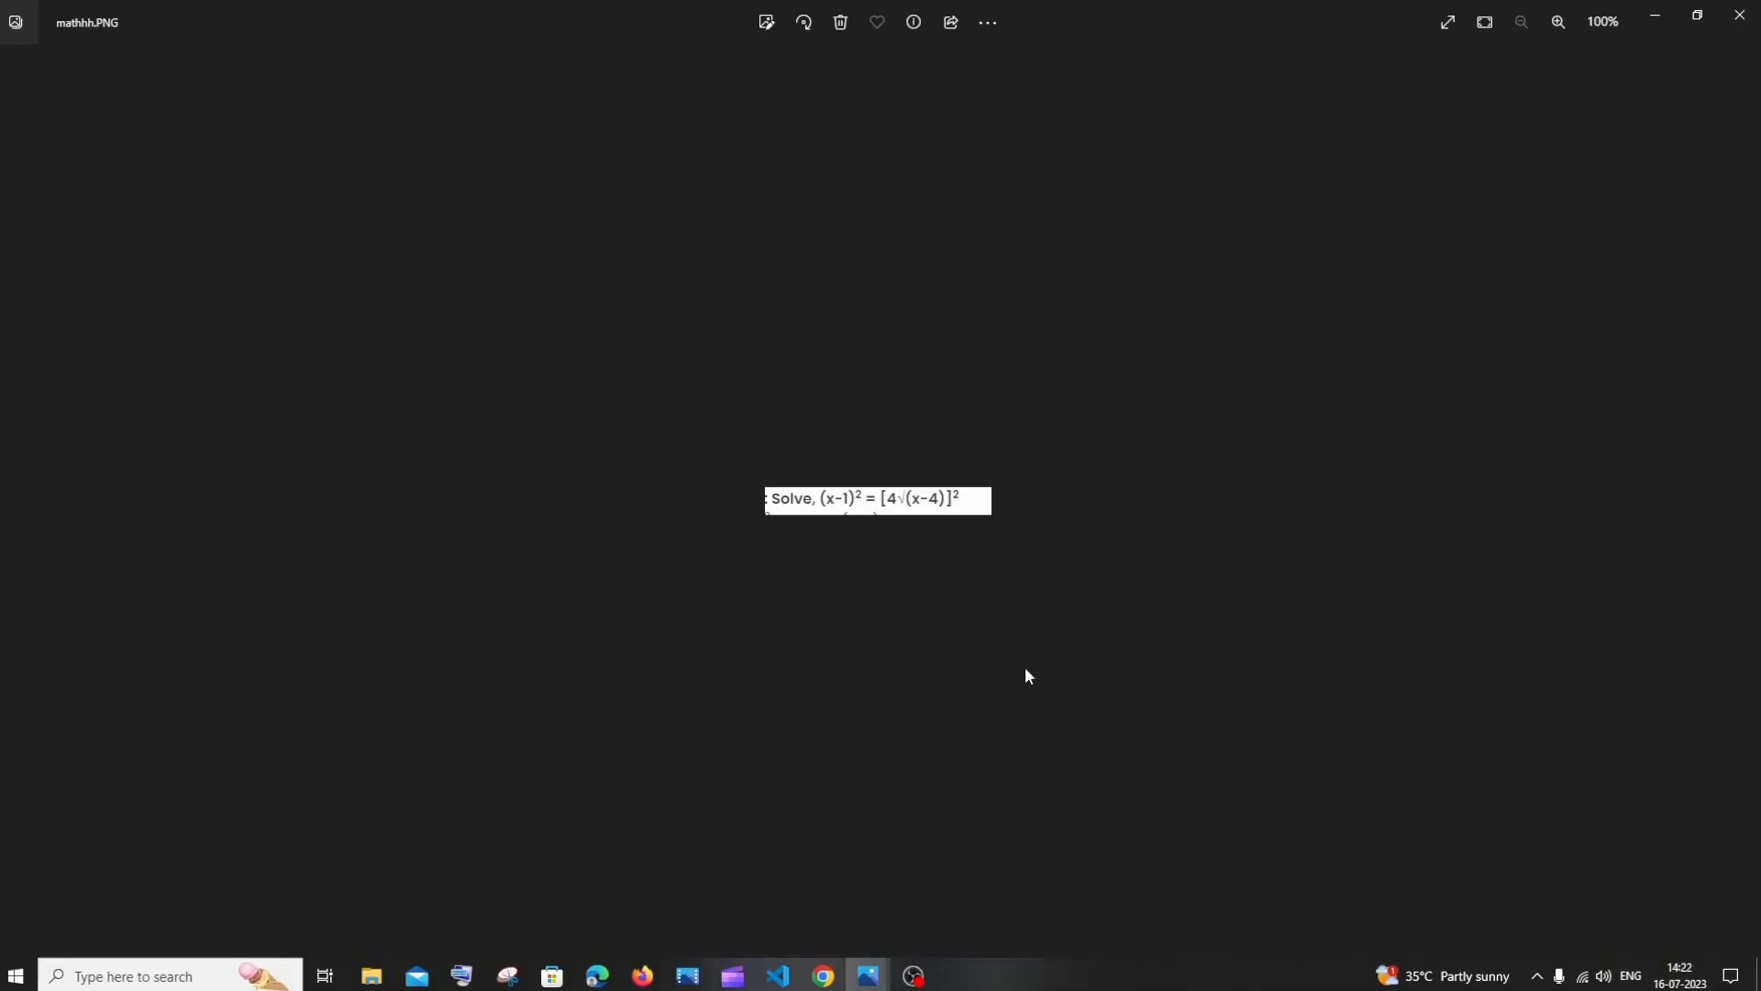
{"action": "left_click", "coordinate": [1558, 21]}
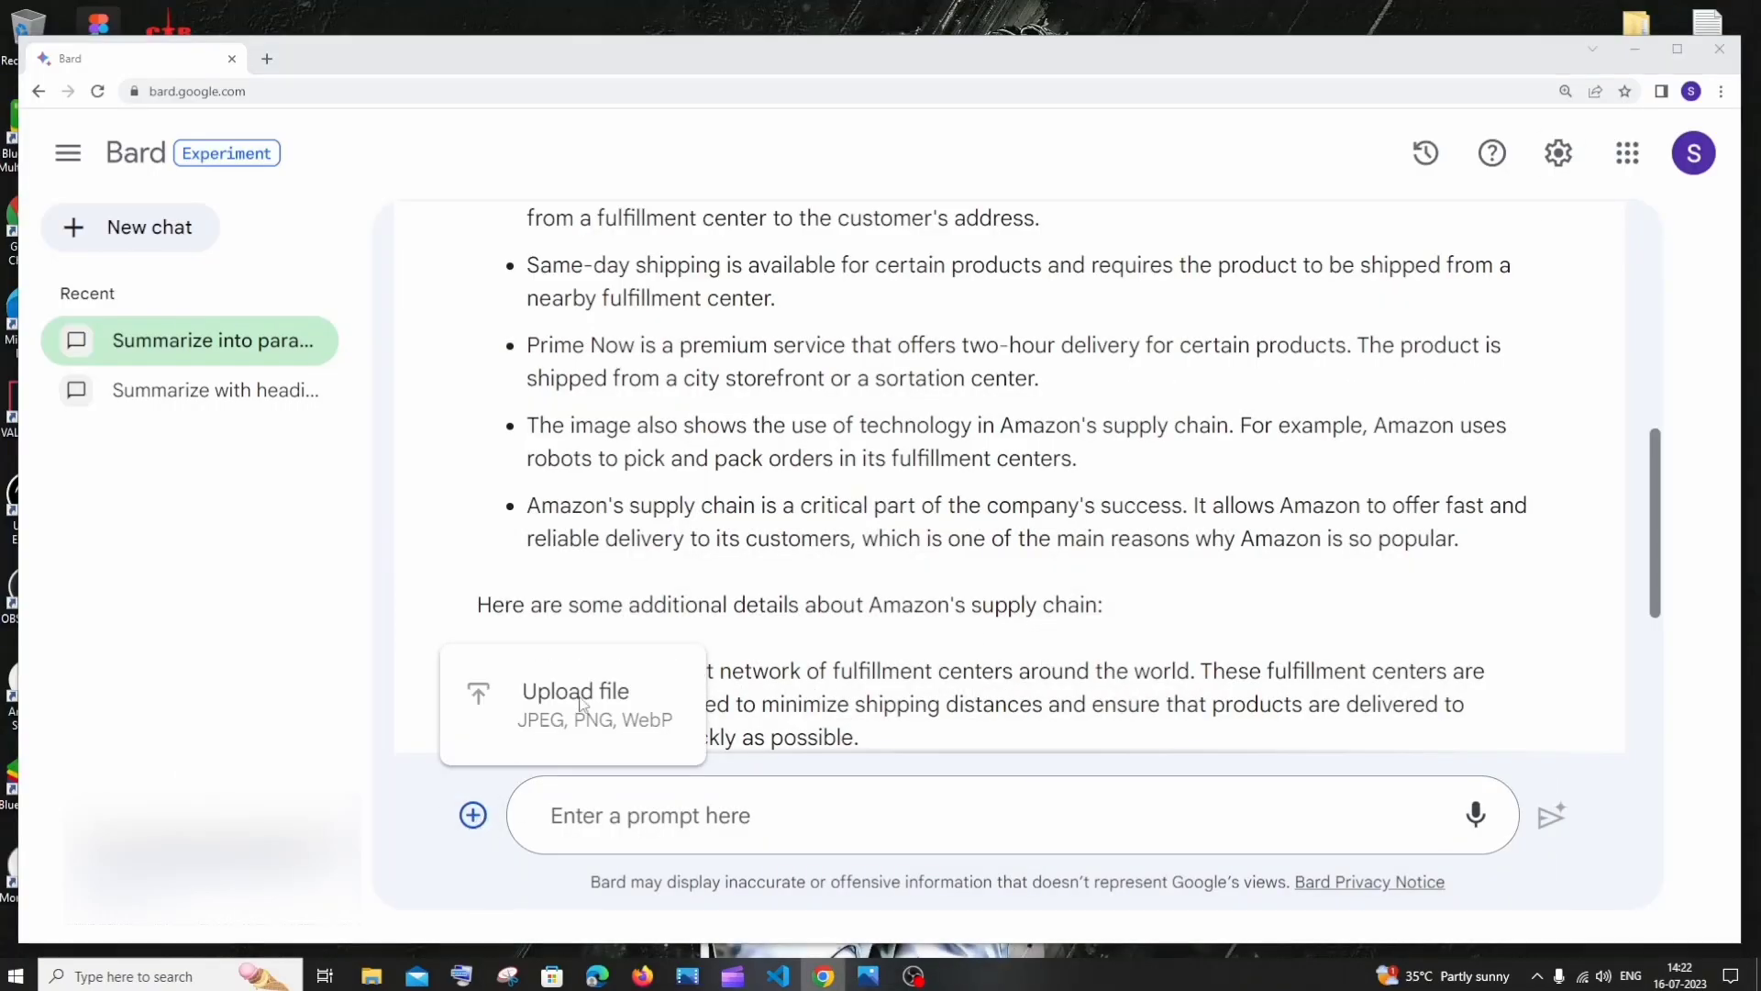
Step: Send the equation image with 'Solve it' and check x = 13 and 5 against Photos
{"action": "left_click", "coordinate": [575, 690]}
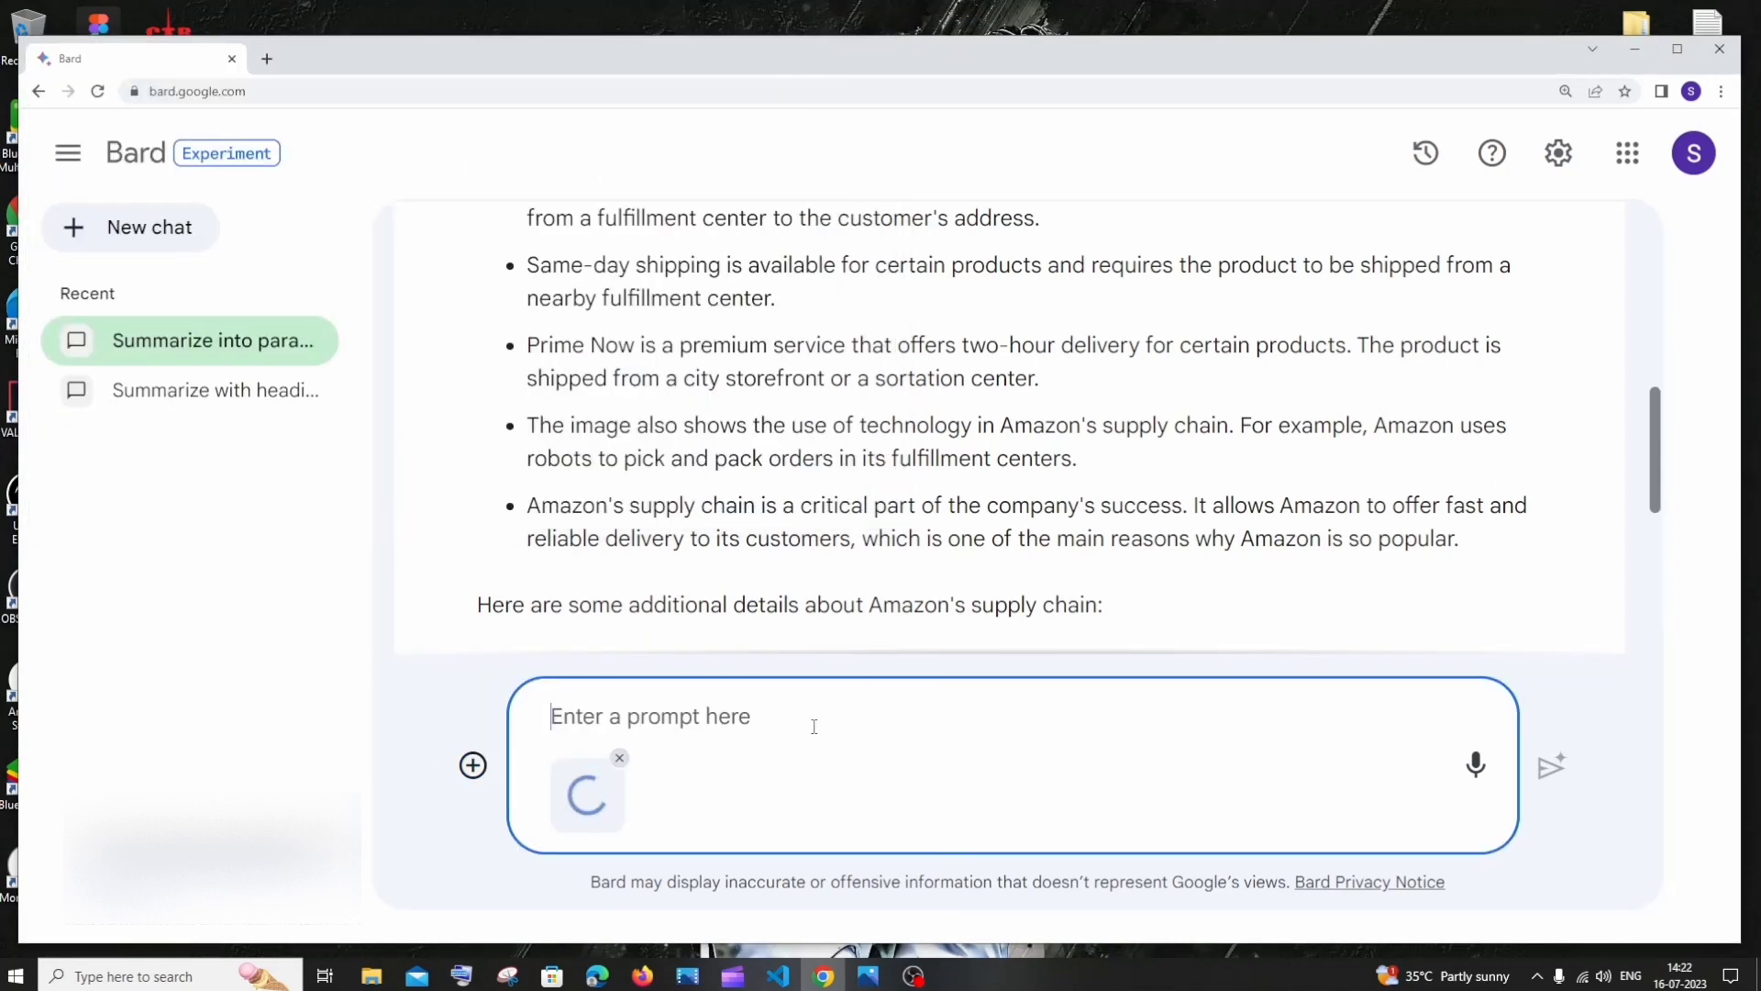
{"action": "type", "text": "Solve it"}
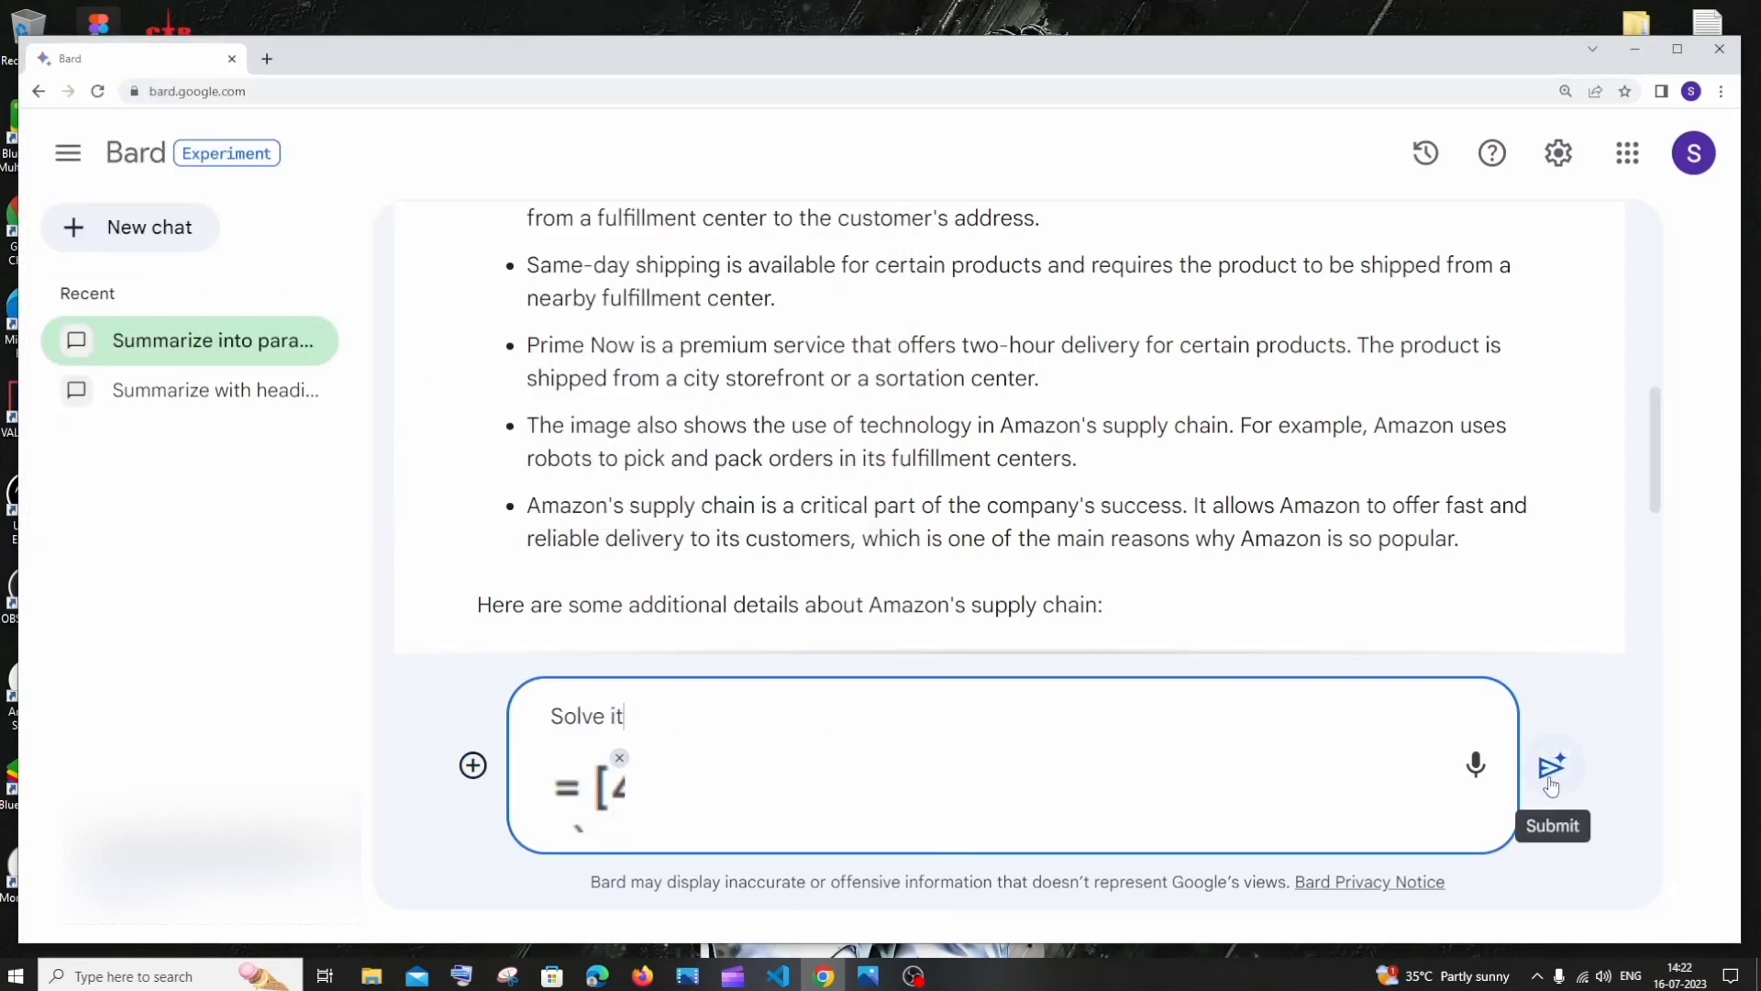
{"action": "left_click", "coordinate": [1551, 766]}
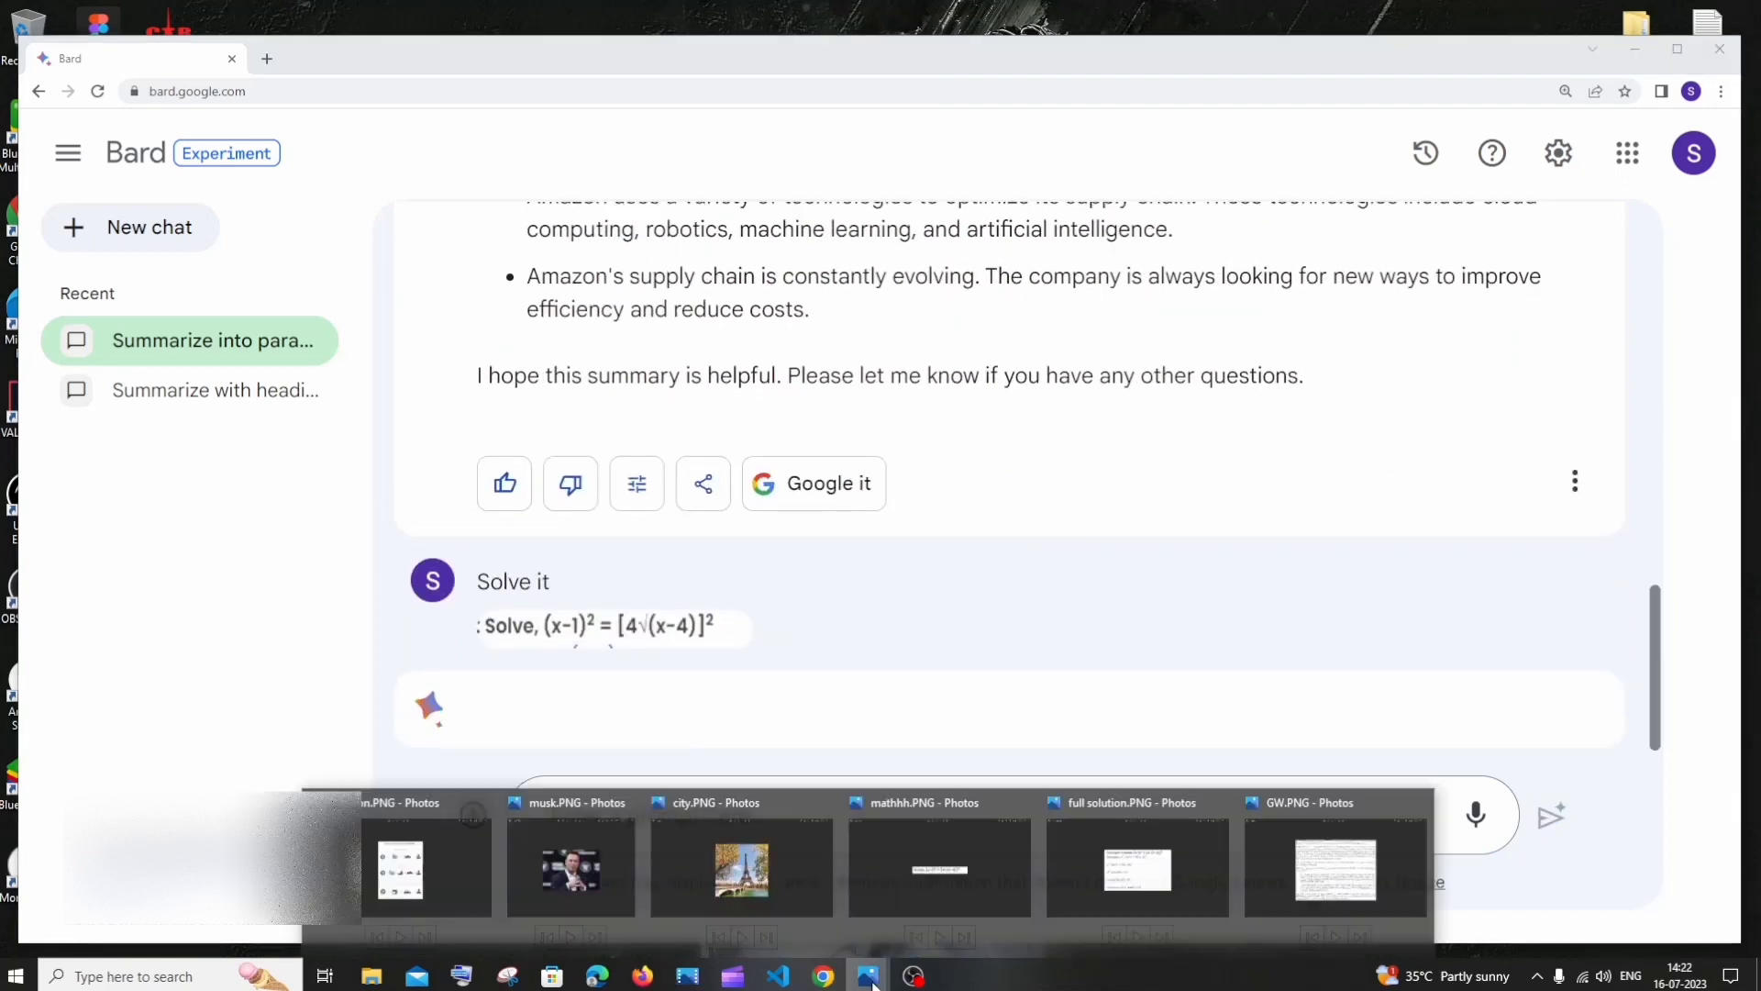
{"action": "left_click", "coordinate": [1136, 869]}
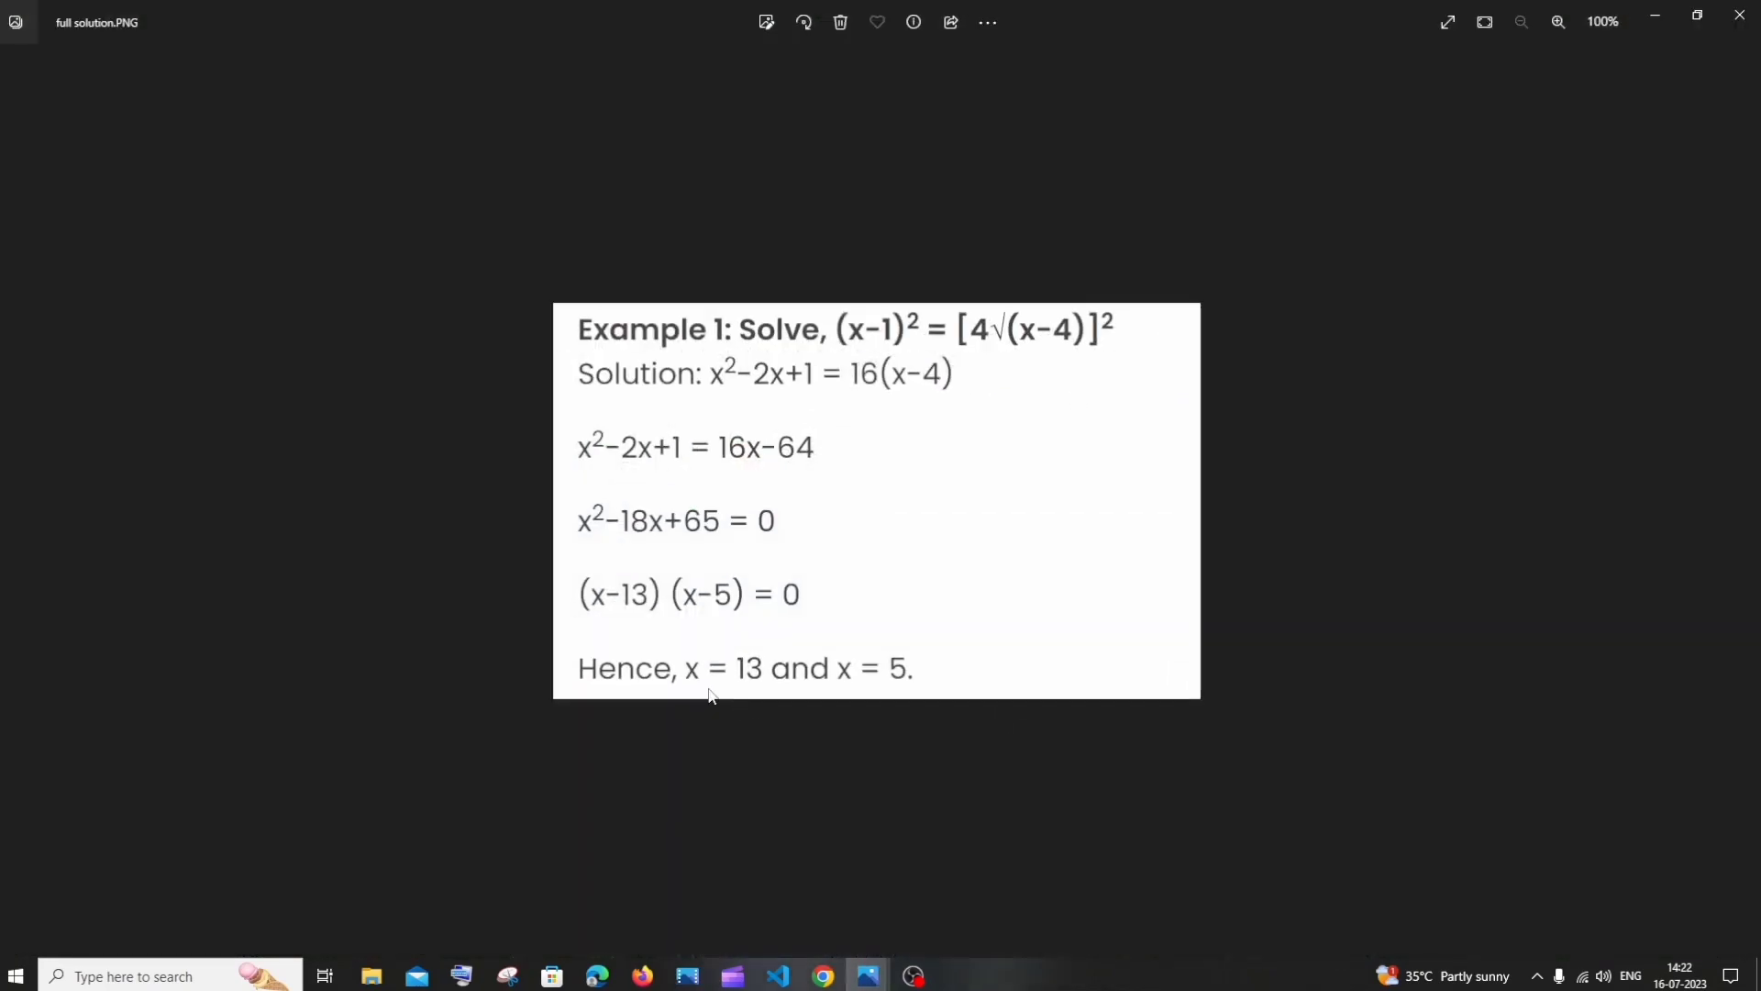
{"action": "mouse_move", "coordinate": [856, 695]}
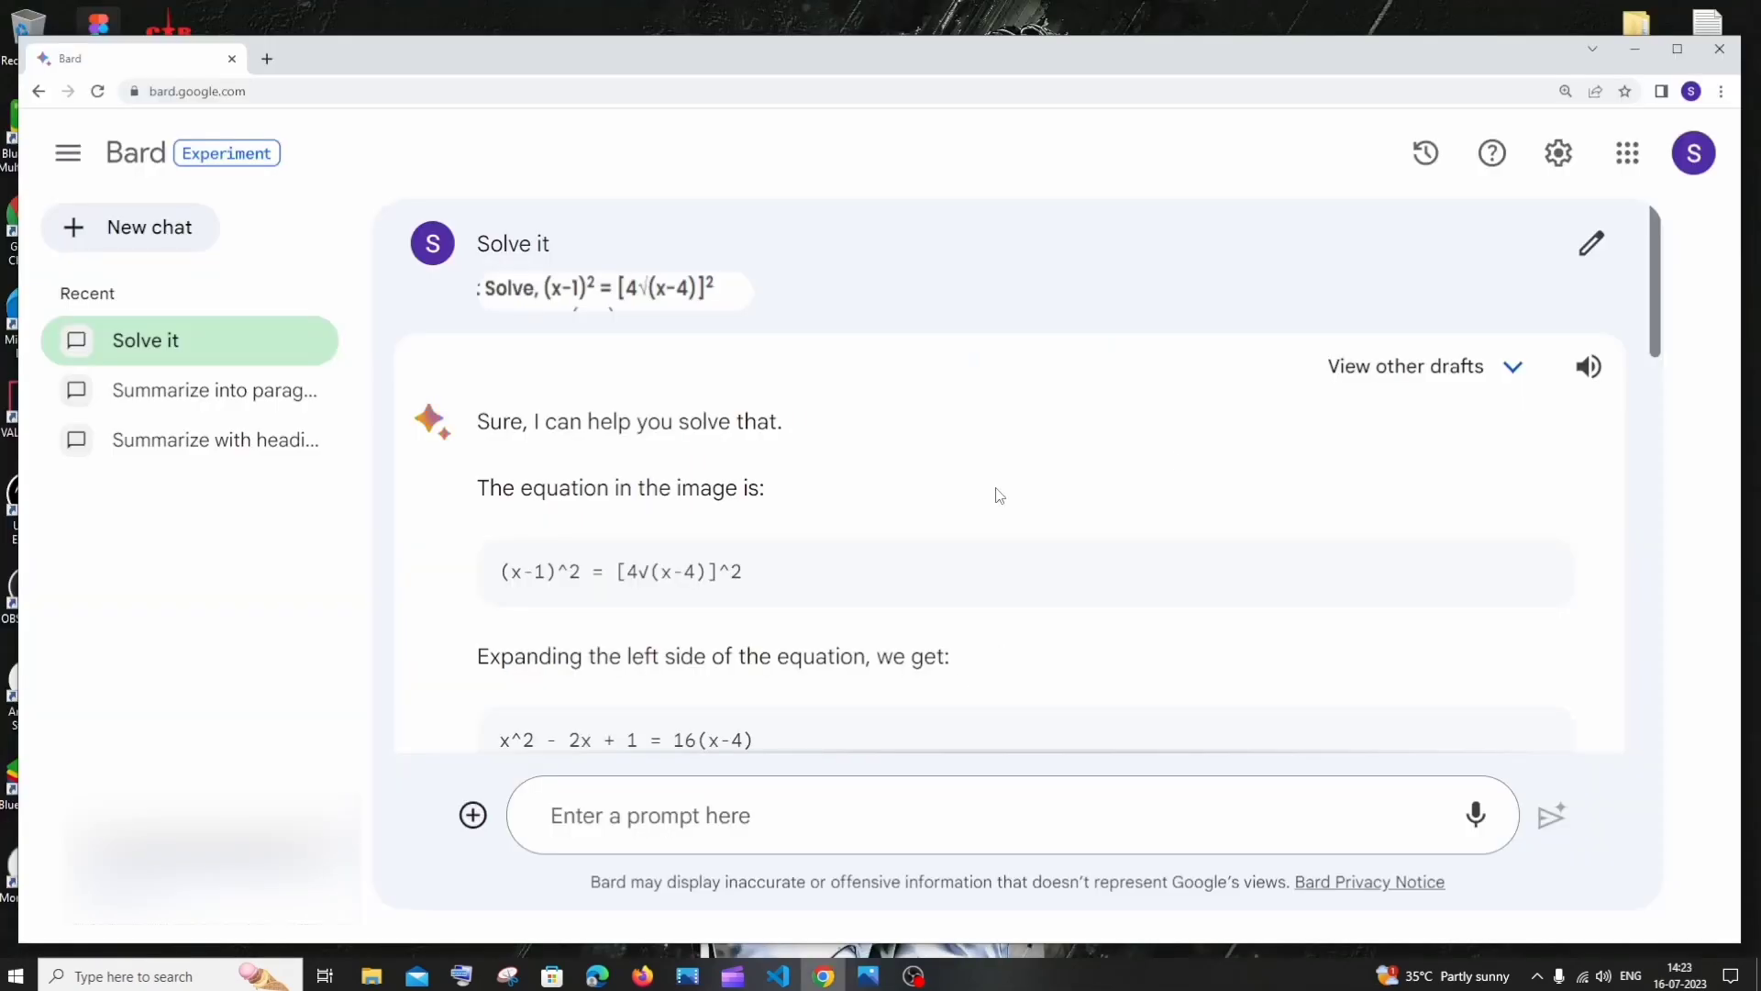
{"action": "scroll", "scroll_direction": "down", "scroll_amount": 3}
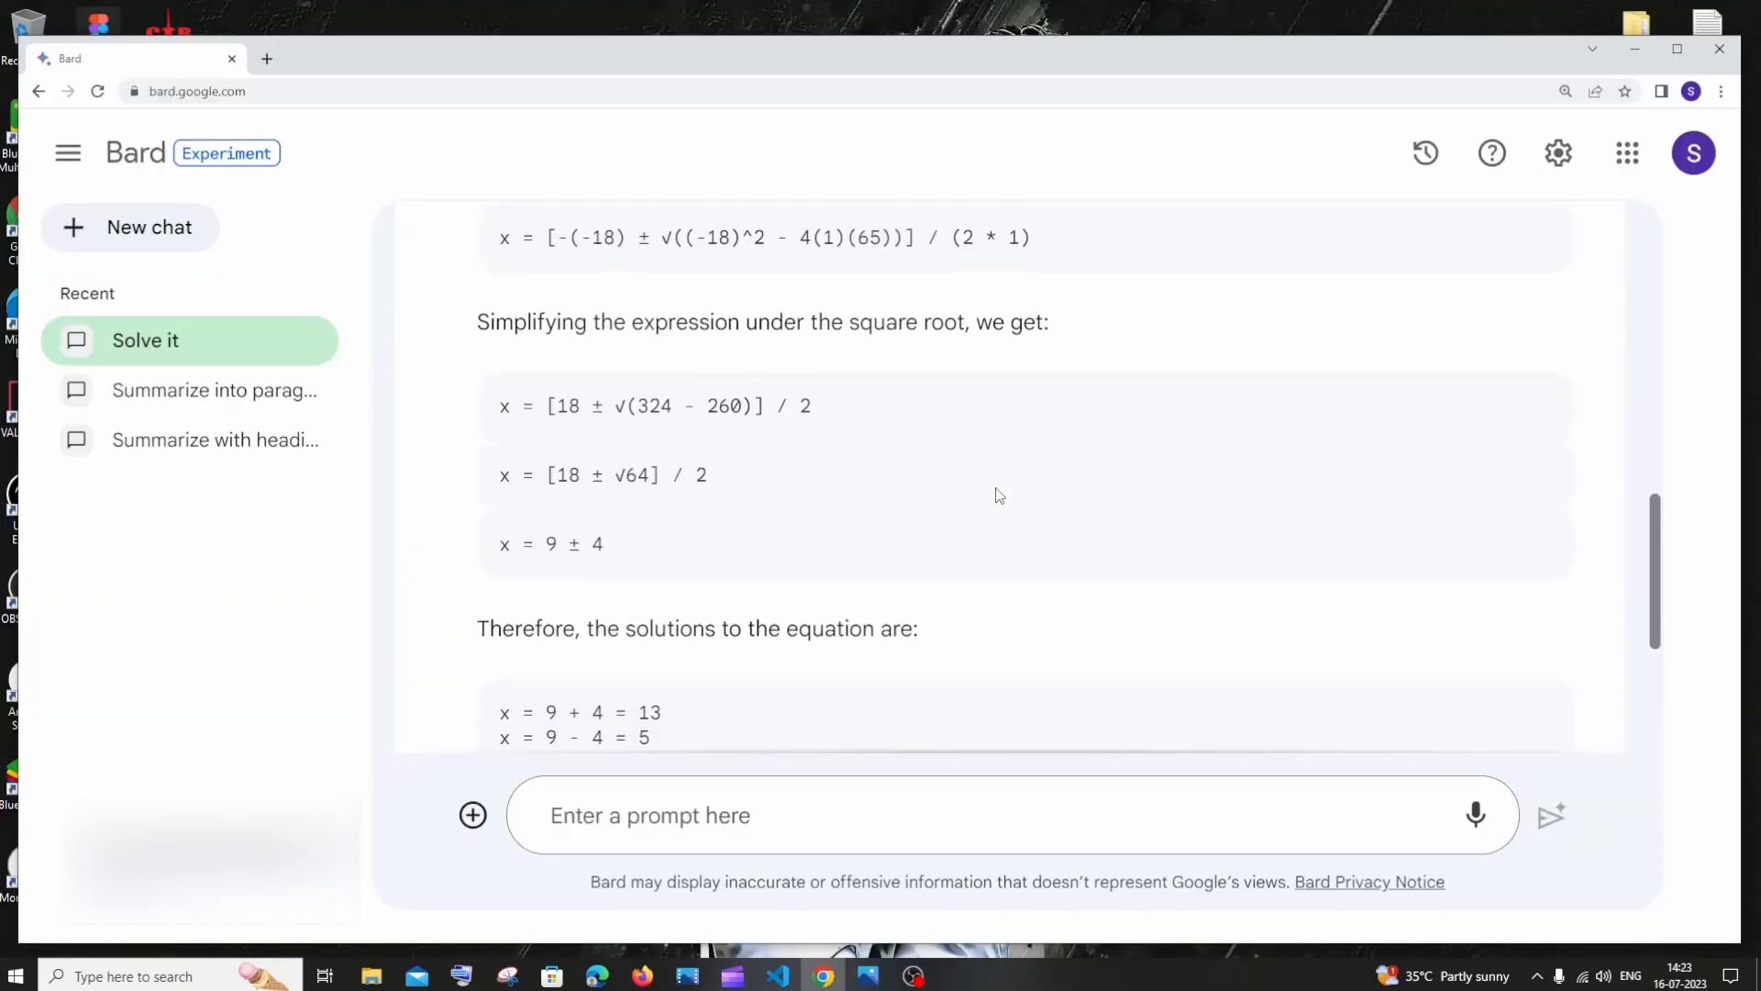
{"action": "scroll", "scroll_direction": "down", "scroll_amount": 3}
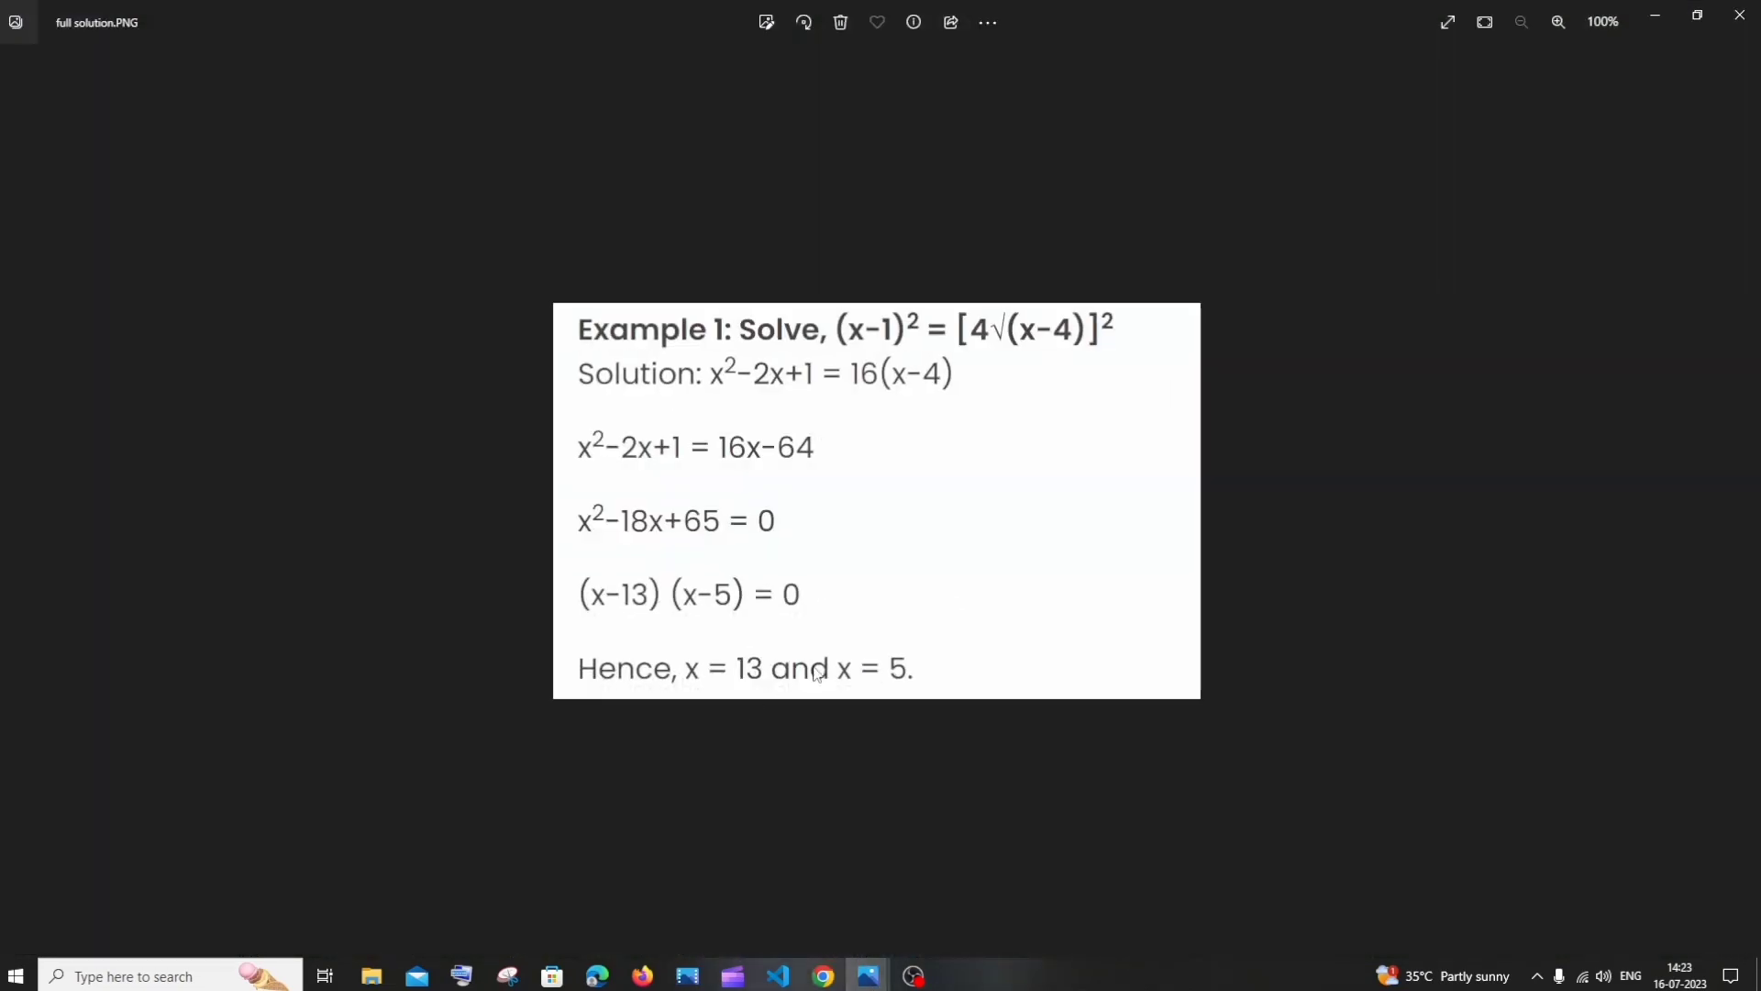
{"action": "mouse_move", "coordinate": [1647, 59]}
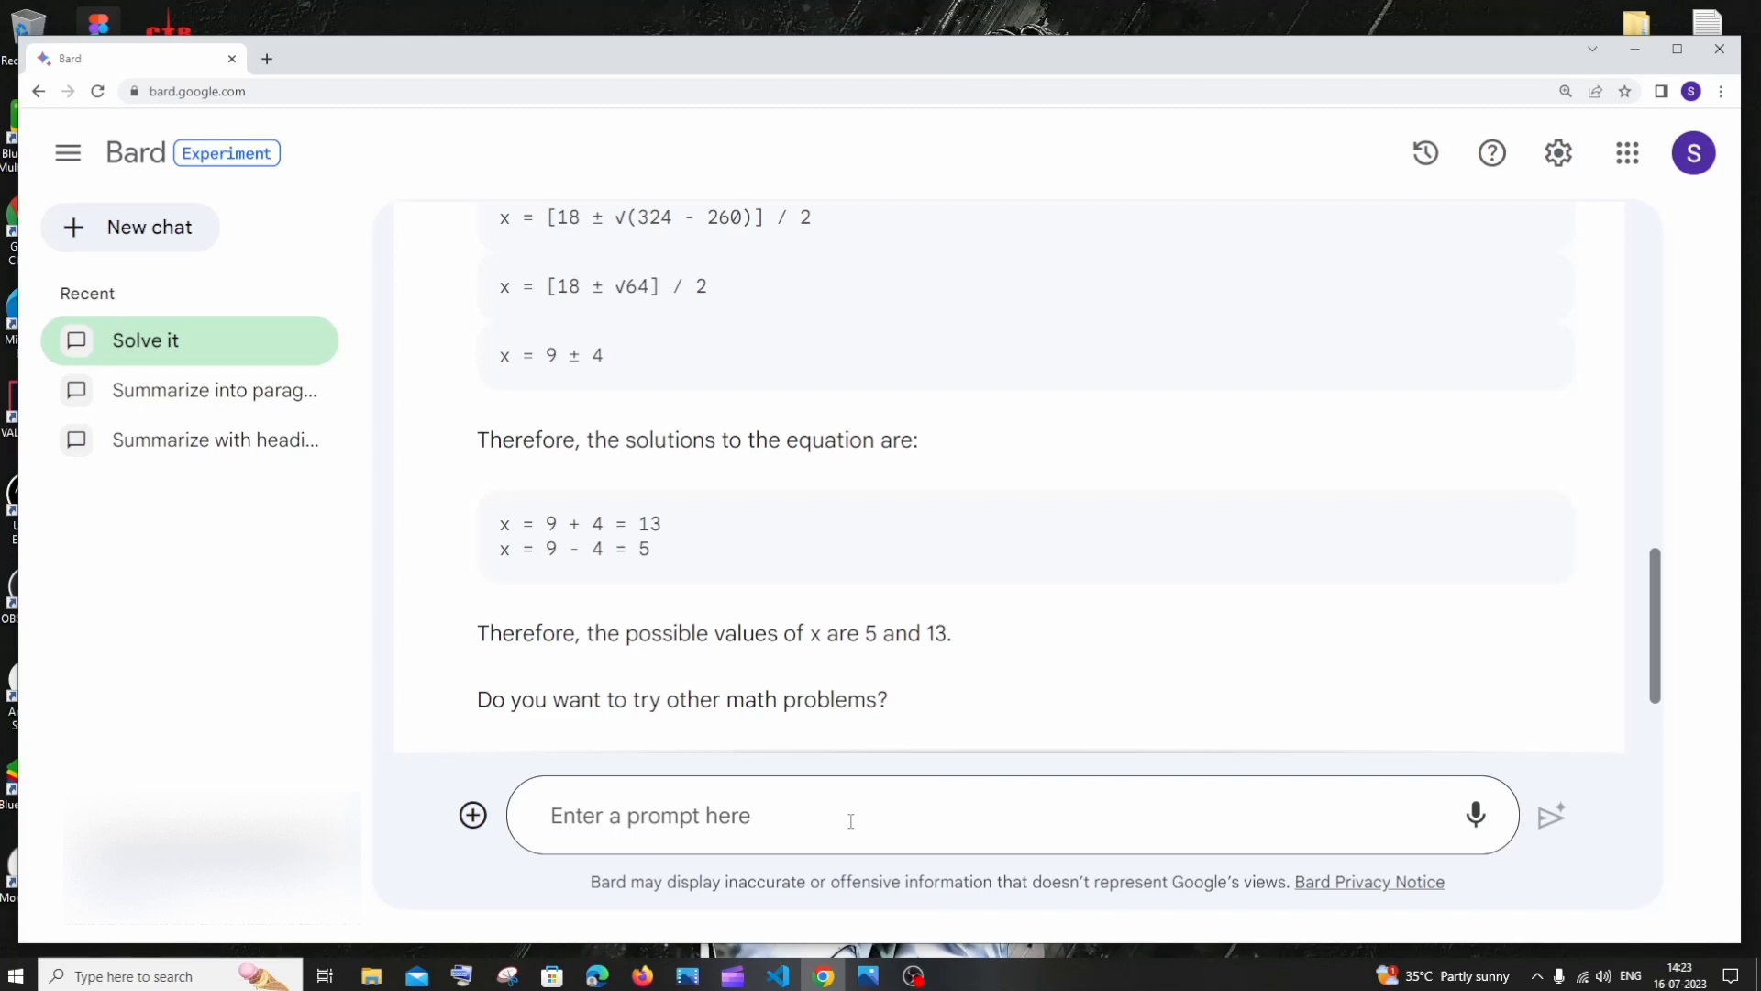
Step: Upload the Eiffel Tower city photo to the prompt
{"action": "left_click", "coordinate": [472, 814]}
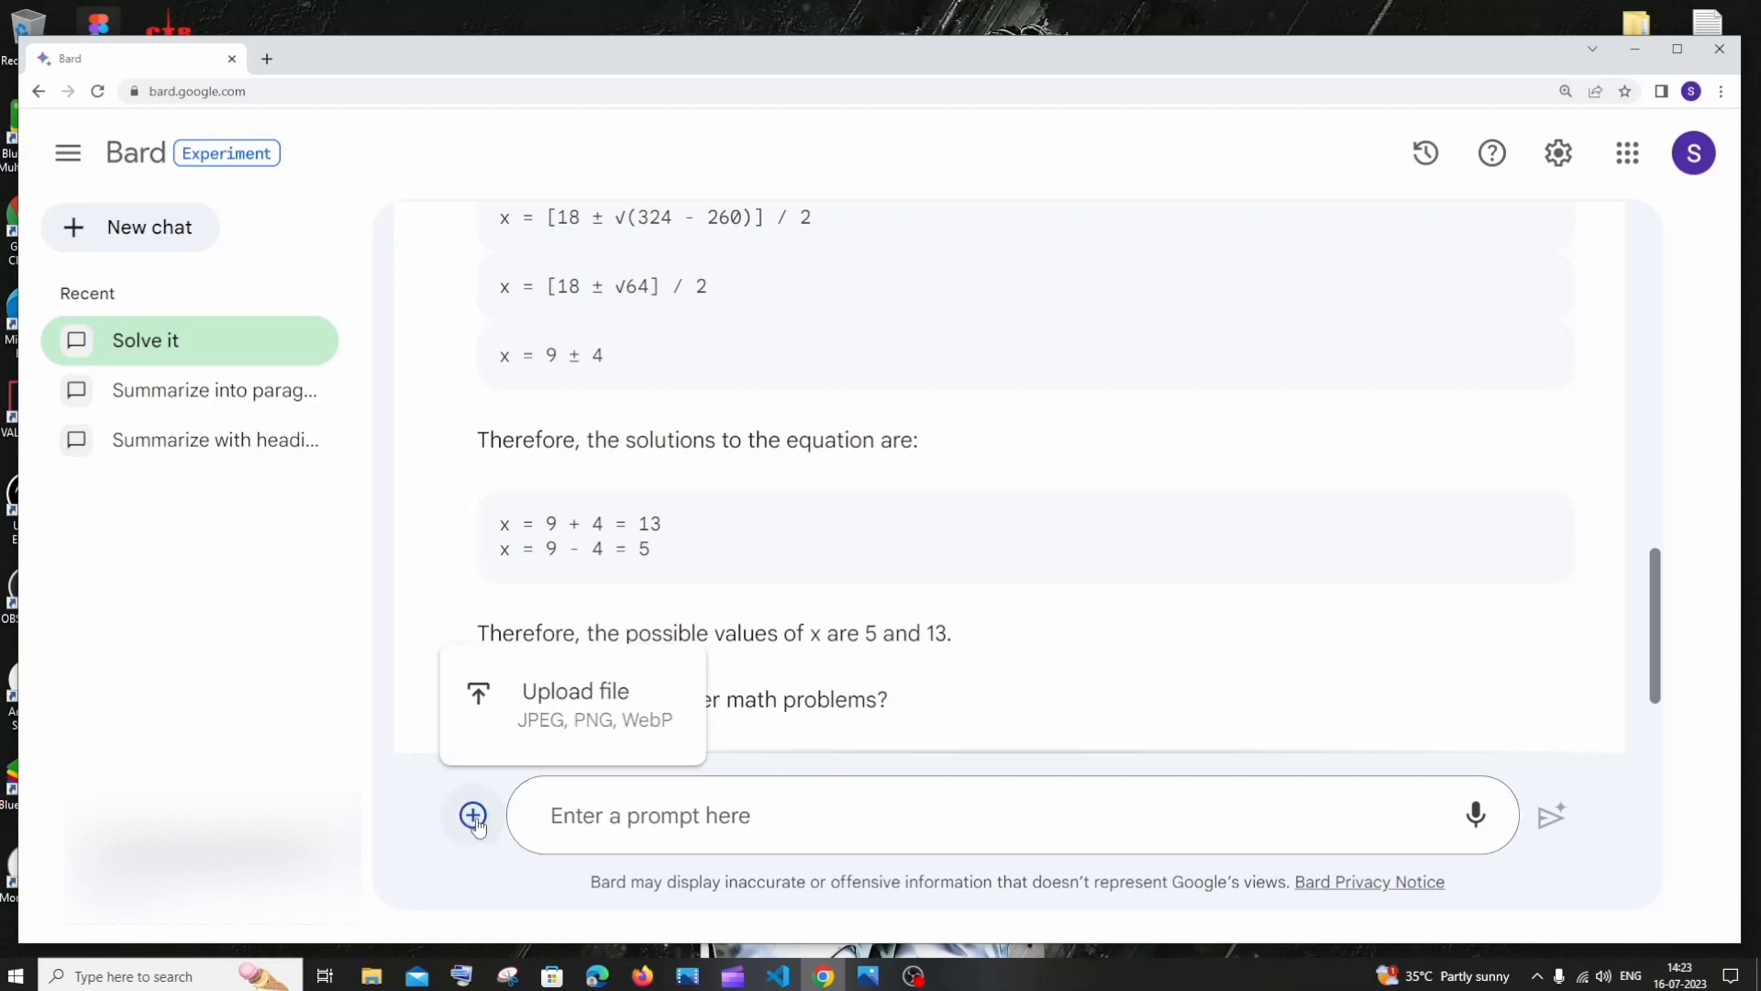
{"action": "left_click", "coordinate": [575, 691]}
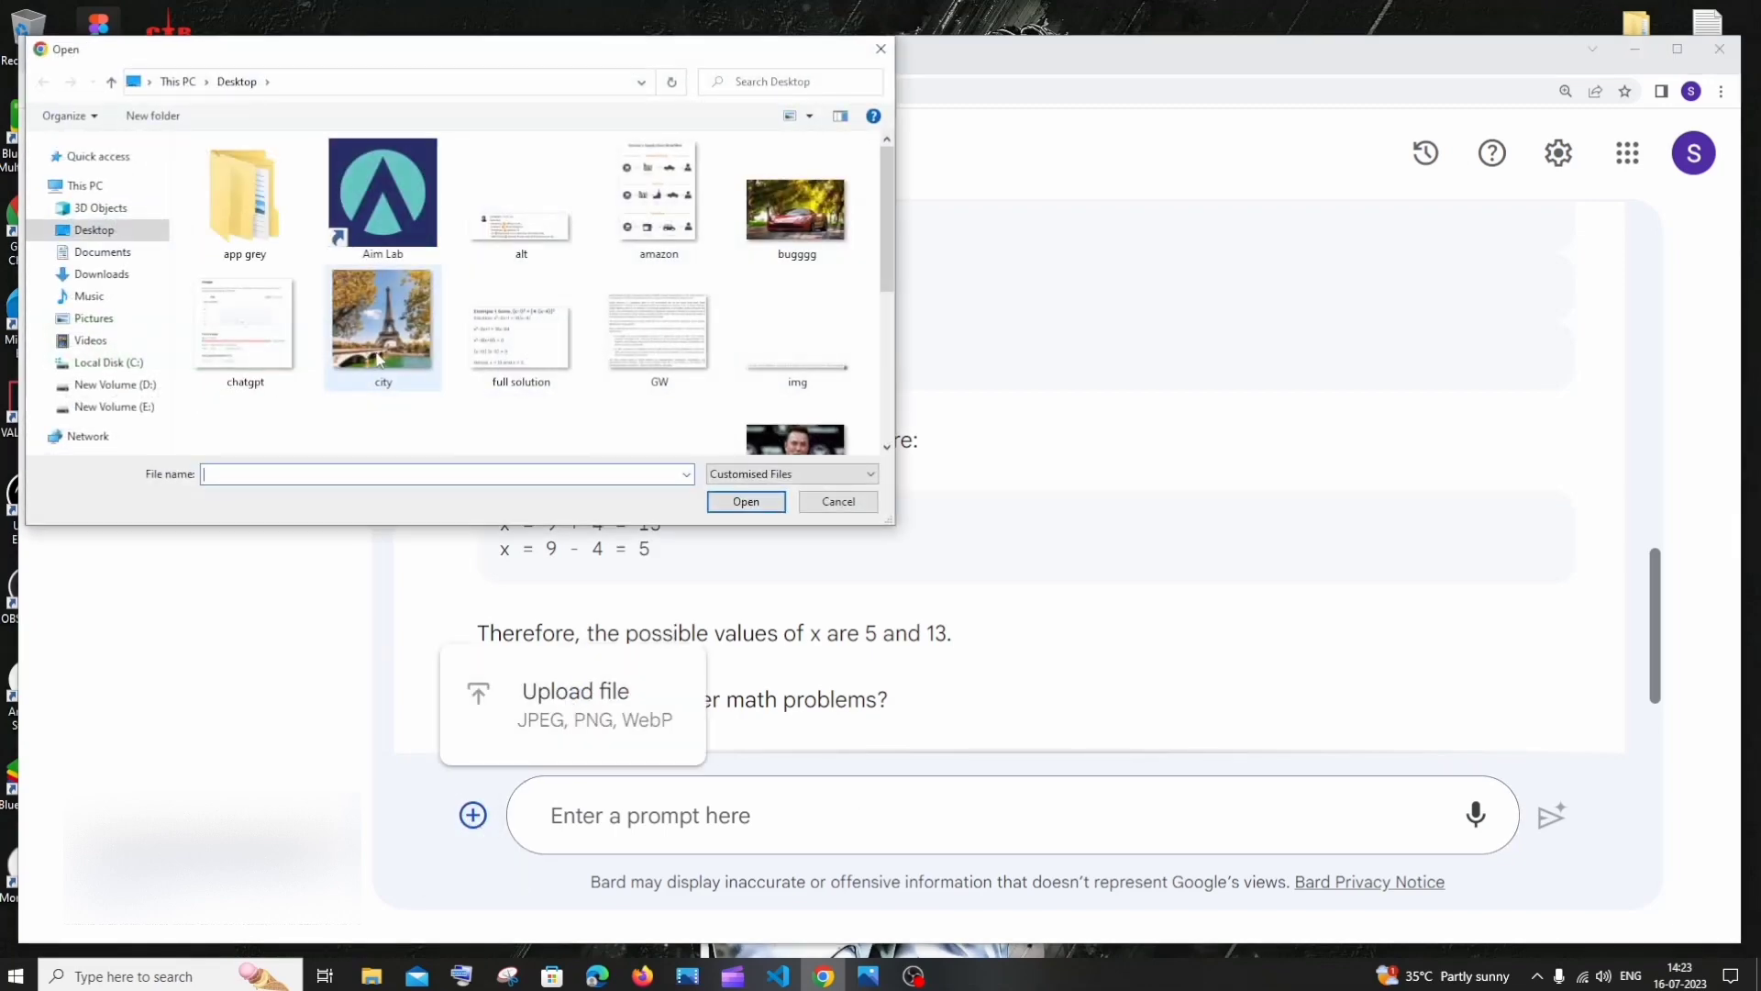
{"action": "left_click", "coordinate": [382, 326]}
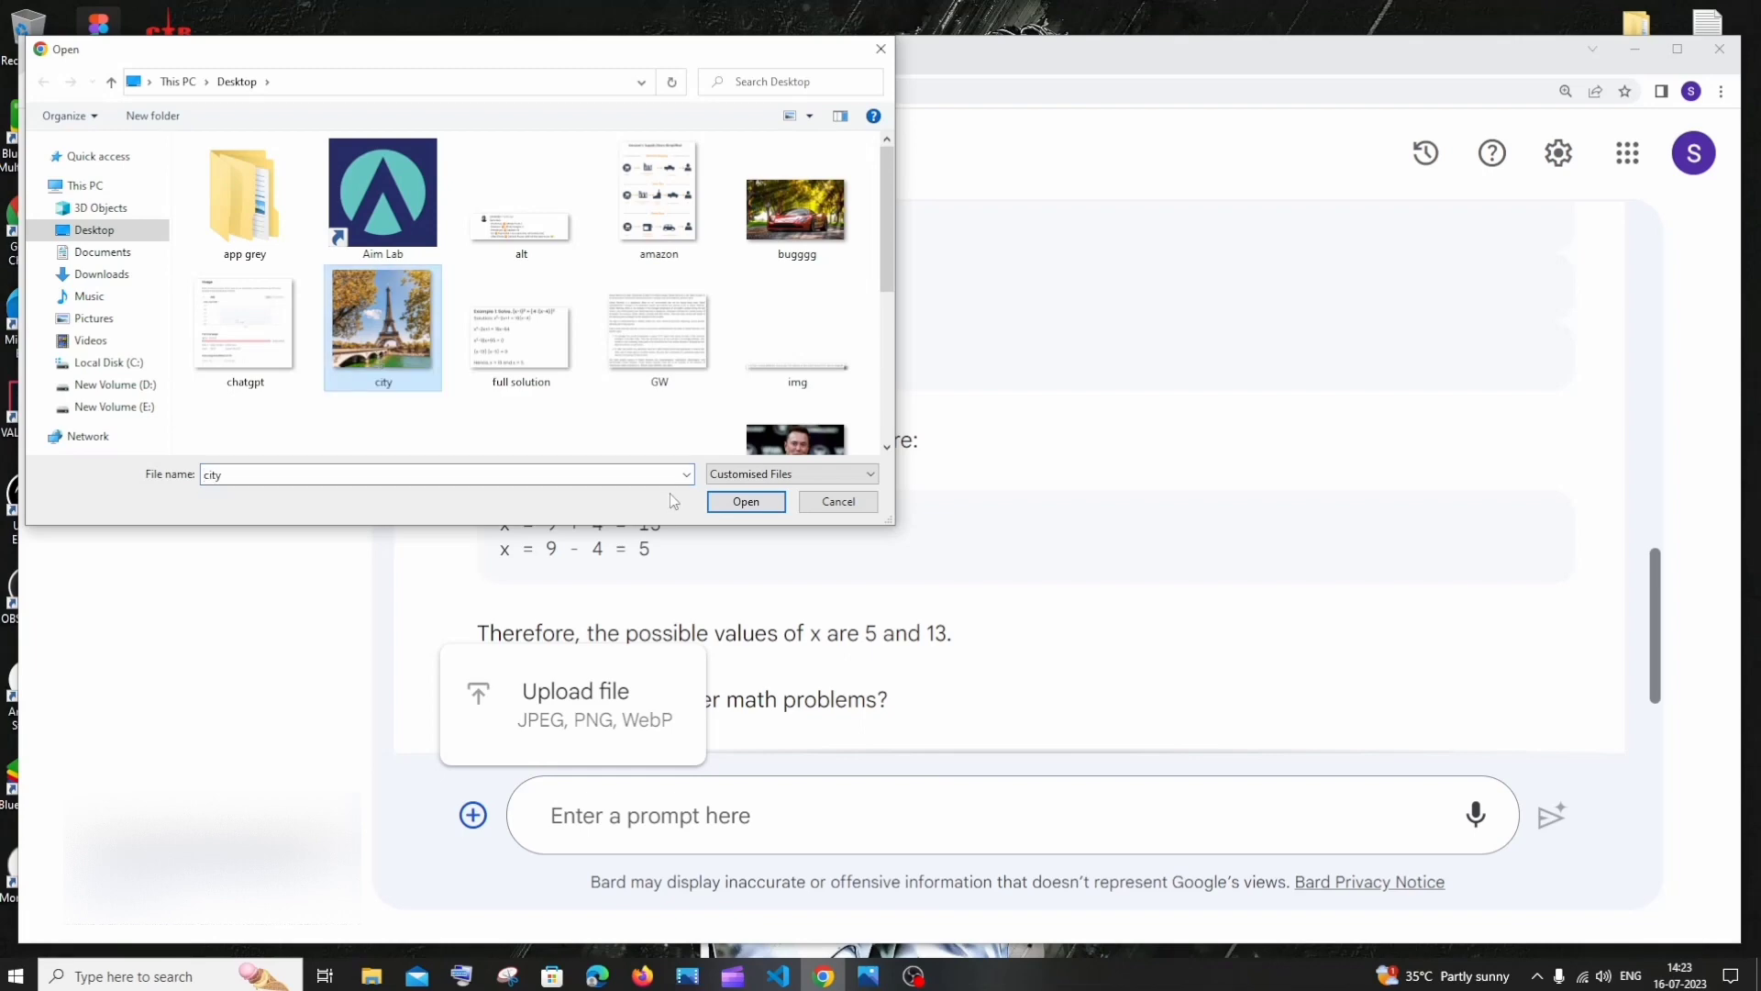
{"action": "left_click", "coordinate": [745, 502]}
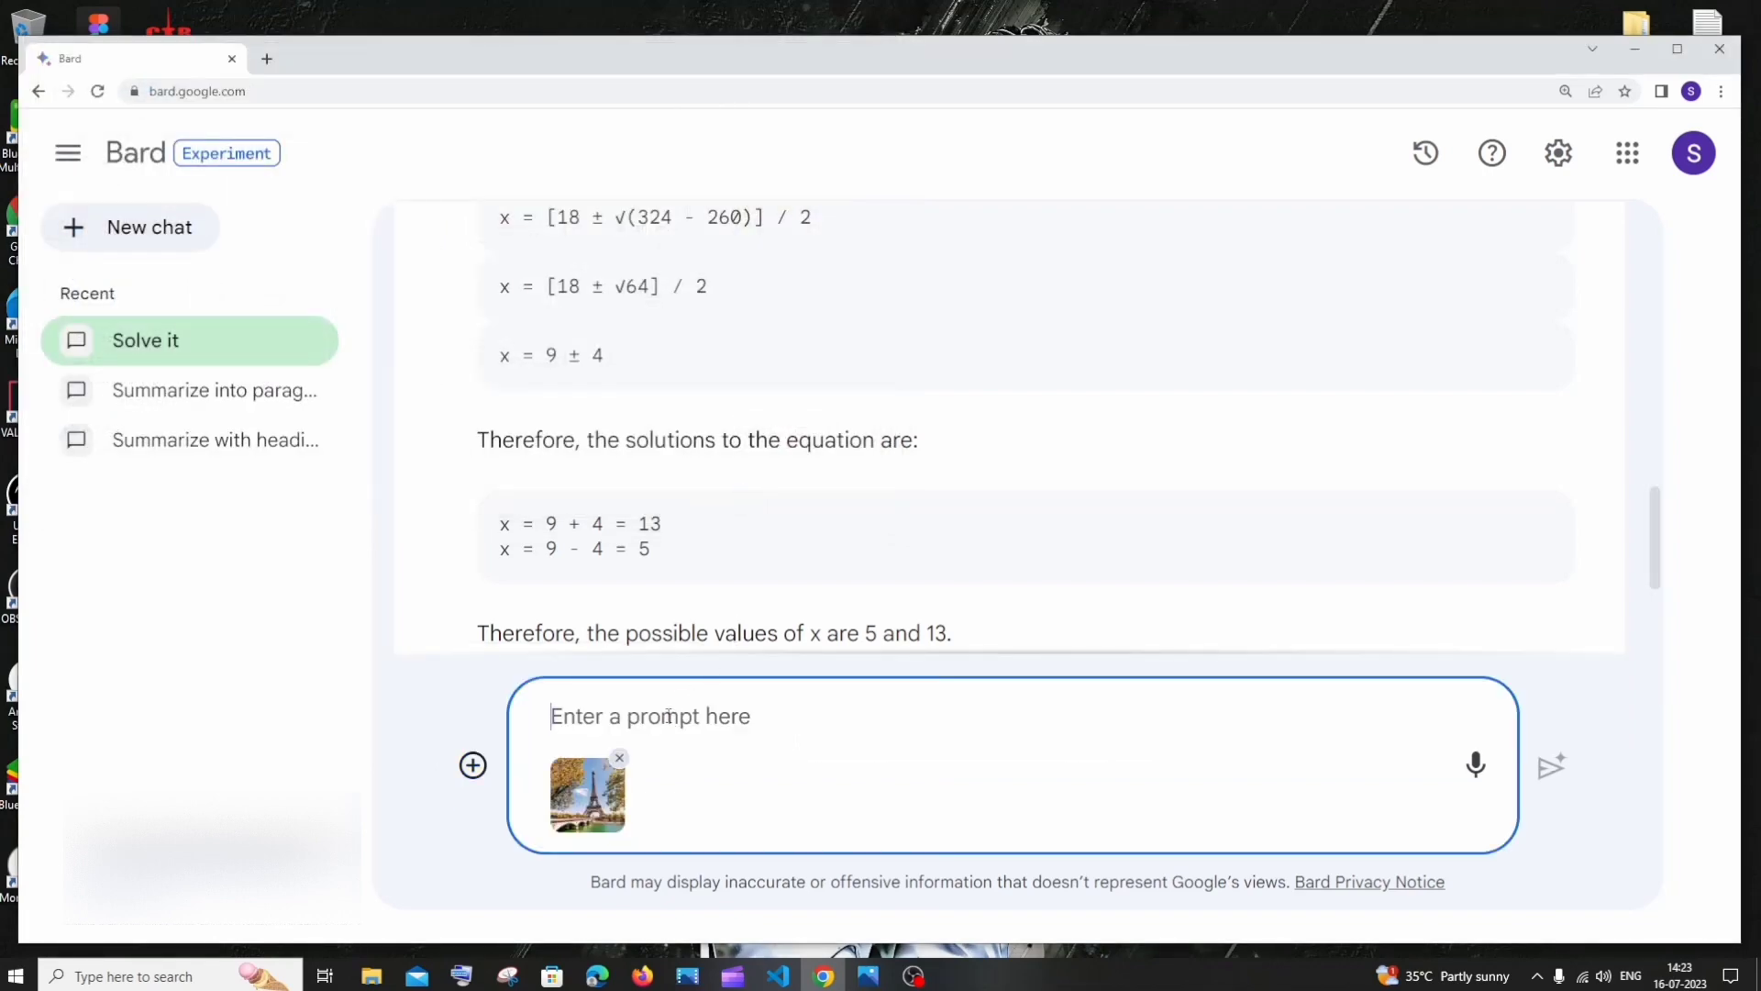
Step: Submit 'describe this picture' and scroll through Bard's description of the tower's history and levels
{"action": "type", "text": "des"}
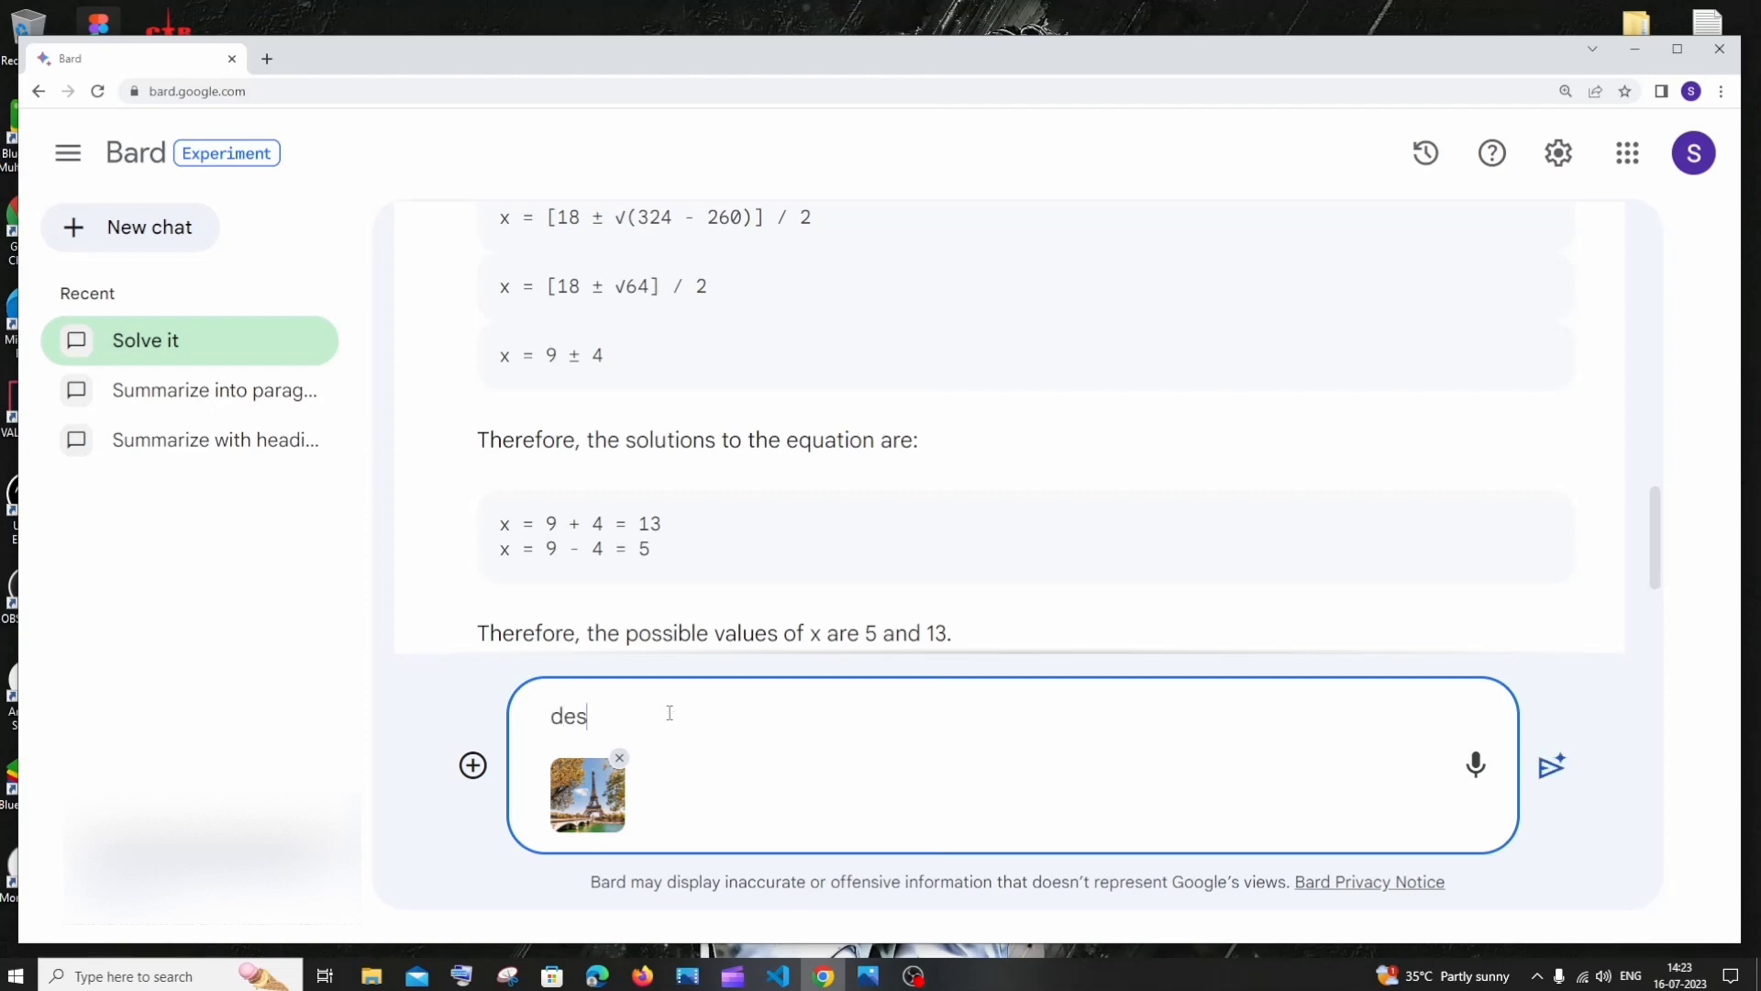
{"action": "type", "text": "cribe"}
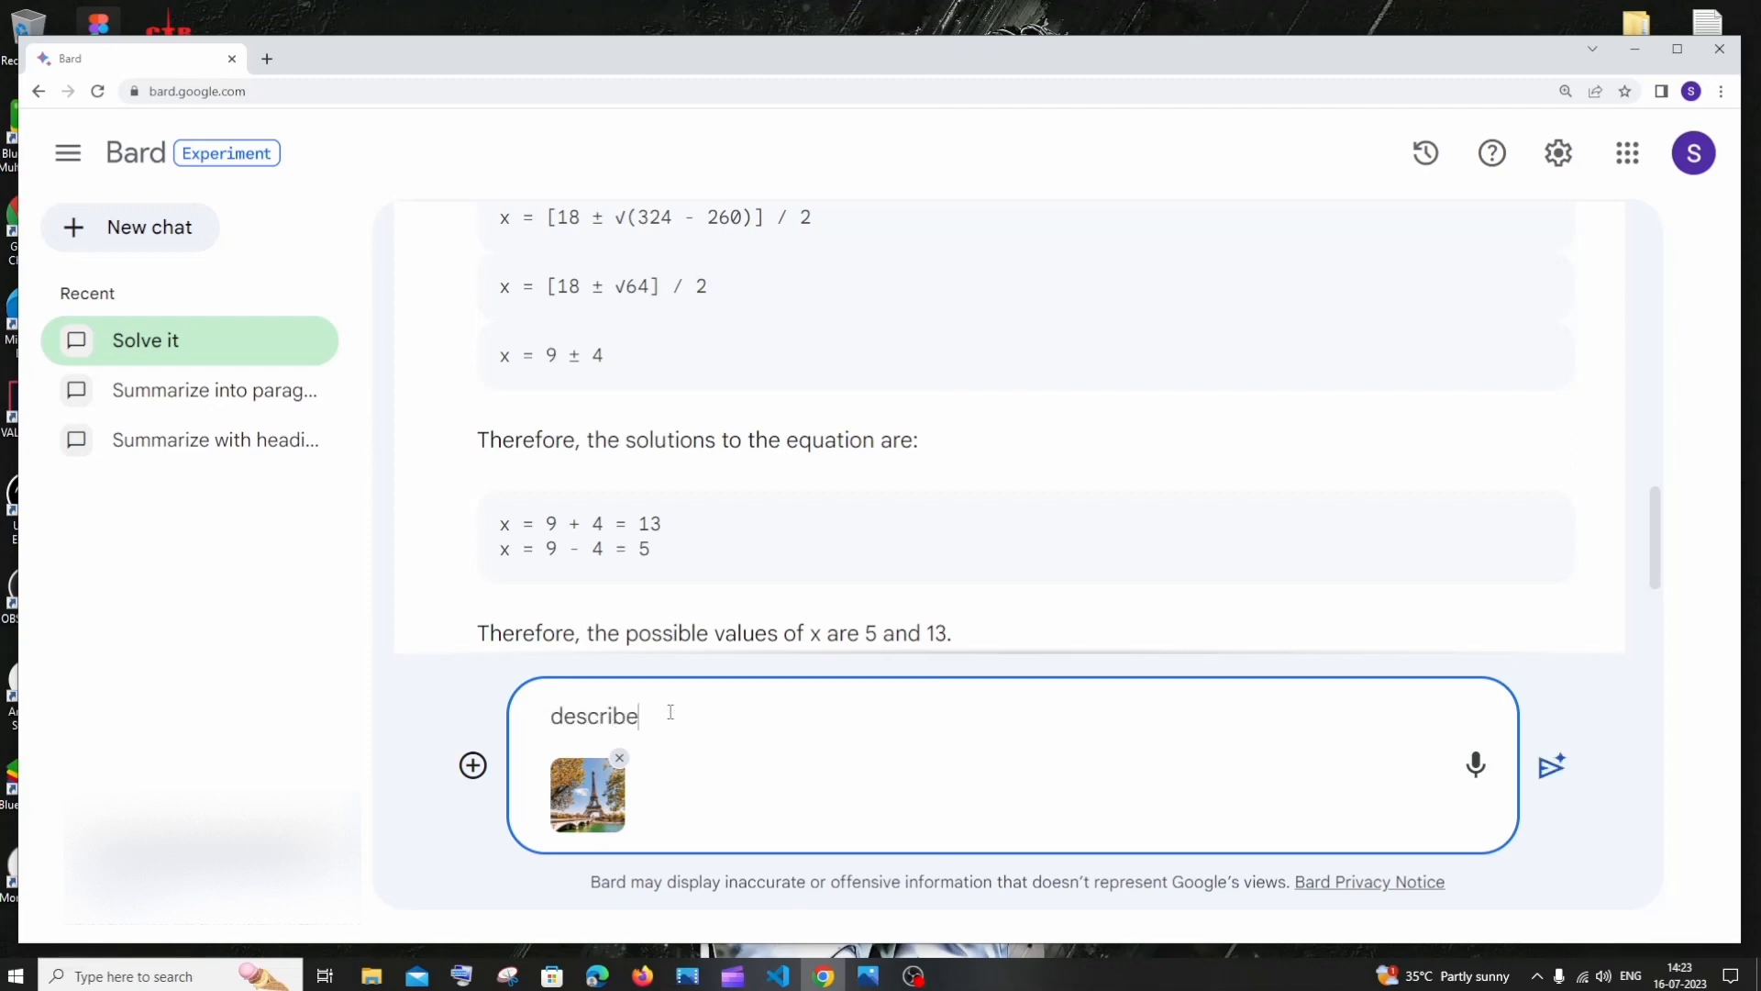
{"action": "type", "text": "this p"}
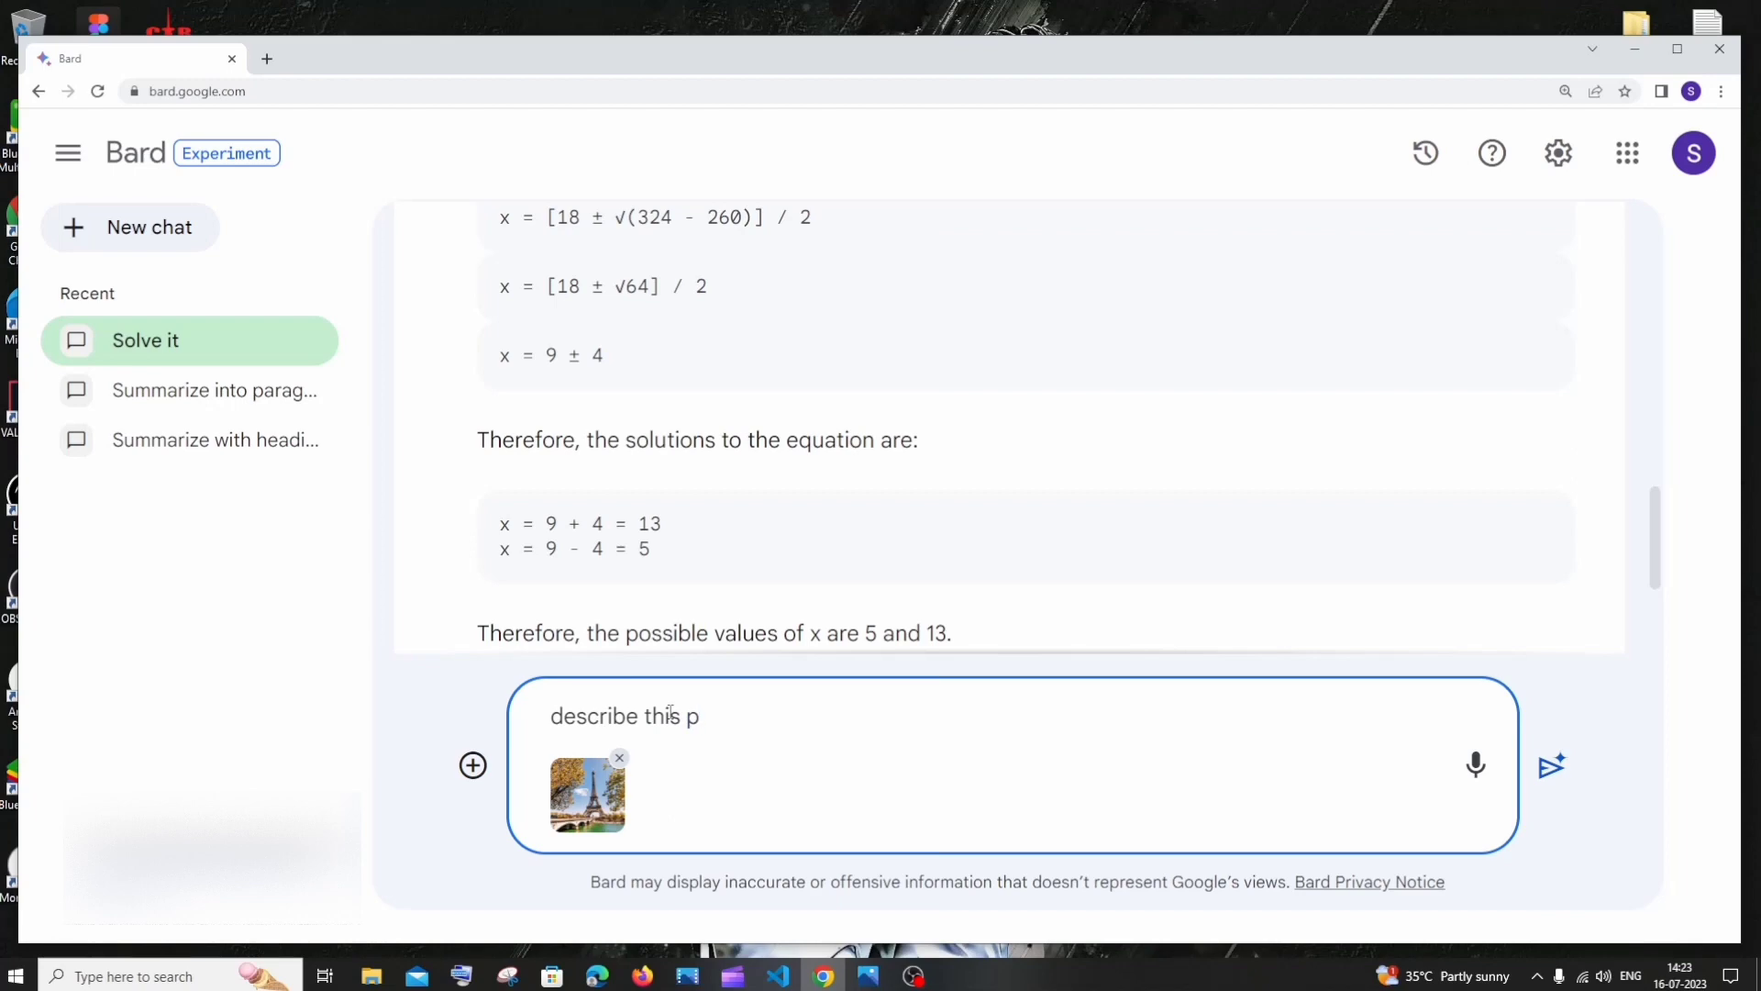
{"action": "left_click", "coordinate": [1551, 765]}
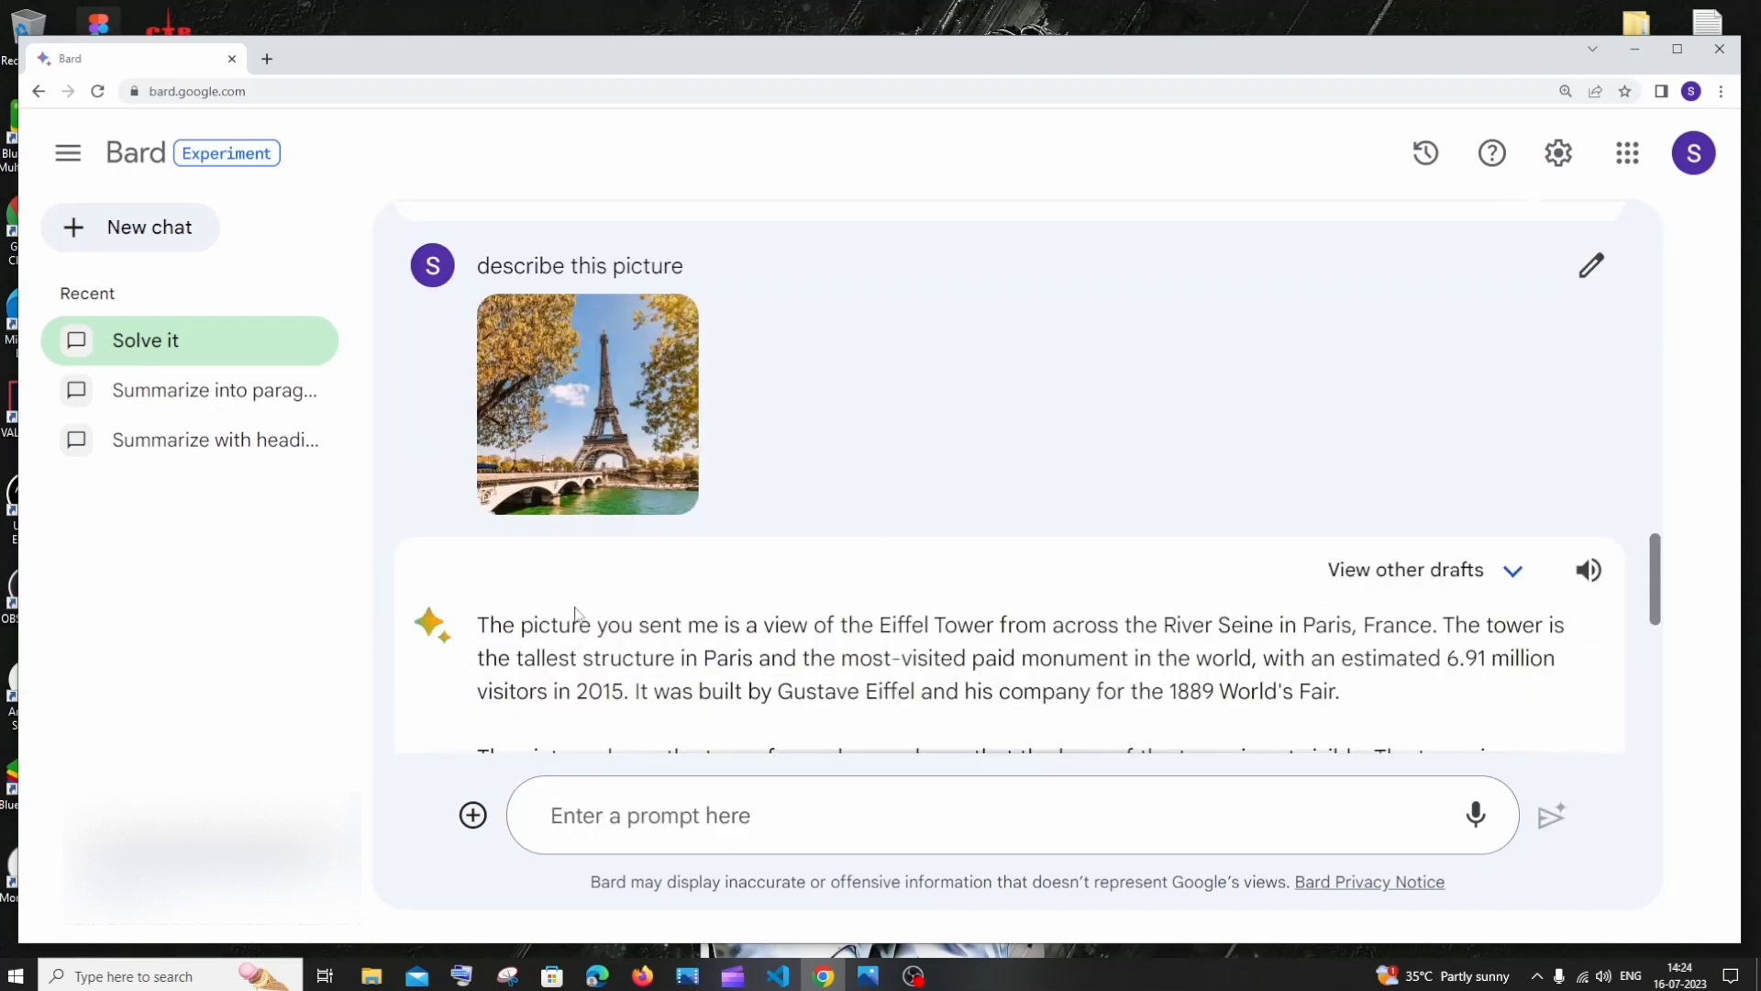
{"action": "mouse_move", "coordinate": [861, 601]}
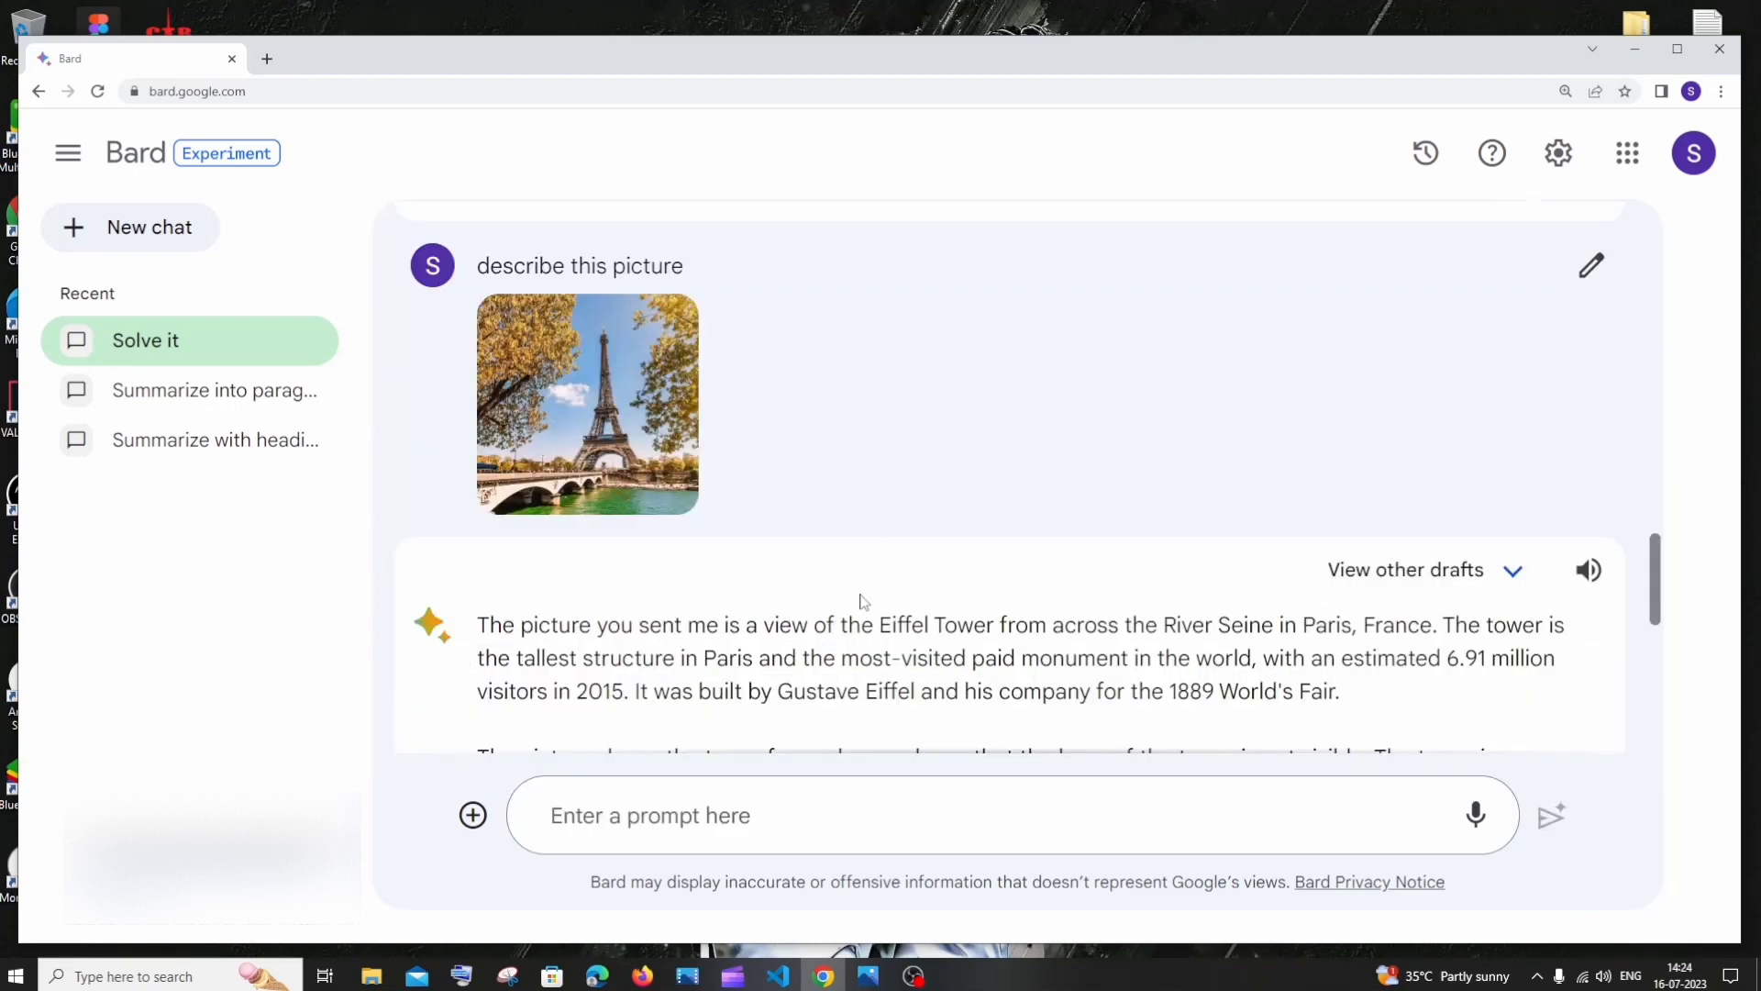
{"action": "scroll", "scroll_direction": "down", "scroll_amount": 3}
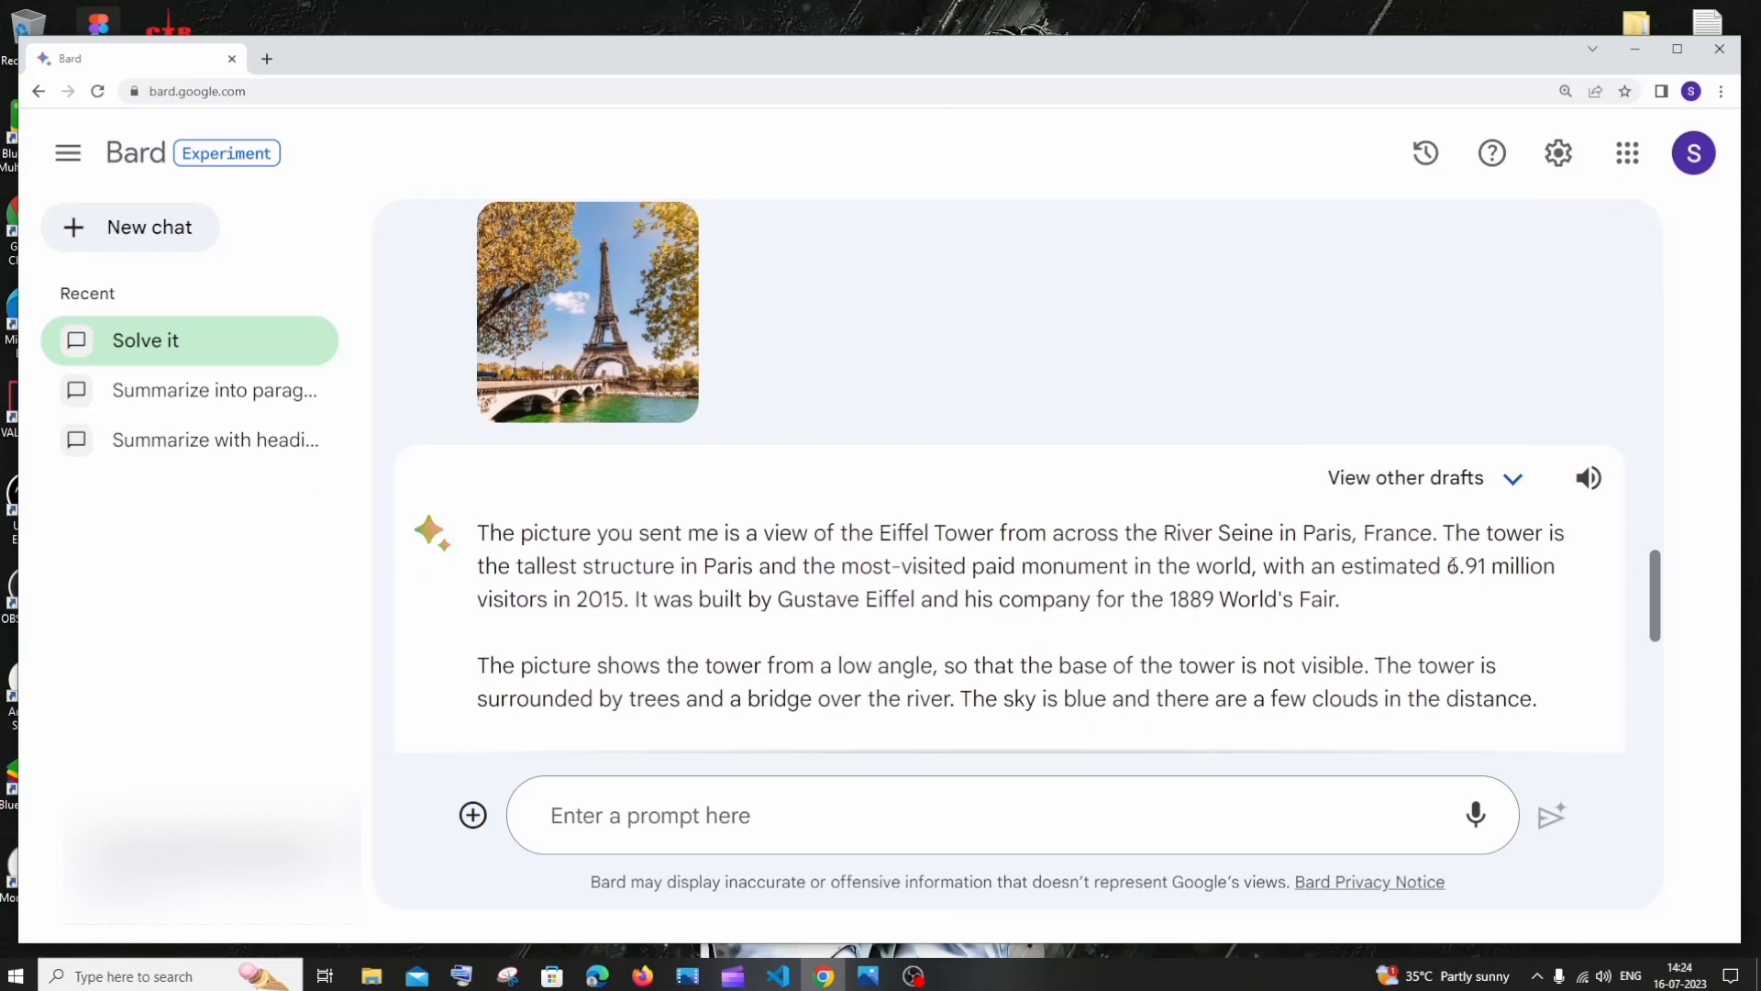
{"action": "scroll", "scroll_direction": "down", "scroll_amount": 3}
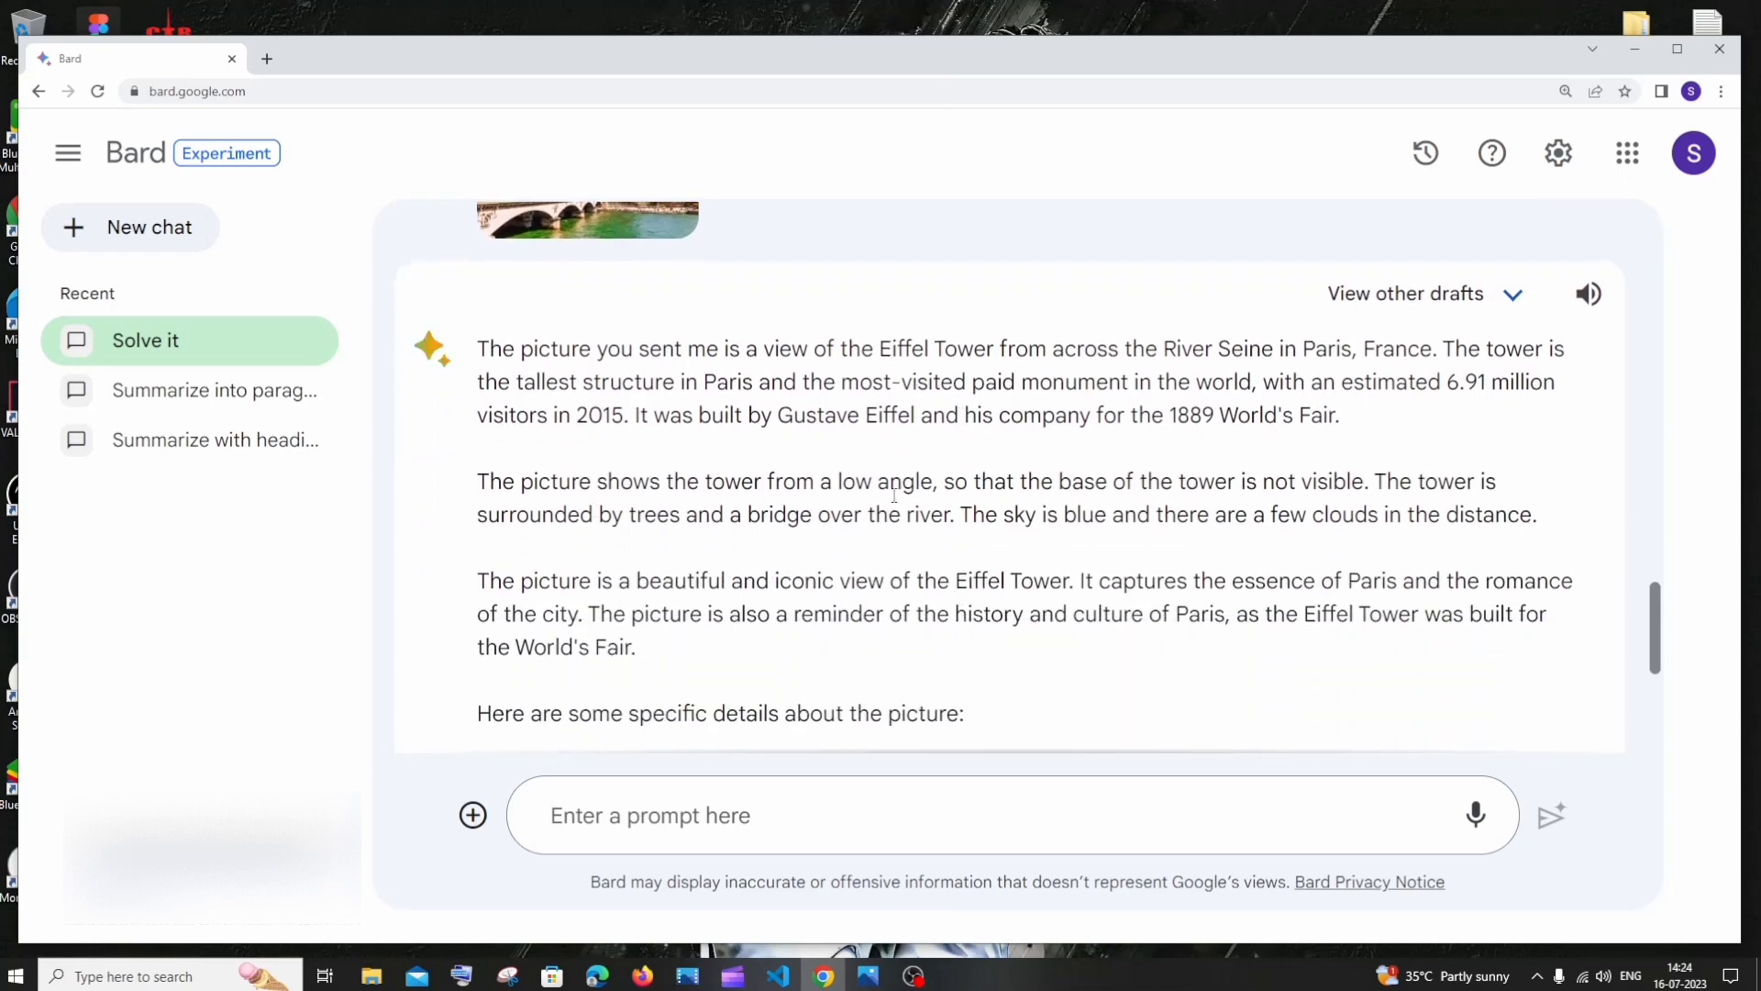
{"action": "scroll", "scroll_direction": "down", "scroll_amount": 3}
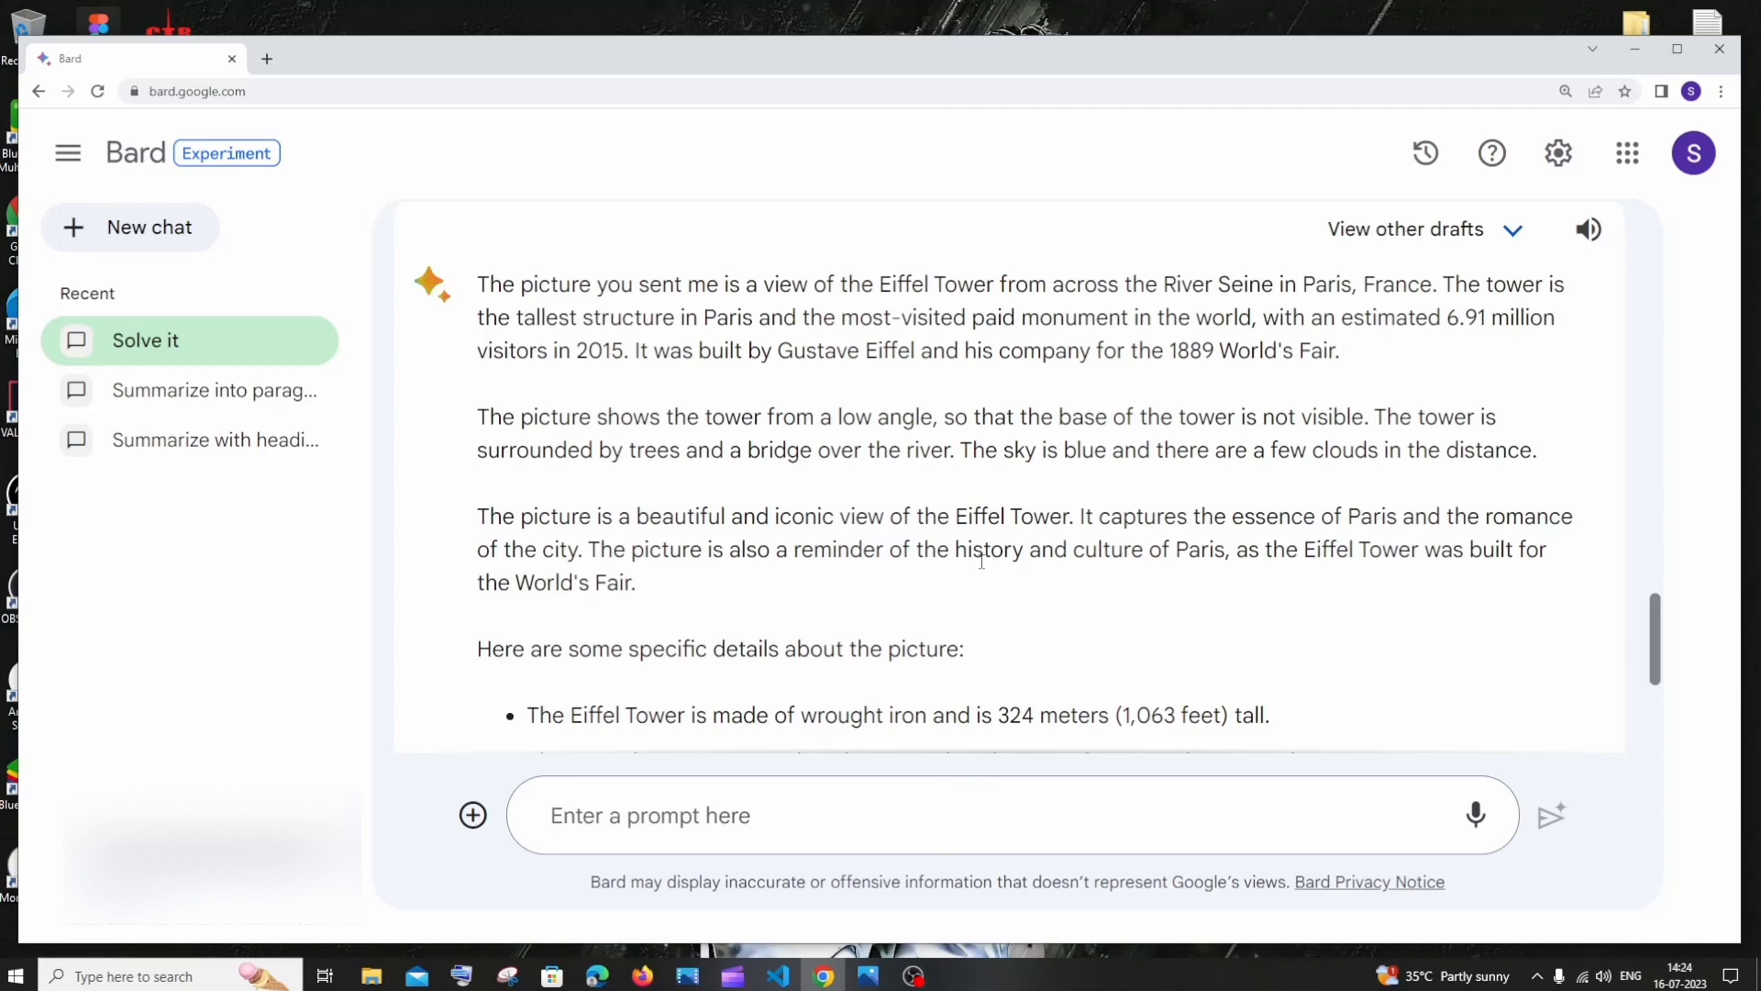
{"action": "scroll", "scroll_direction": "down", "scroll_amount": 3}
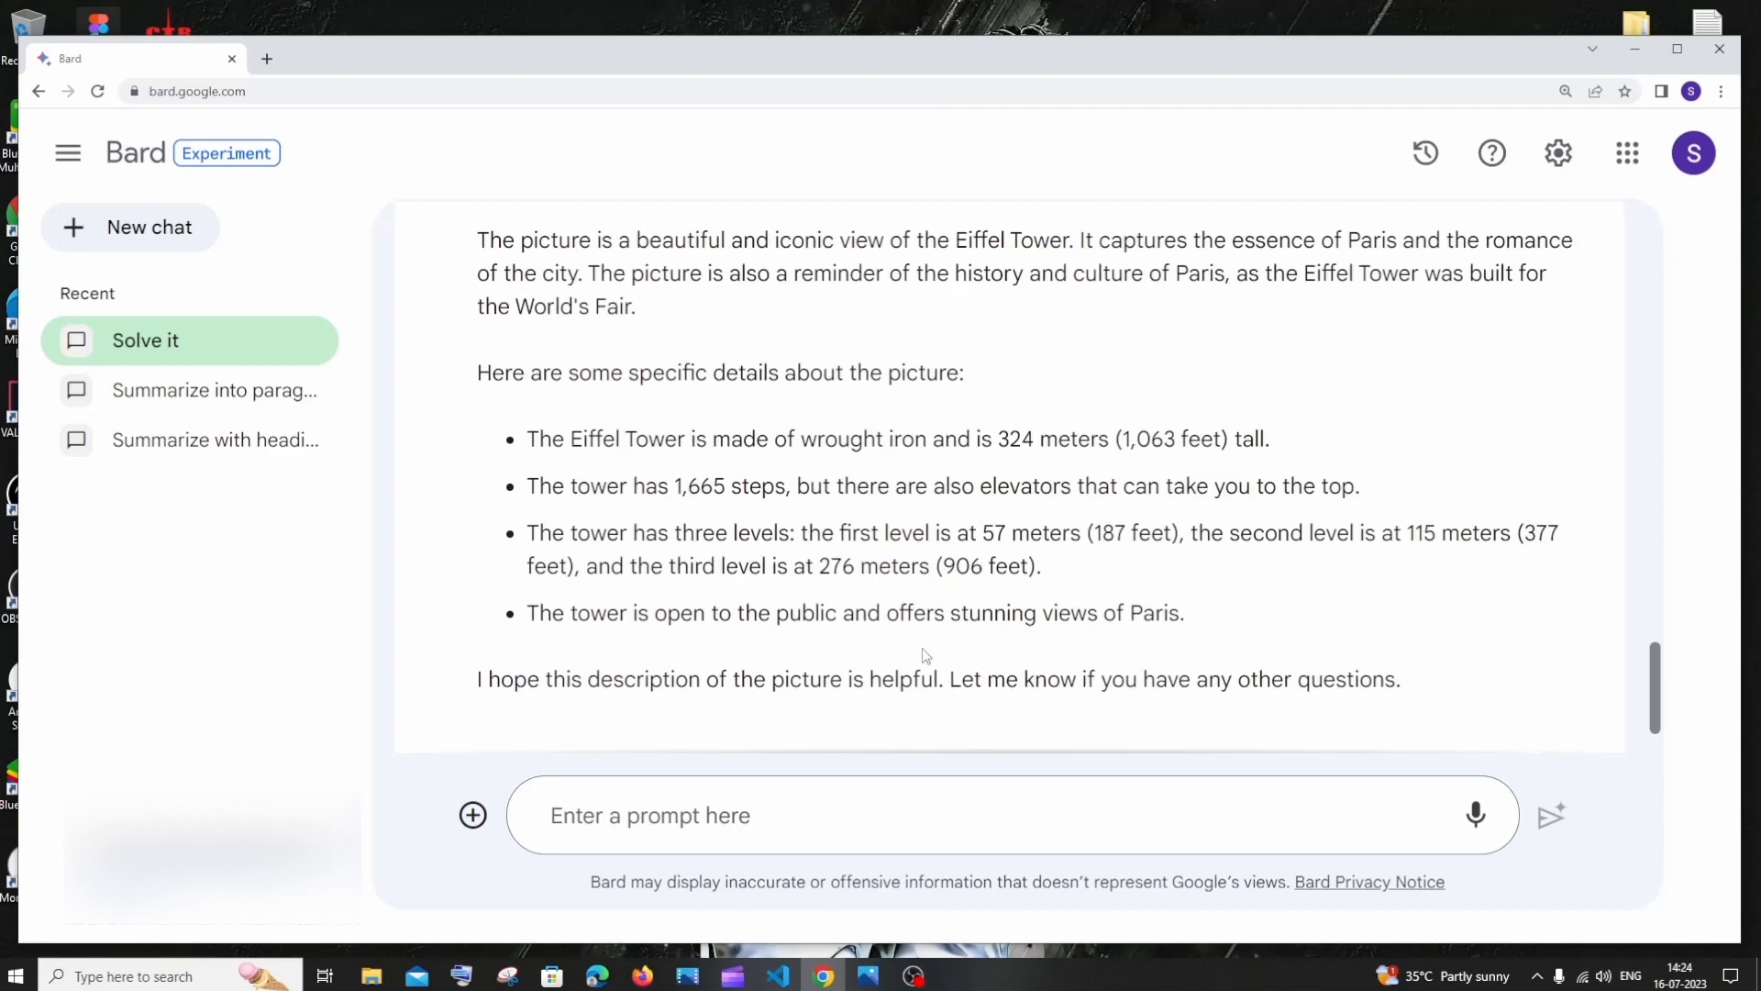
{"action": "mouse_move", "coordinate": [930, 599]}
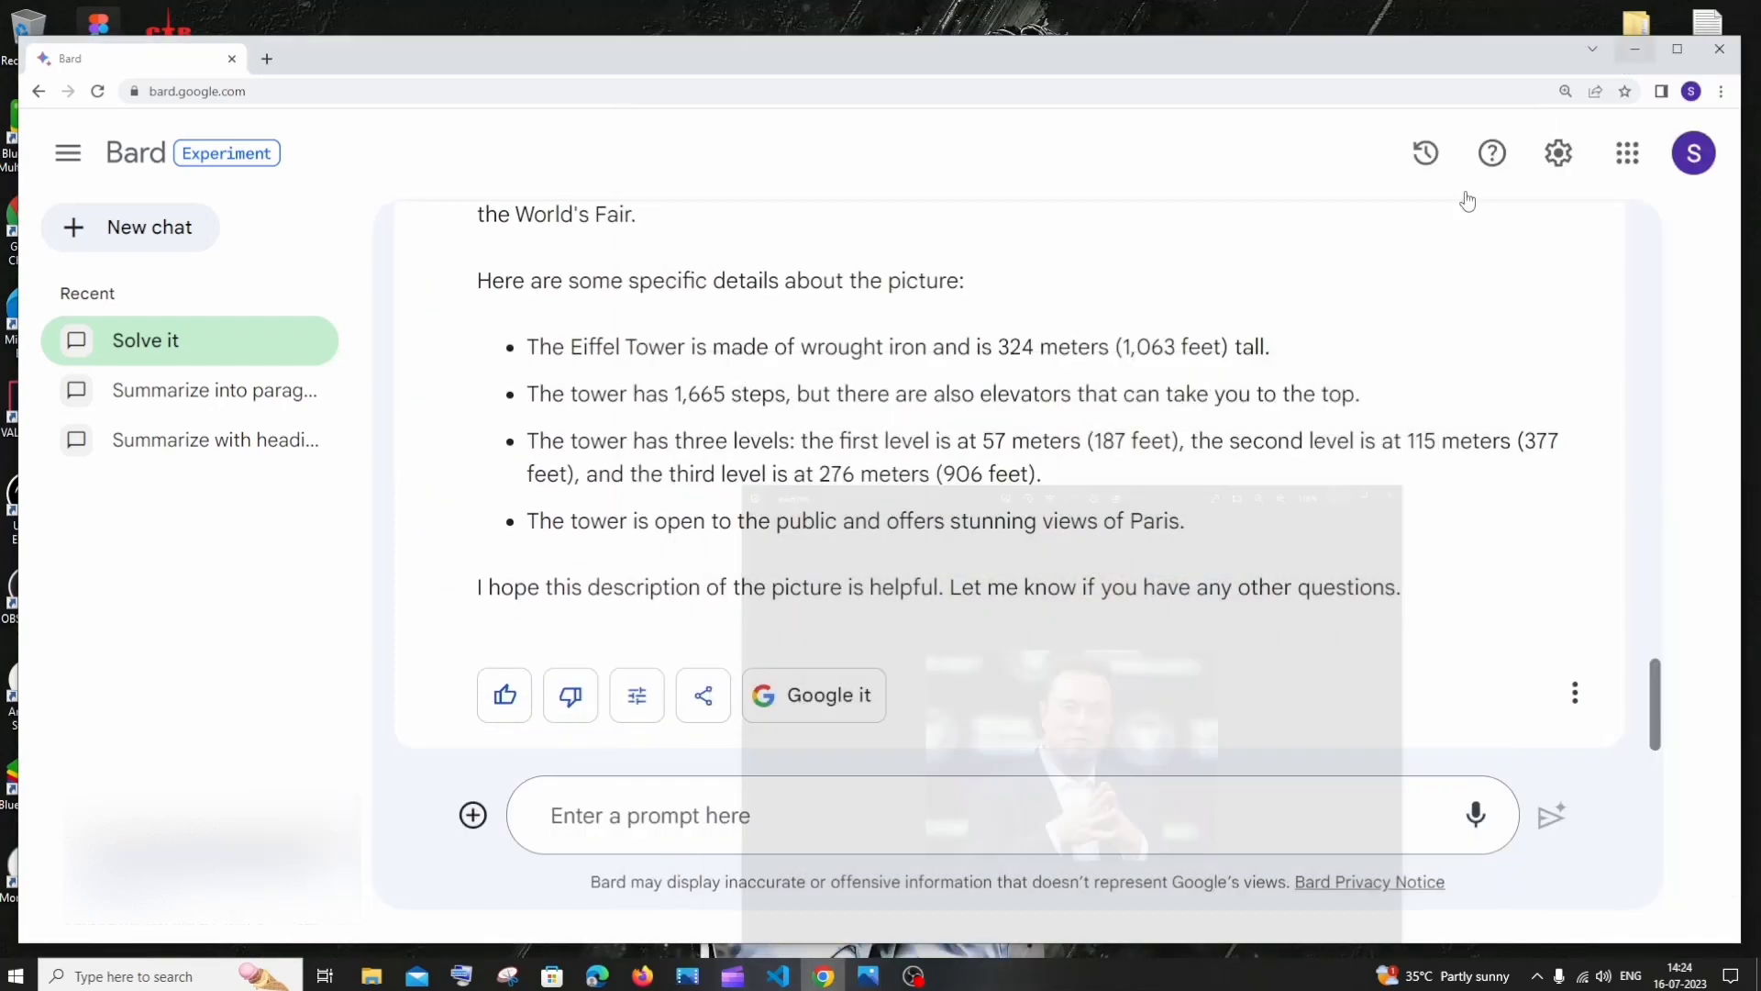
Step: Attach the person photo and submit 'name and describe this person'
{"action": "left_click", "coordinate": [472, 814]}
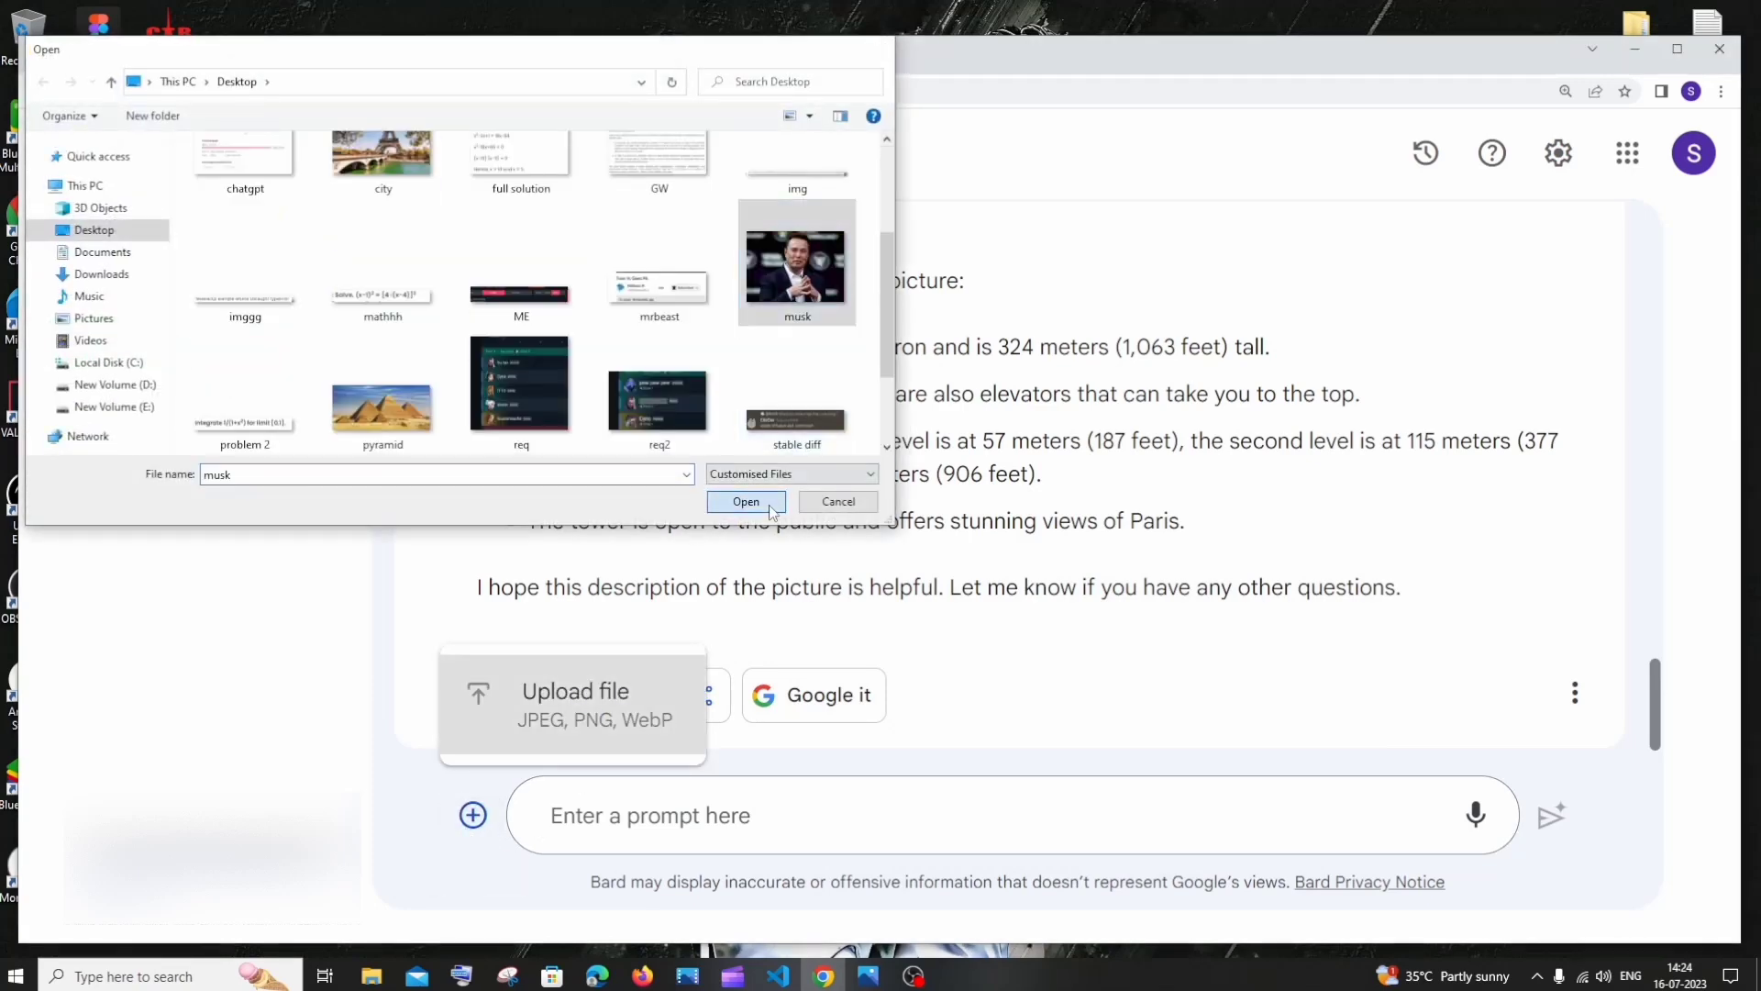
{"action": "left_click", "coordinate": [746, 502]}
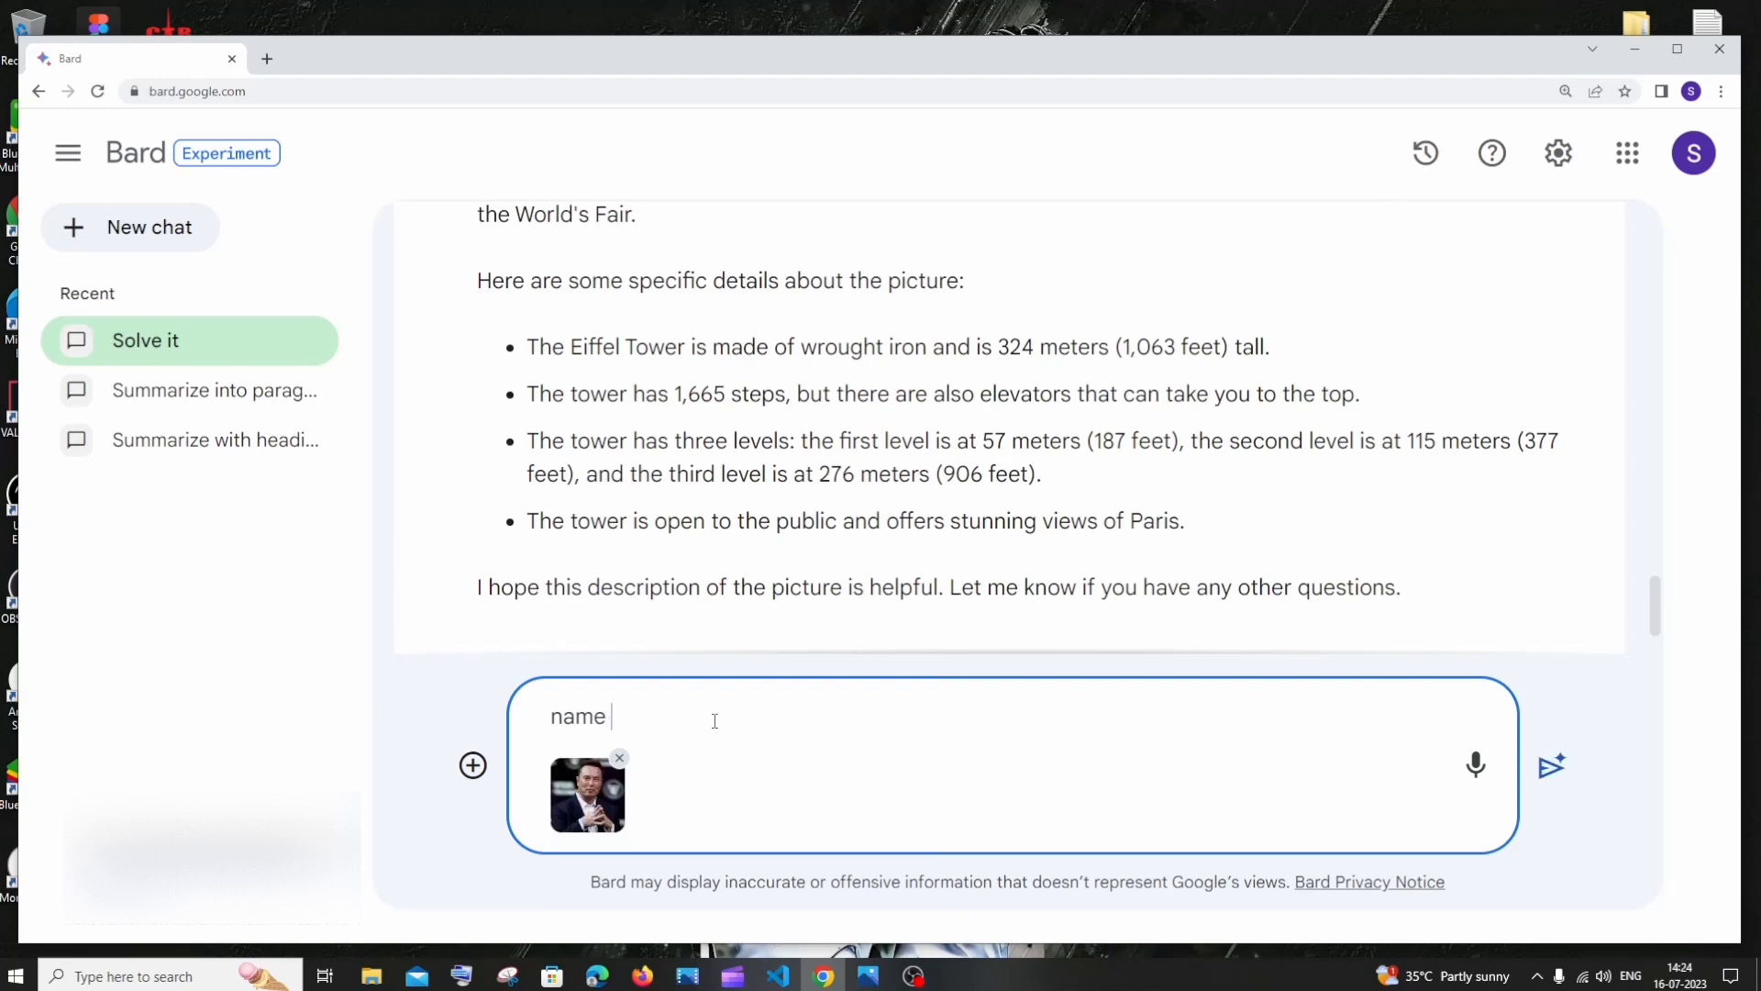
{"action": "type", "text": "and descirbe t"}
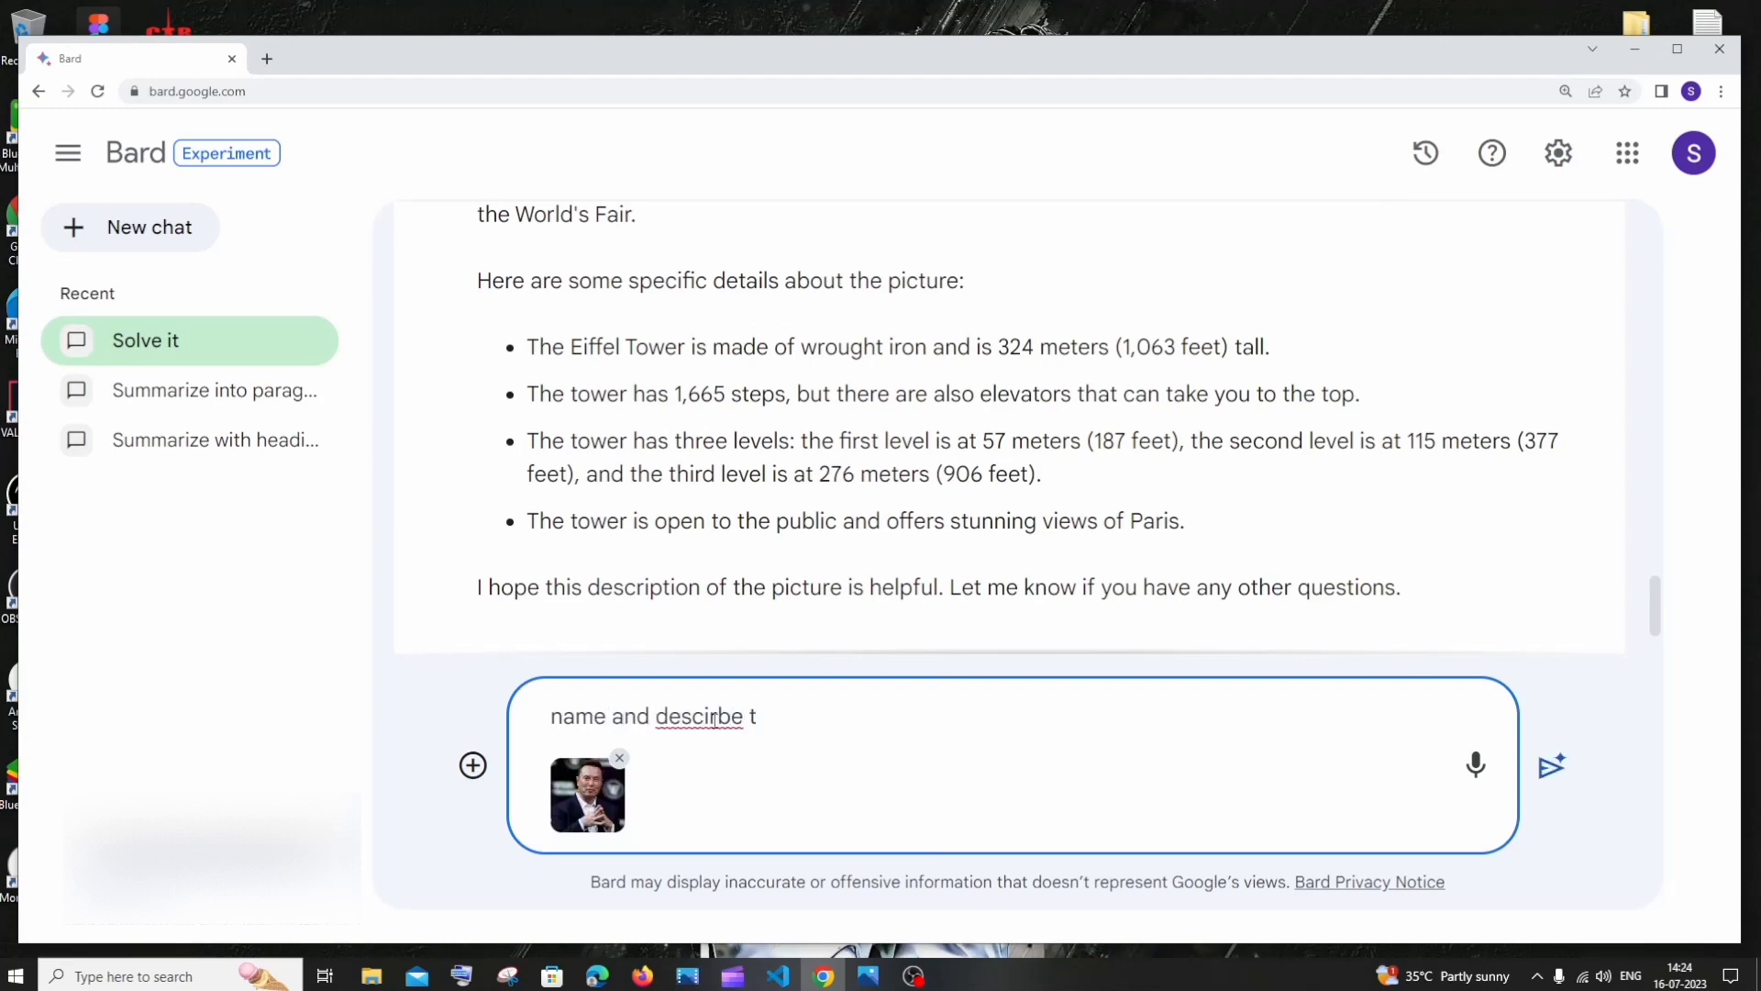
{"action": "type", "text": "h"}
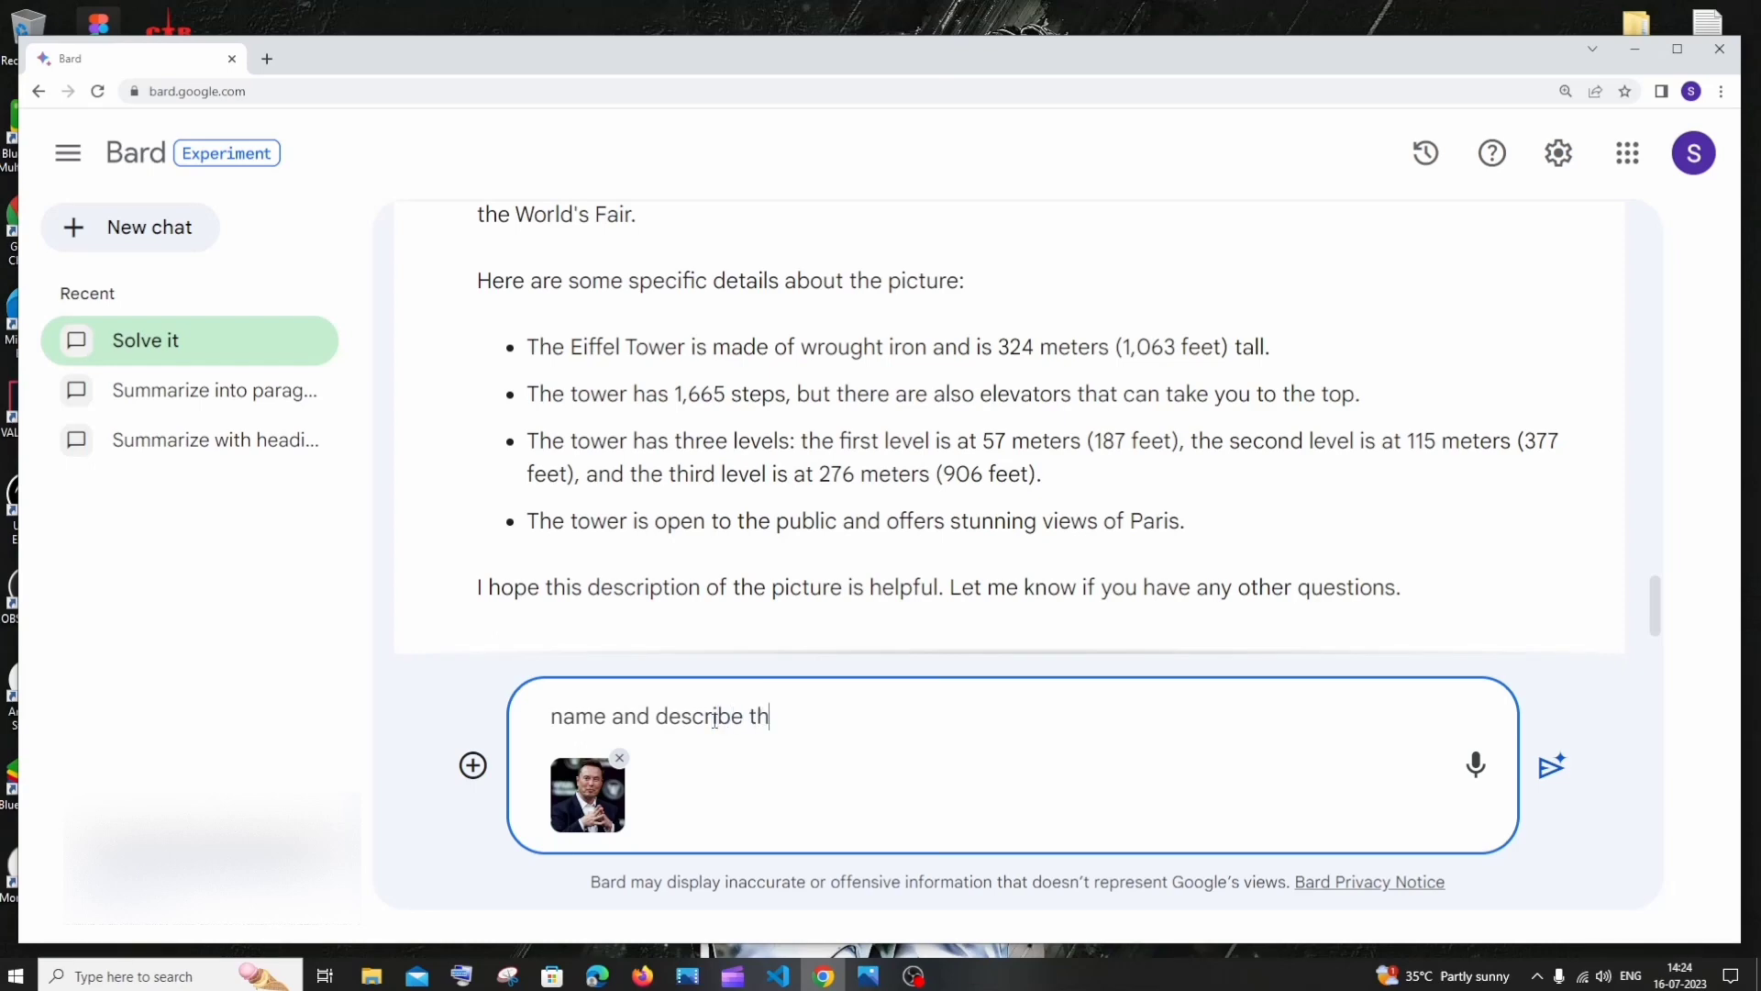
{"action": "type", "text": "is person"}
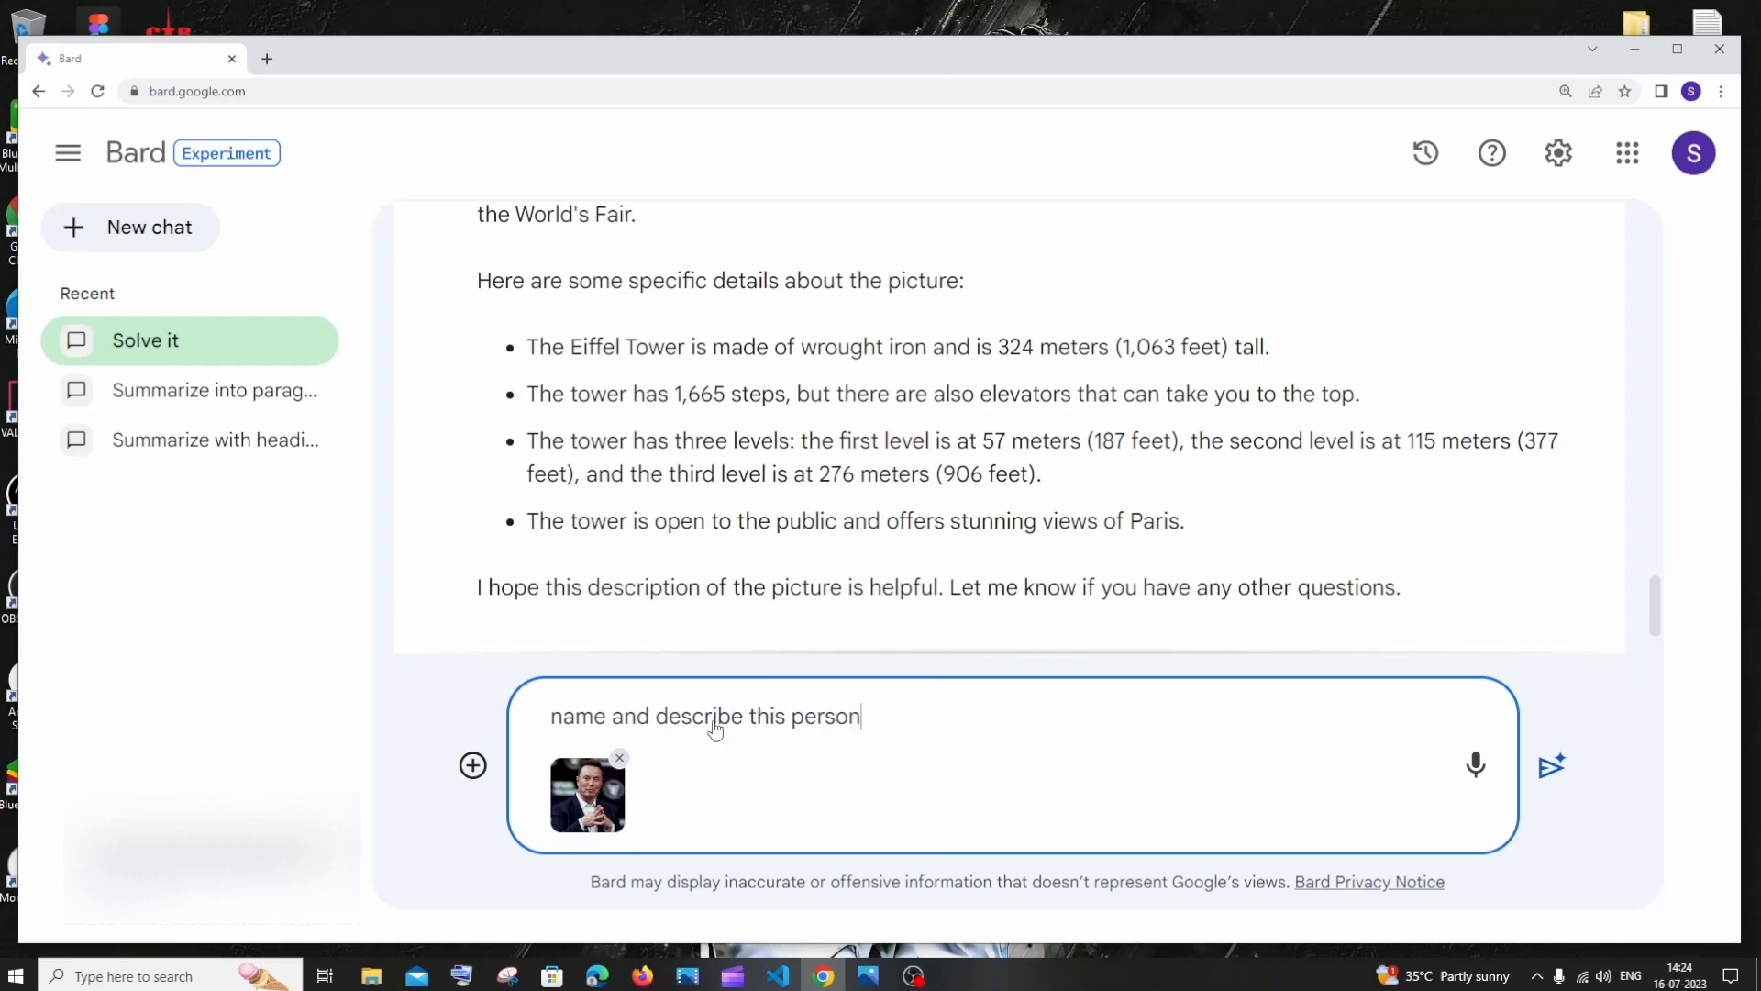
{"action": "left_click", "coordinate": [1551, 766]}
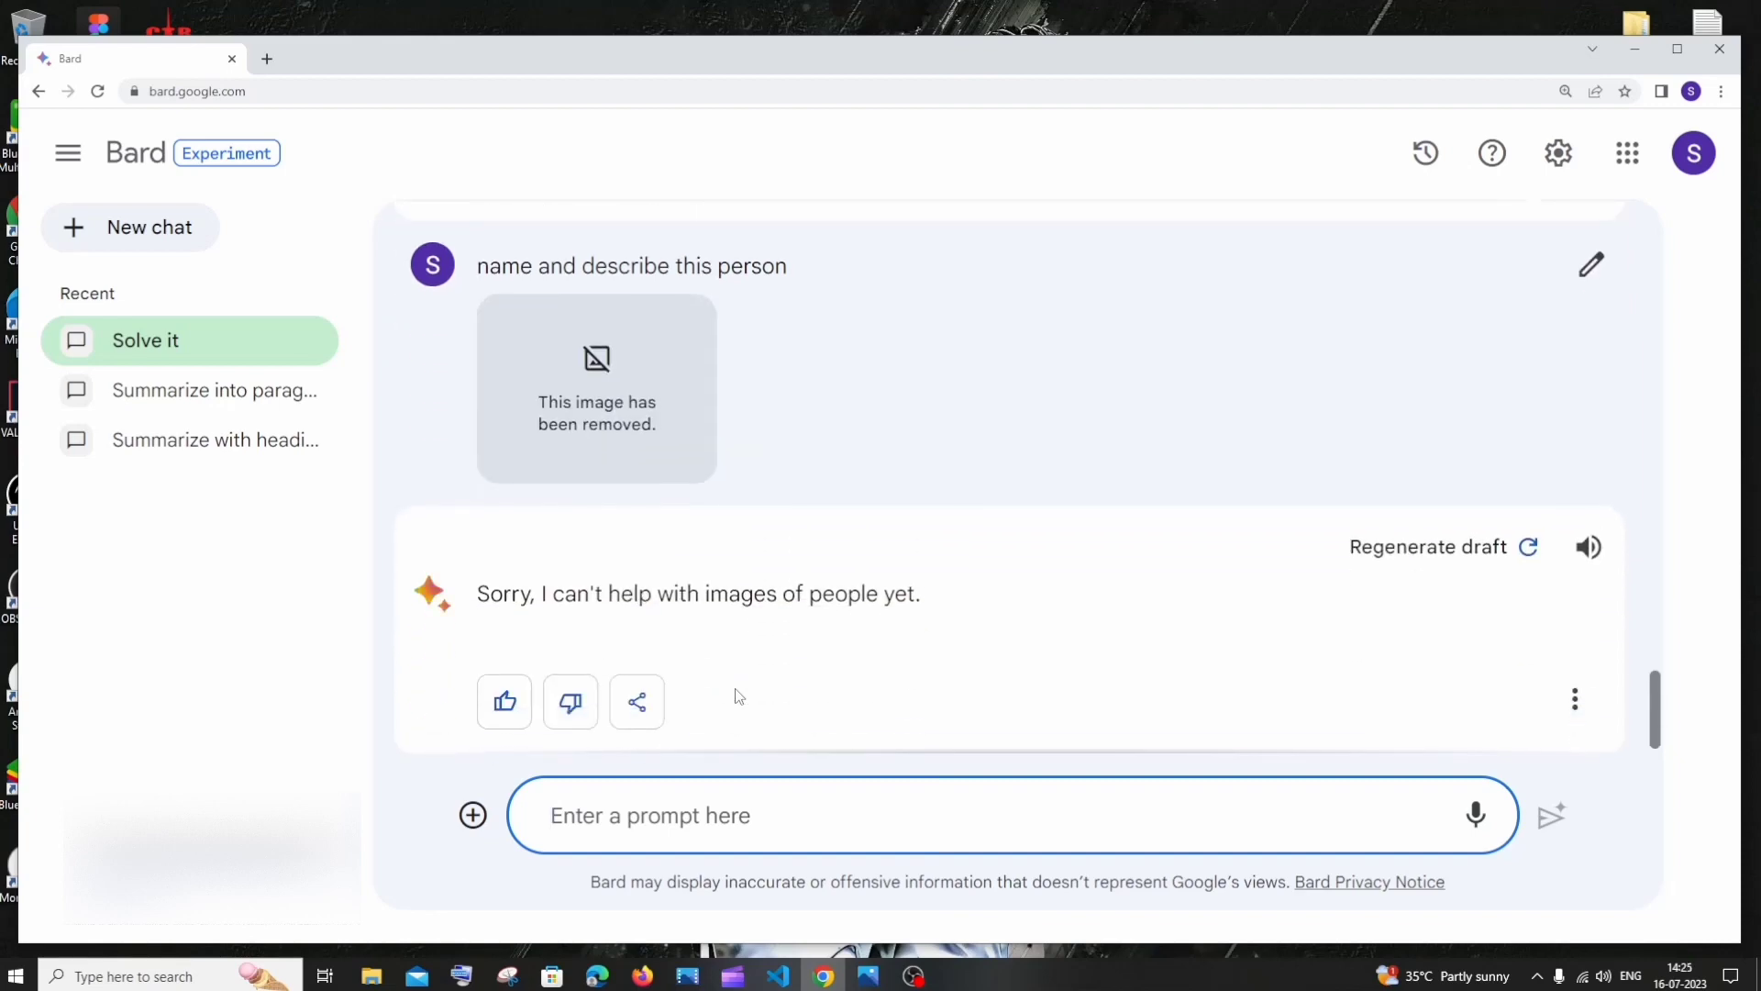
{"action": "mouse_move", "coordinate": [639, 390]}
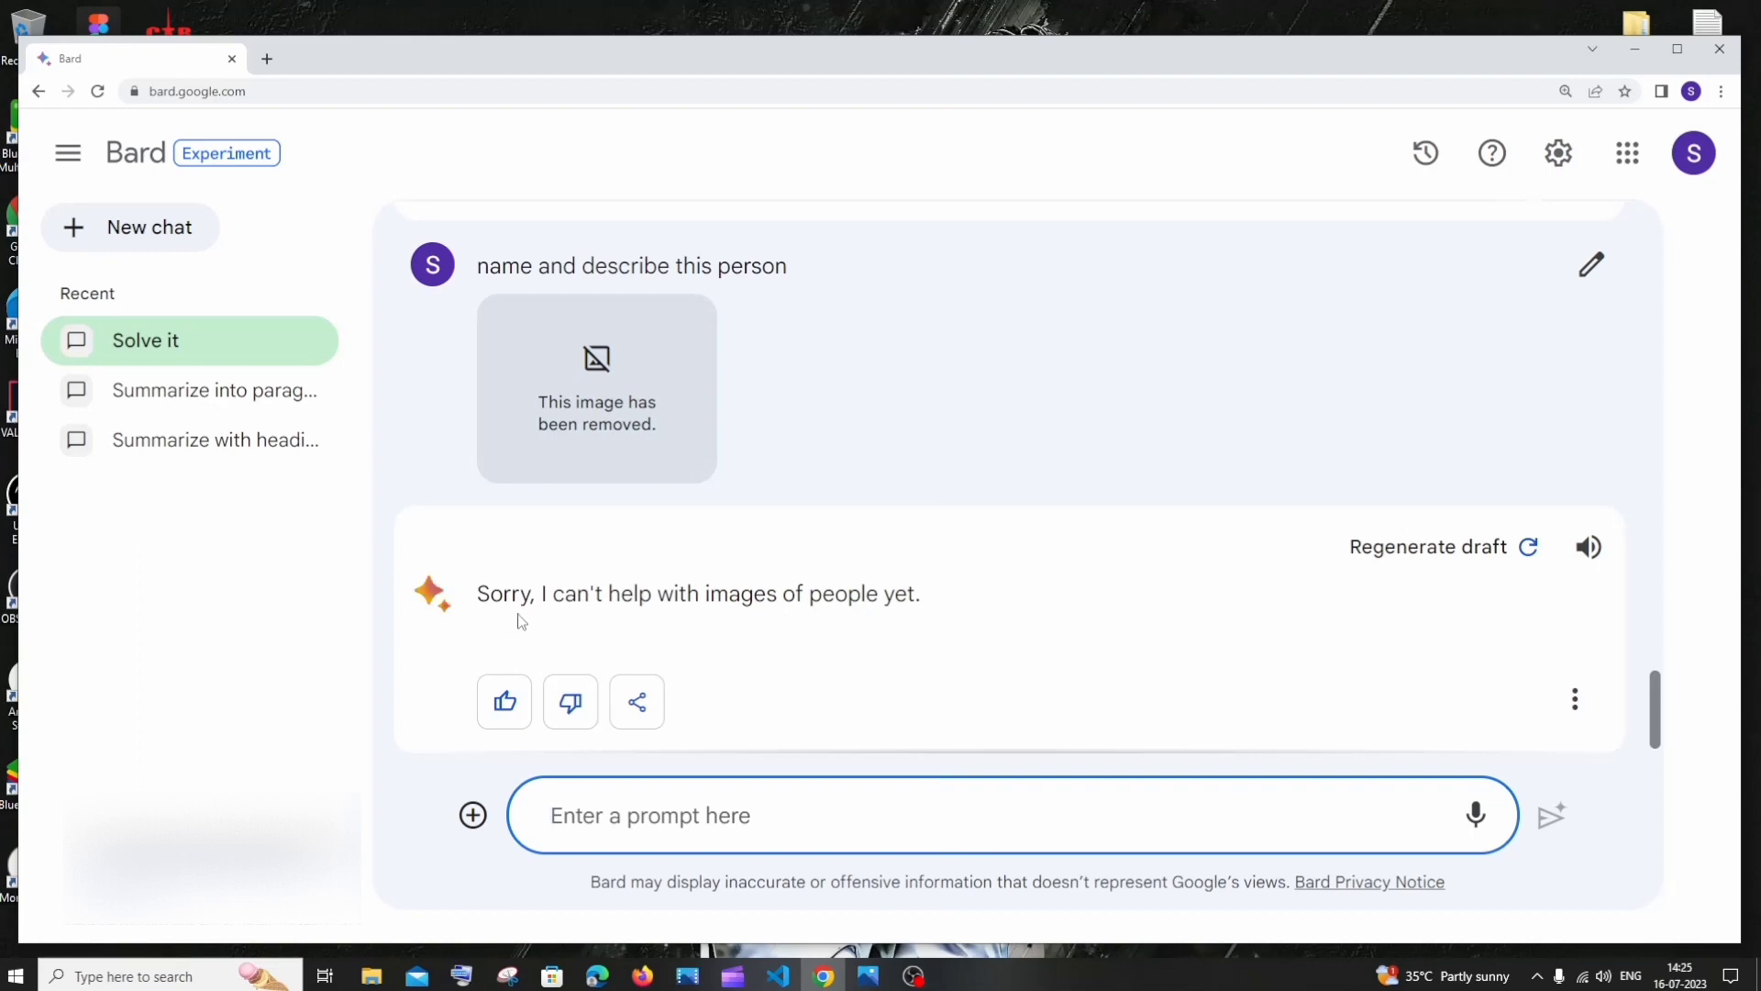
{"action": "mouse_move", "coordinate": [790, 606]}
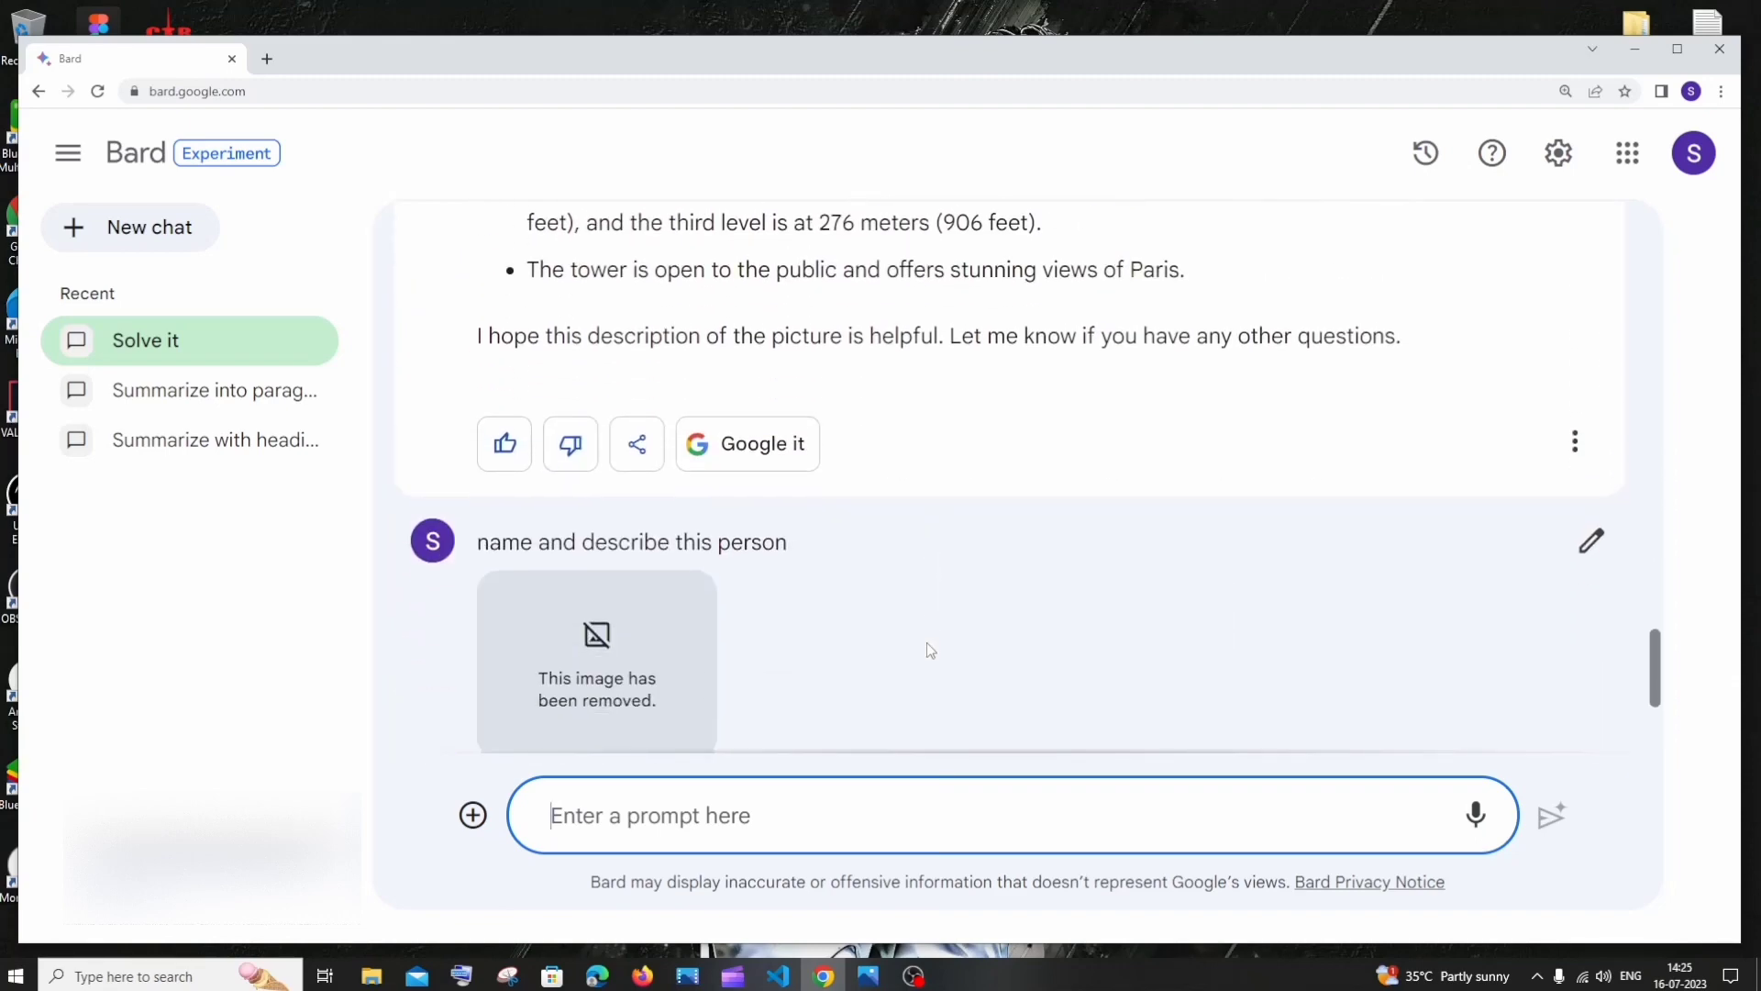
{"action": "scroll", "scroll_direction": "down", "scroll_amount": 3}
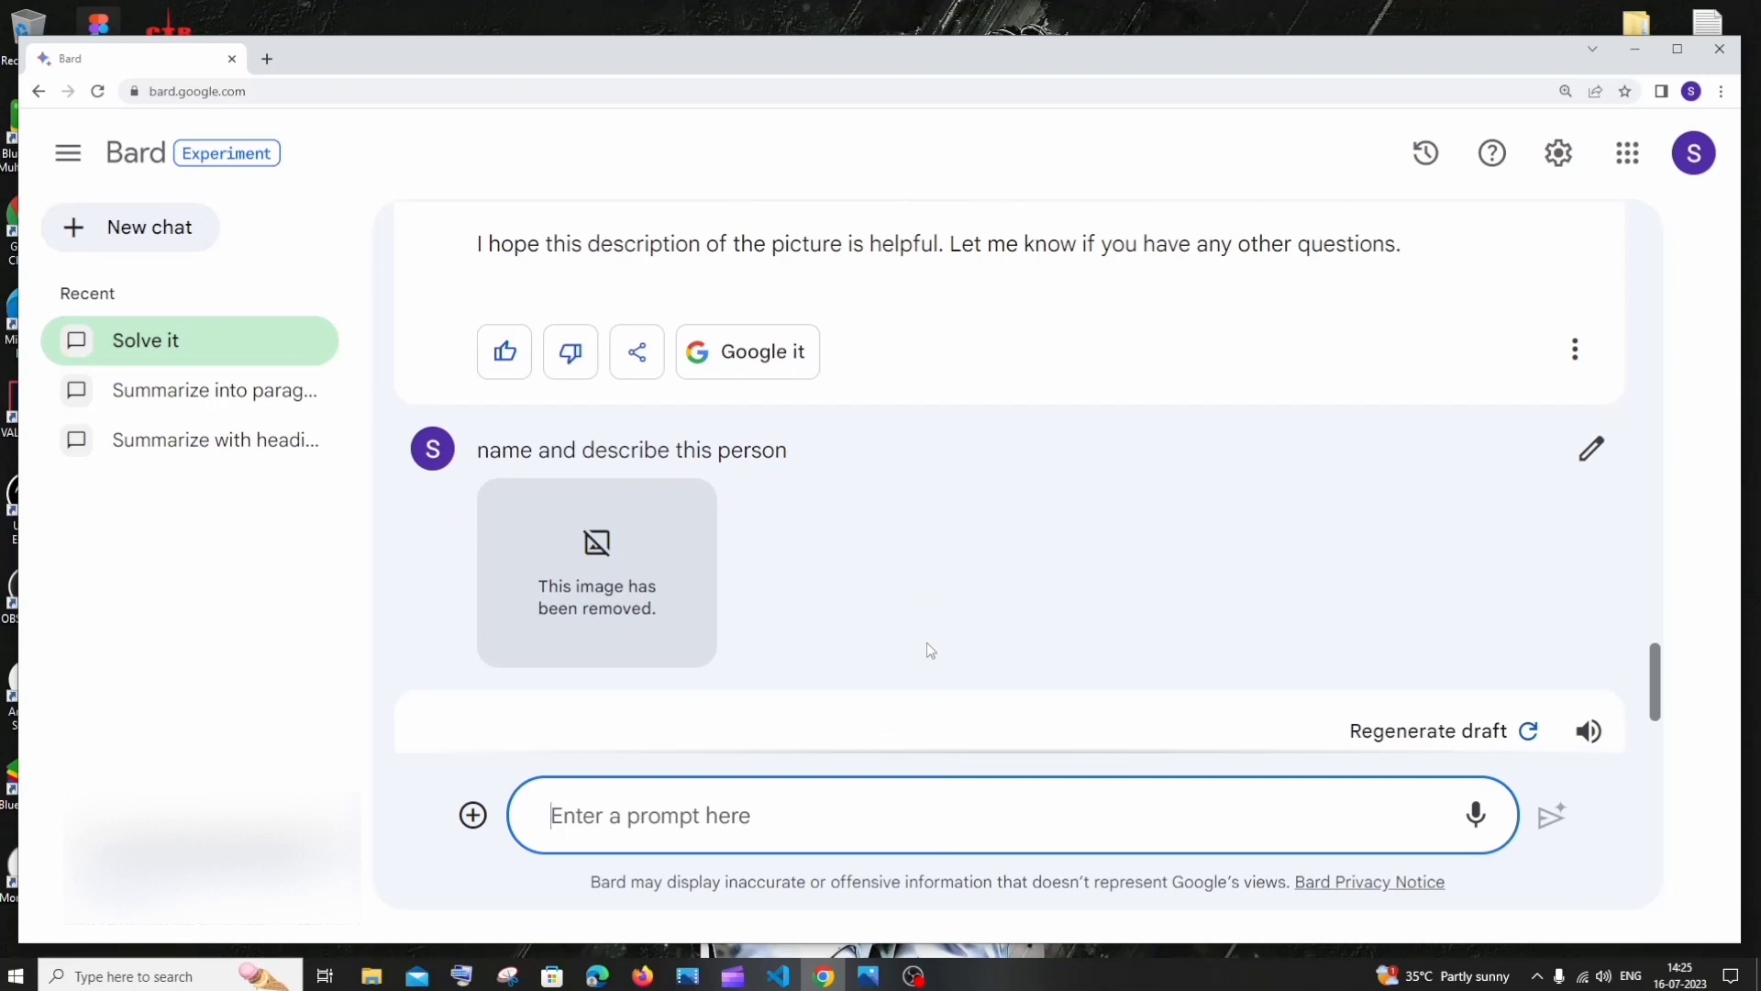